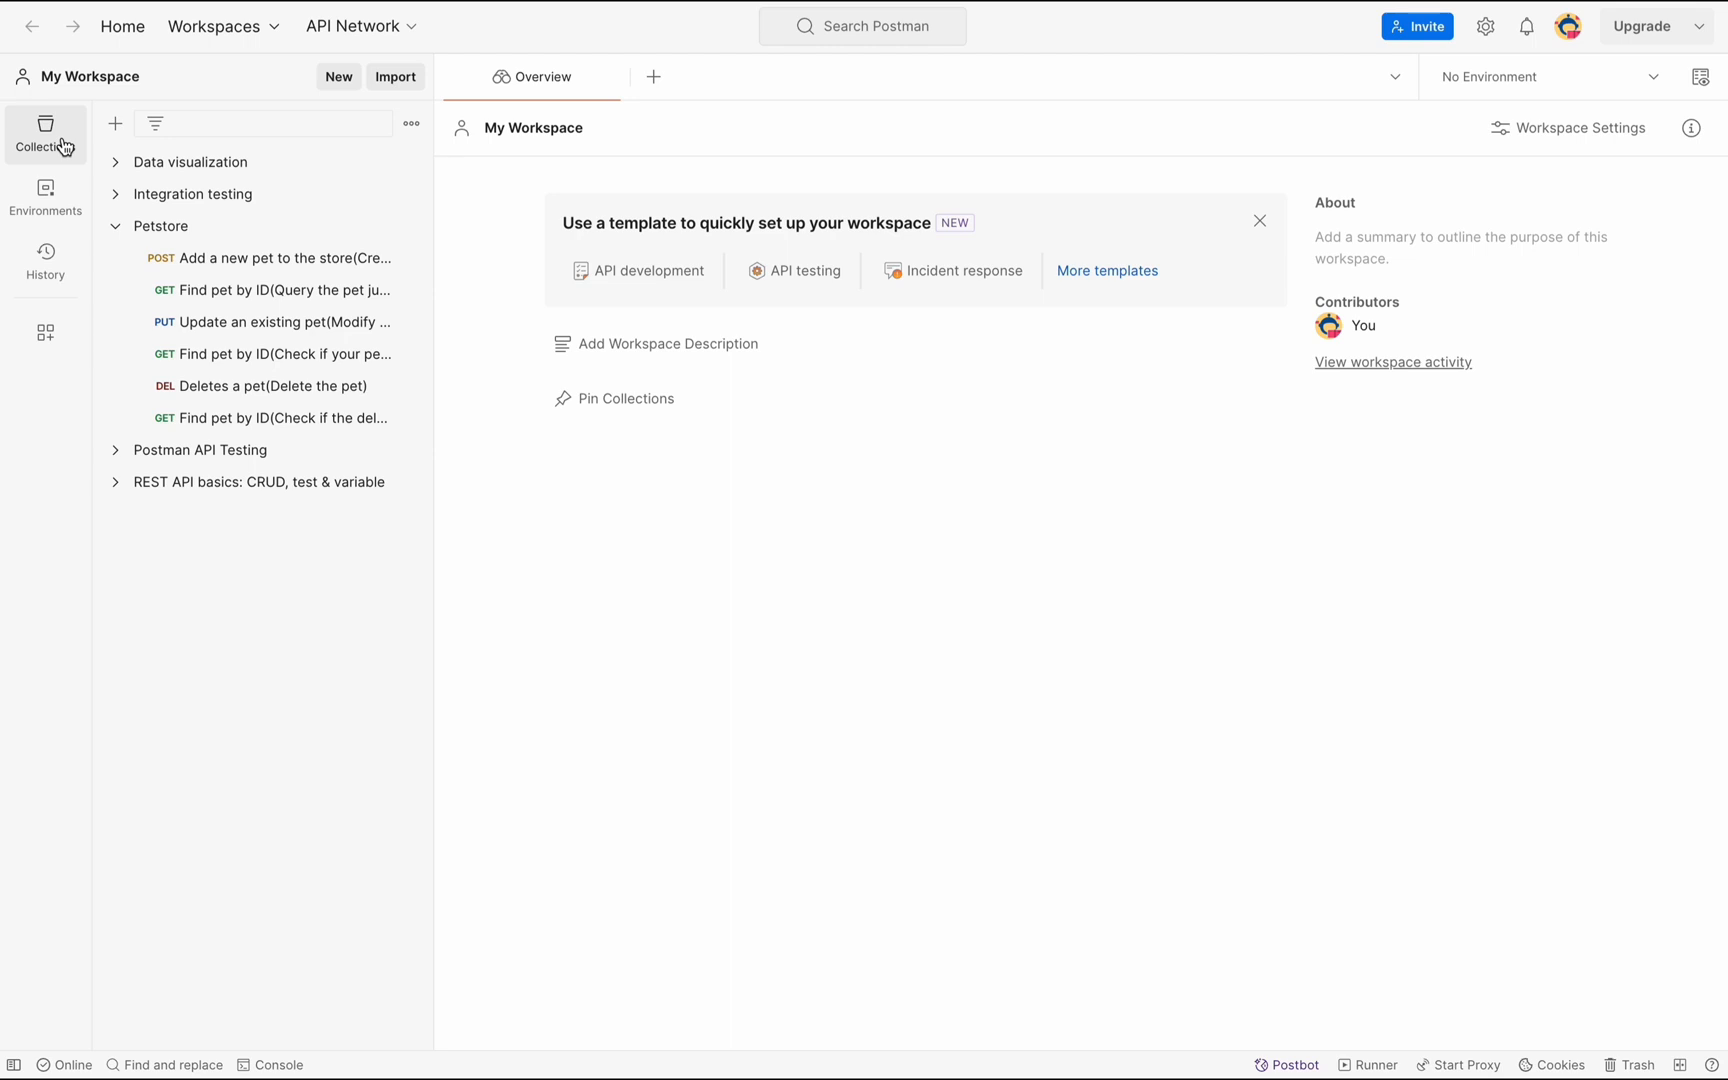
mouse_move(384, 238)
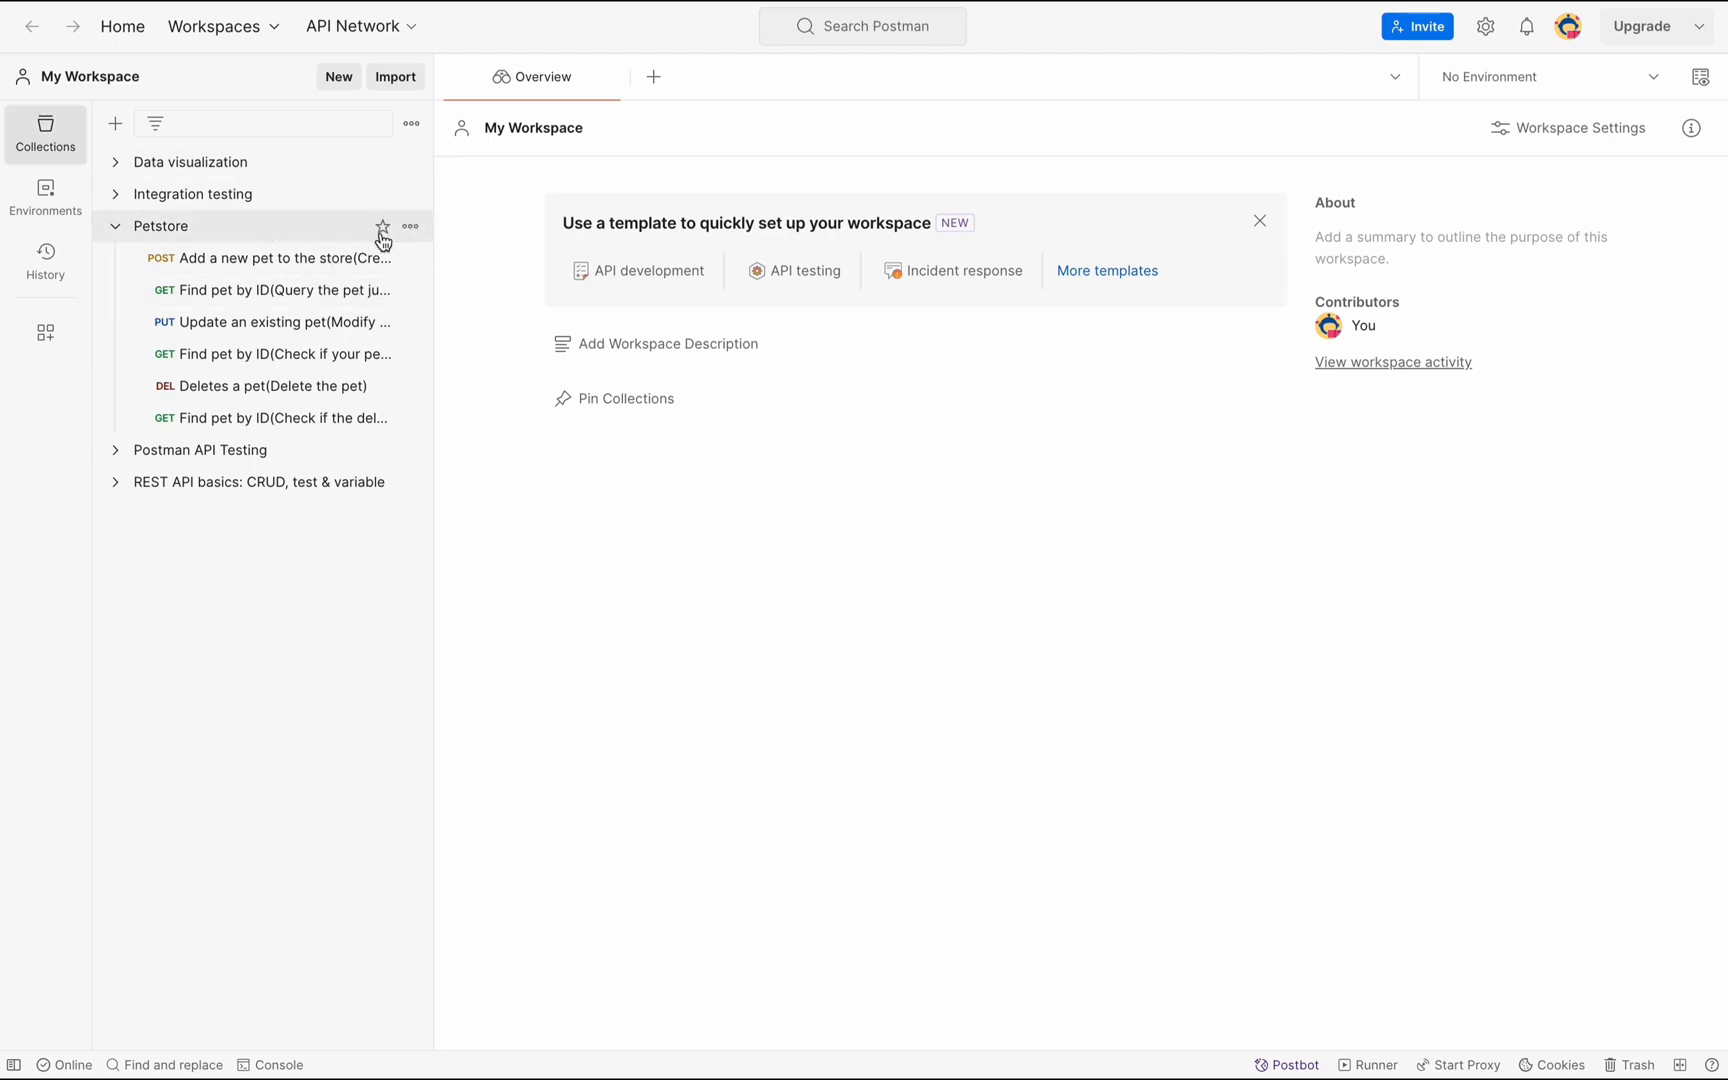
mouse_move(412, 228)
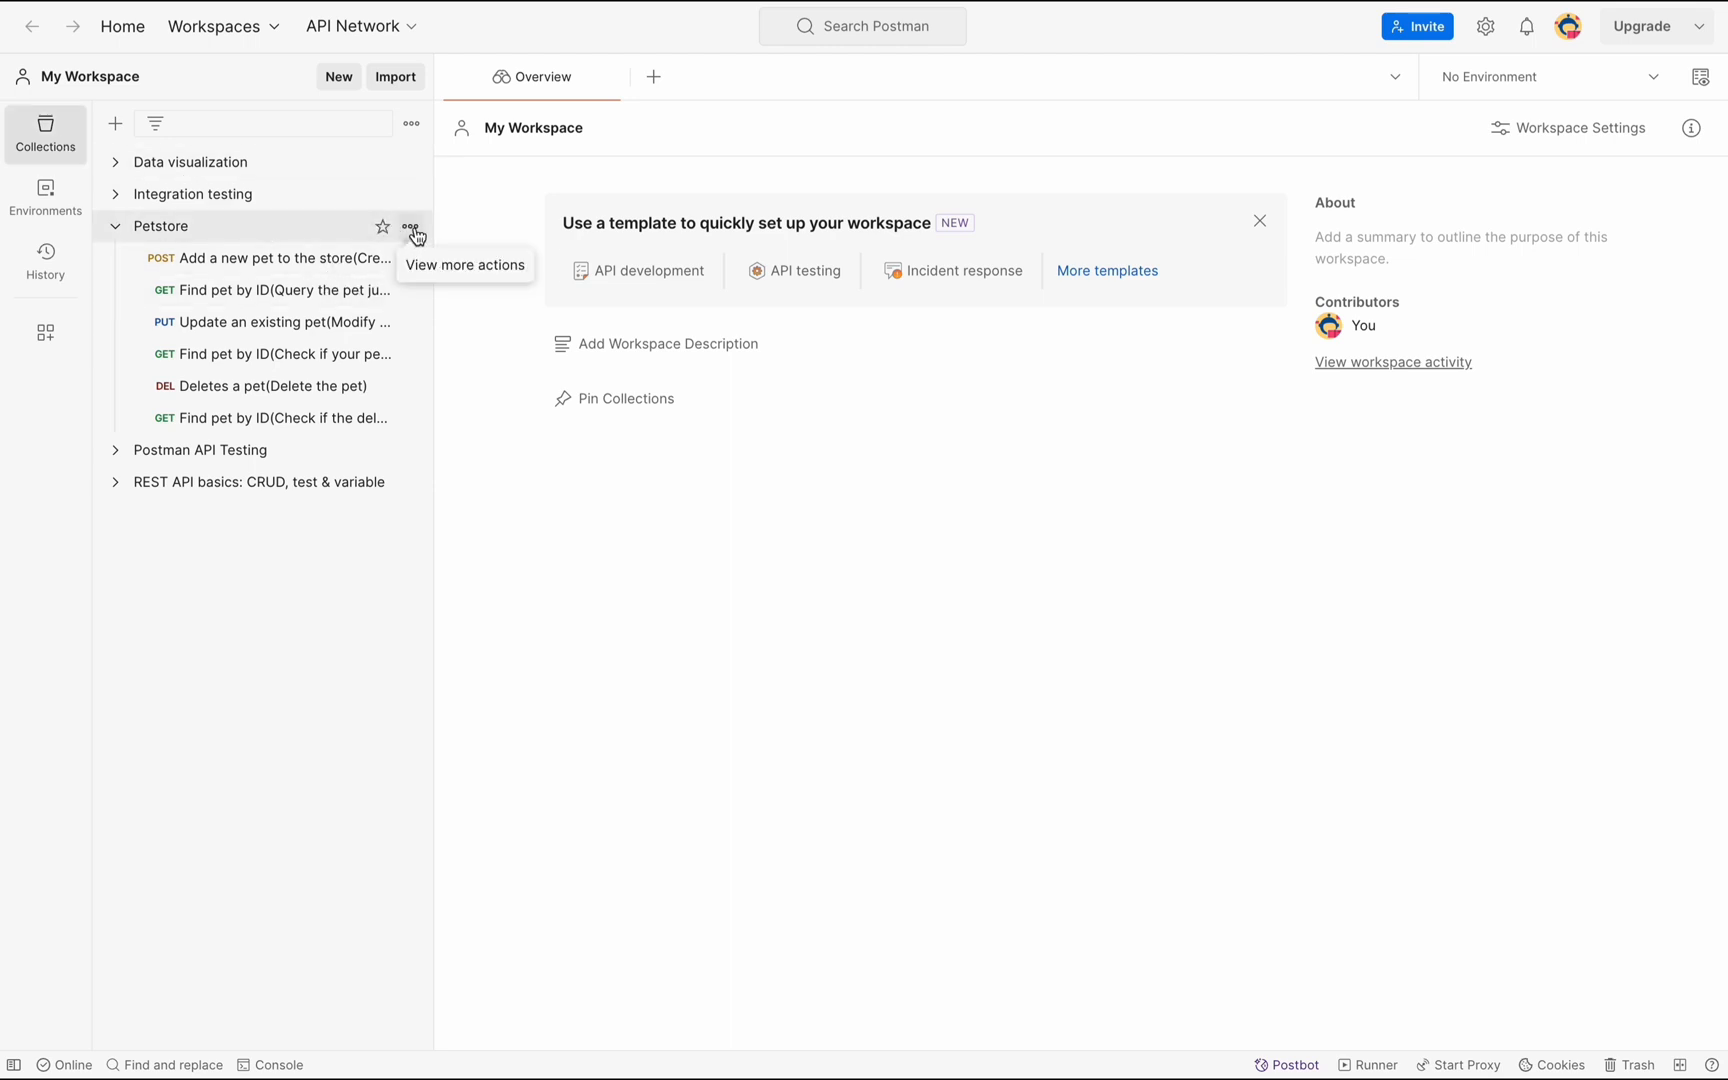
Export the Petstore collection as Collection v2.1 JSON into the Postman Data folder.
left_click(412, 226)
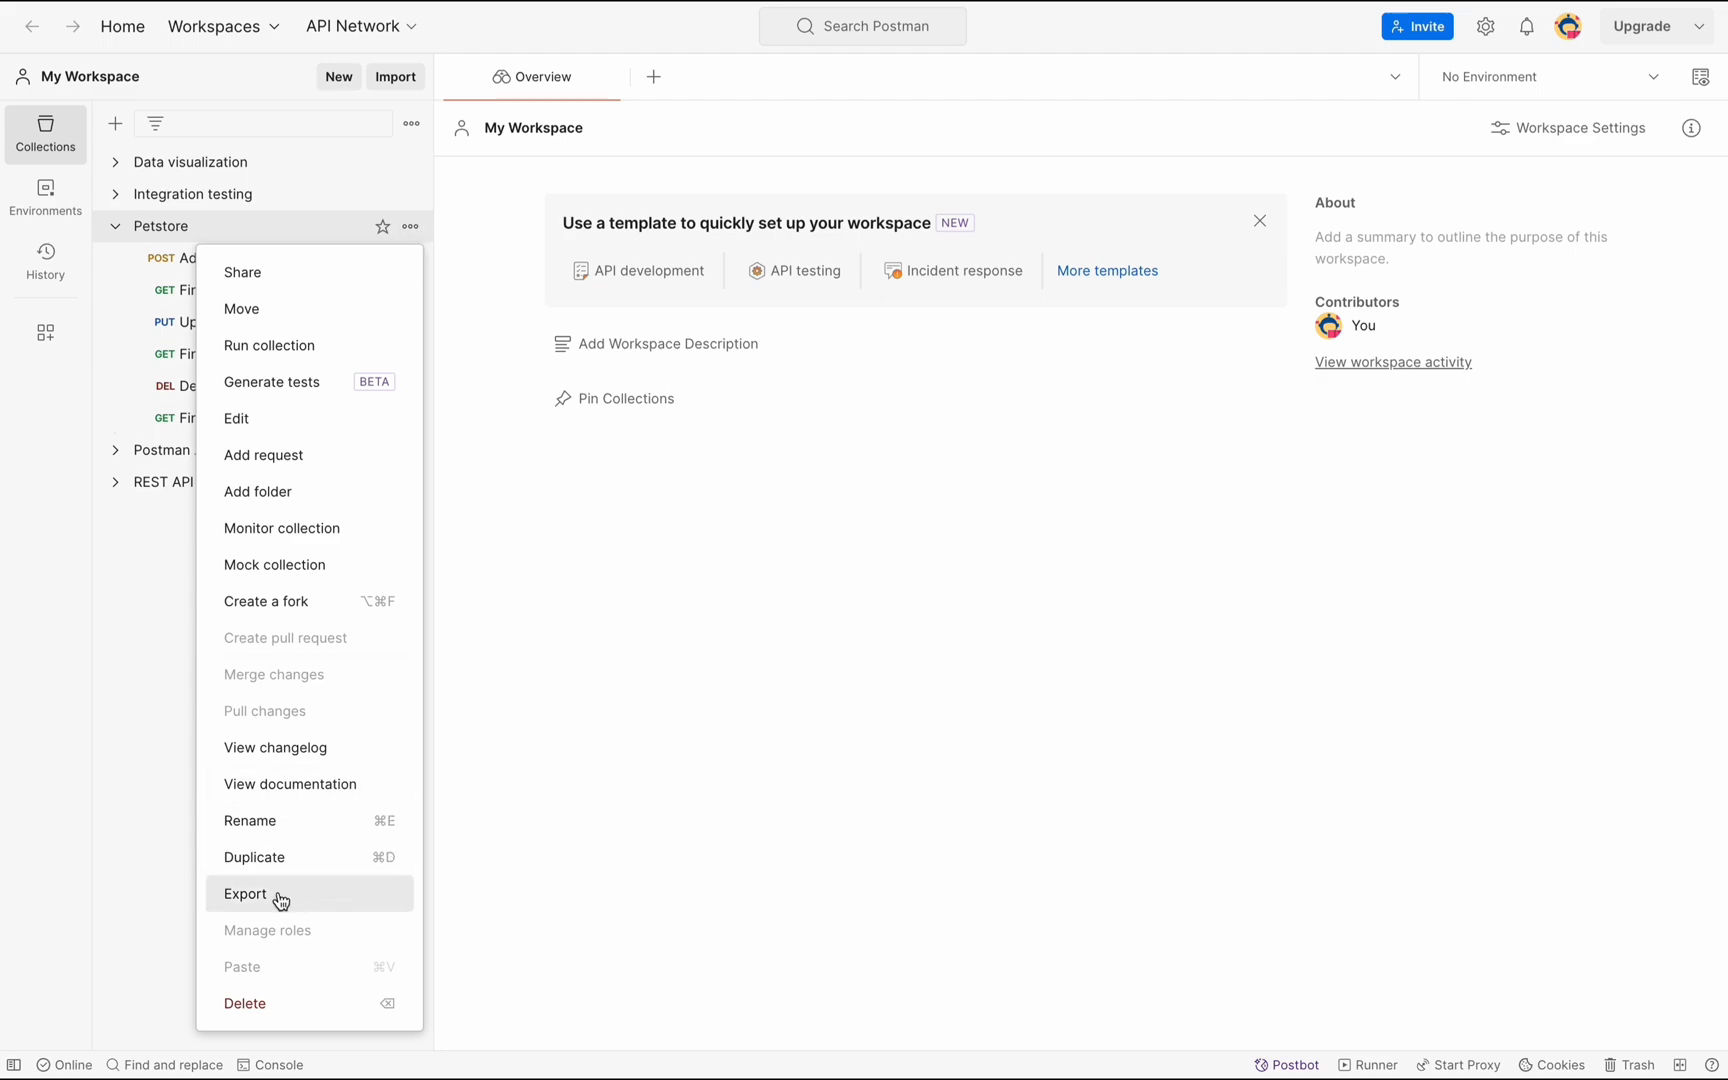
left_click(244, 894)
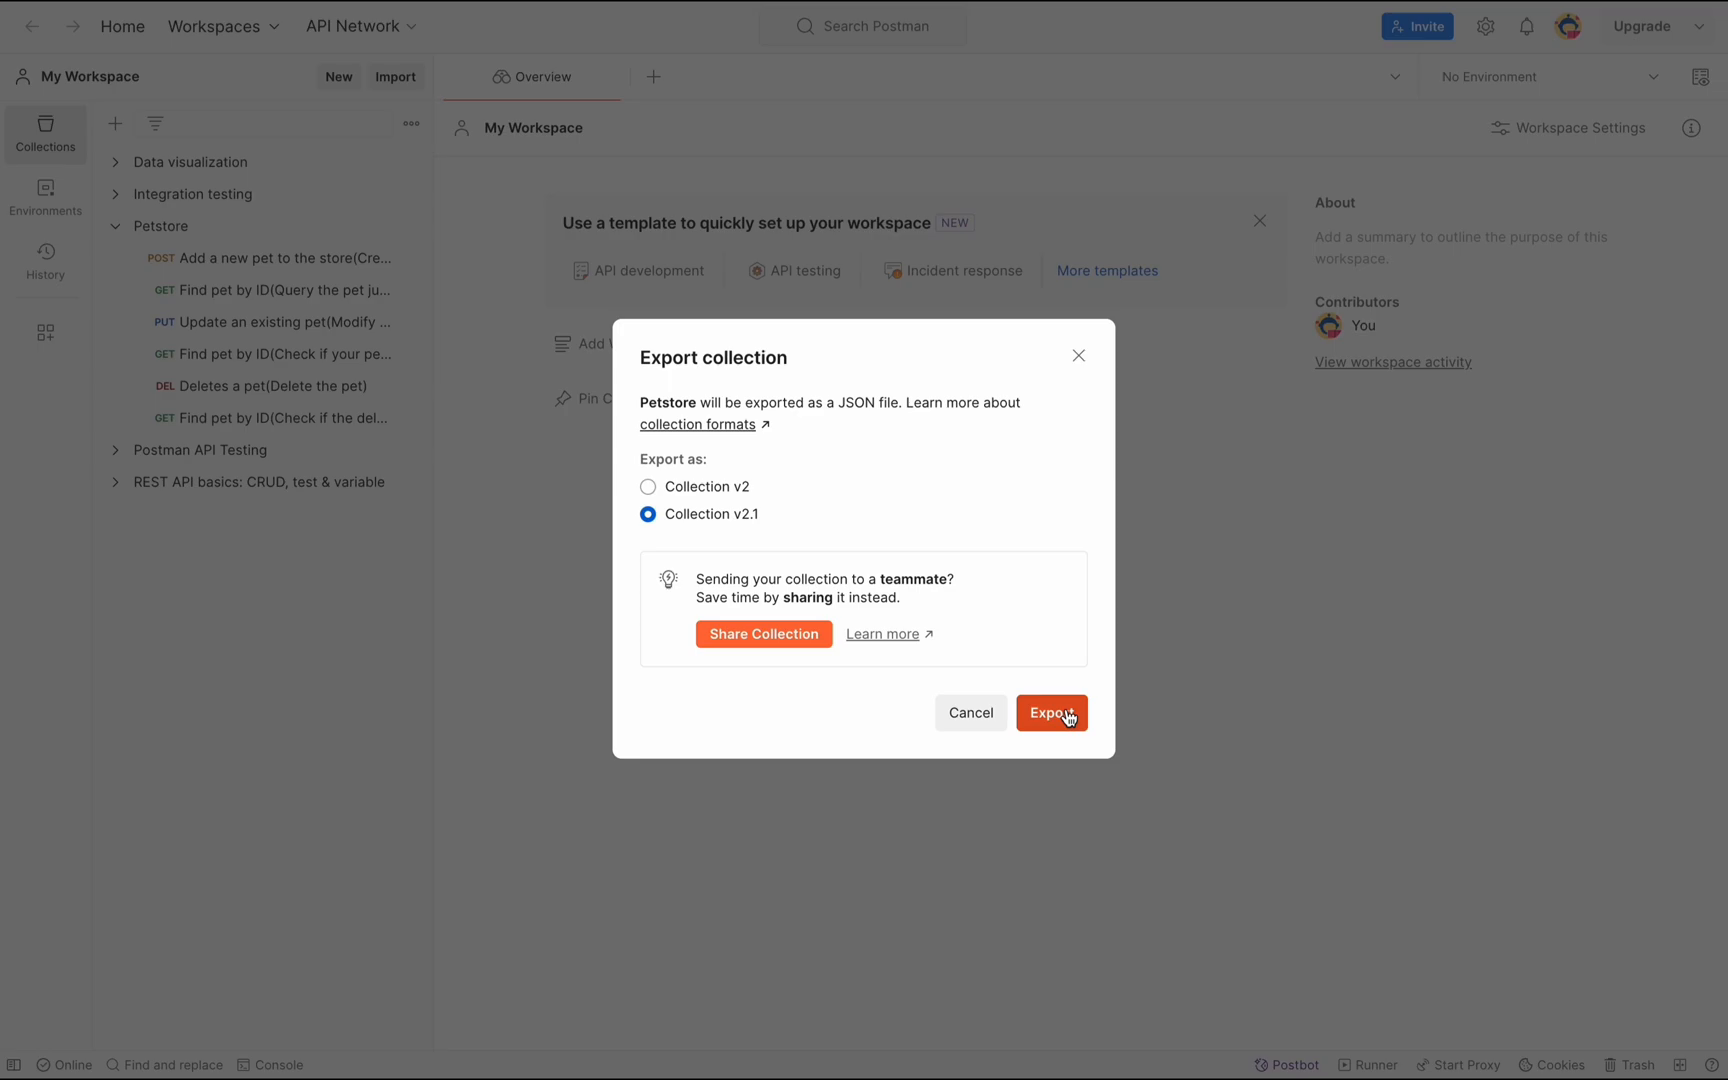
left_click(1052, 712)
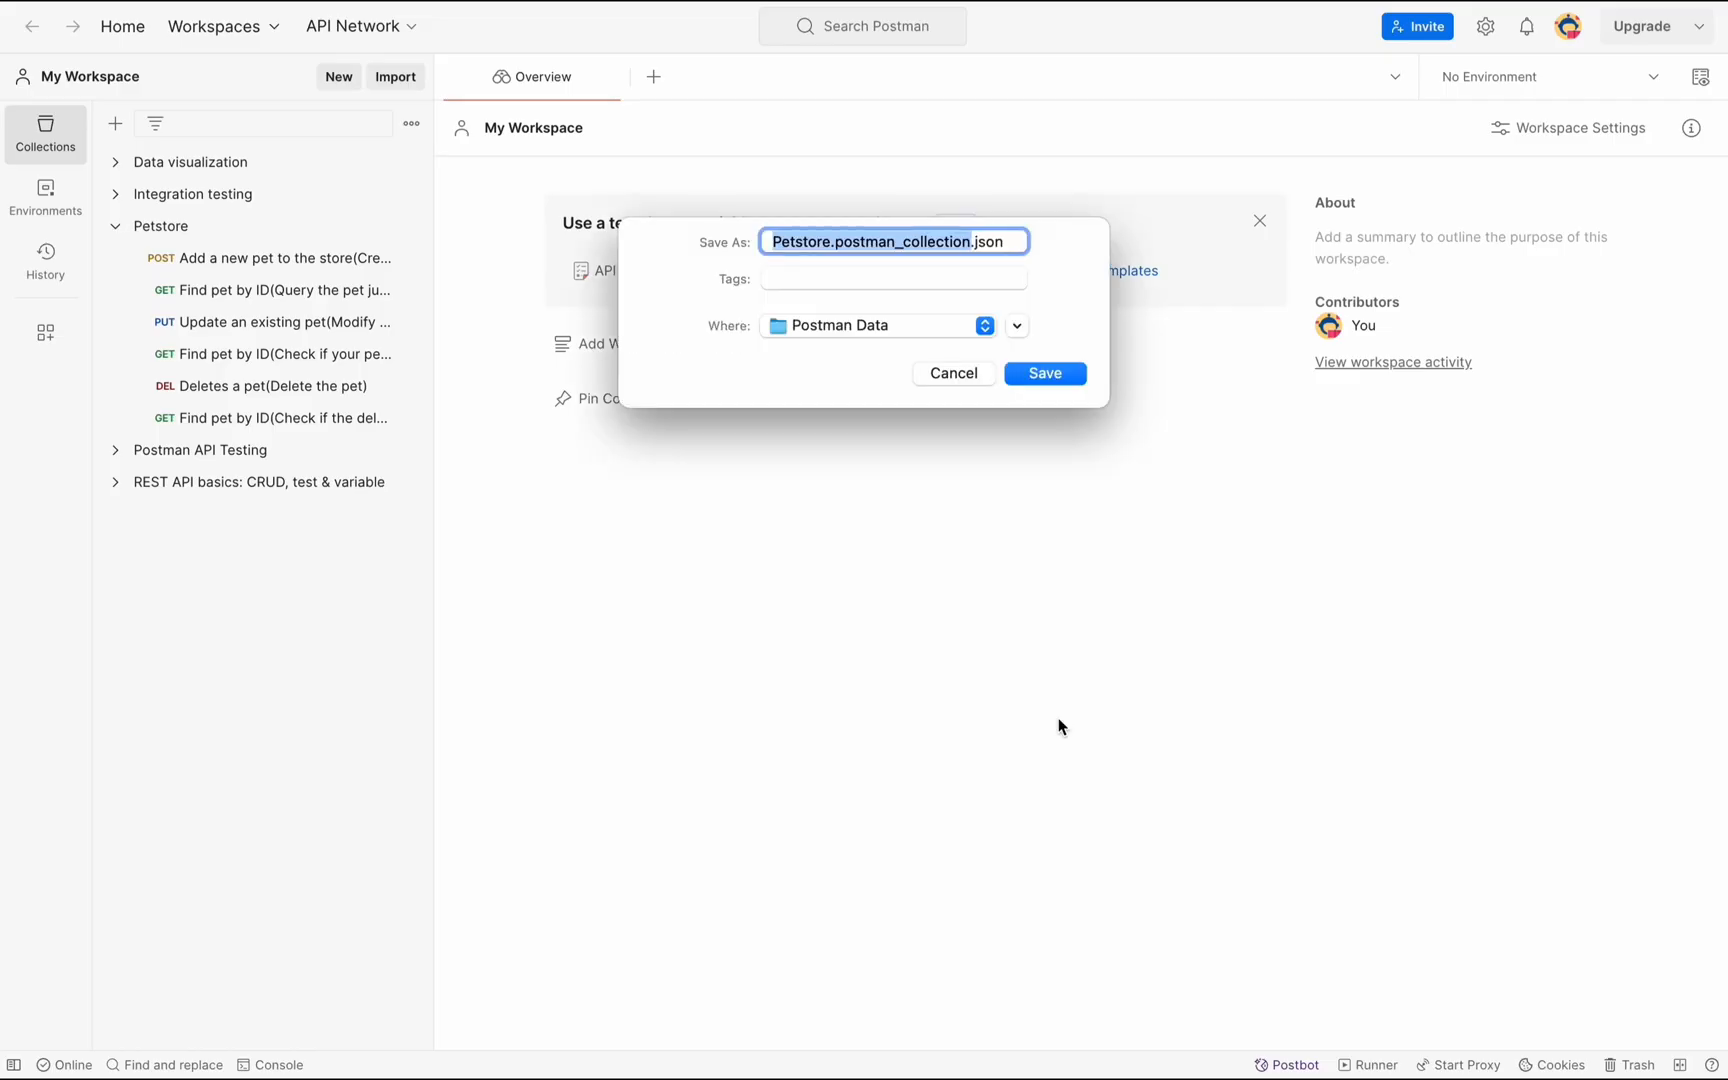
left_click(1046, 372)
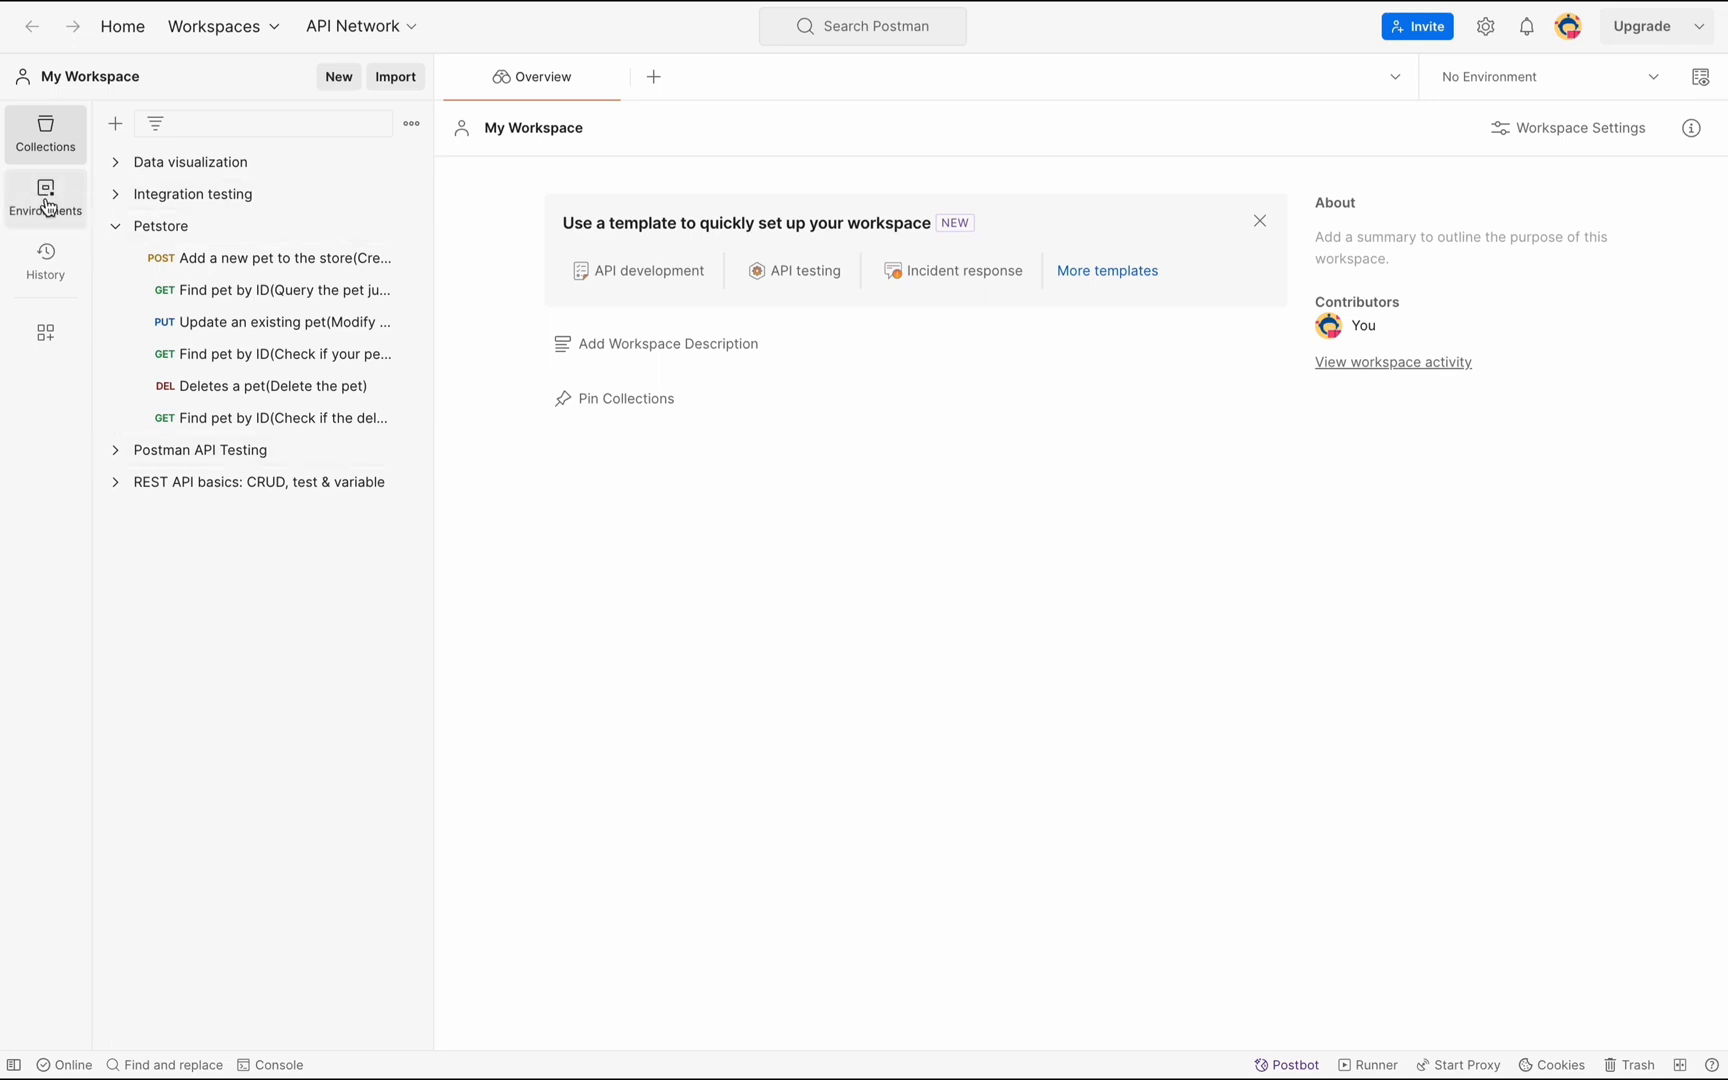
Export the Cities environment from the Environments list as a JSON file.
left_click(44, 194)
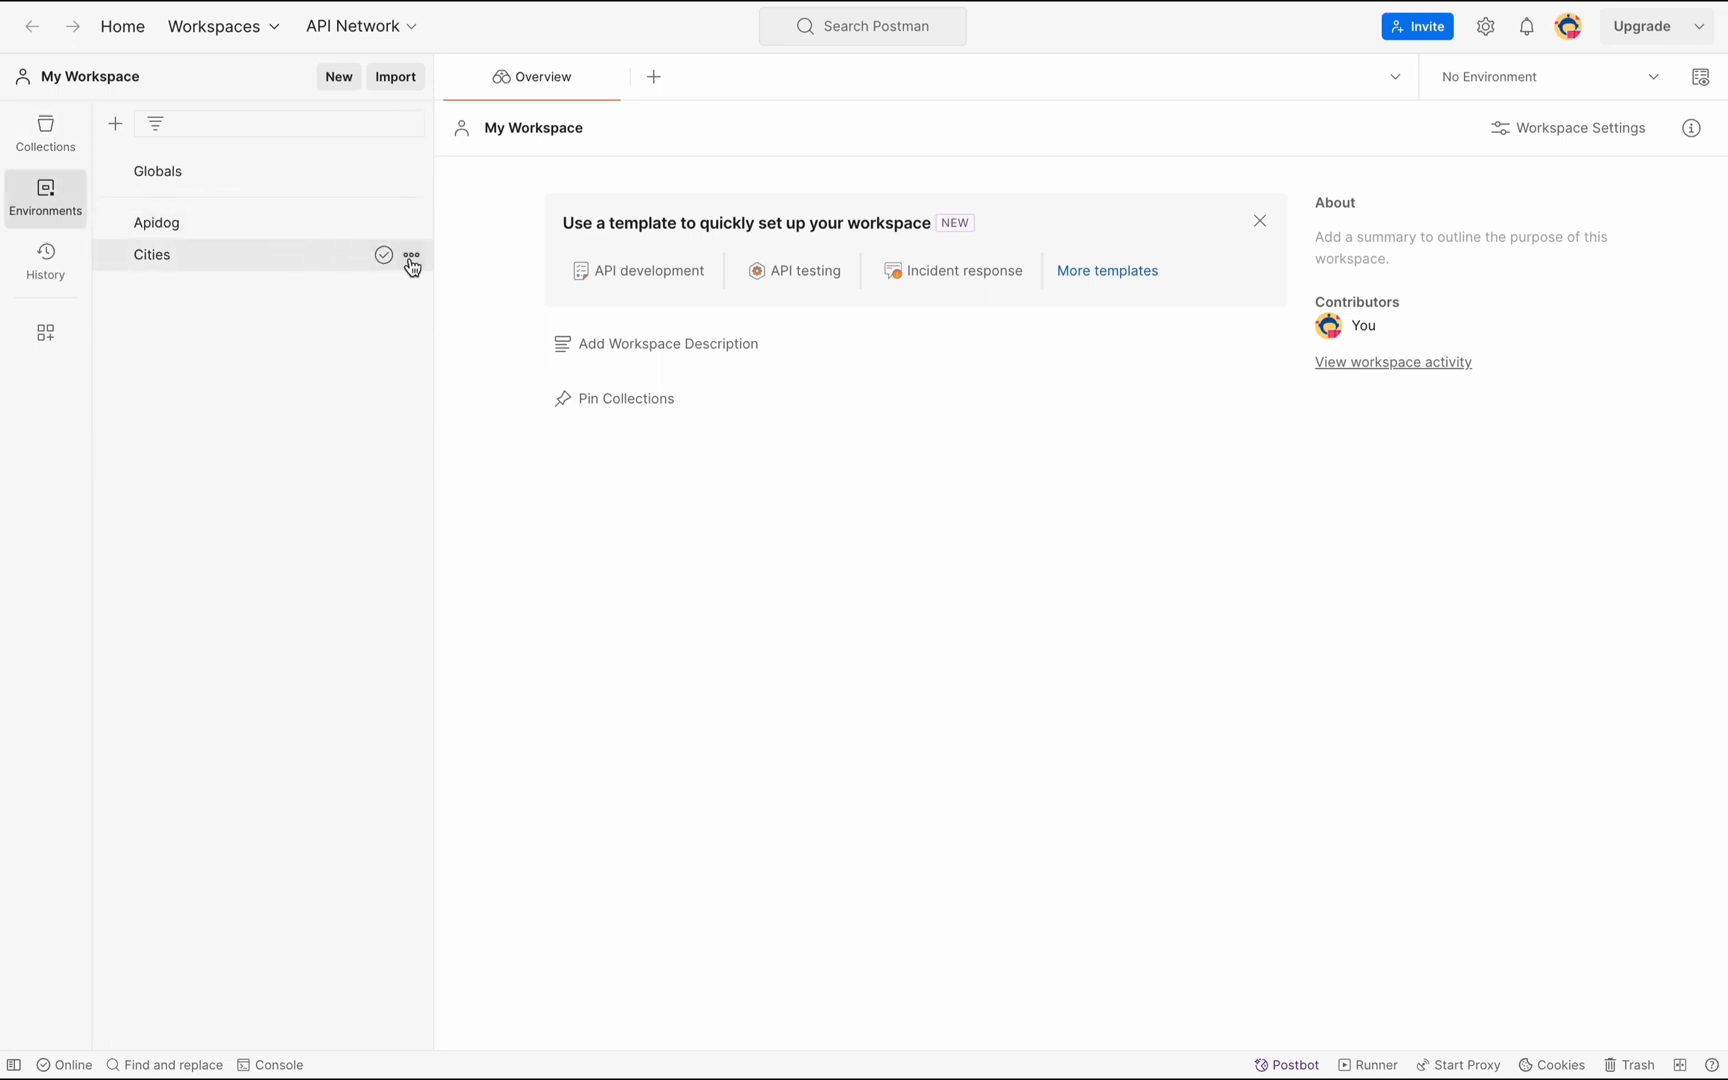
mouse_move(414, 254)
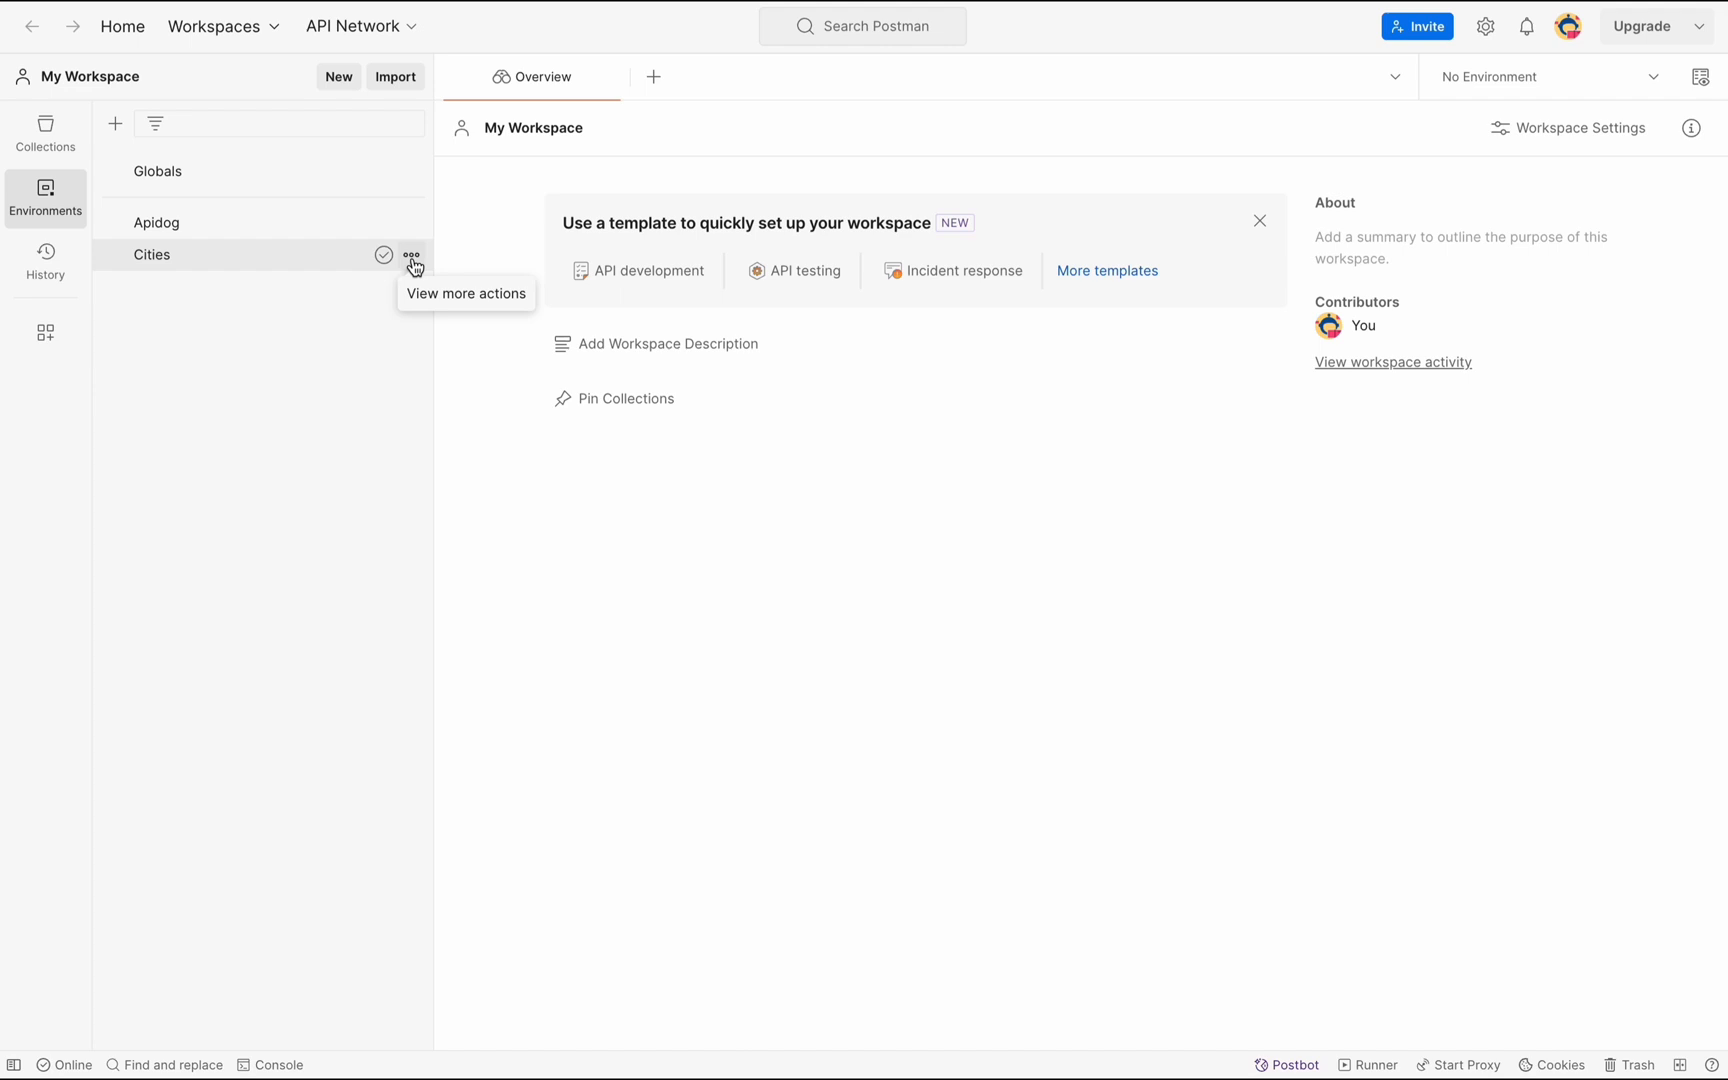
left_click(412, 254)
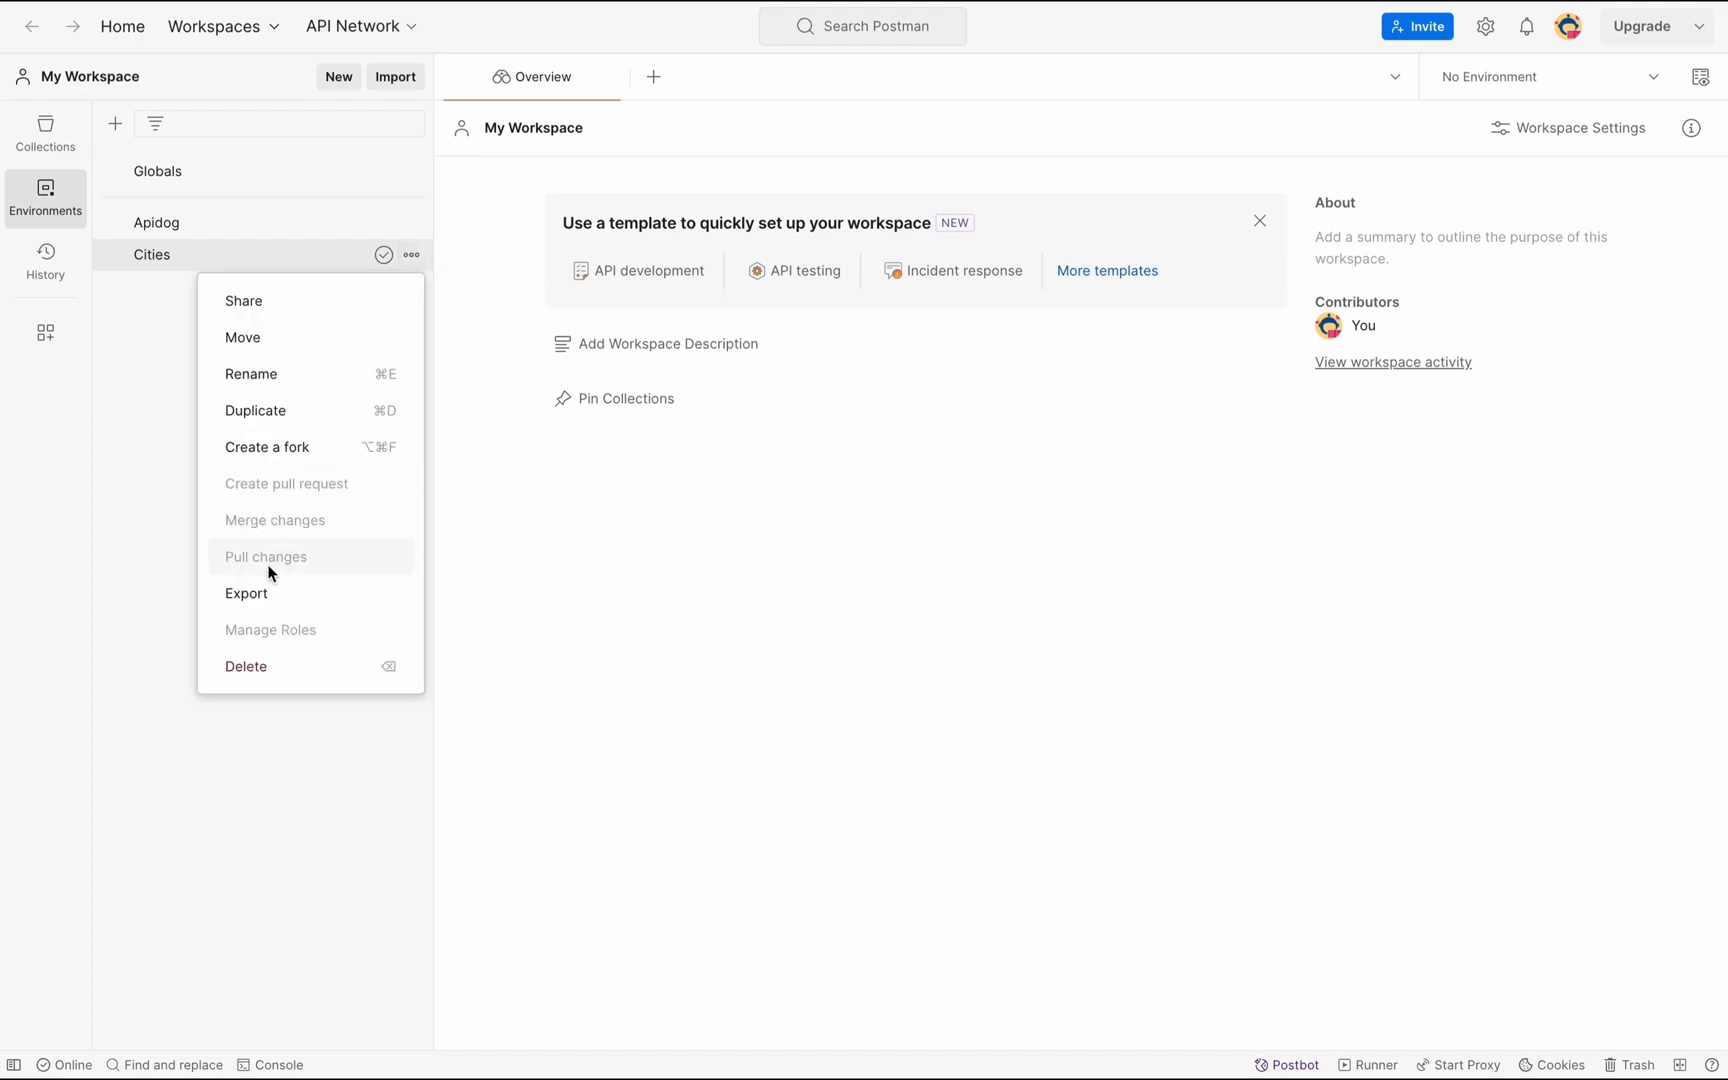
left_click(268, 598)
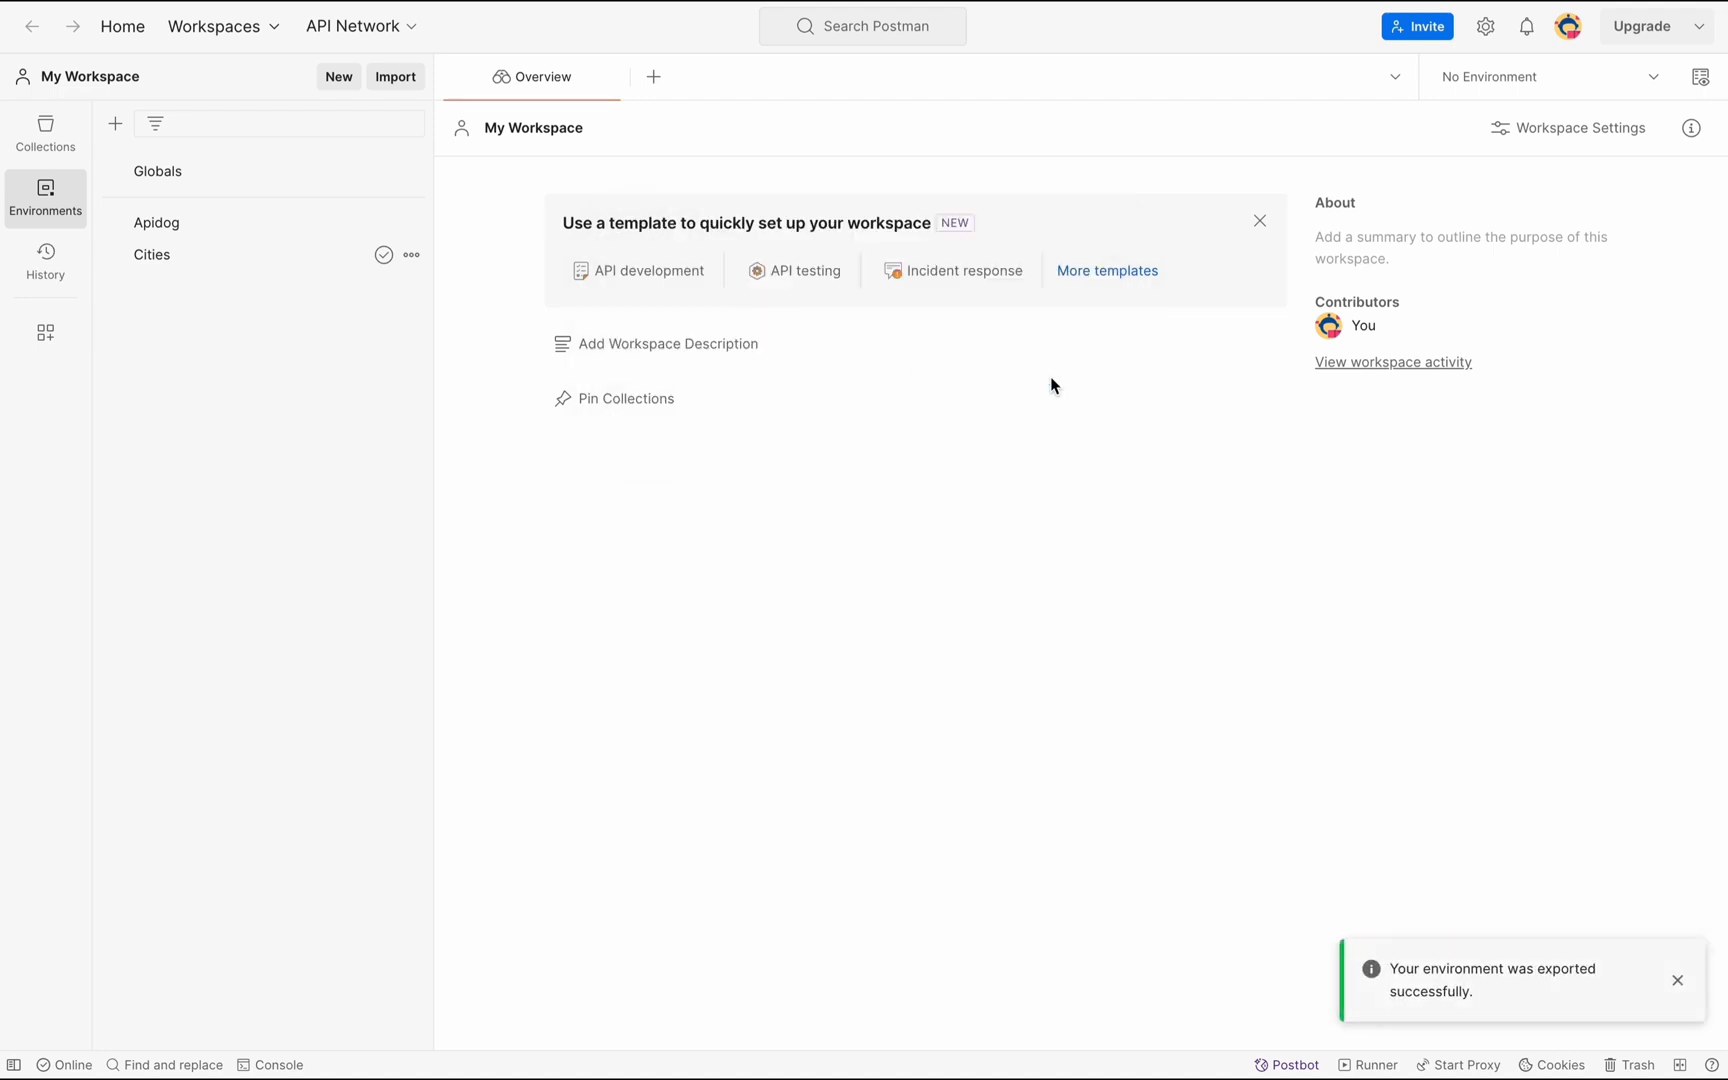
left_click(1678, 980)
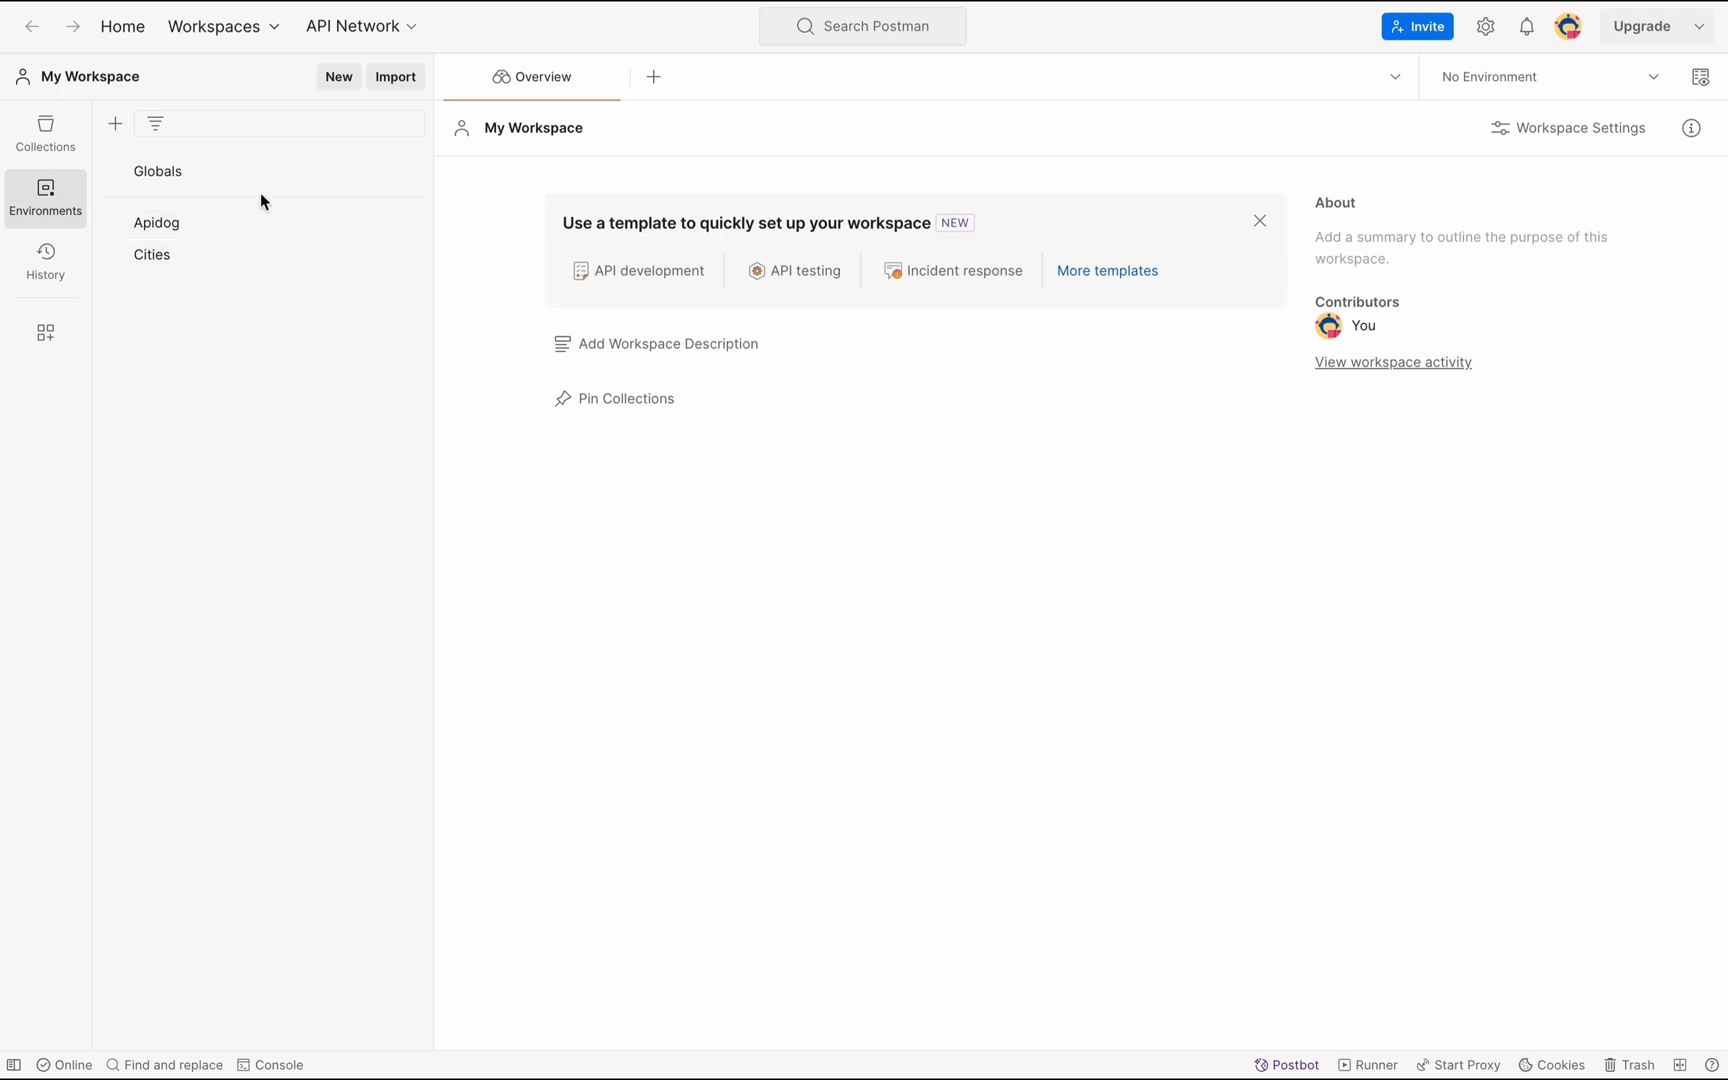
Export the workspace Globals (id and port) as JSON into the Postman Data folder.
left_click(158, 172)
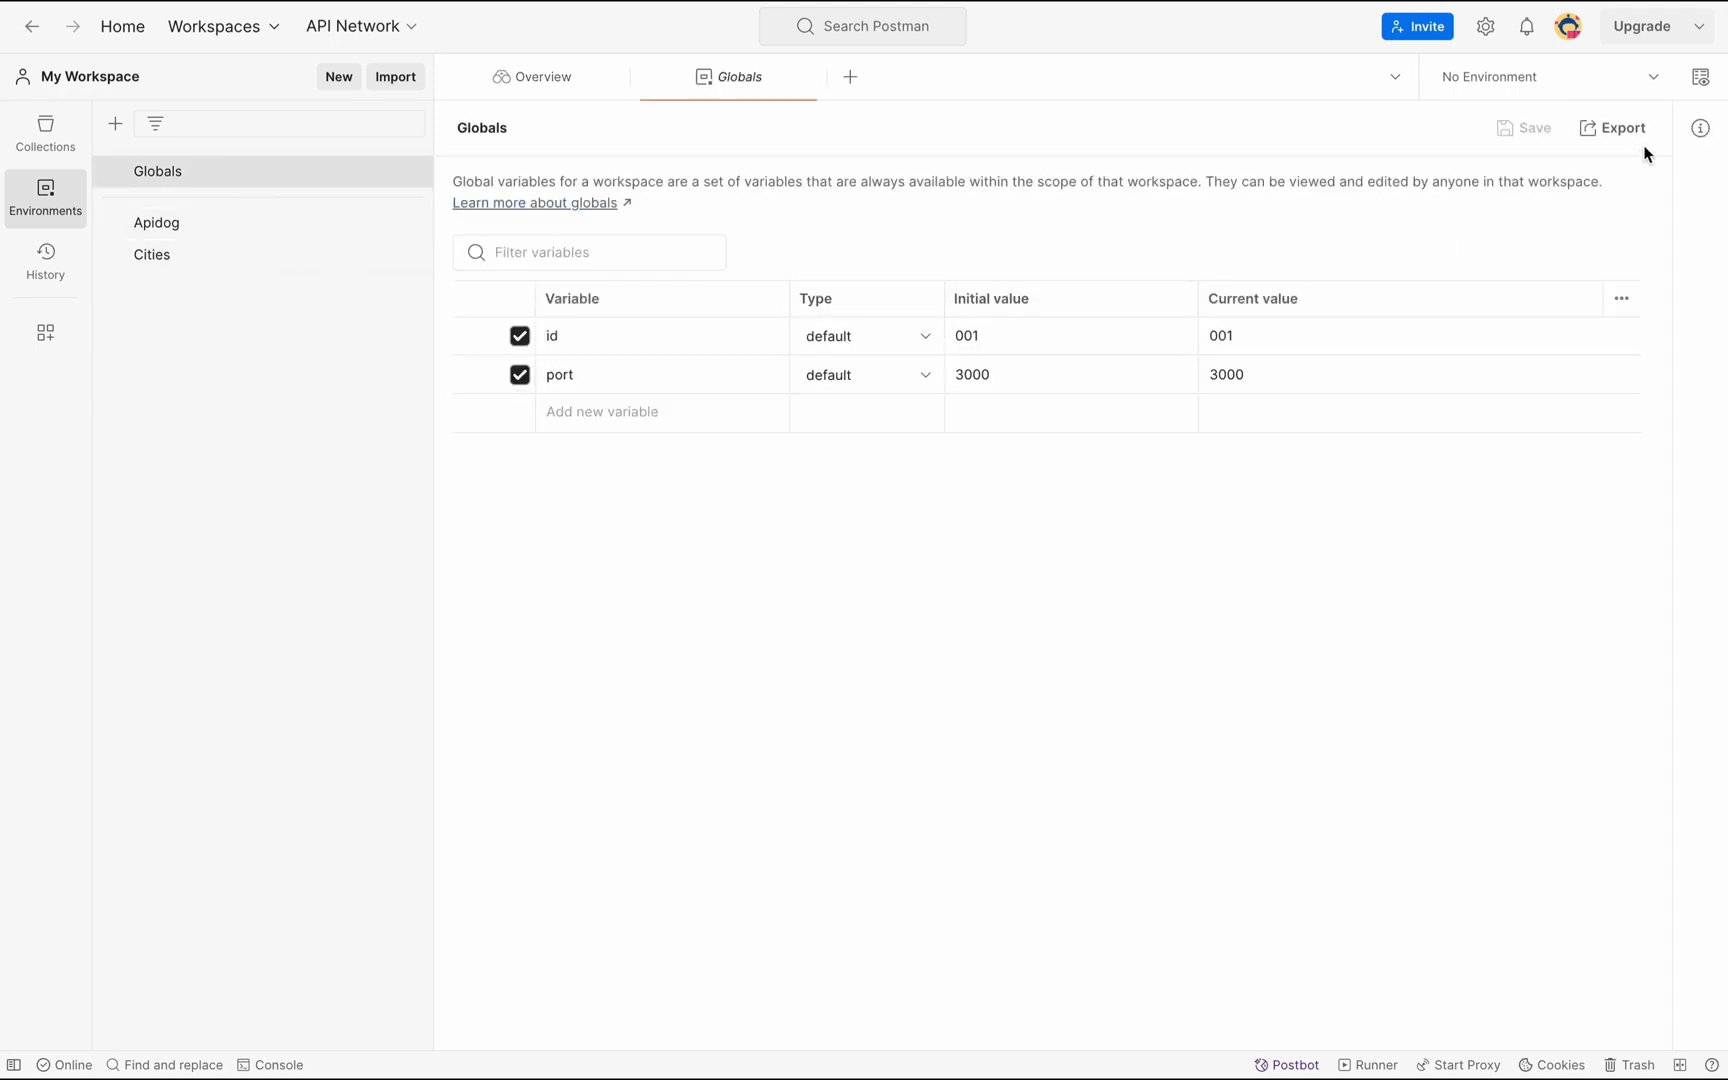
left_click(1614, 128)
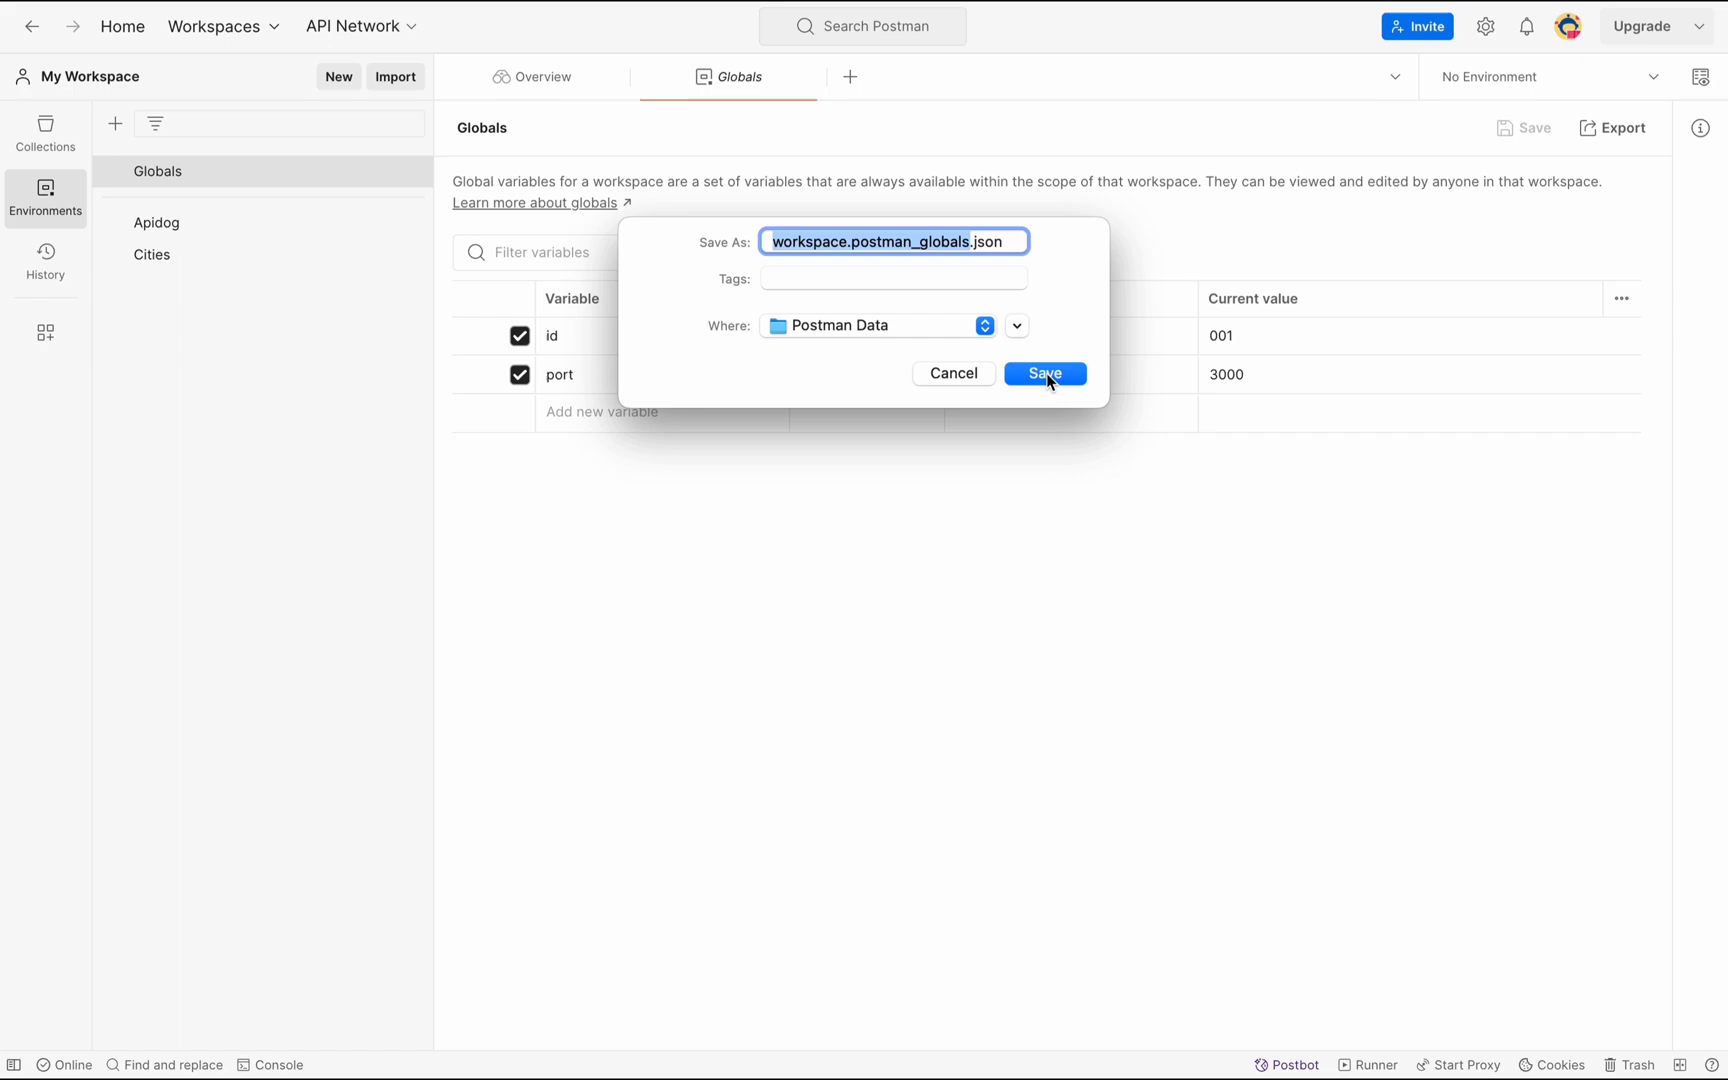
left_click(1046, 372)
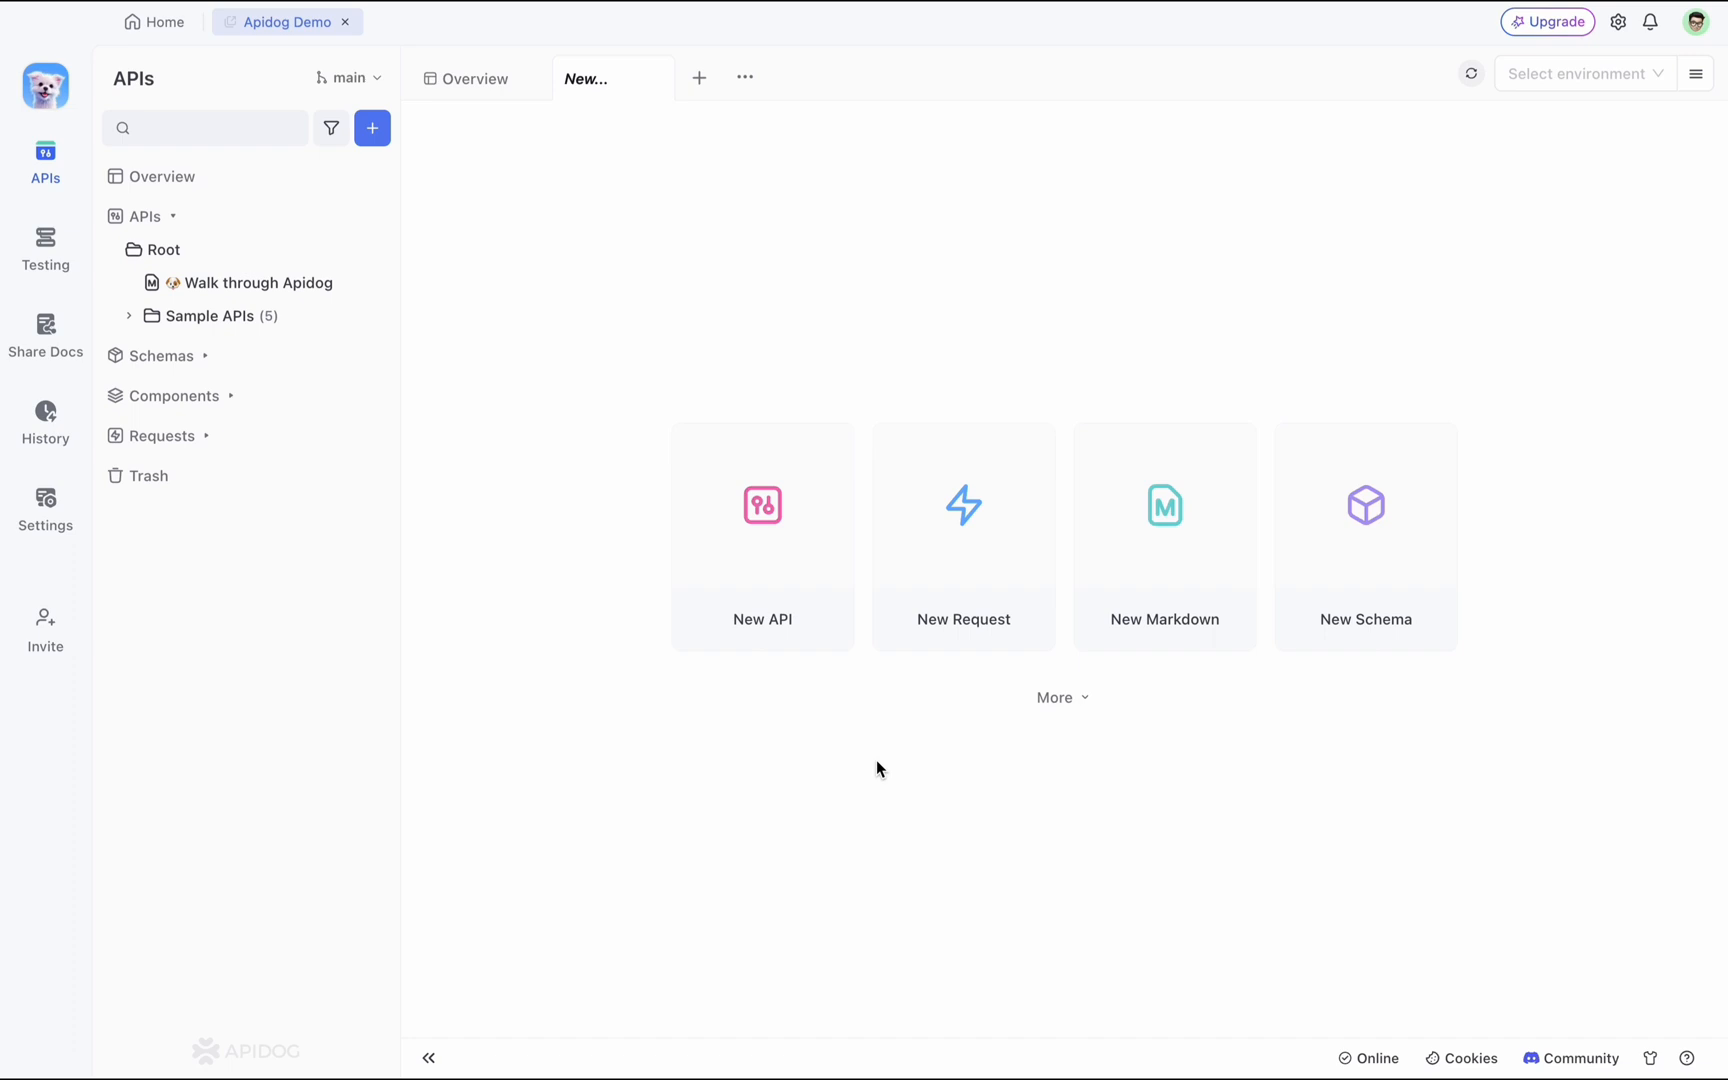
mouse_move(628, 744)
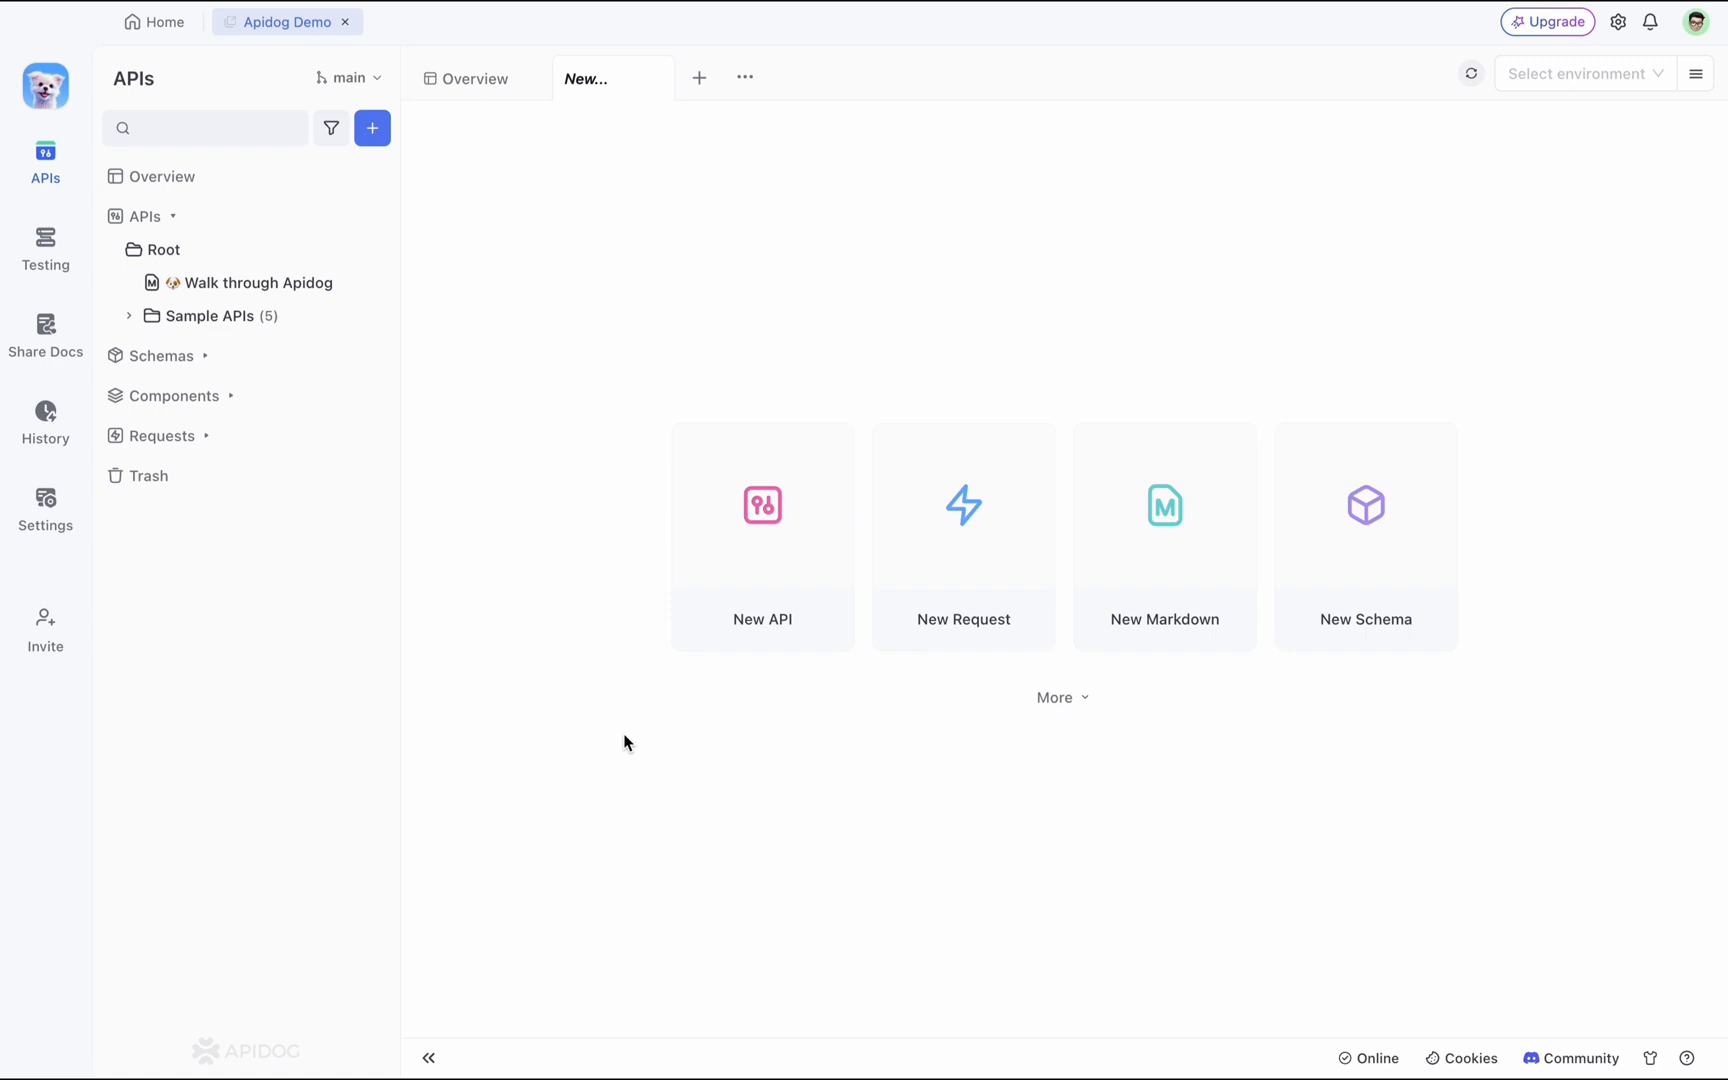
Go to Settings > Import Data and choose Postman as the import source format.
left_click(44, 500)
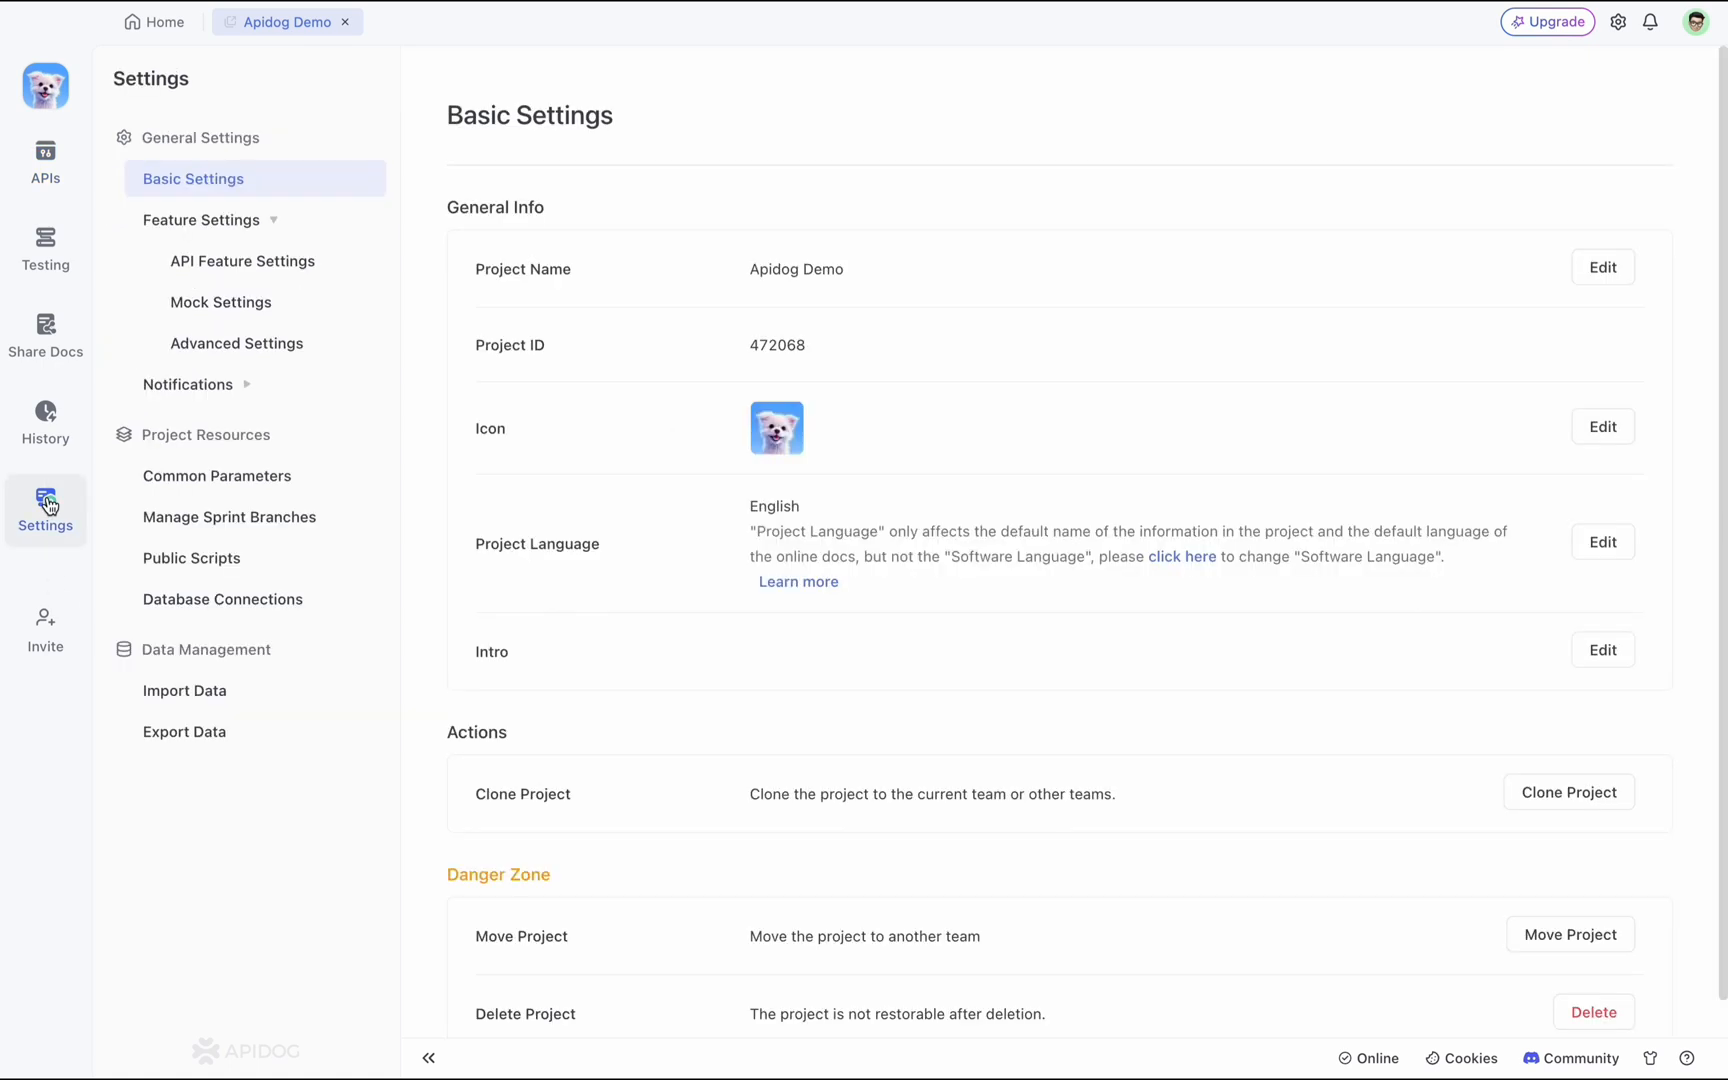
left_click(184, 690)
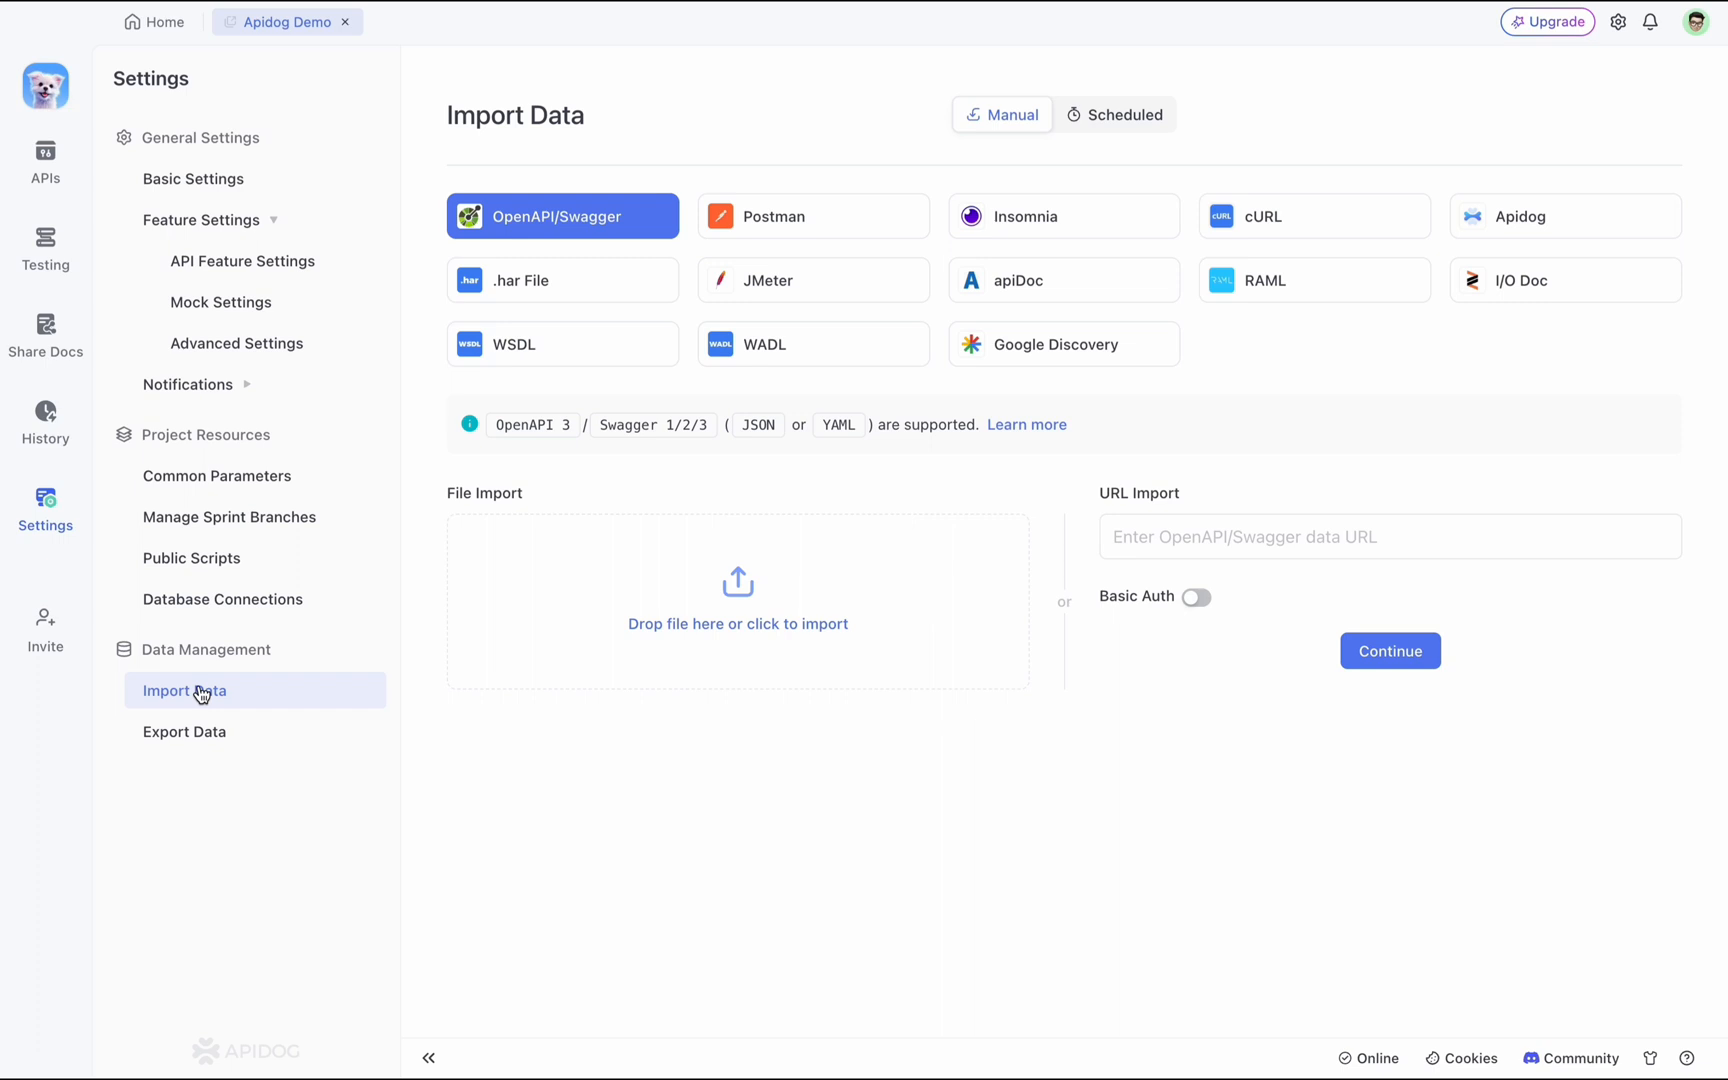
left_click(814, 216)
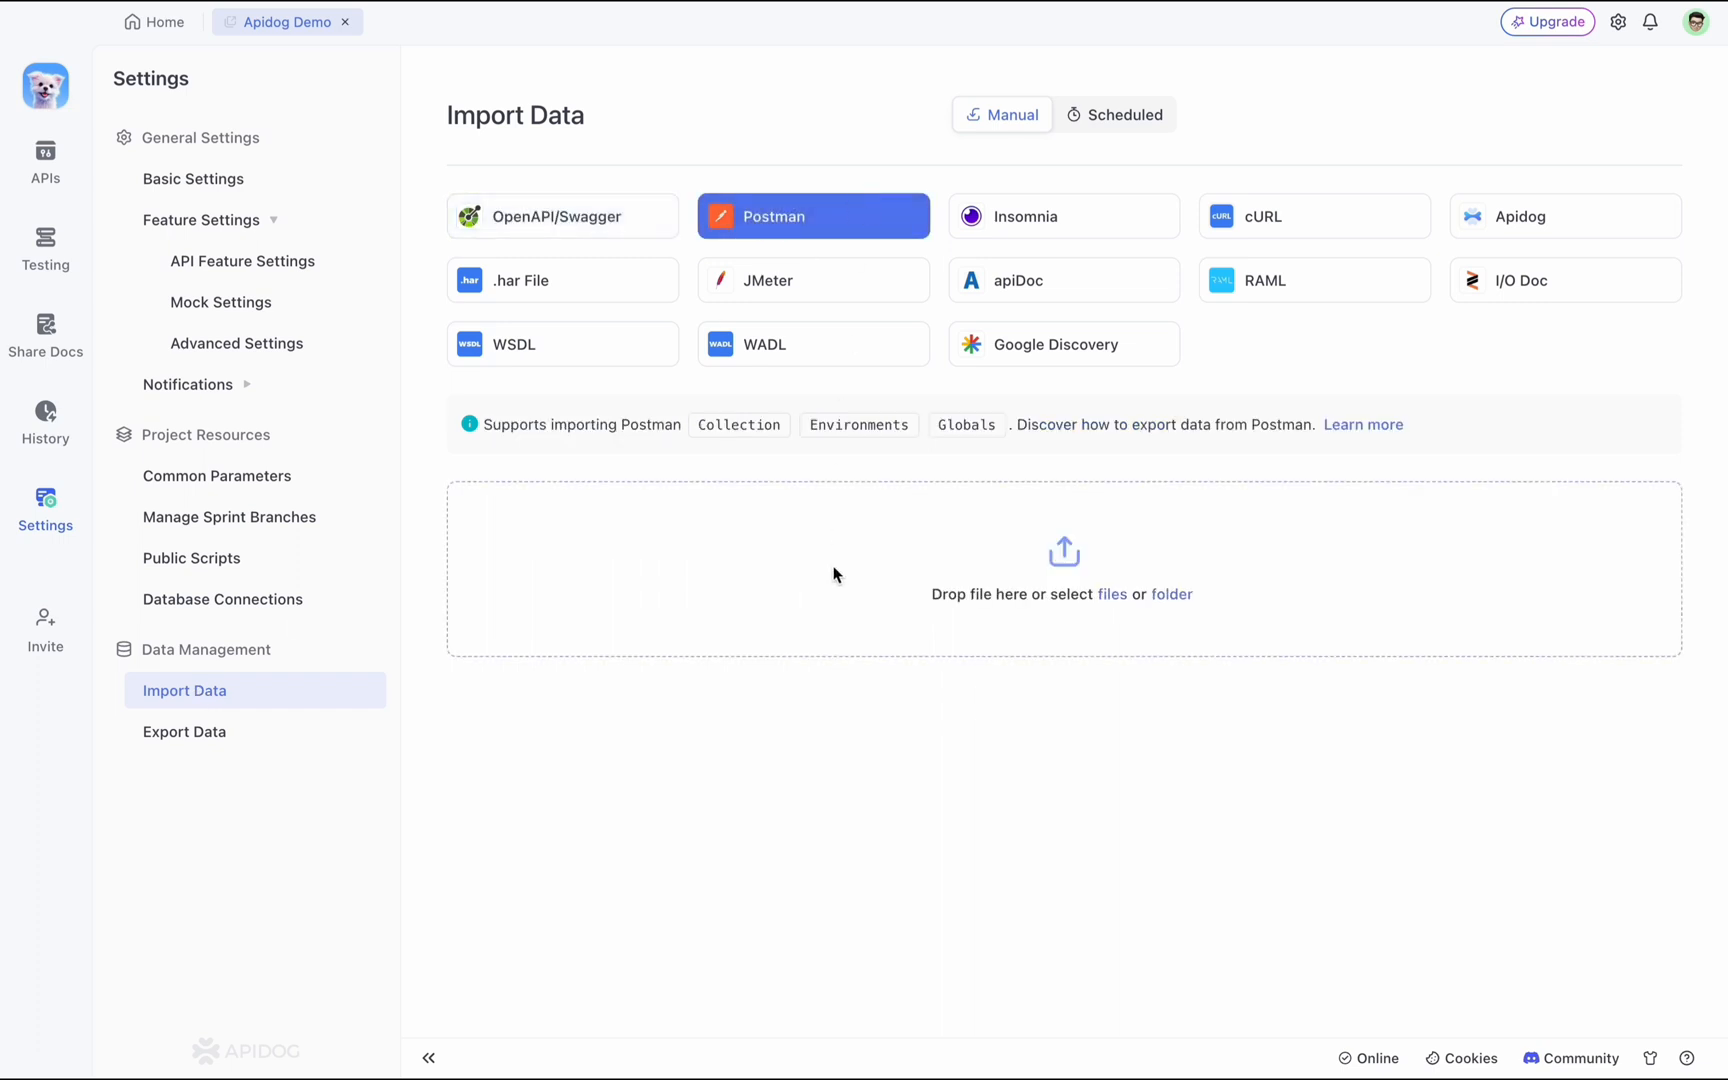
mouse_move(946, 624)
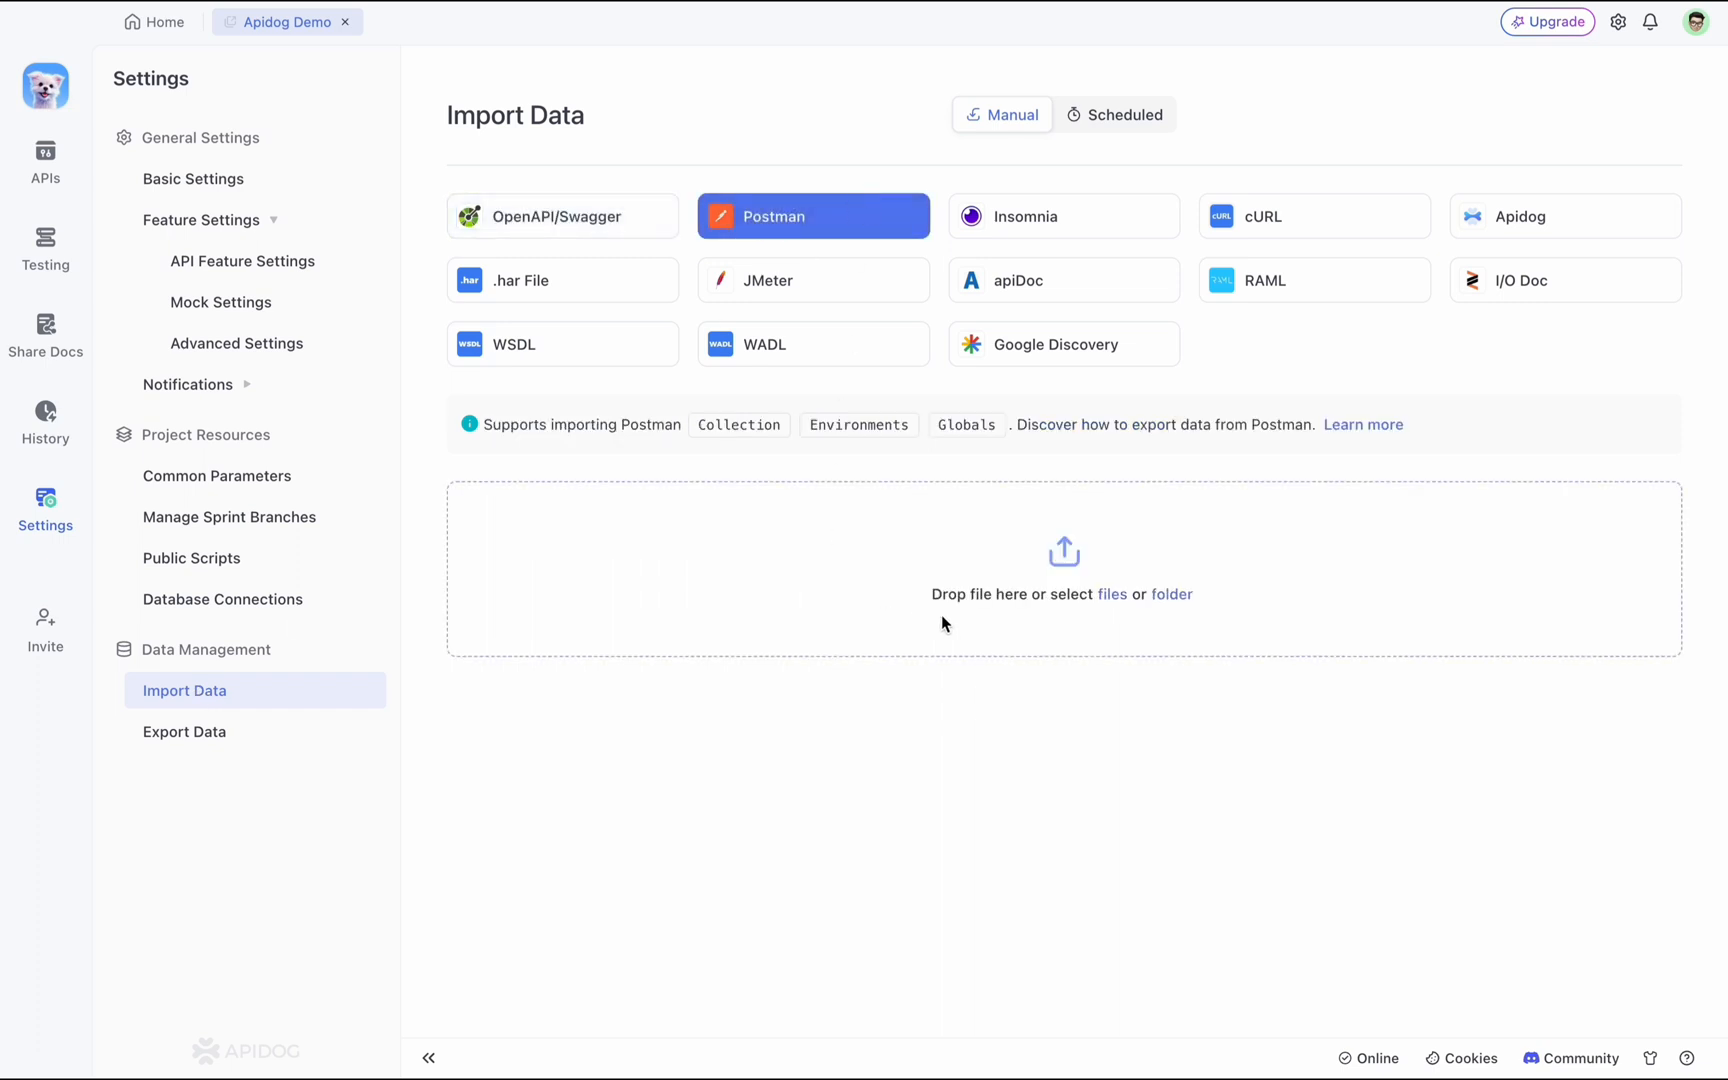
mouse_move(972, 624)
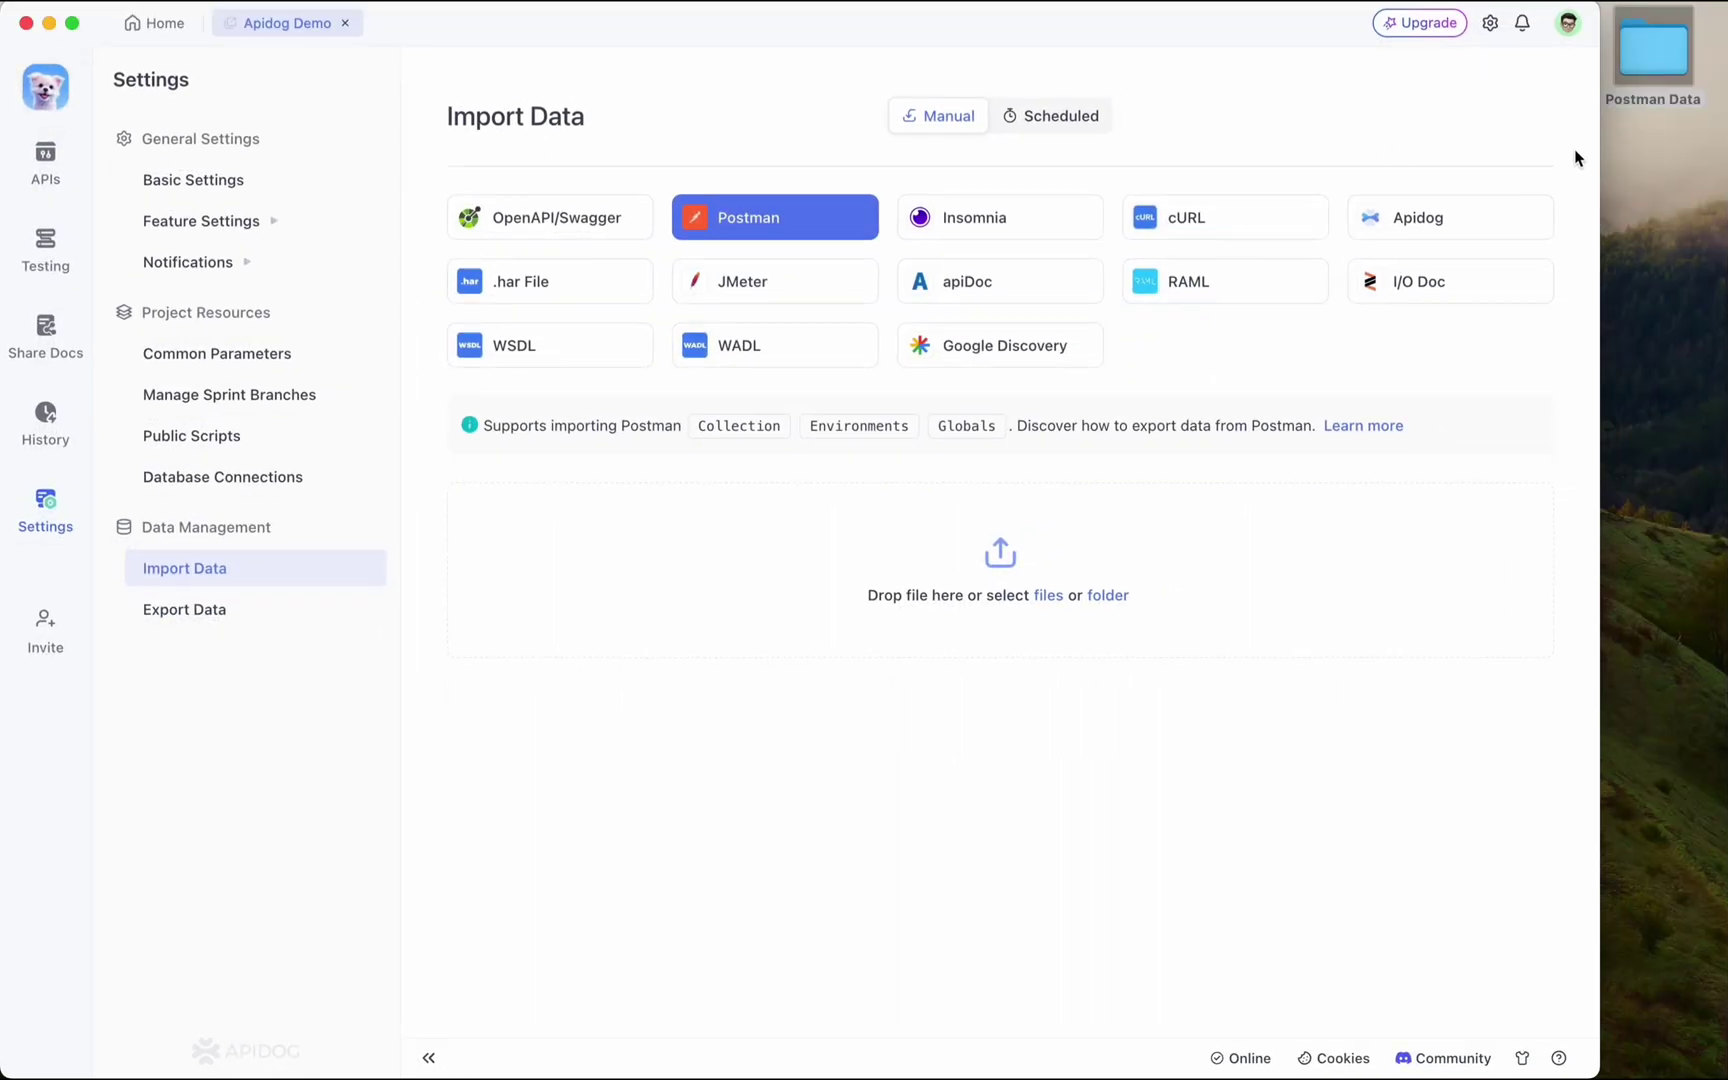
Drop the exported Postman files into the import area and preview the import.
left_click_drag(1652, 44, 1148, 562)
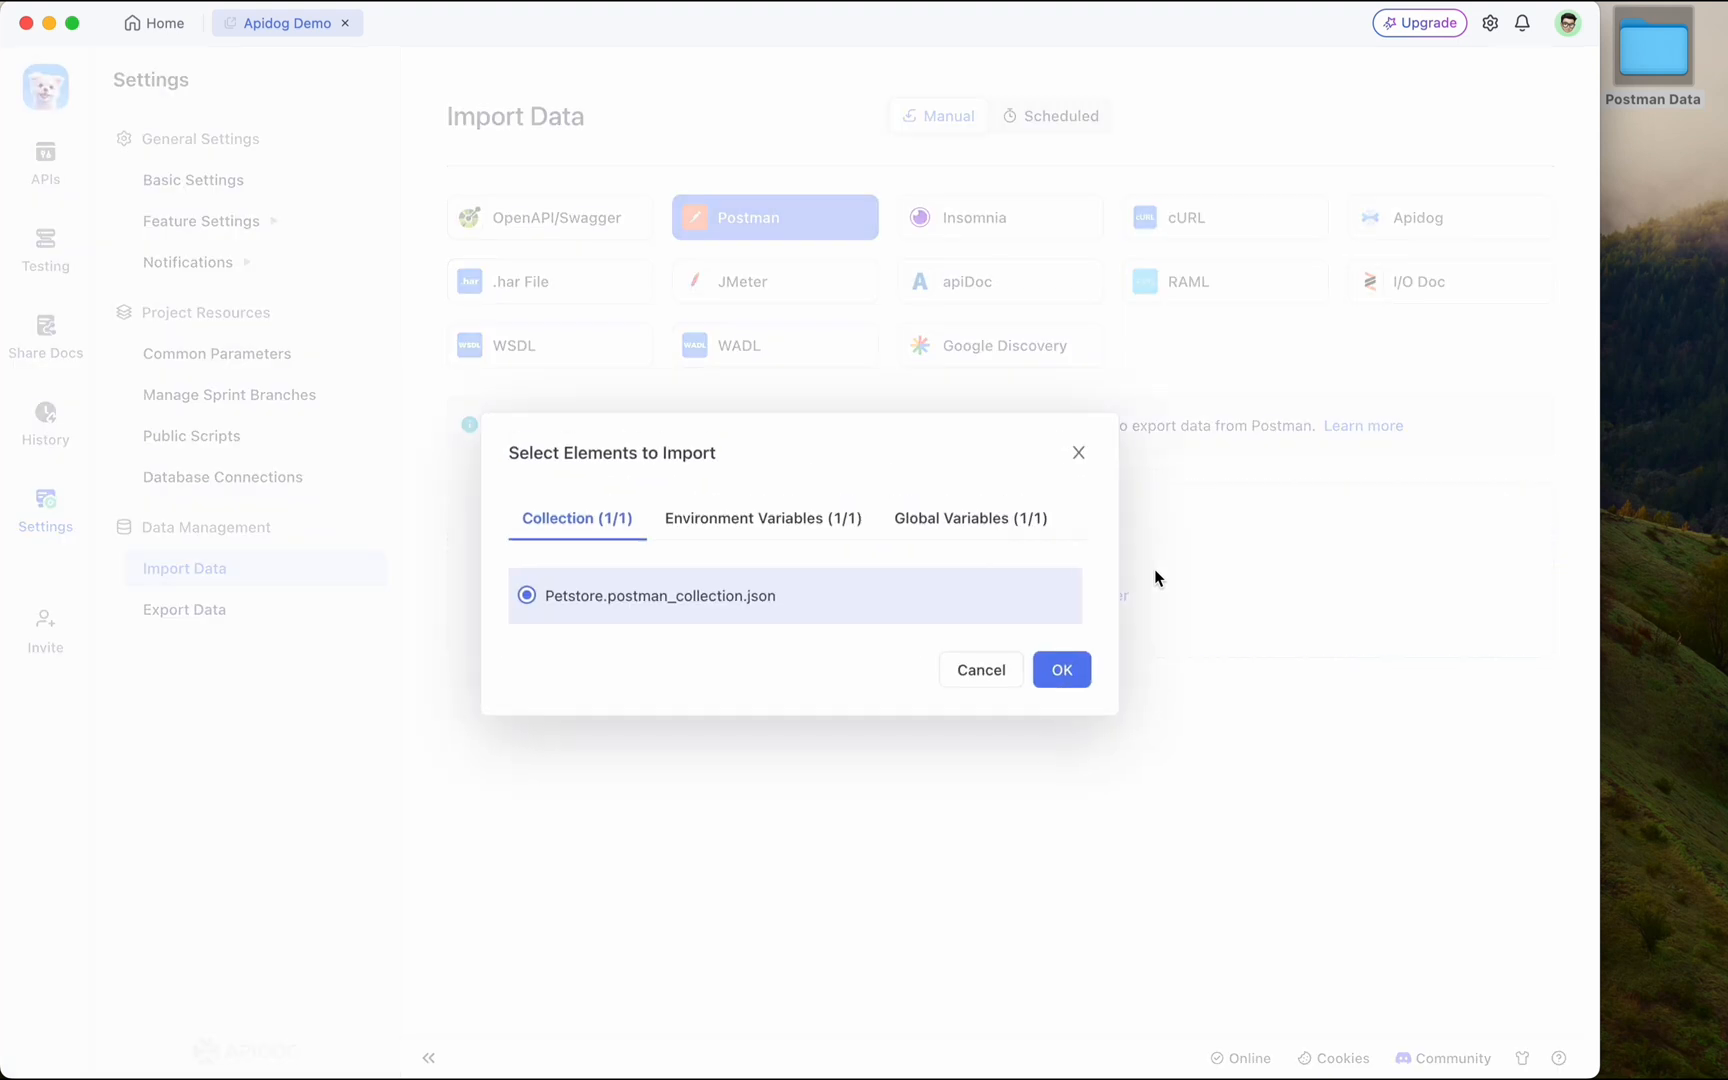
mouse_move(746, 526)
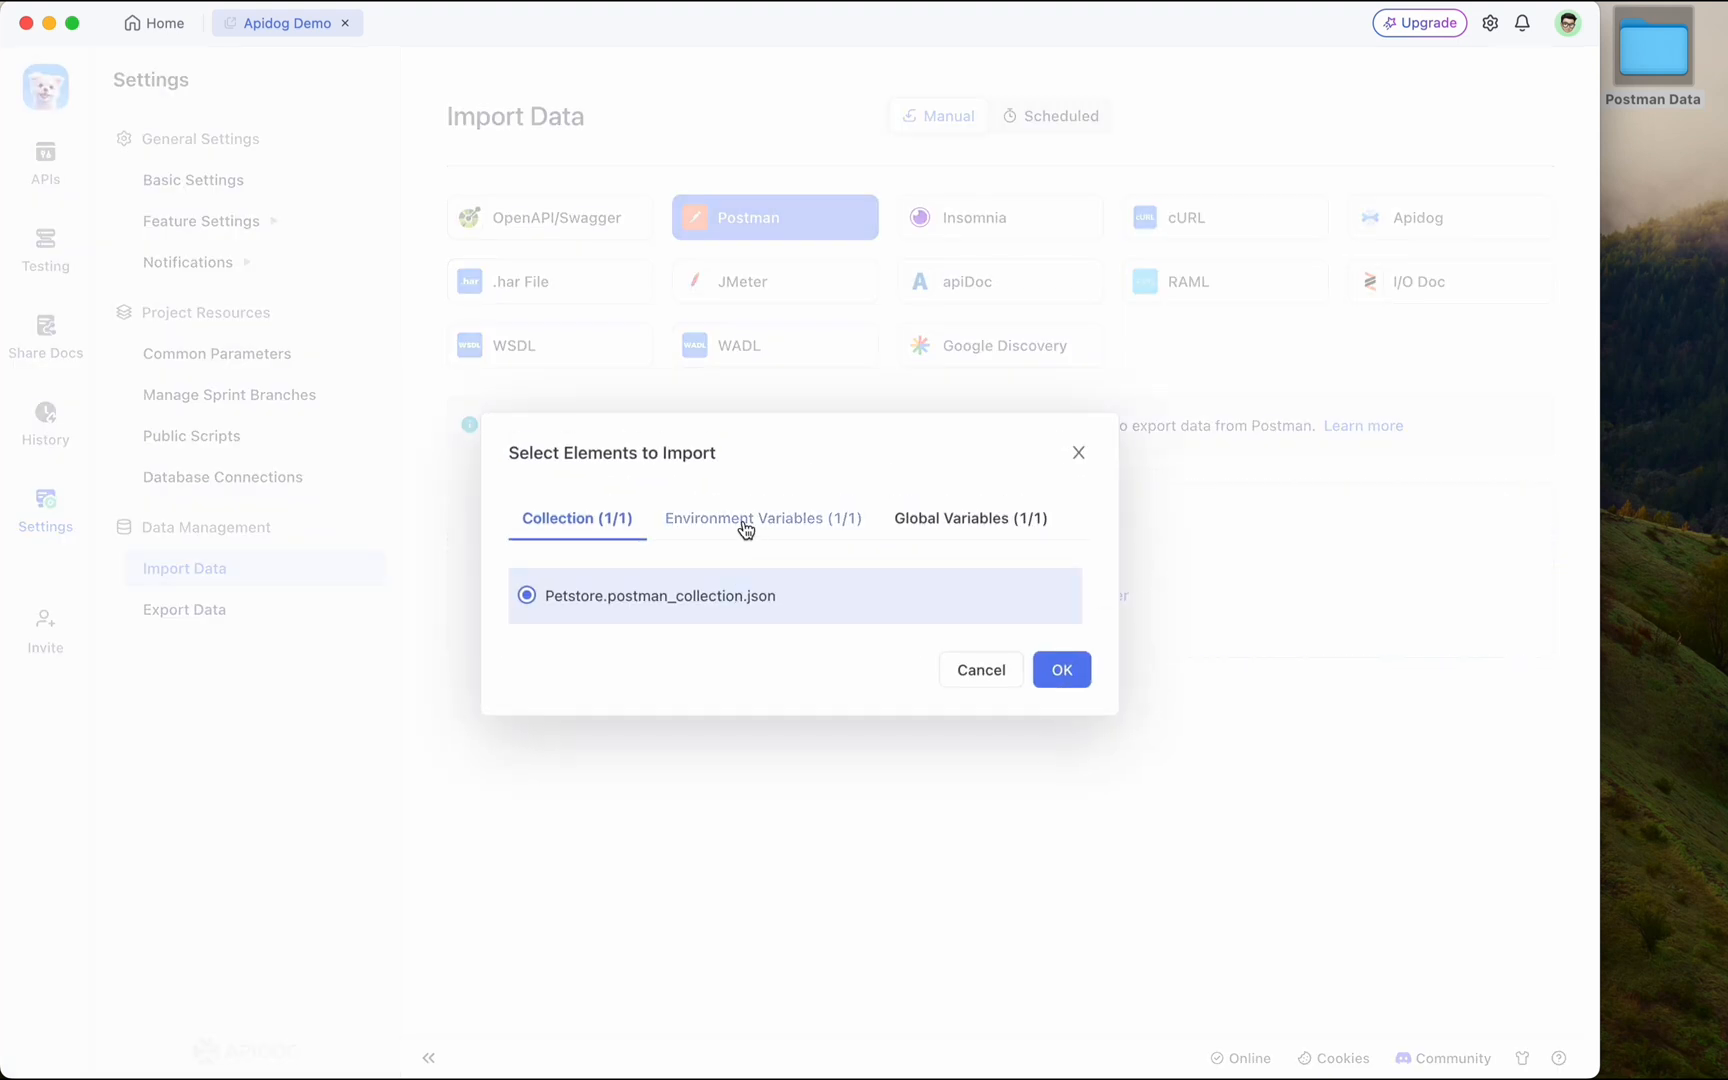
left_click(970, 518)
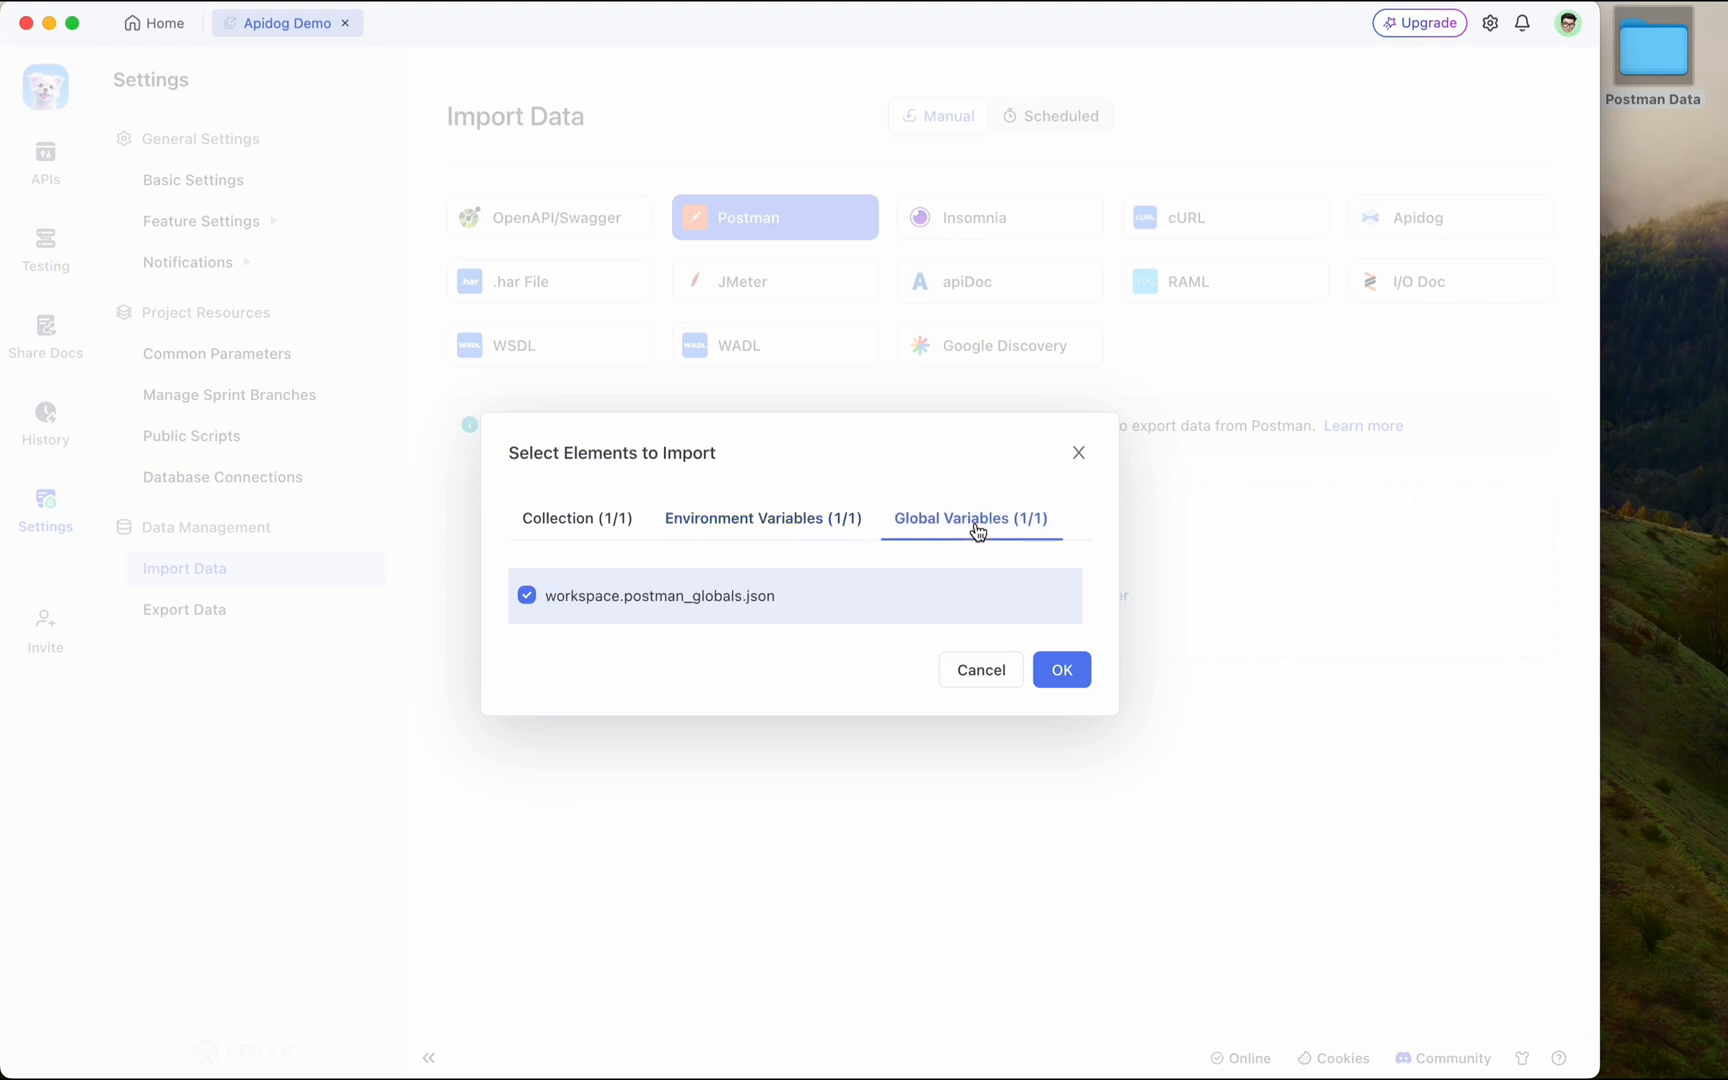
left_click(1062, 670)
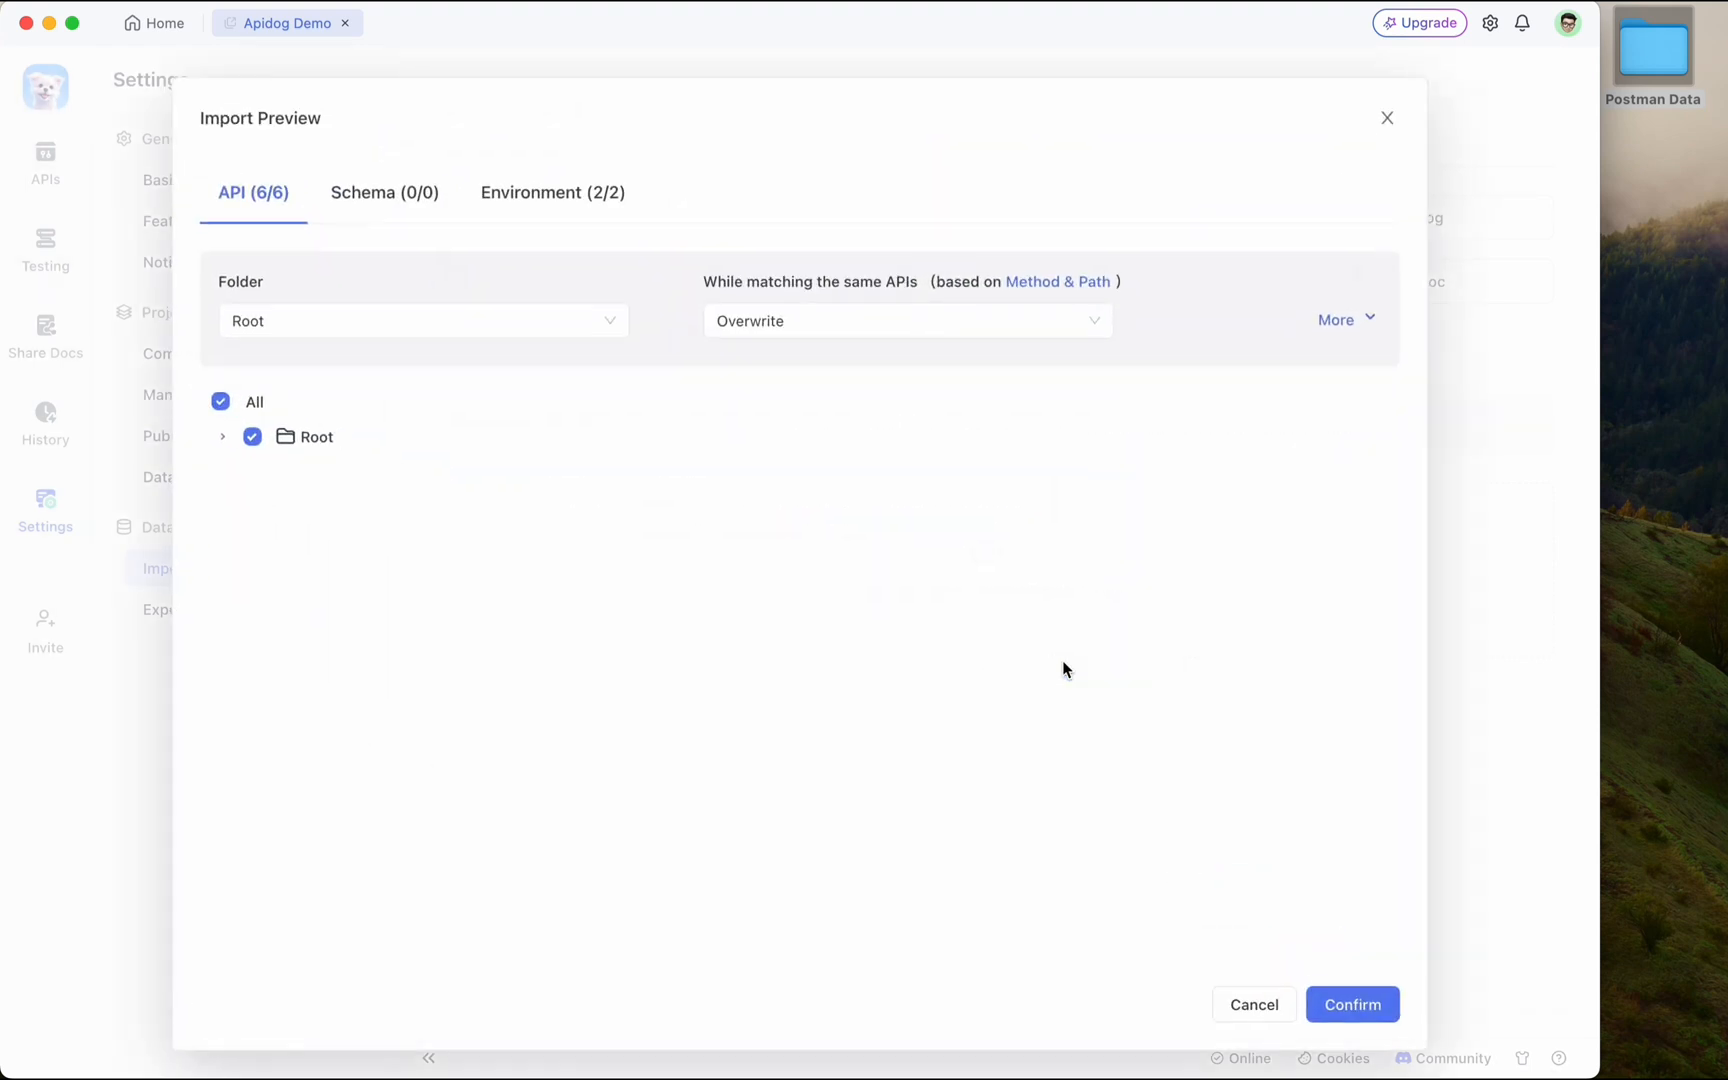
Import the APIs into a new 'Postman' folder, creating 6 APIs and updating 2 environments.
left_click(422, 322)
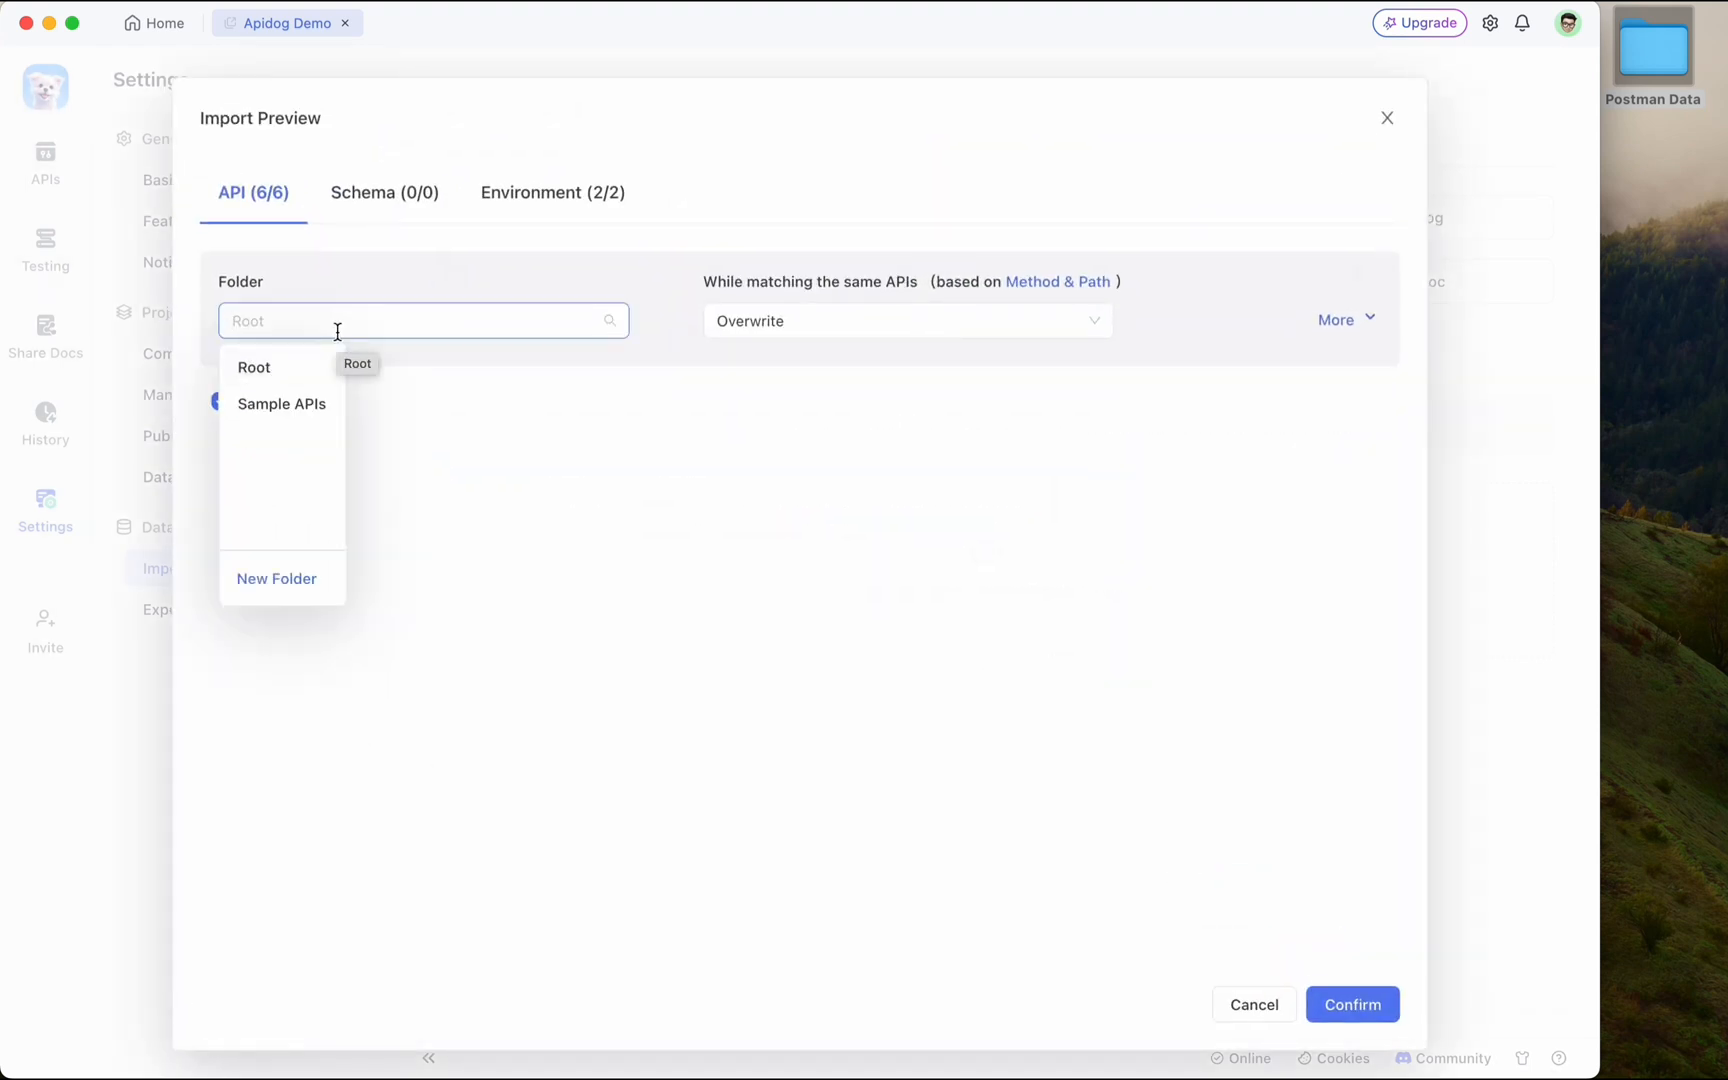
left_click(276, 578)
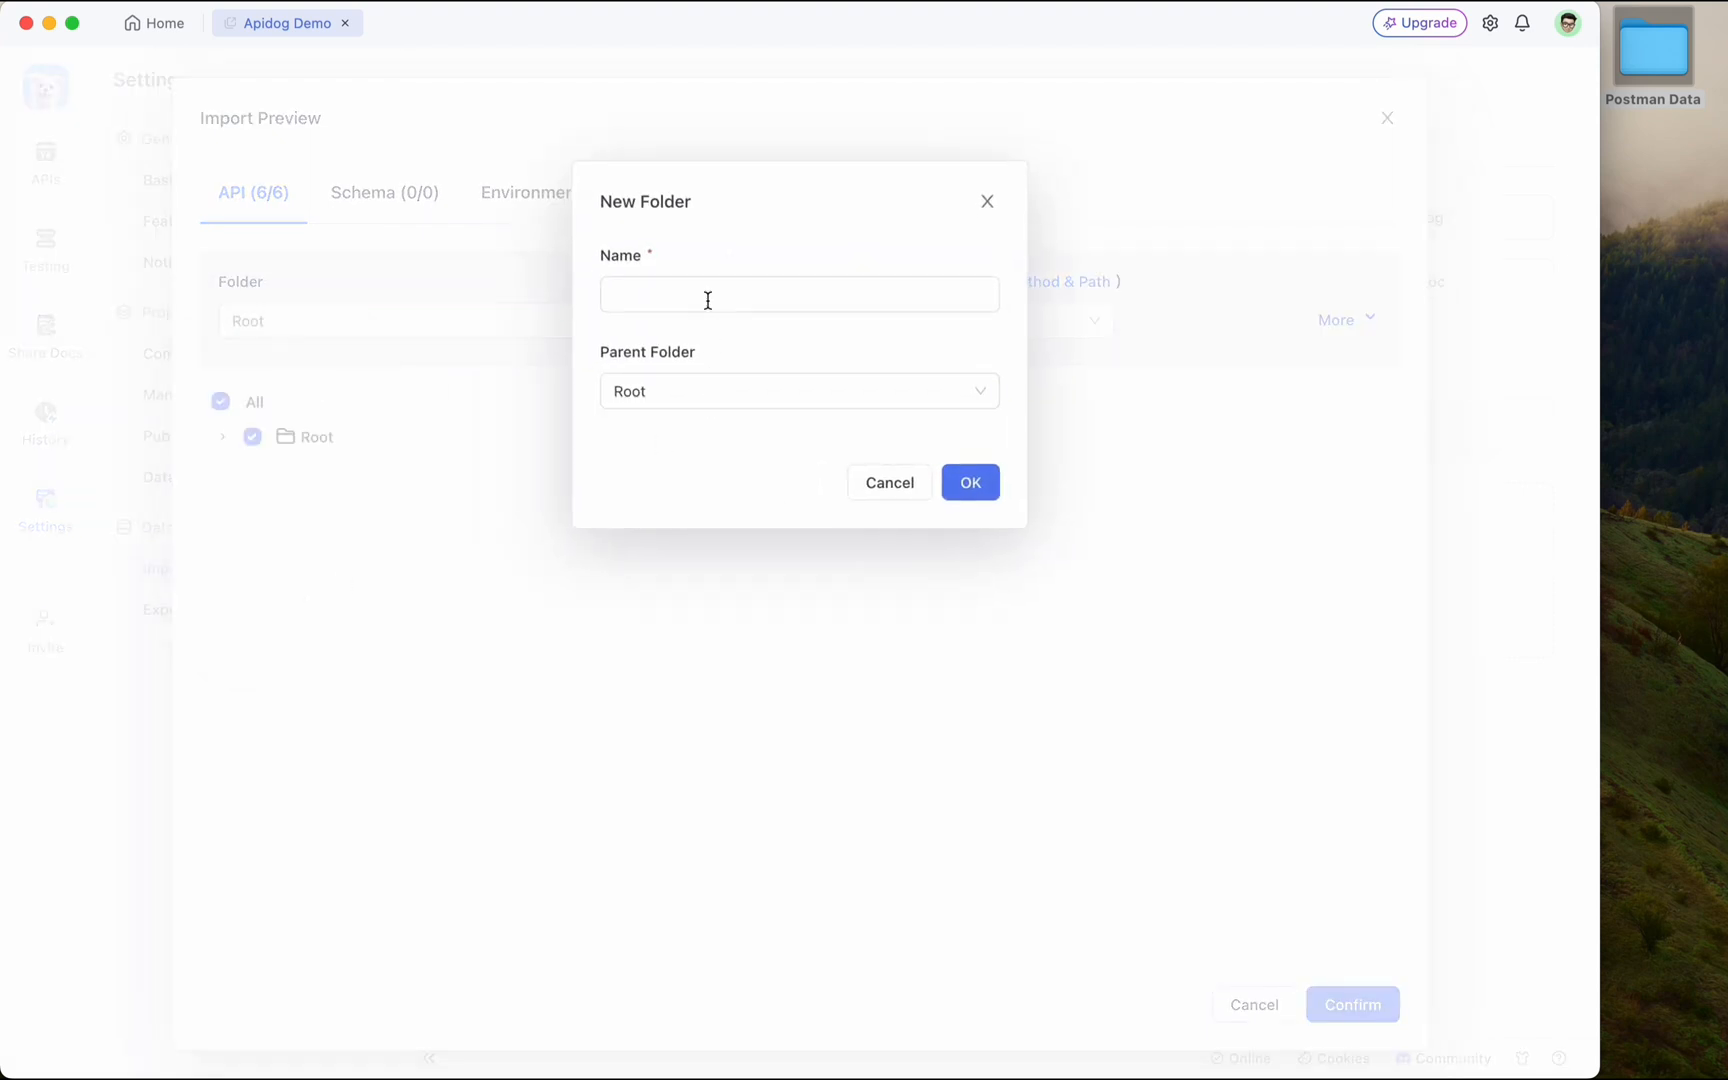
type("Post")
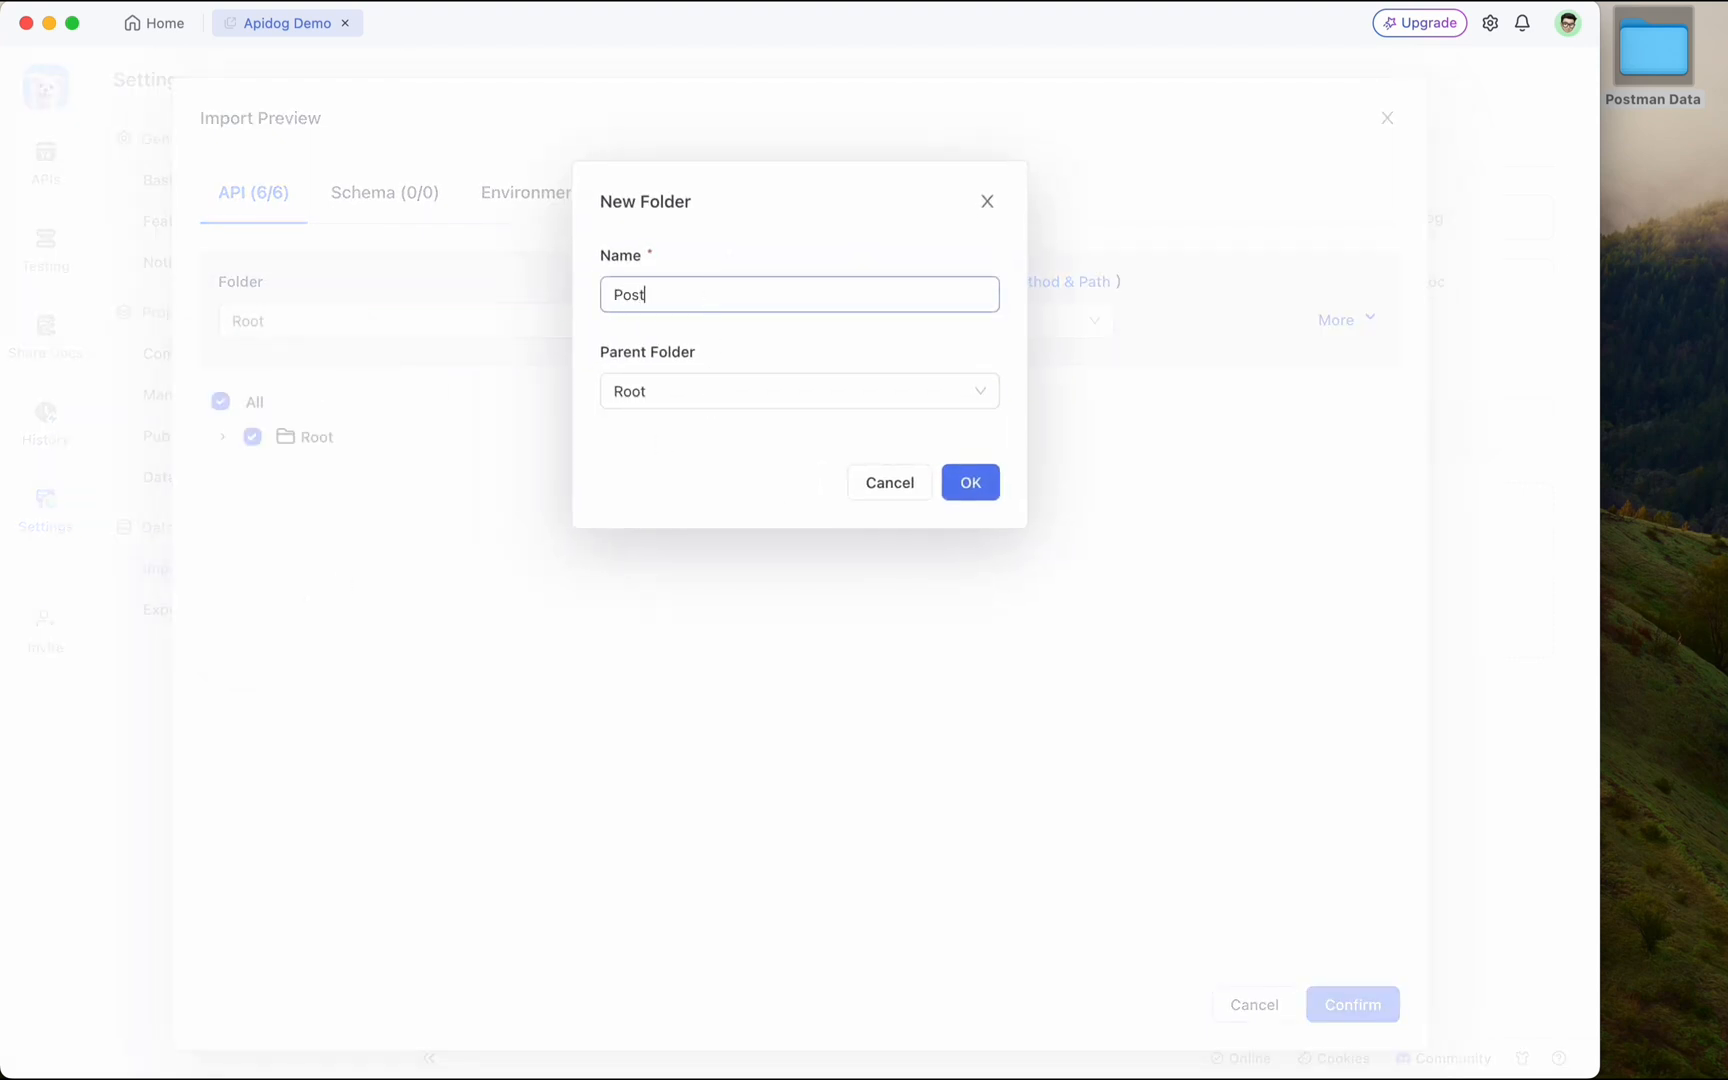
left_click(970, 482)
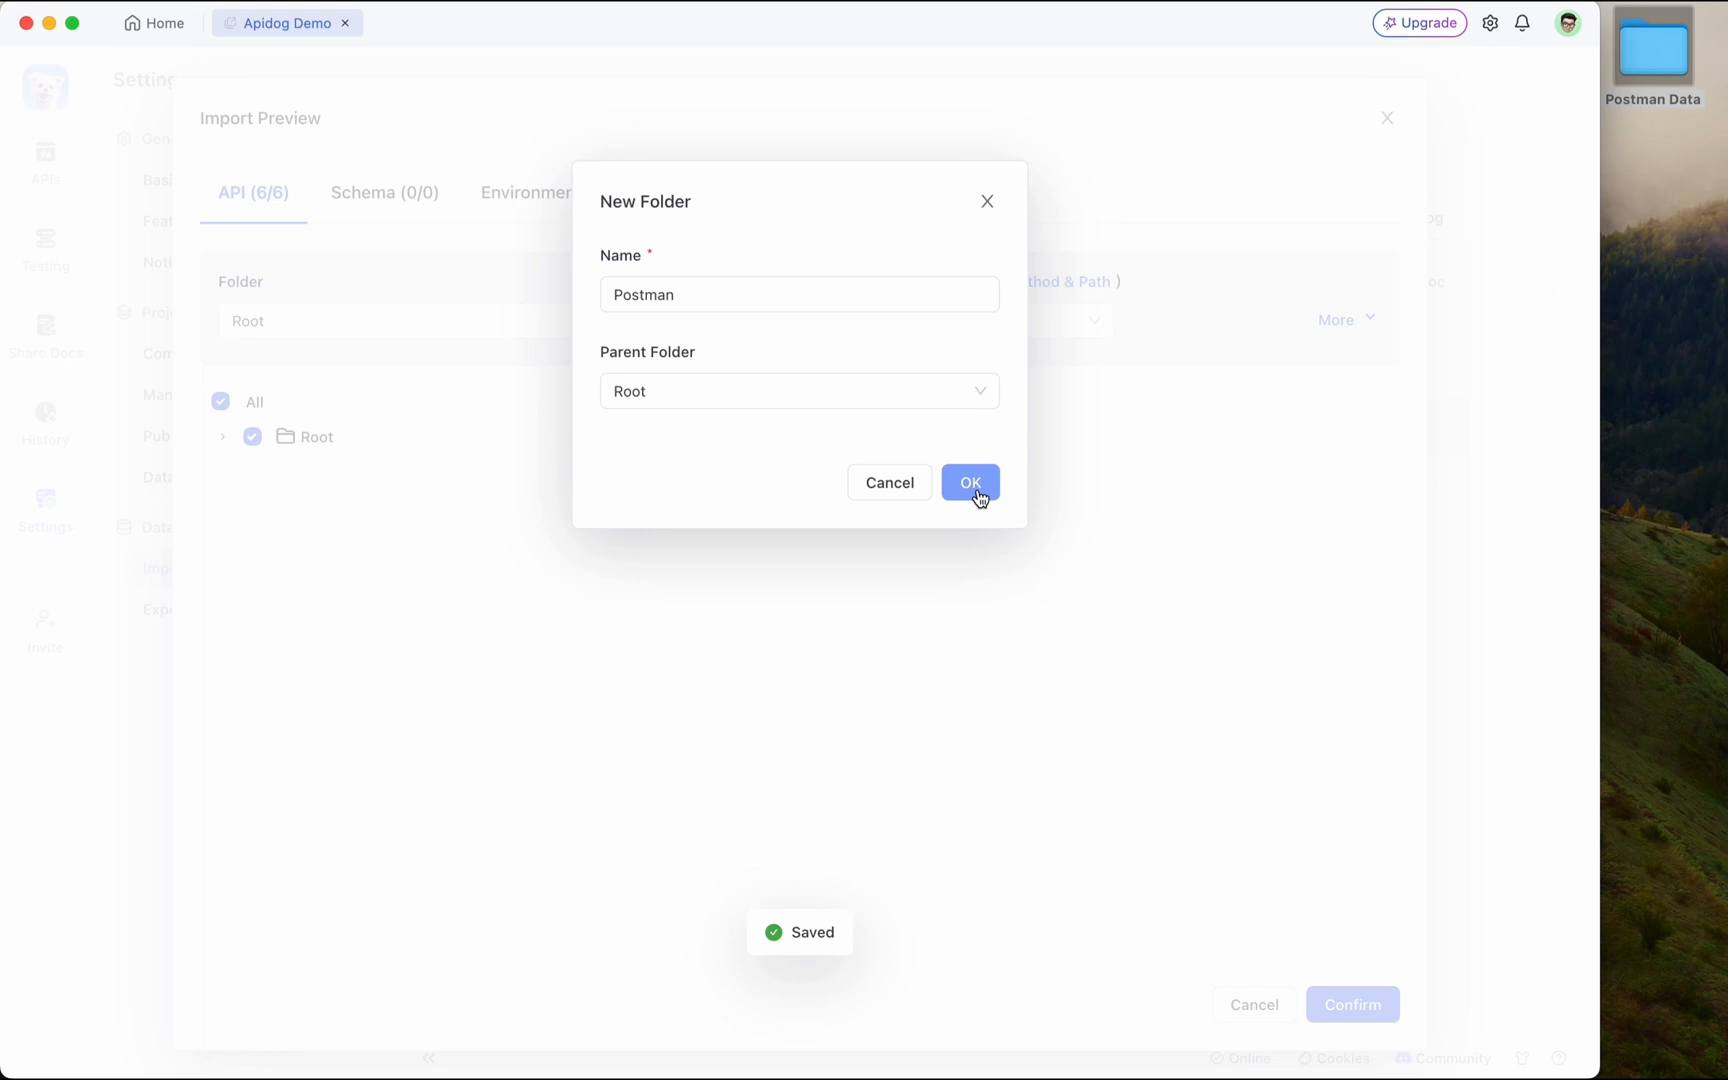
left_click(970, 482)
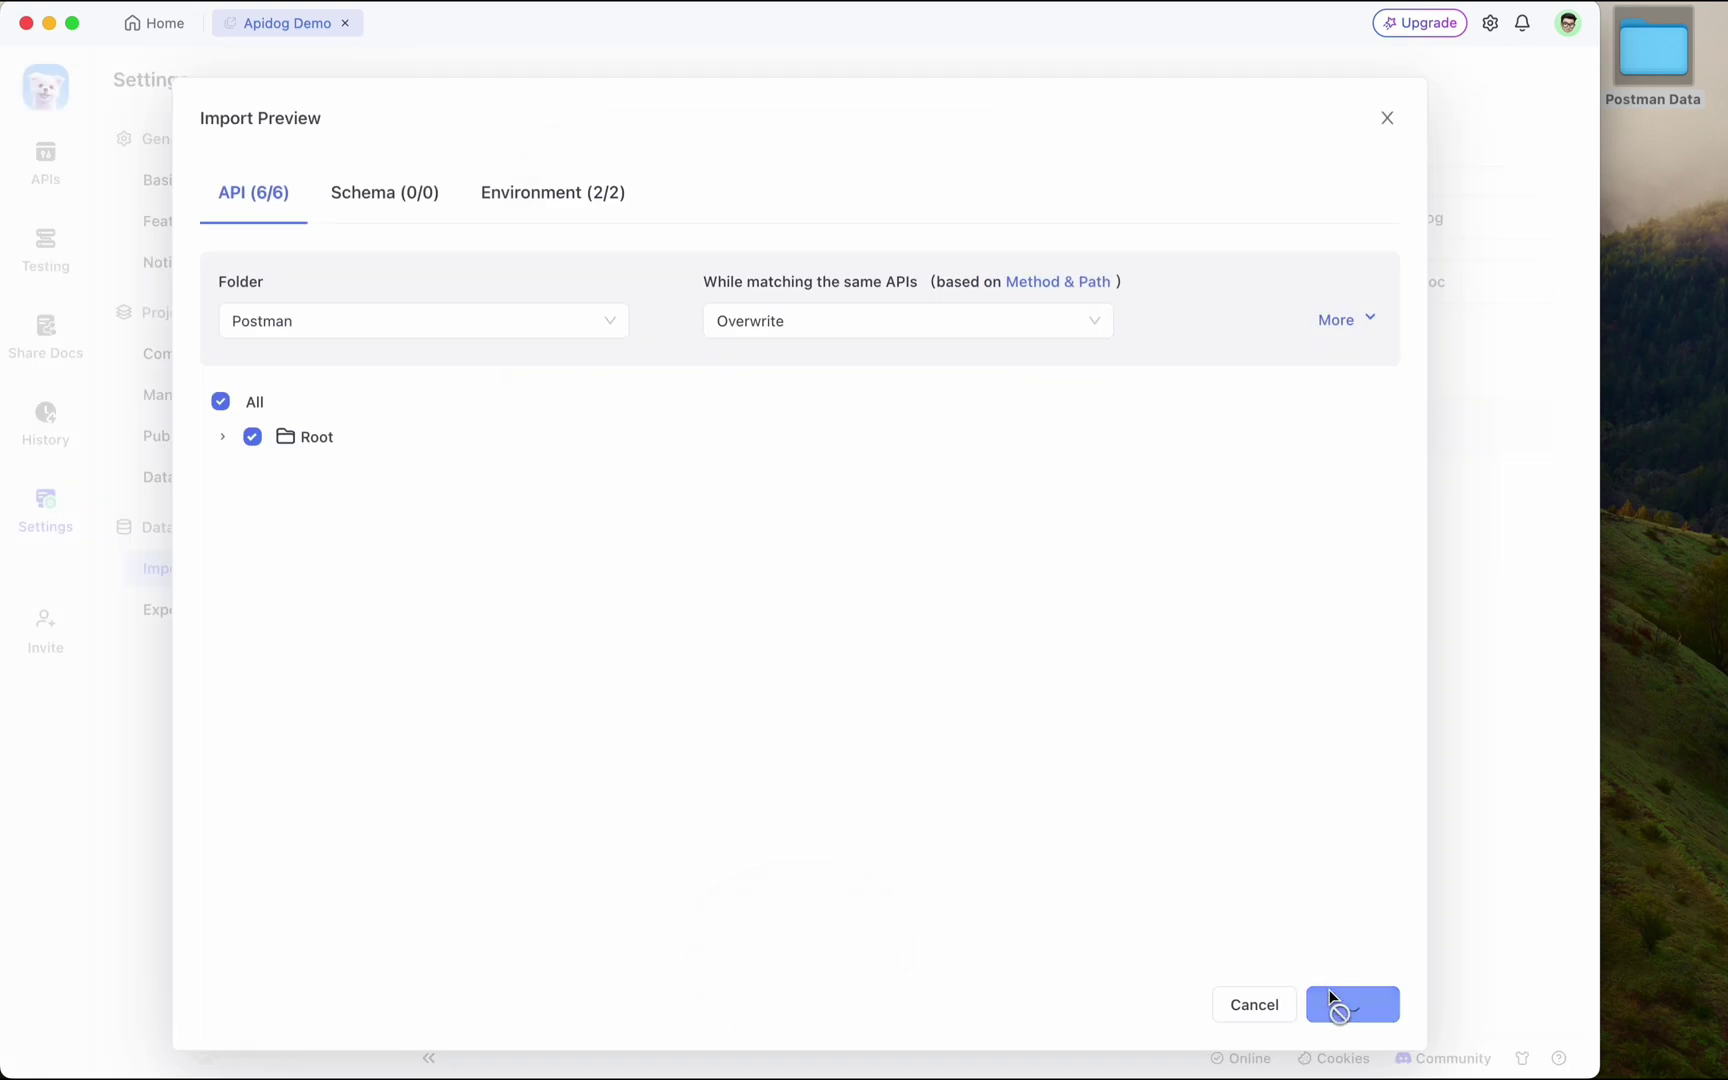
left_click(1354, 1004)
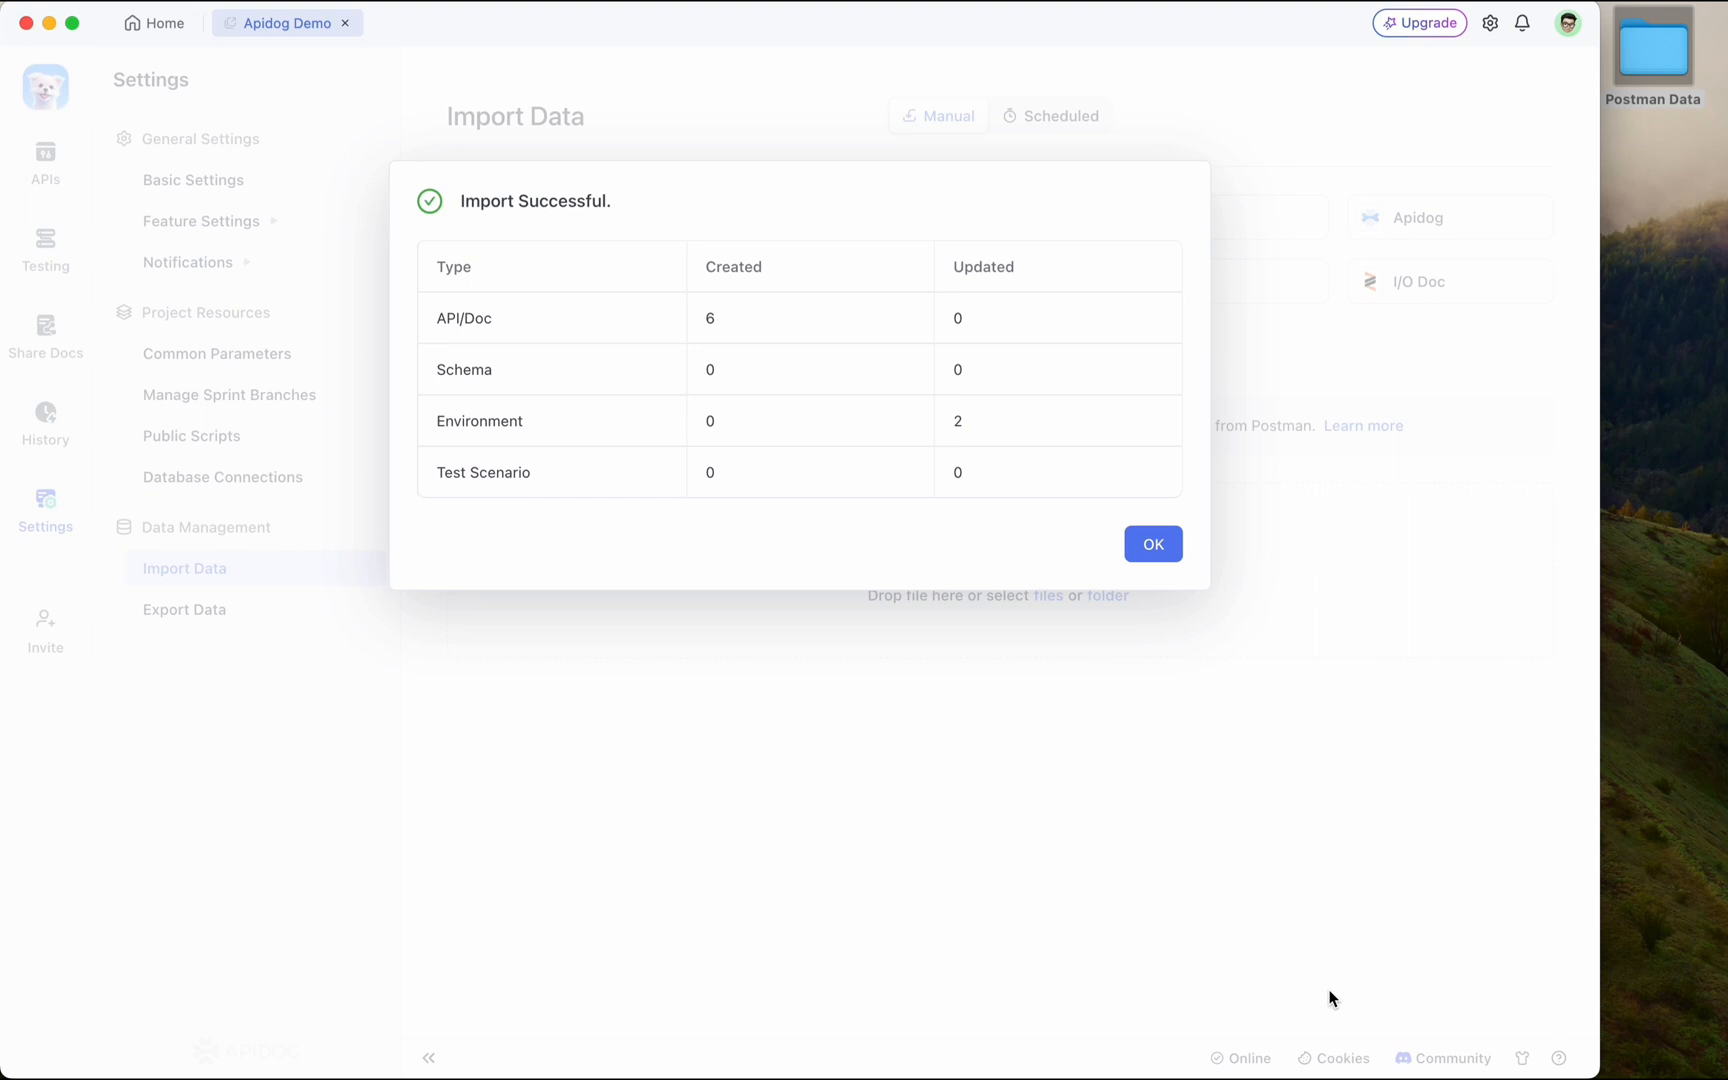
left_click(1154, 544)
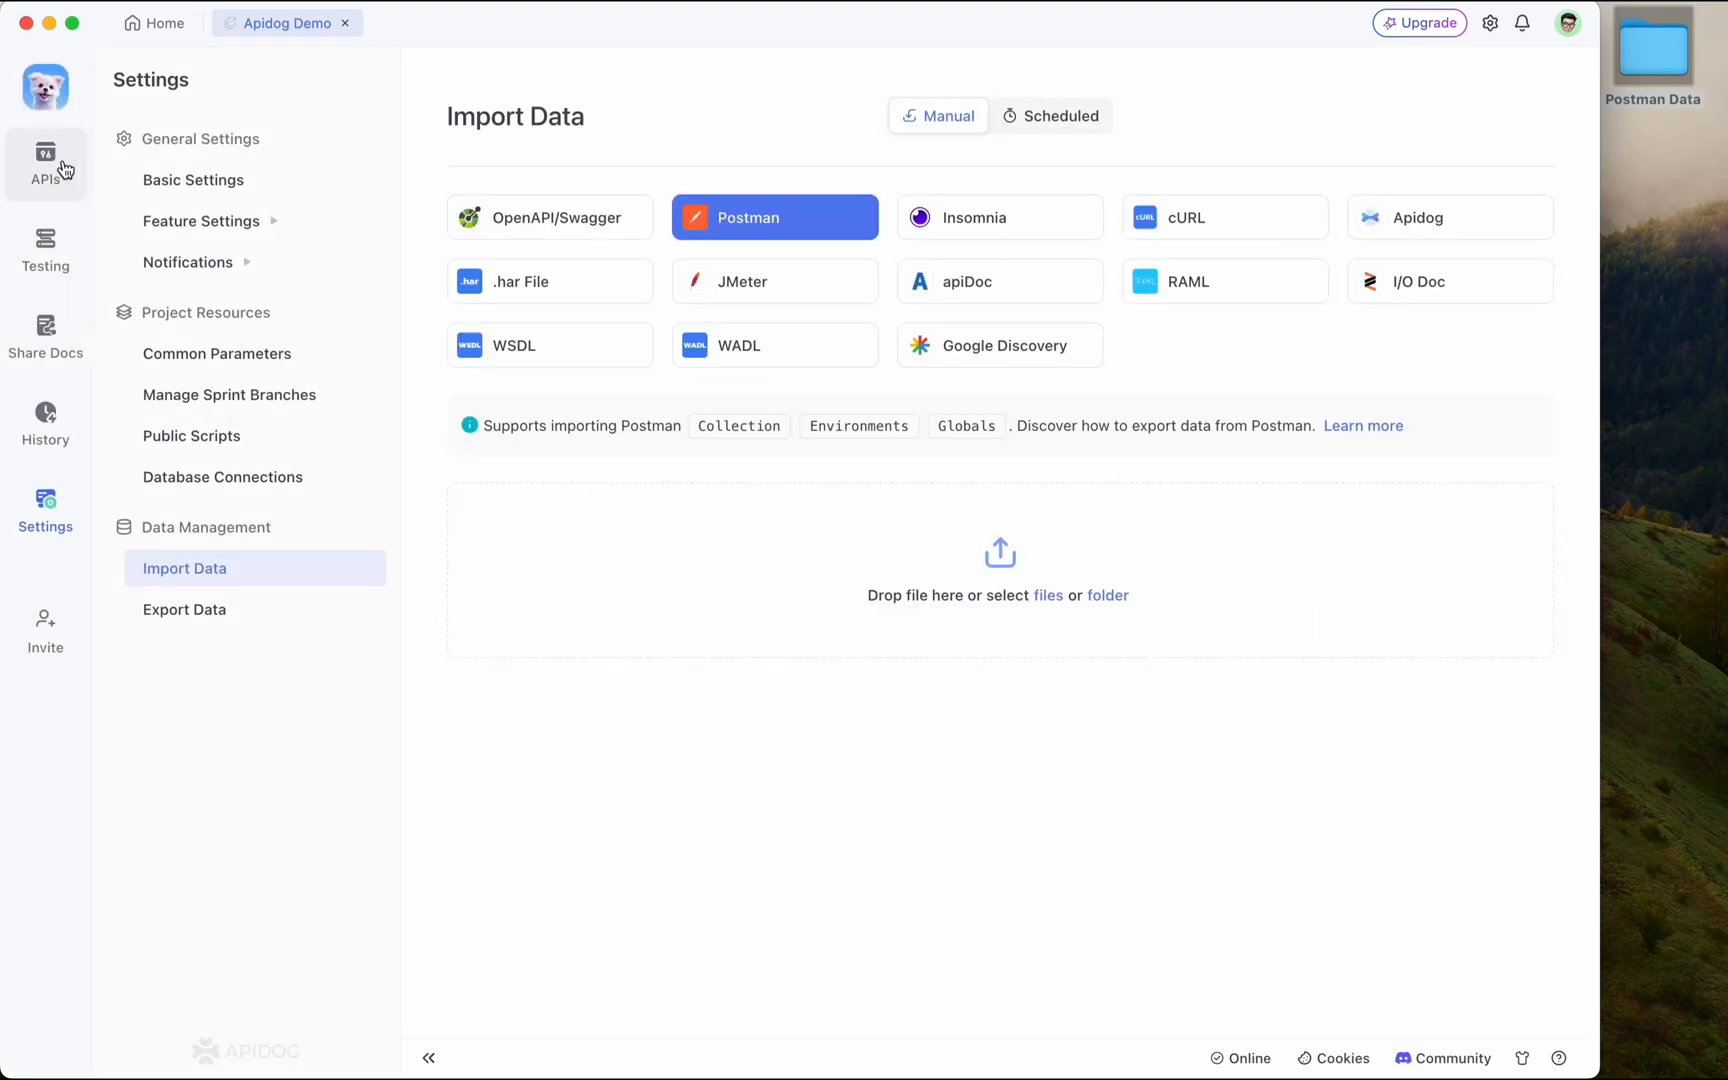
Show the project's API list and expand the Sample APIs folder.
left_click(44, 156)
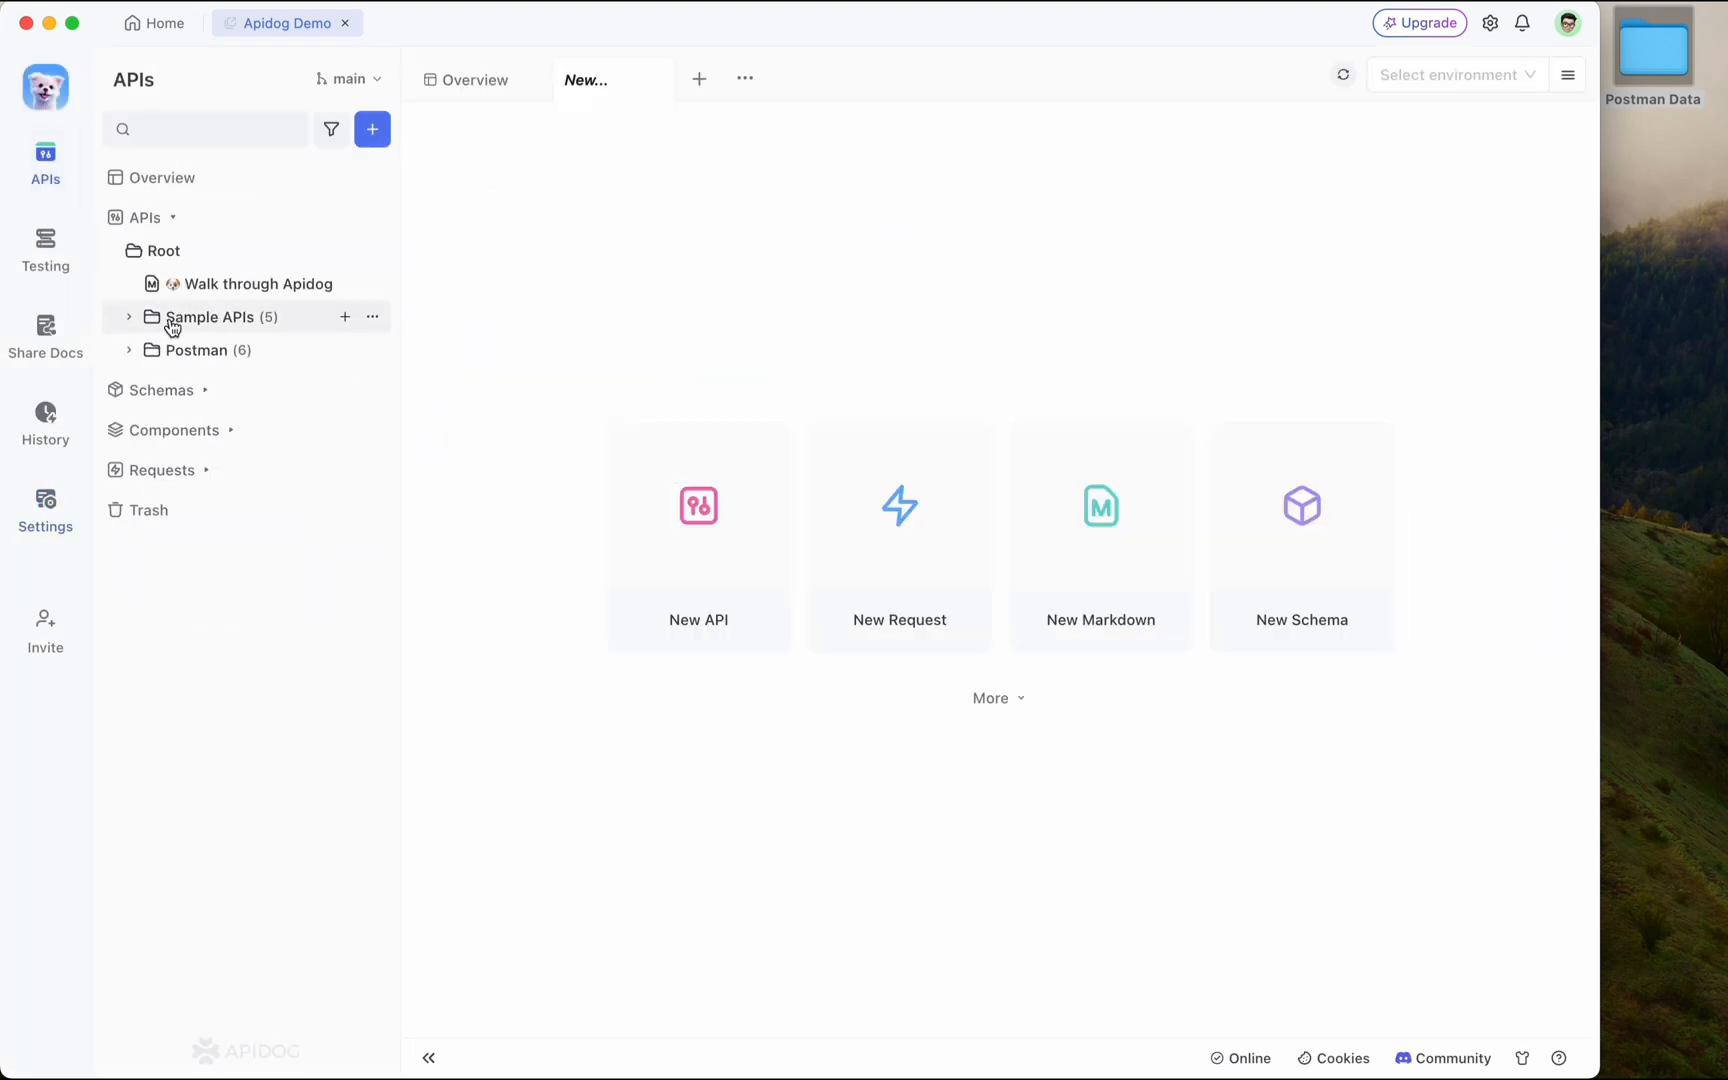
left_click(196, 350)
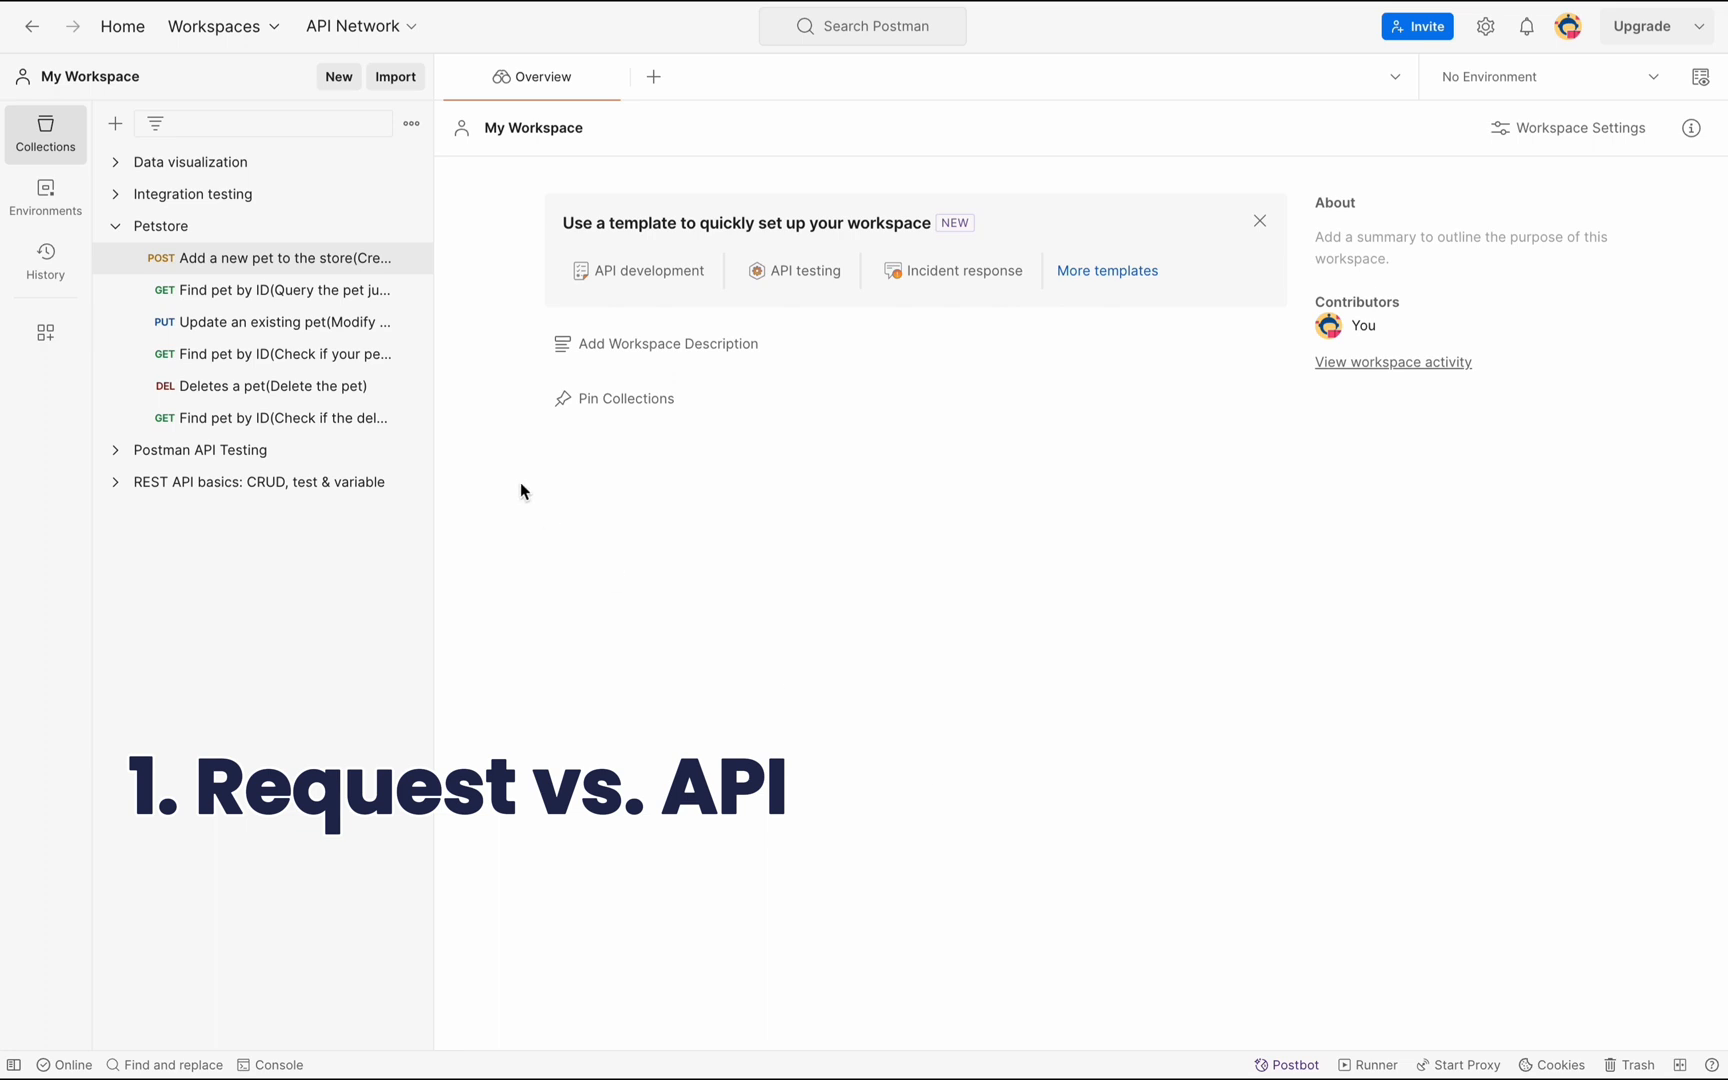
Expand the Petstore collection in Postman to list its six requests.
left_click(280, 258)
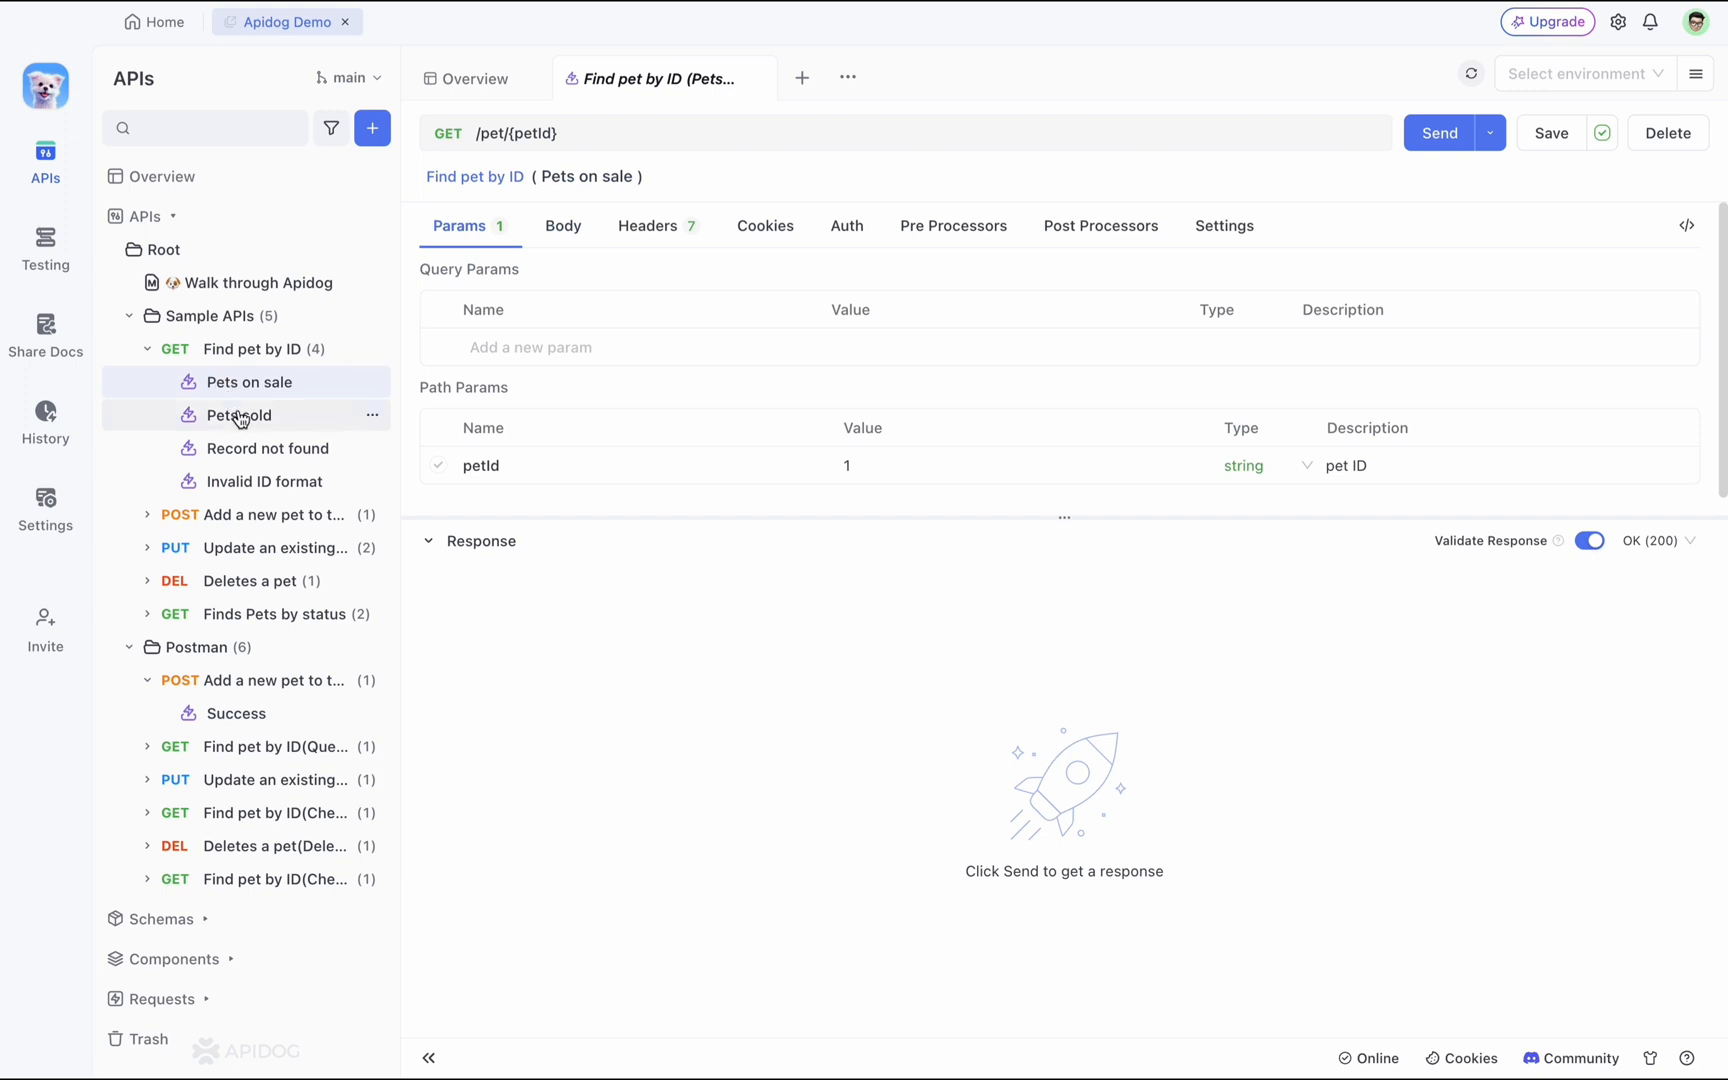
View the Record not found and Invalid ID format cases, then go to the Testing area.
left_click(268, 448)
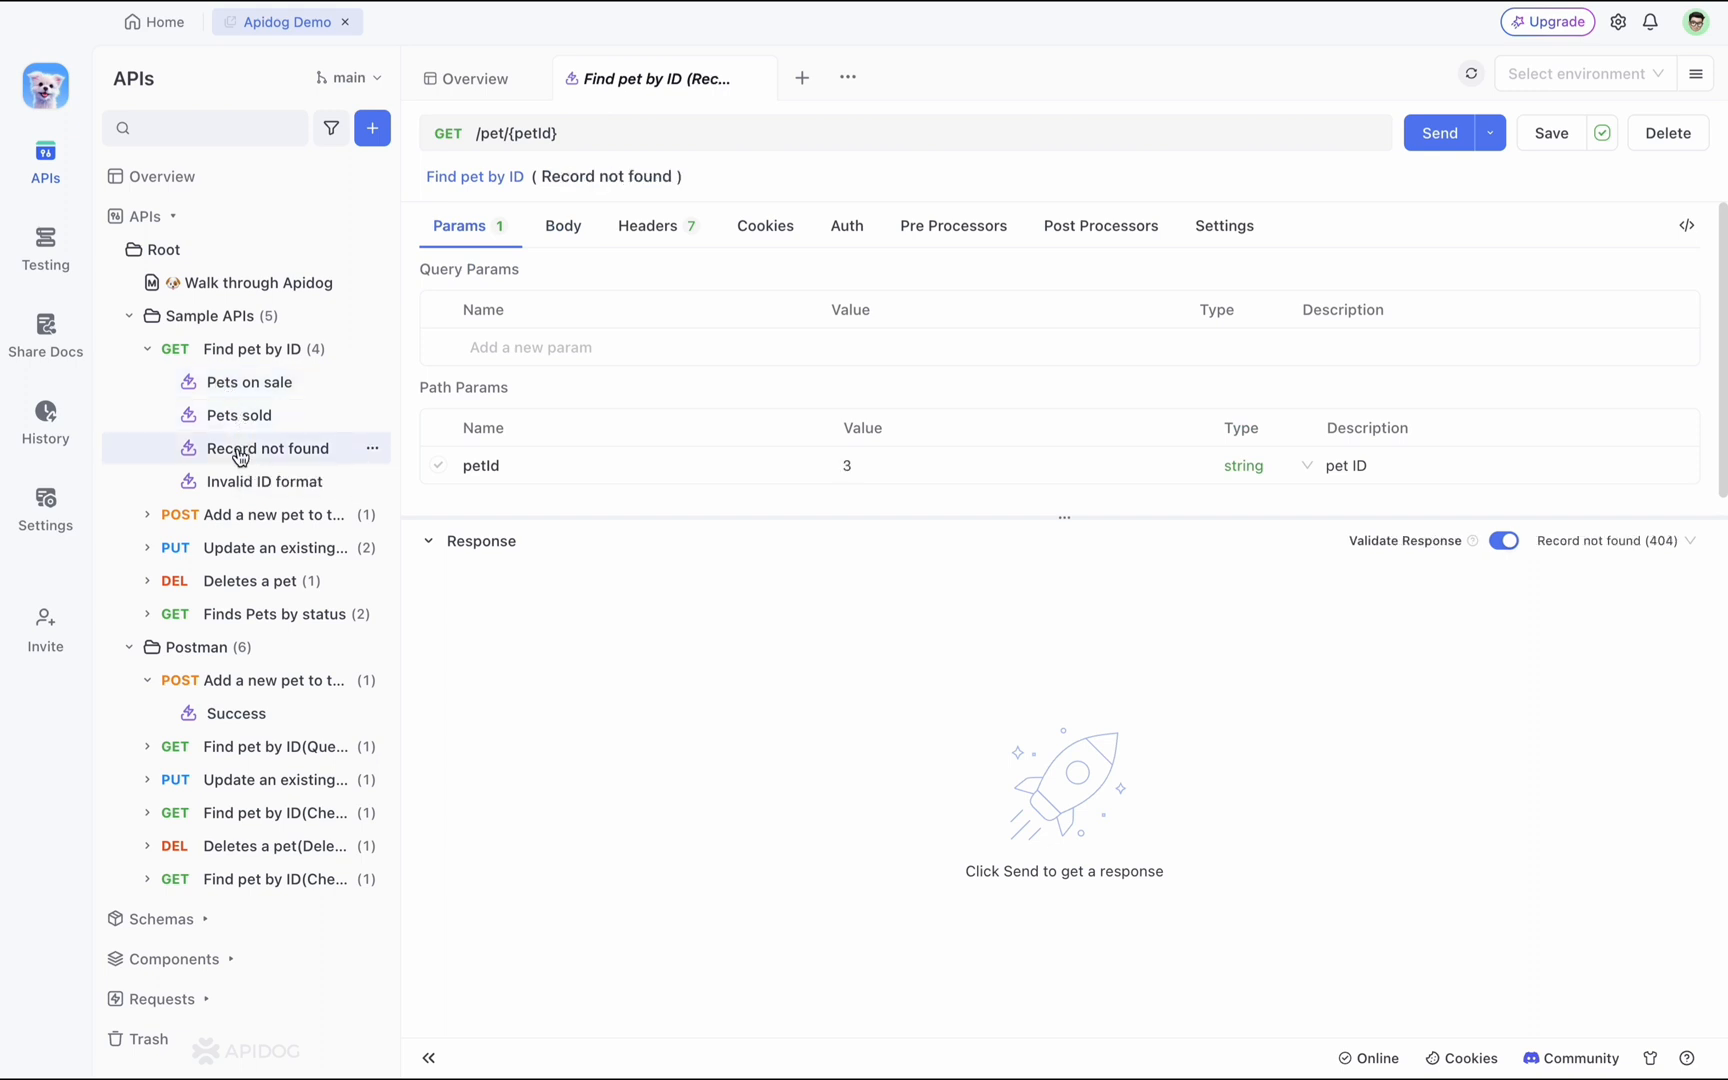
left_click(264, 482)
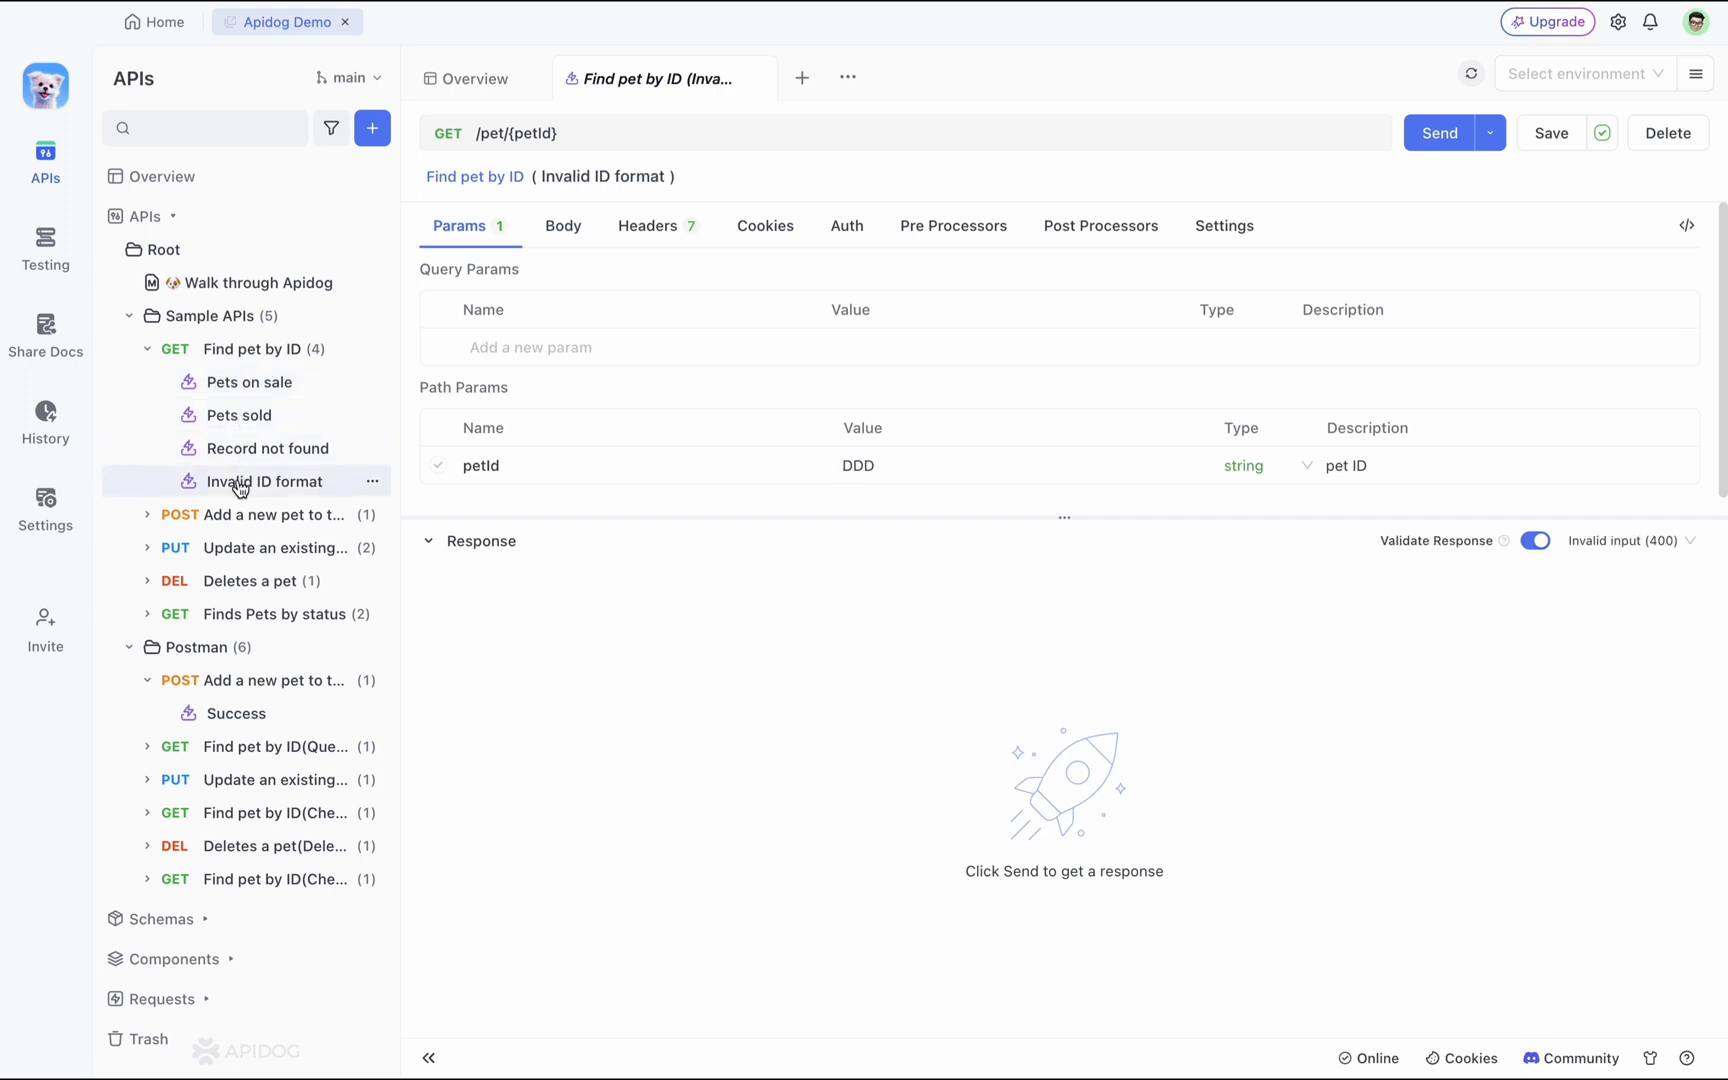
mouse_move(244, 418)
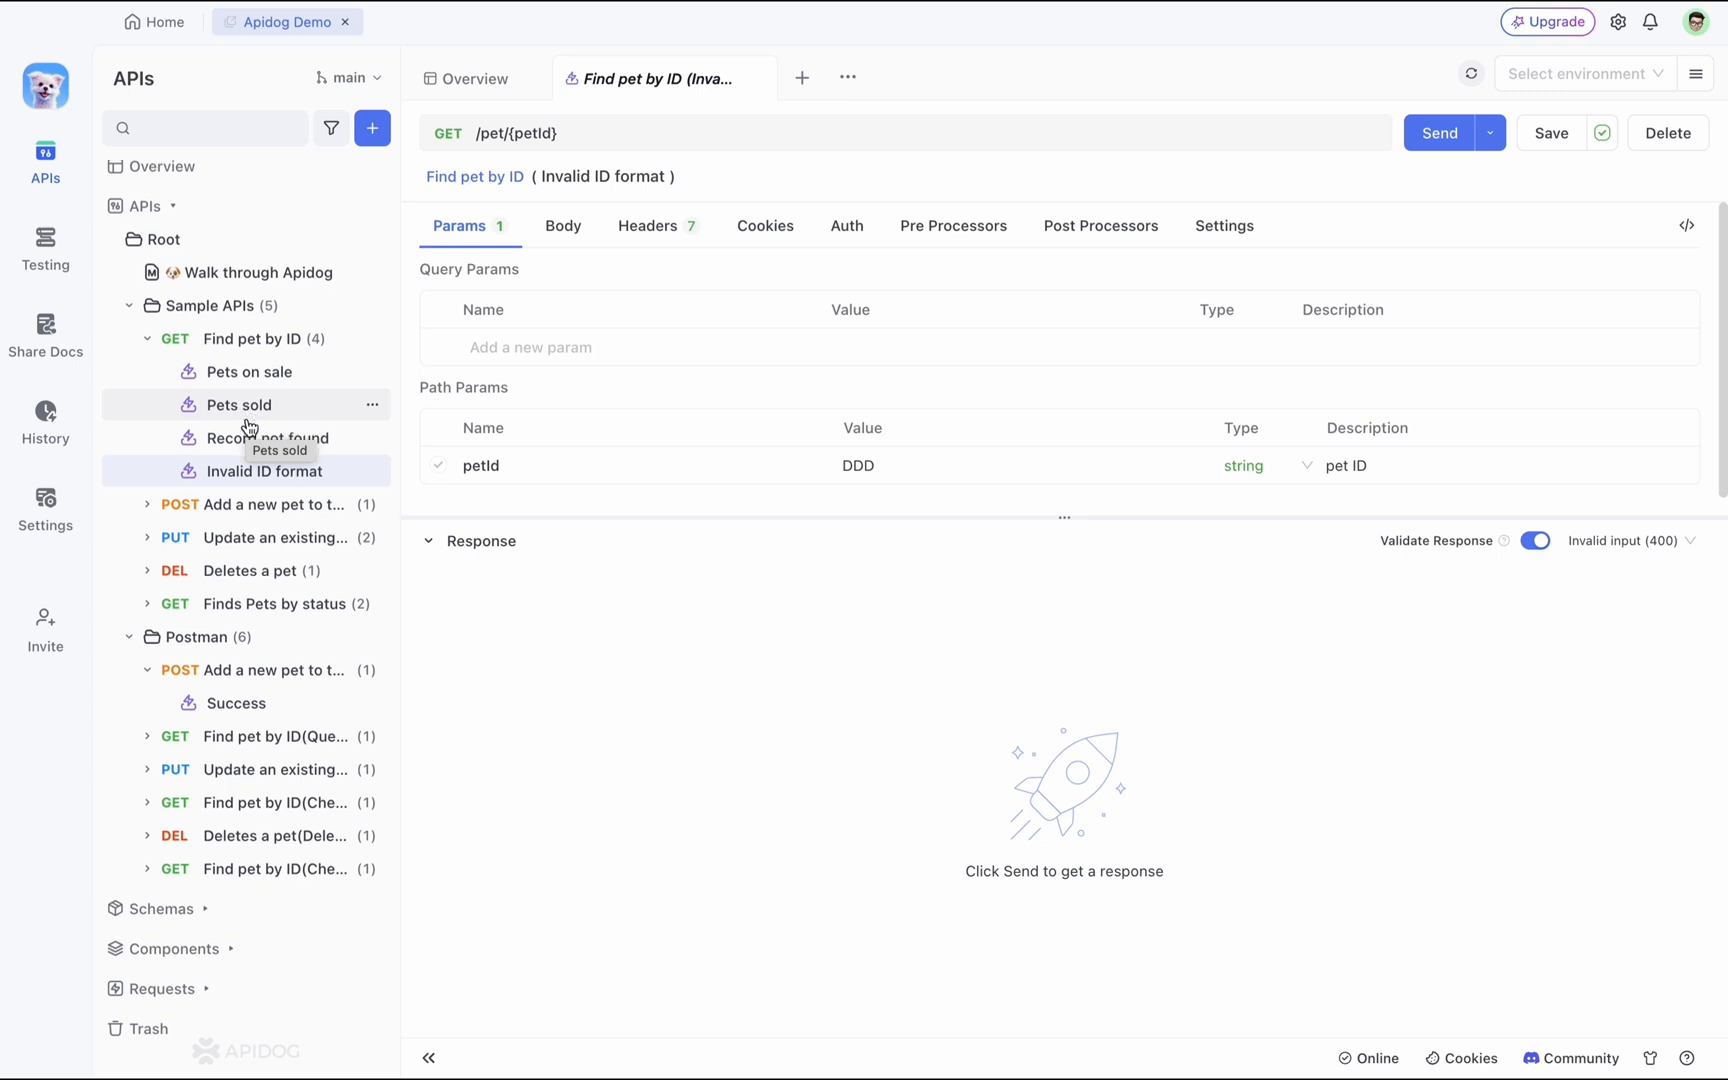
mouse_move(248, 452)
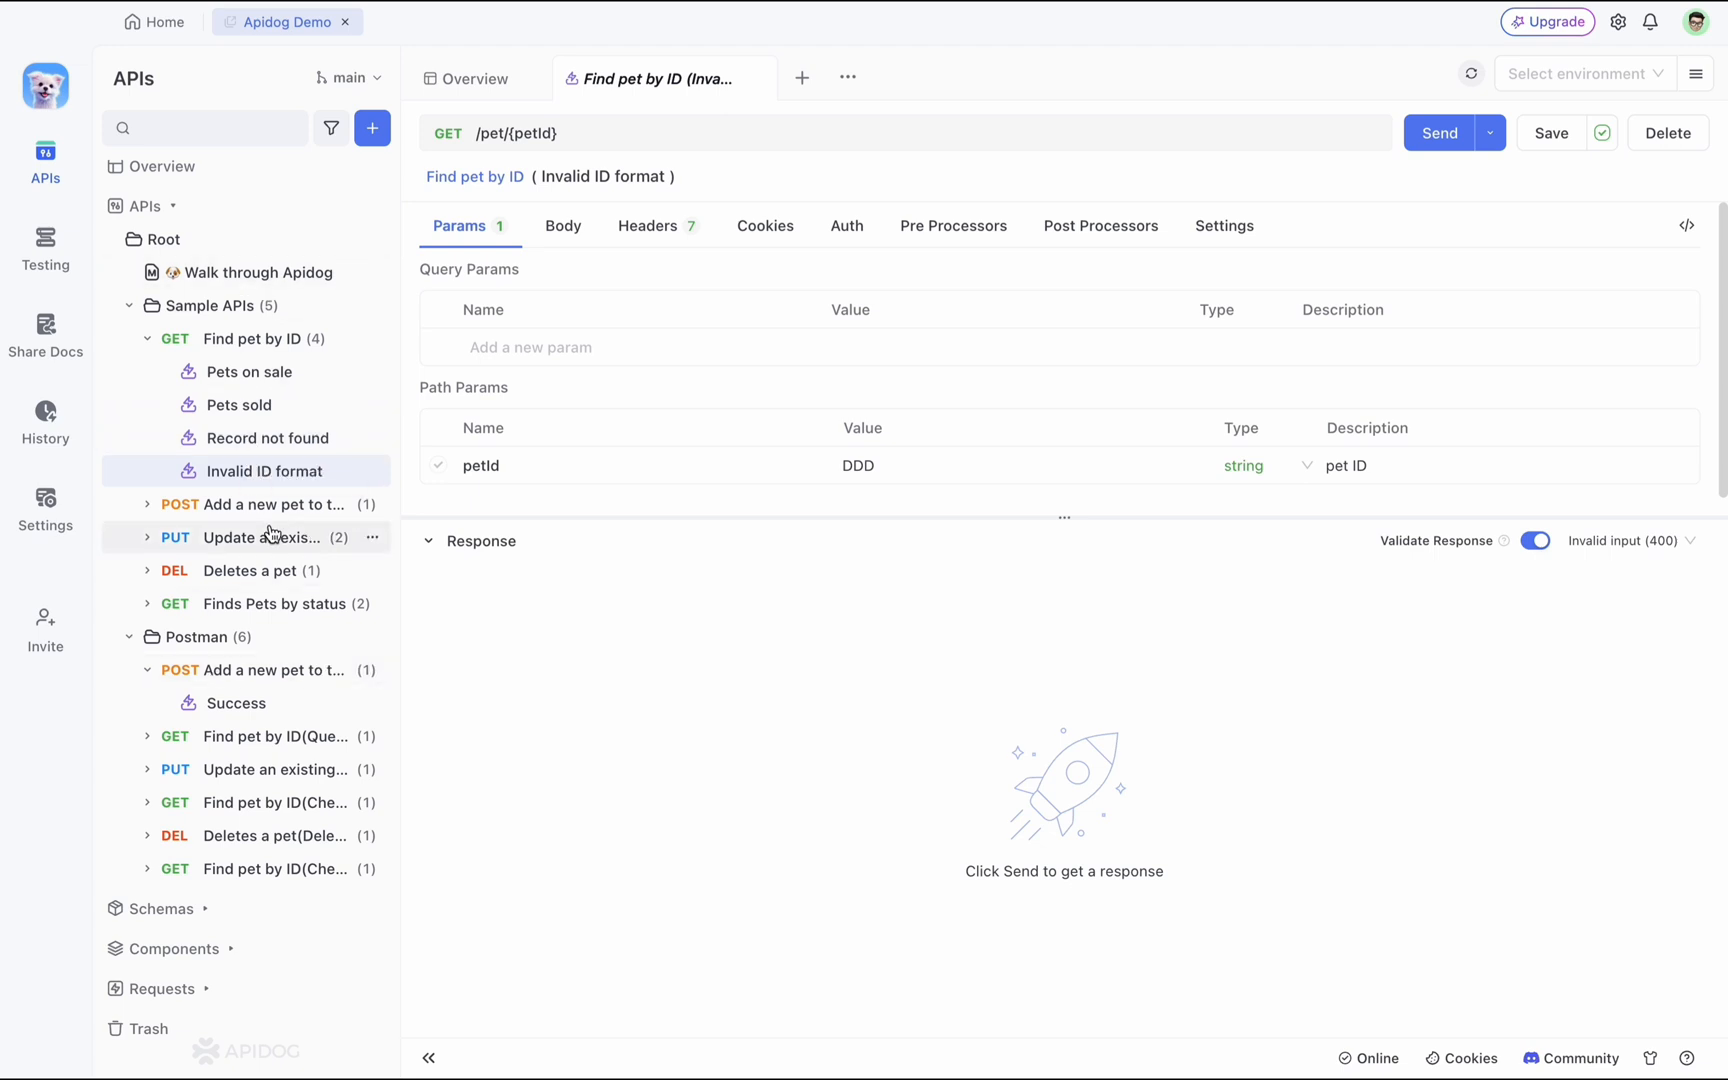
mouse_move(270, 538)
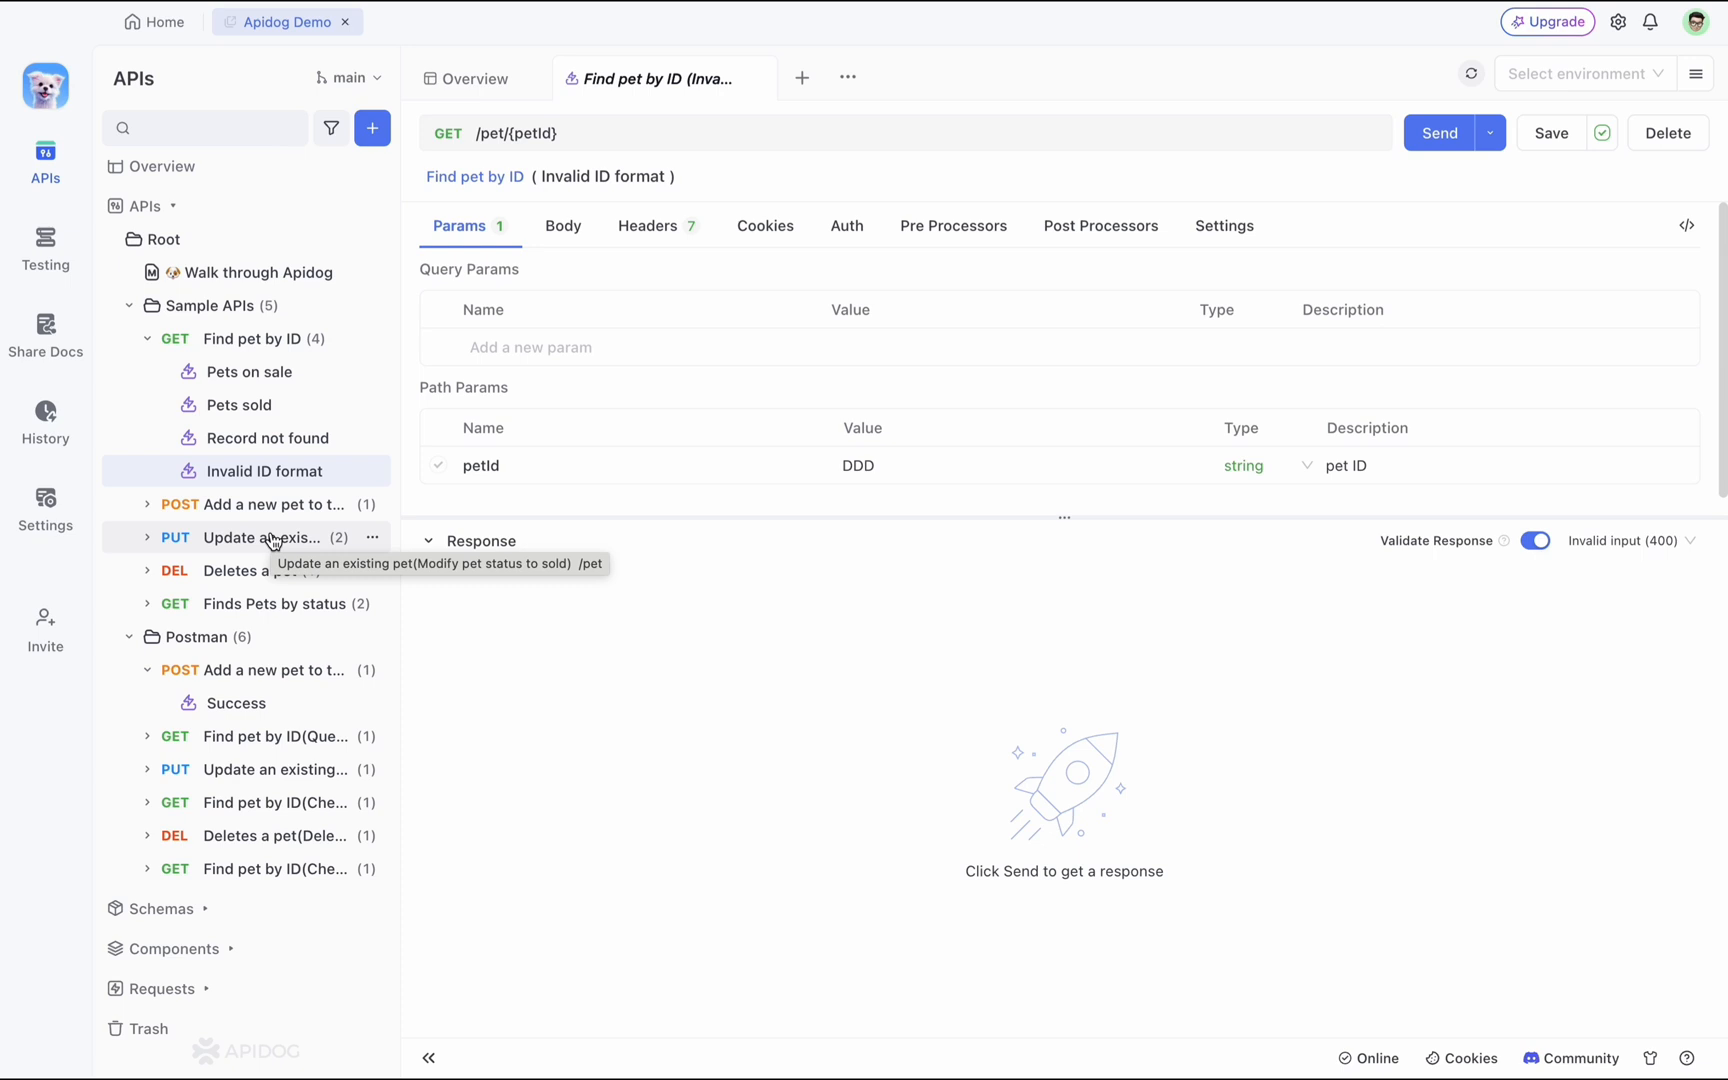
left_click(44, 248)
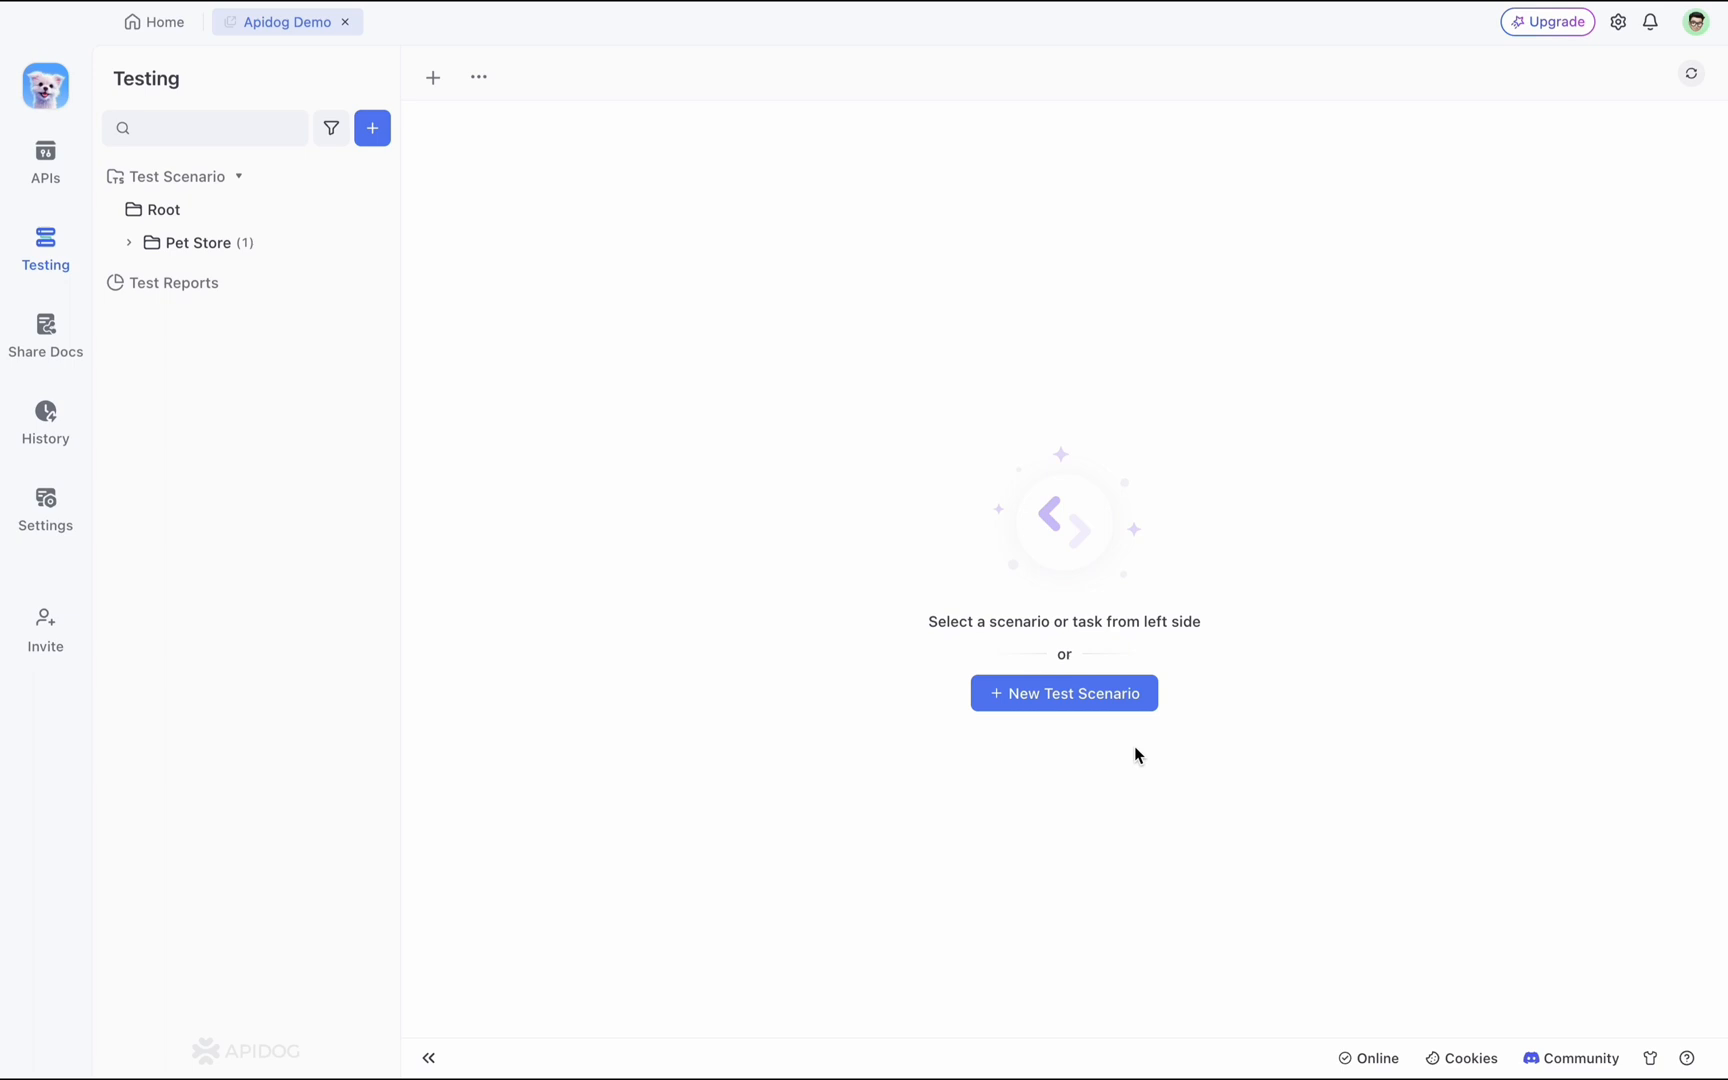
Create a new test scenario named 'Demo'.
left_click(1064, 692)
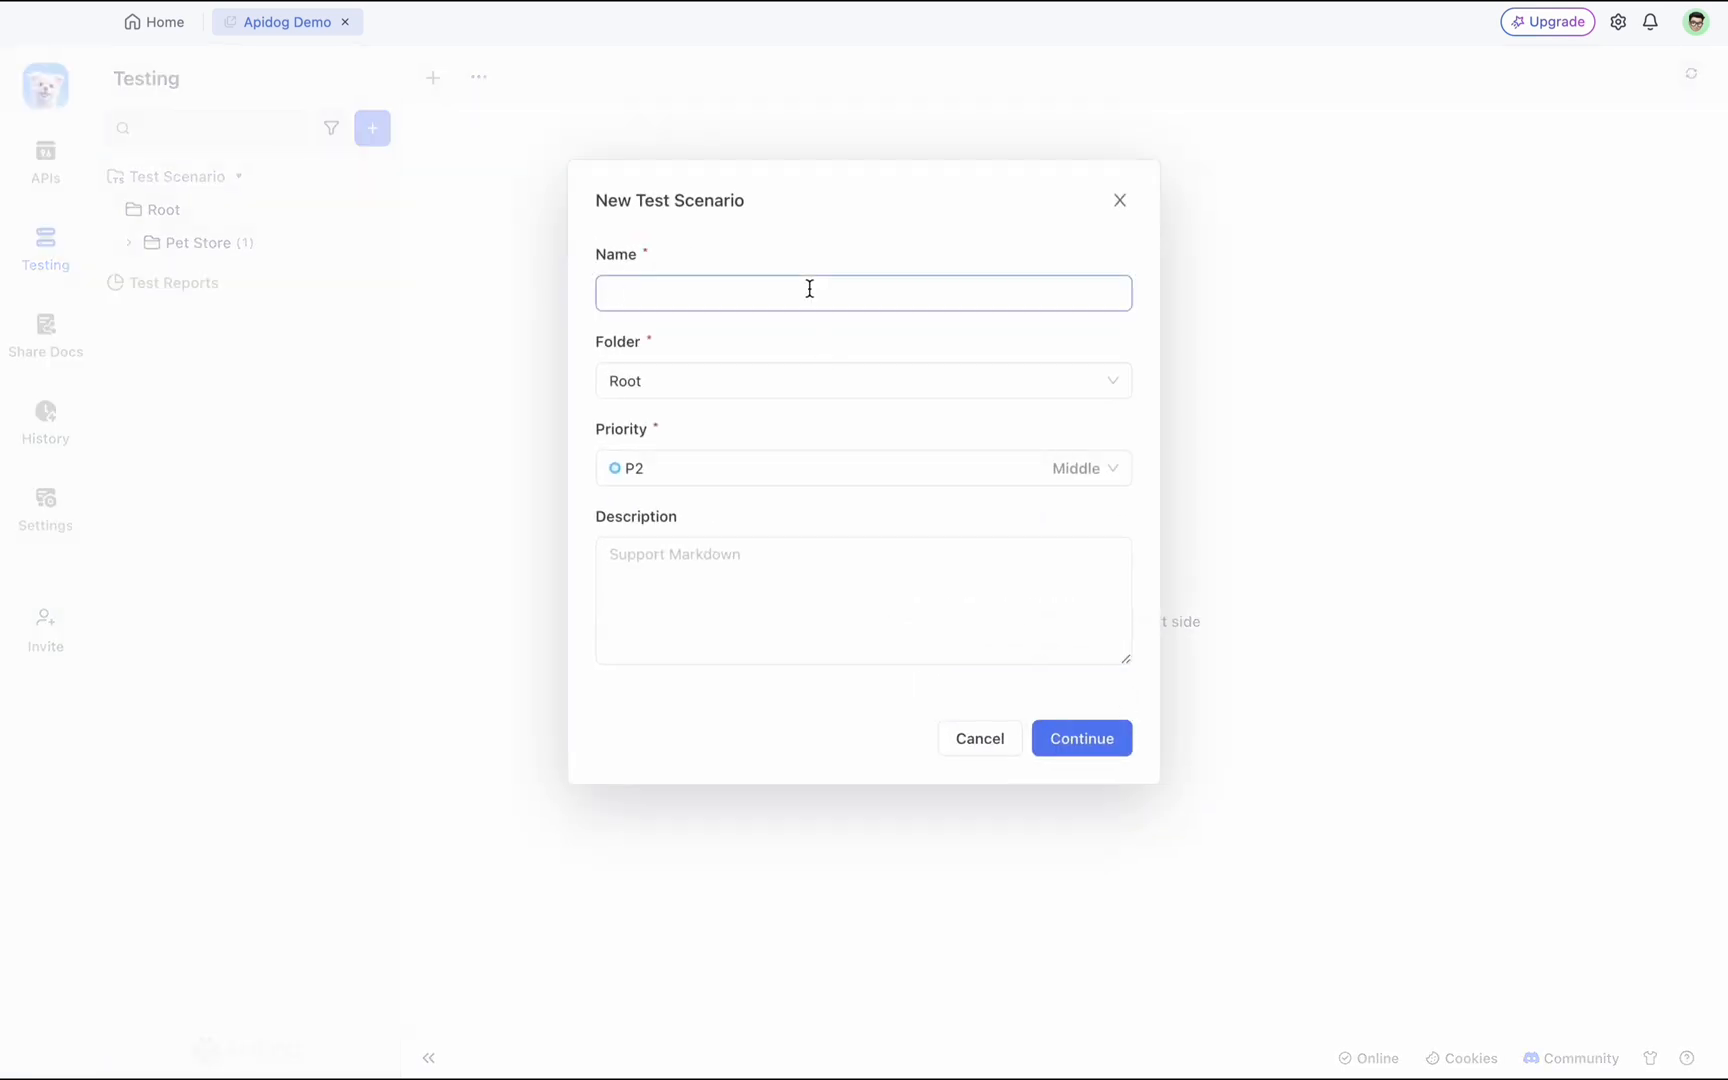
type("Demo")
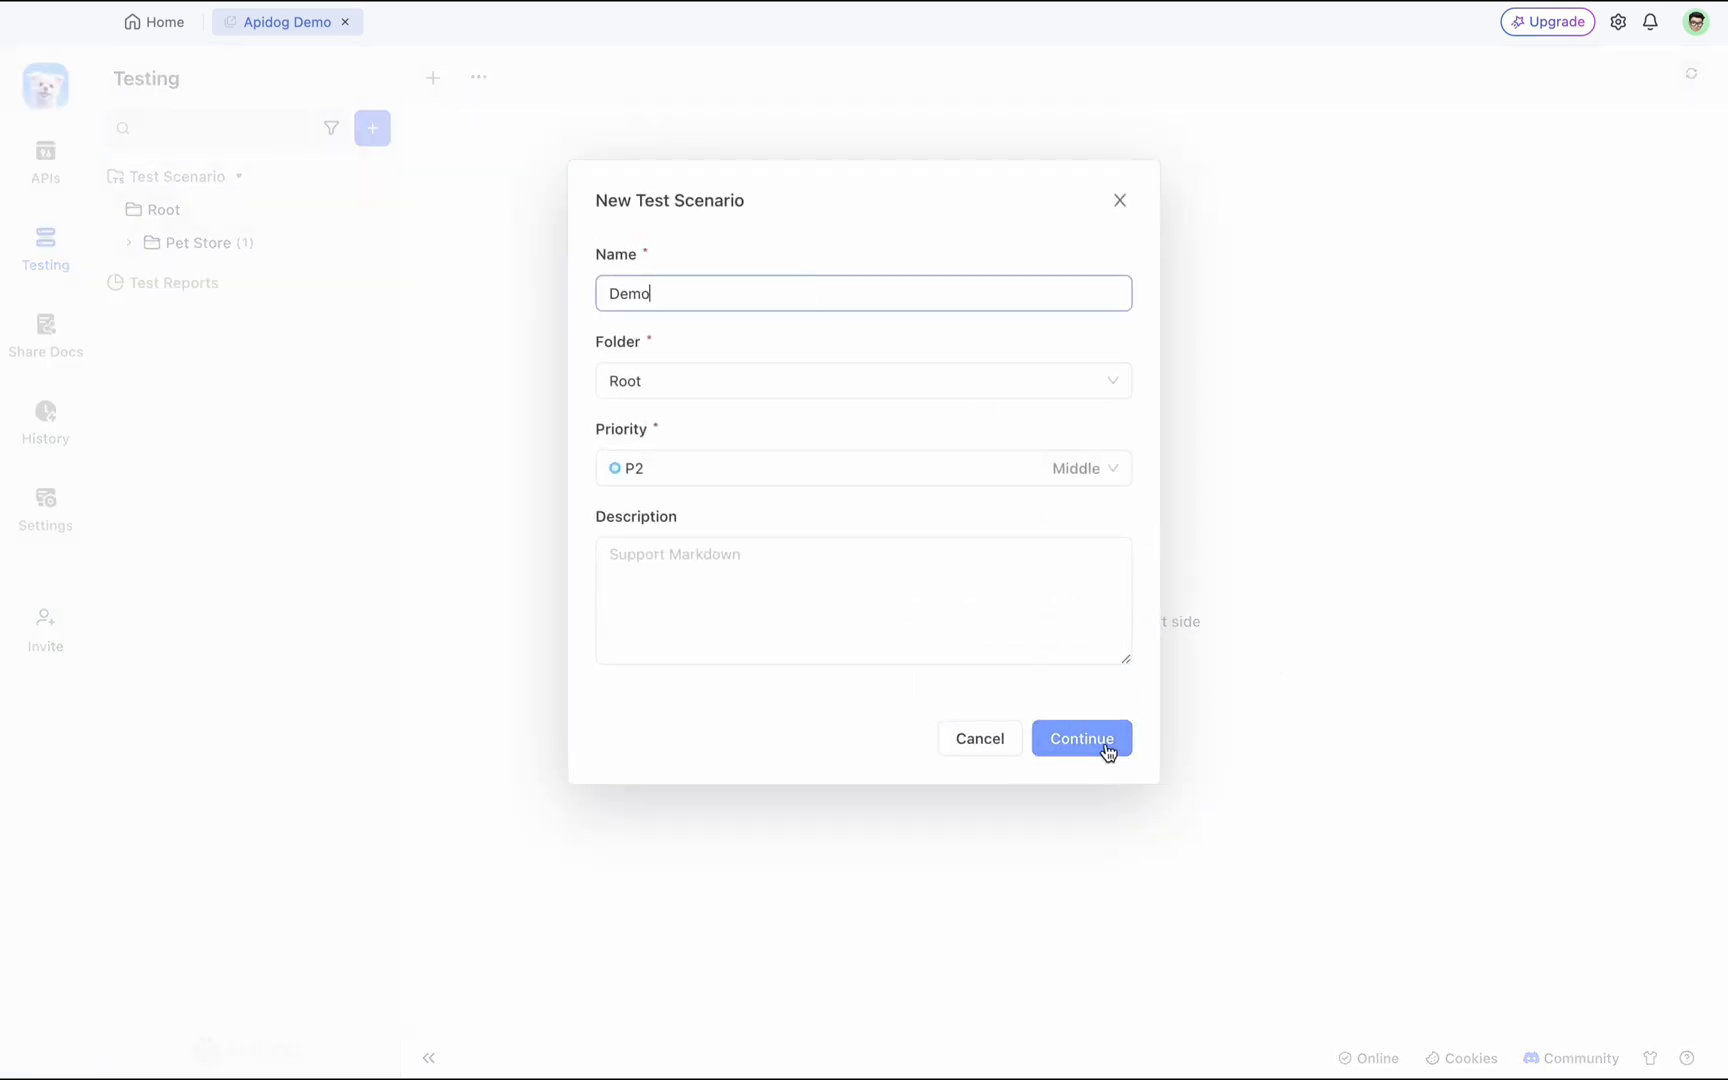
left_click(1082, 738)
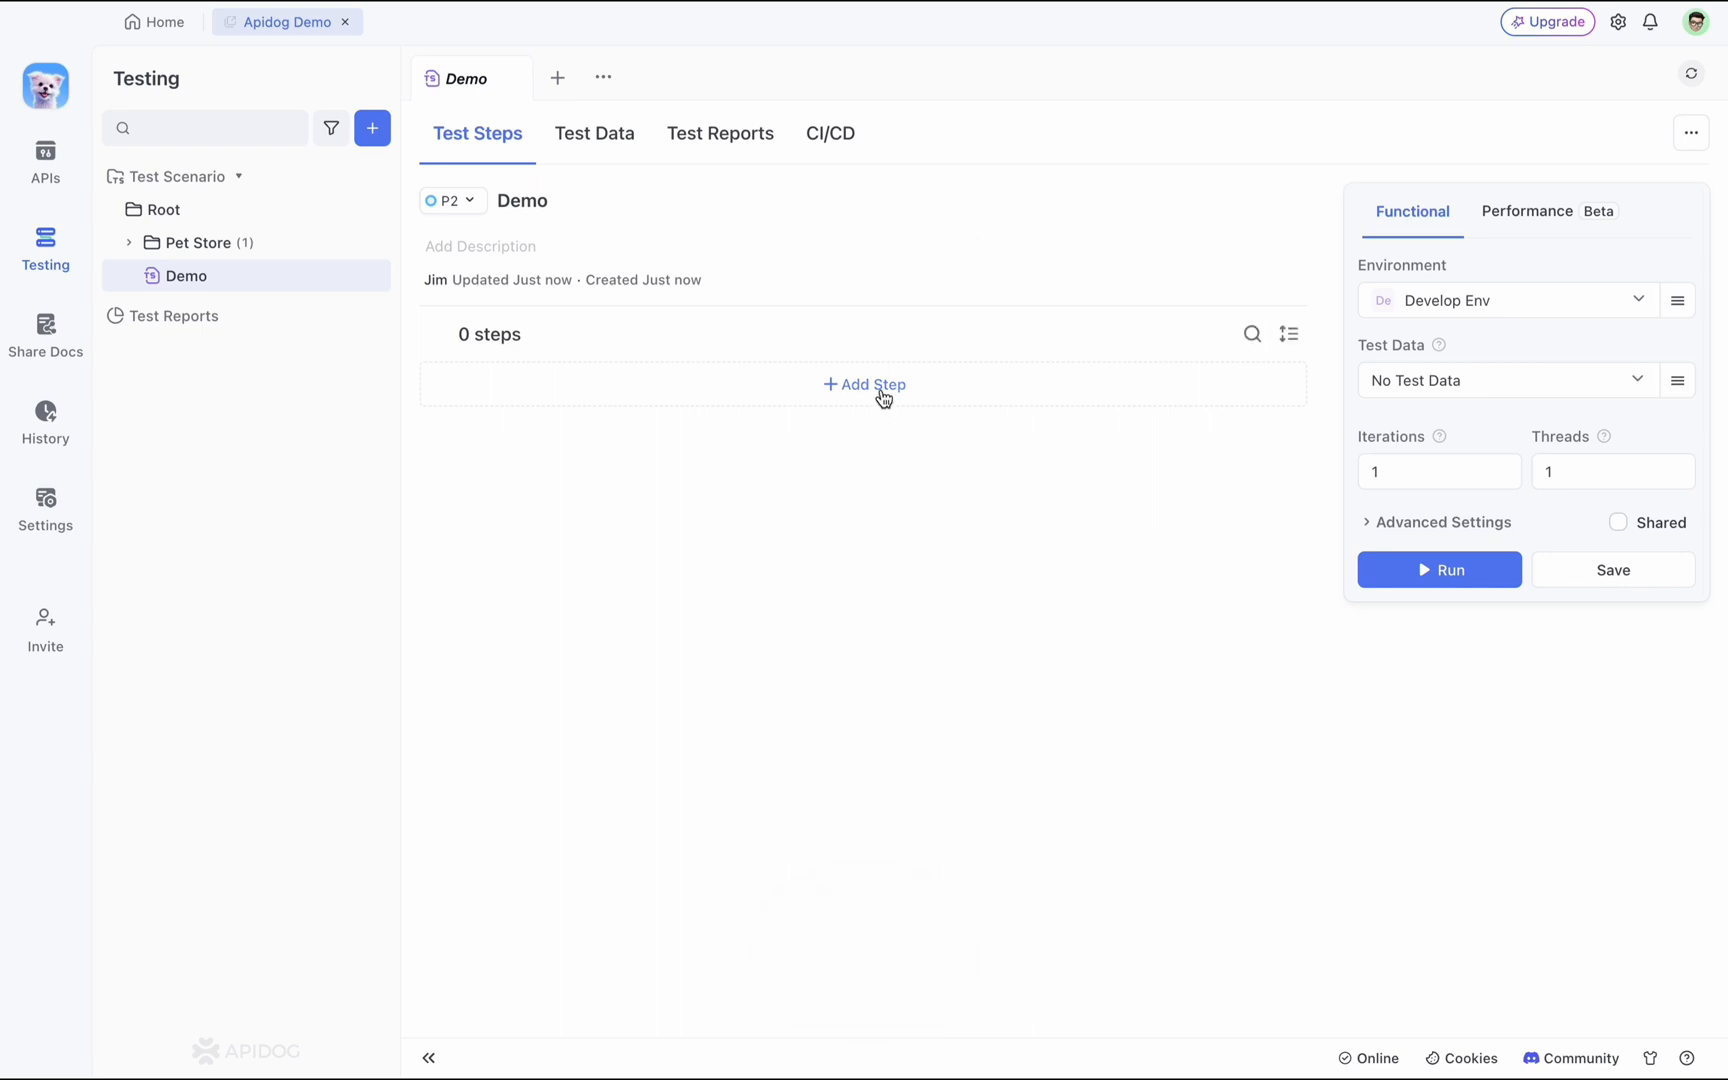
Import the create, find and update pet cases from Postman API cases as steps and sync them.
left_click(864, 386)
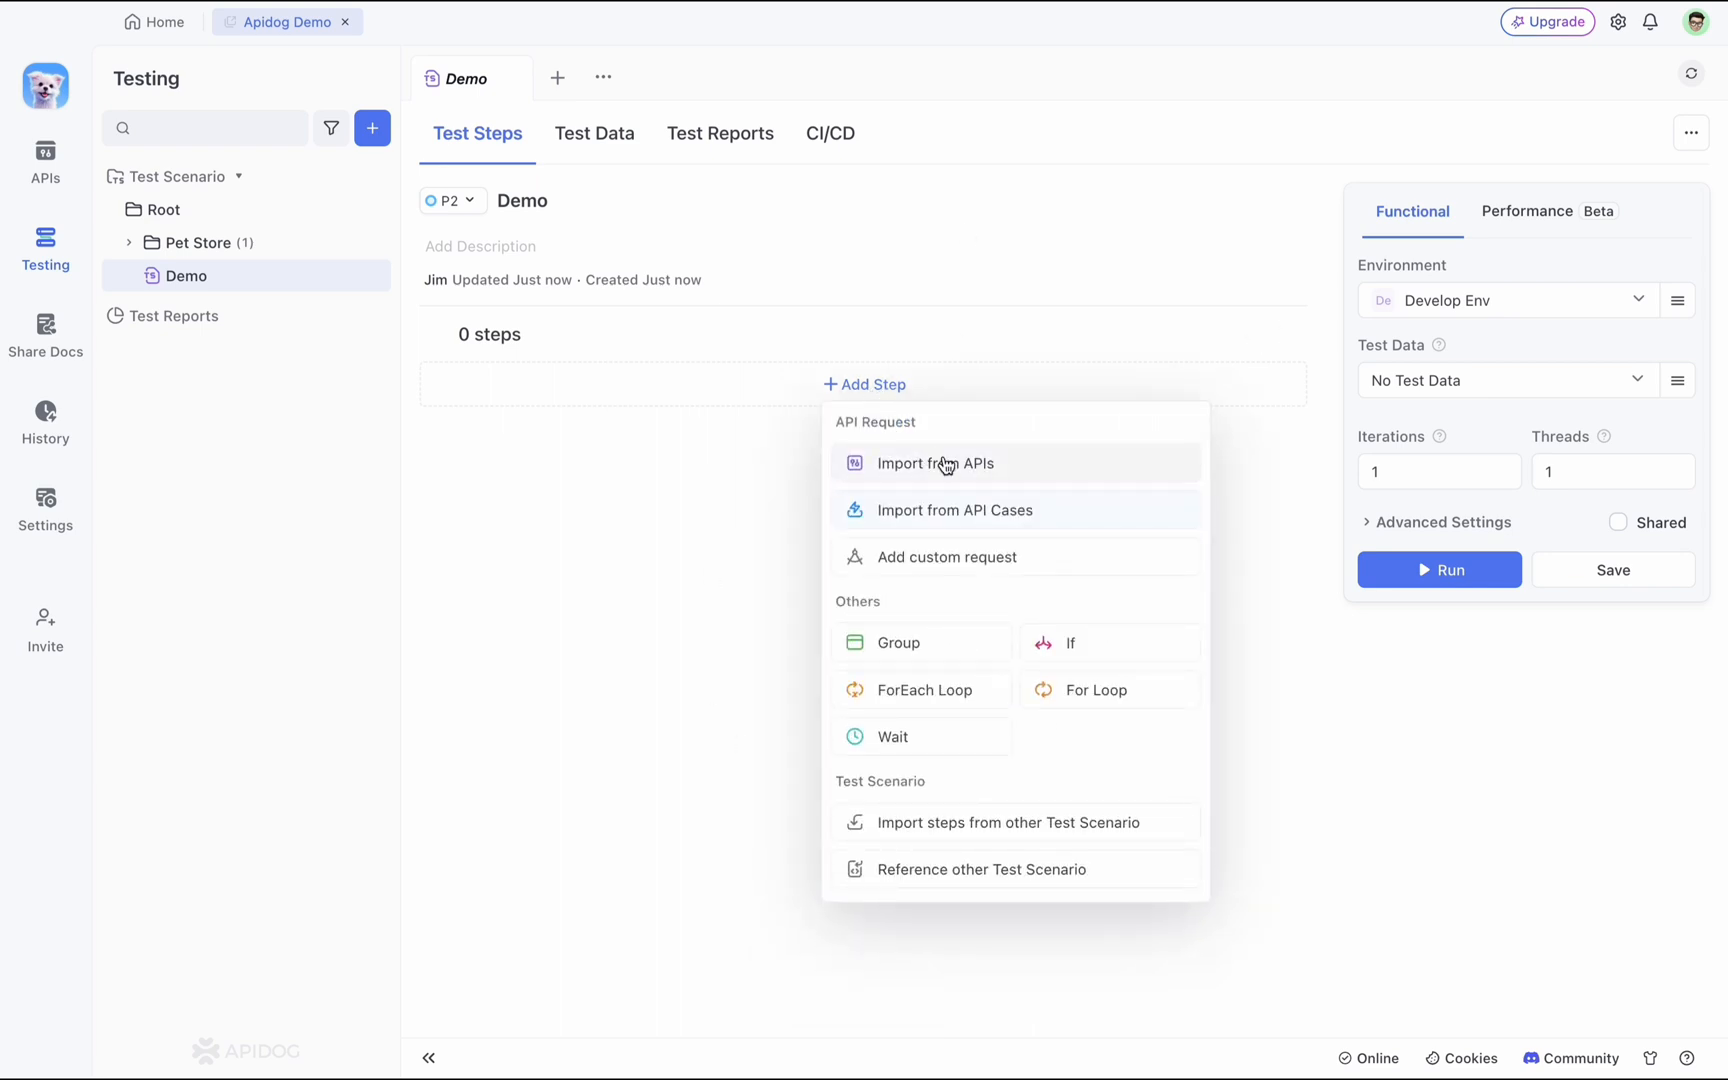
mouse_move(976, 512)
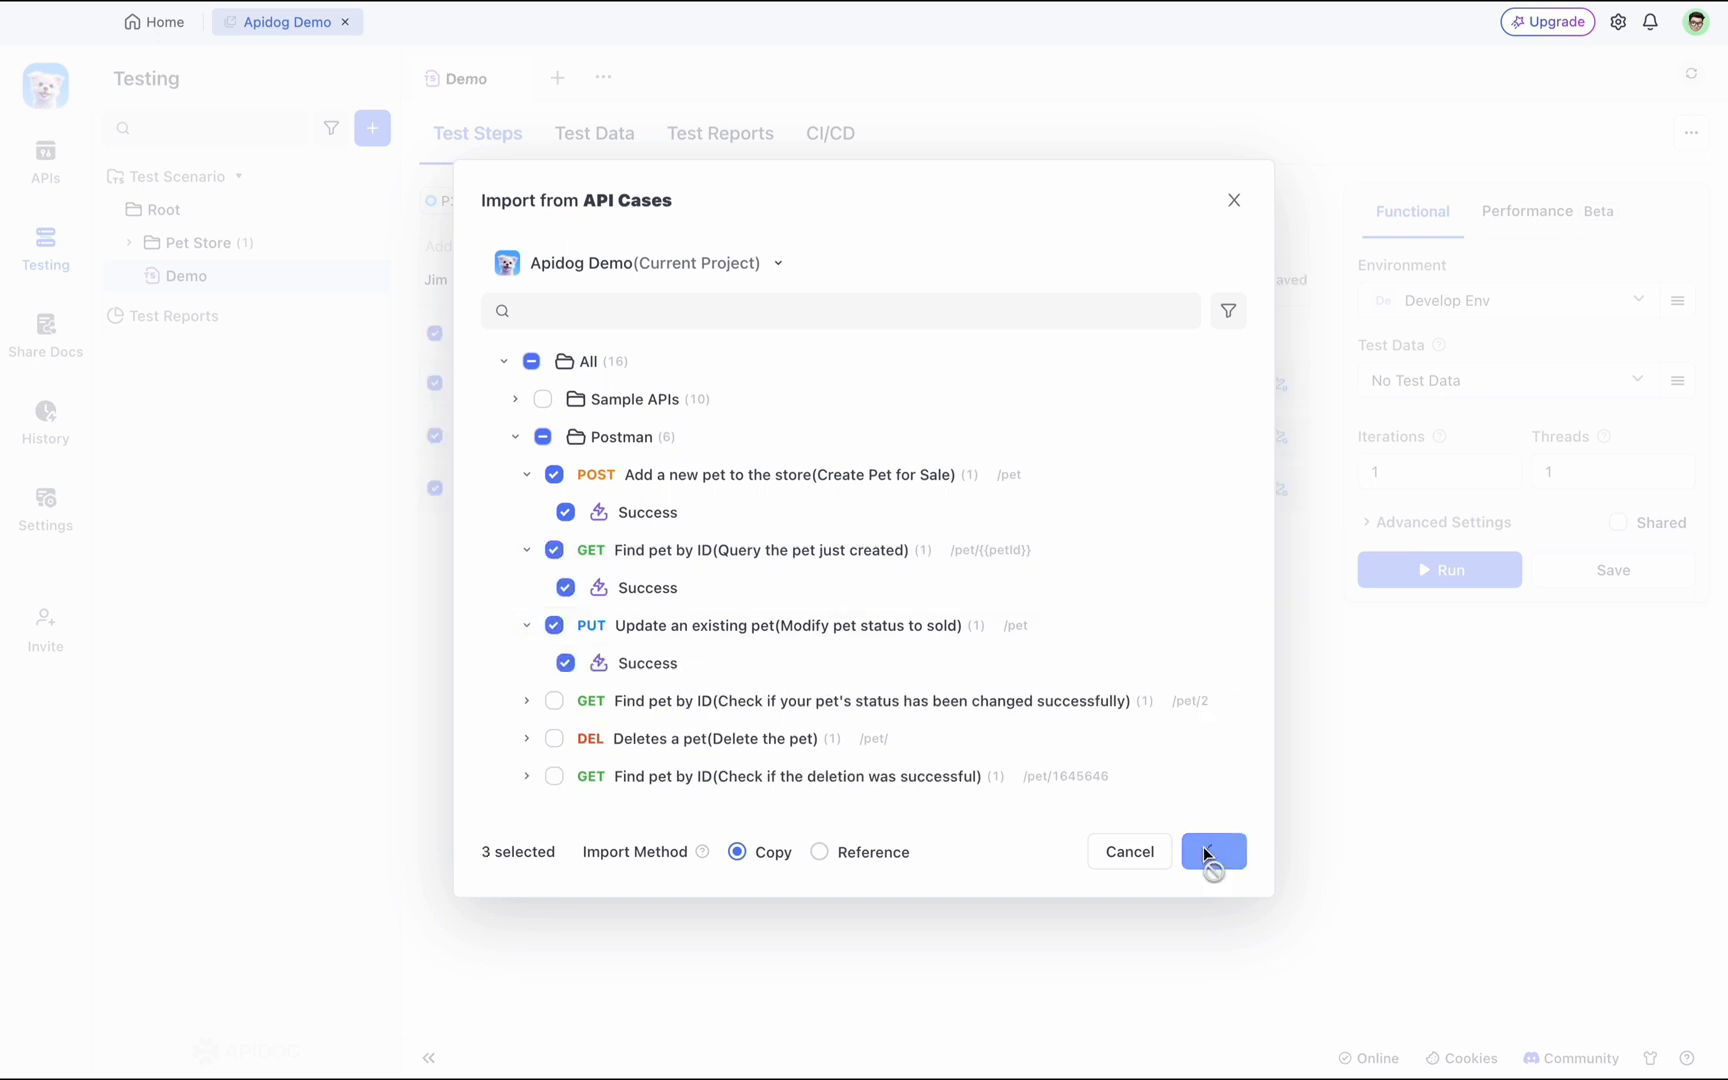
left_click(1212, 852)
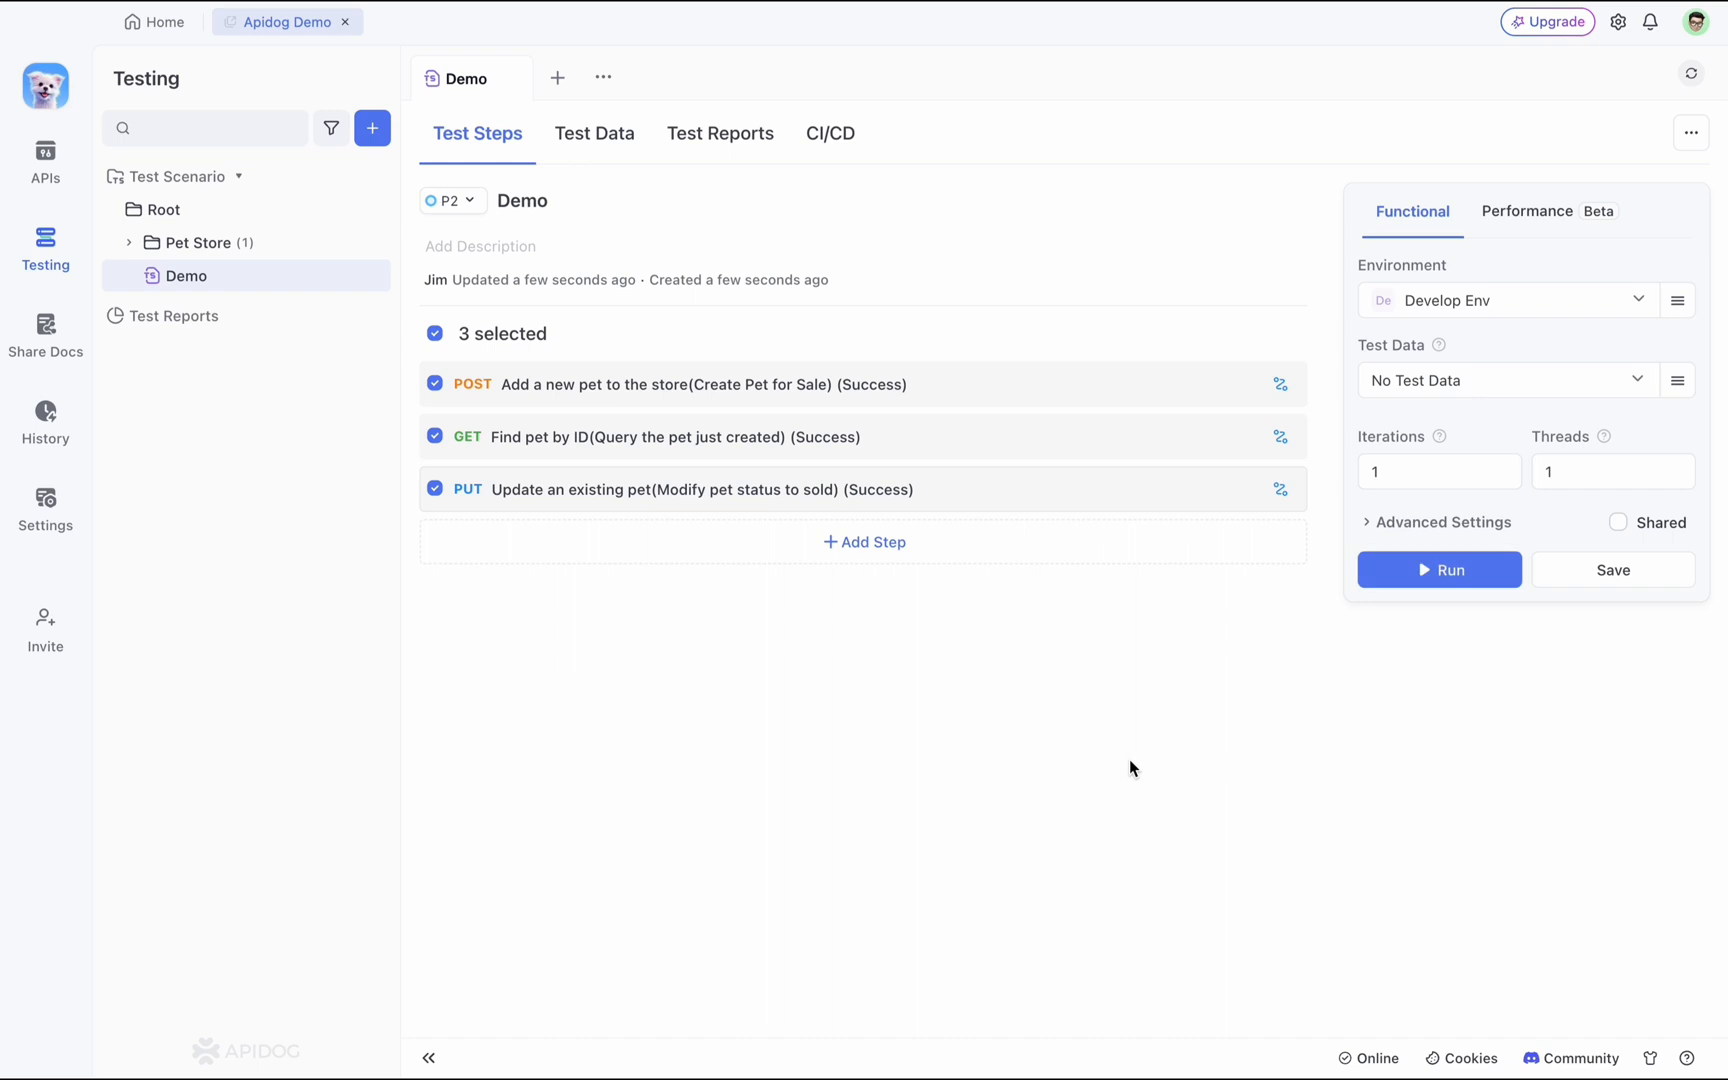
mouse_move(960, 292)
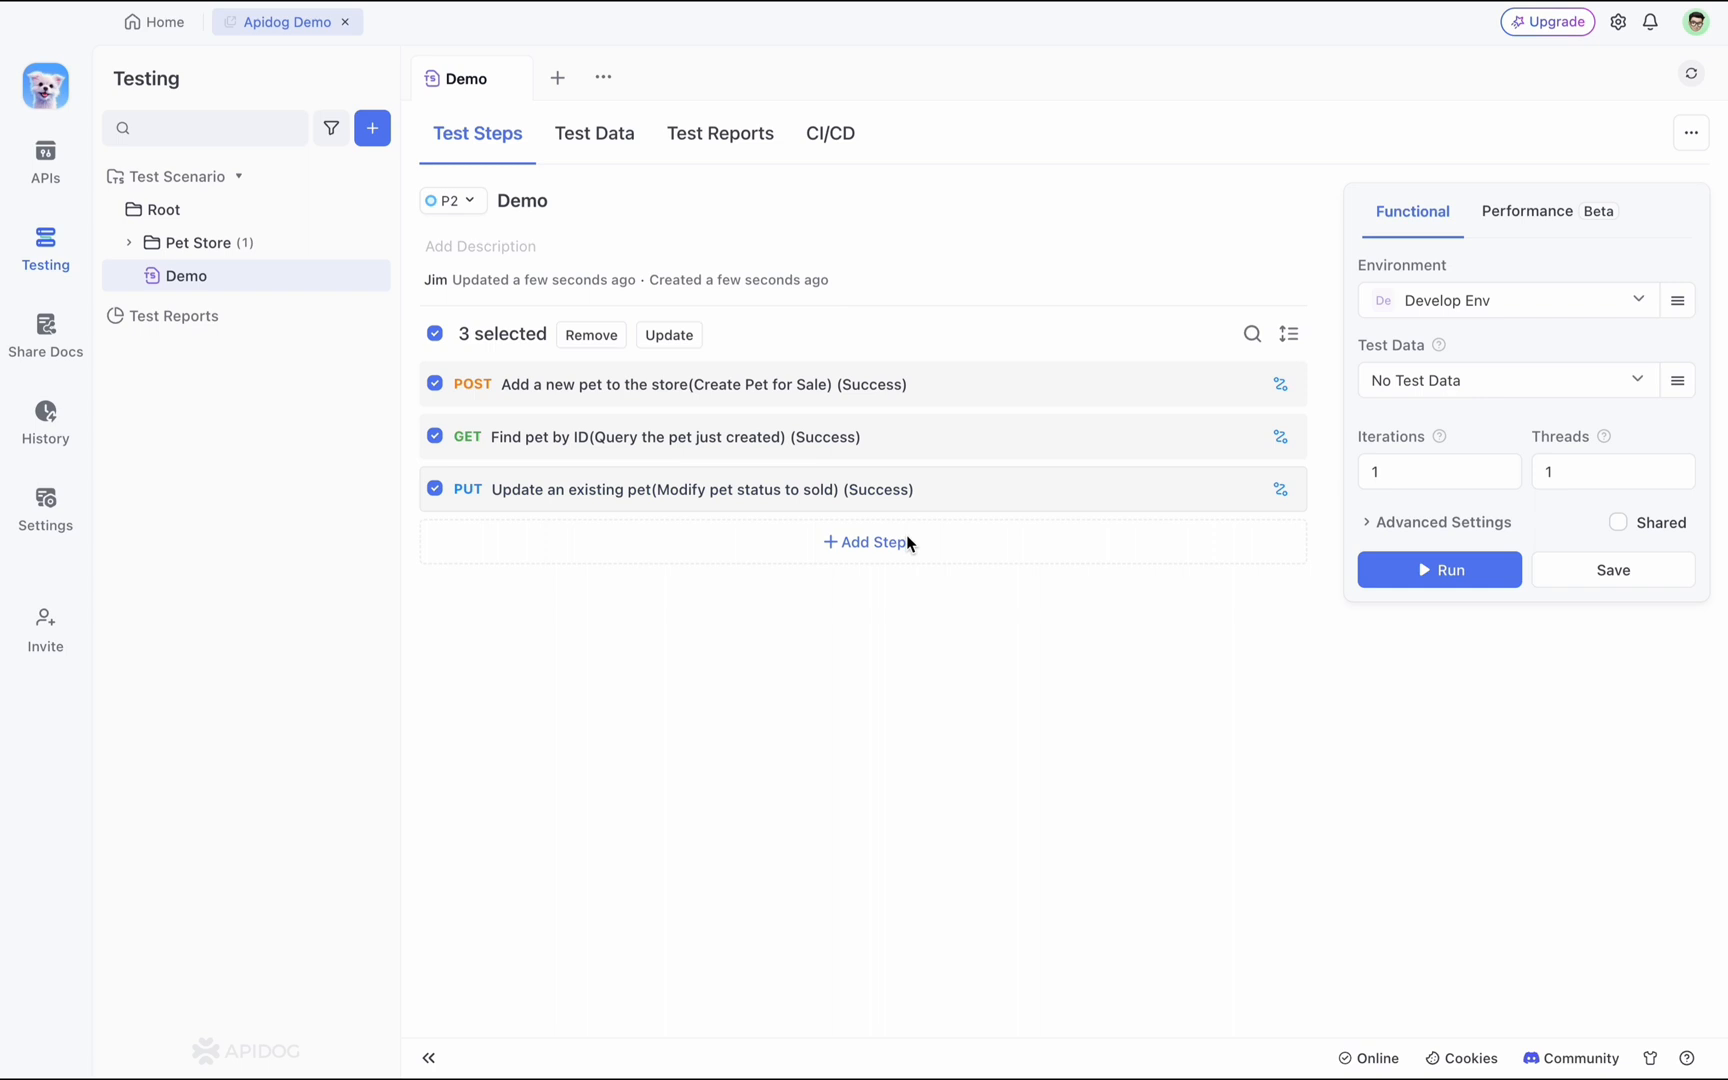
left_click(670, 336)
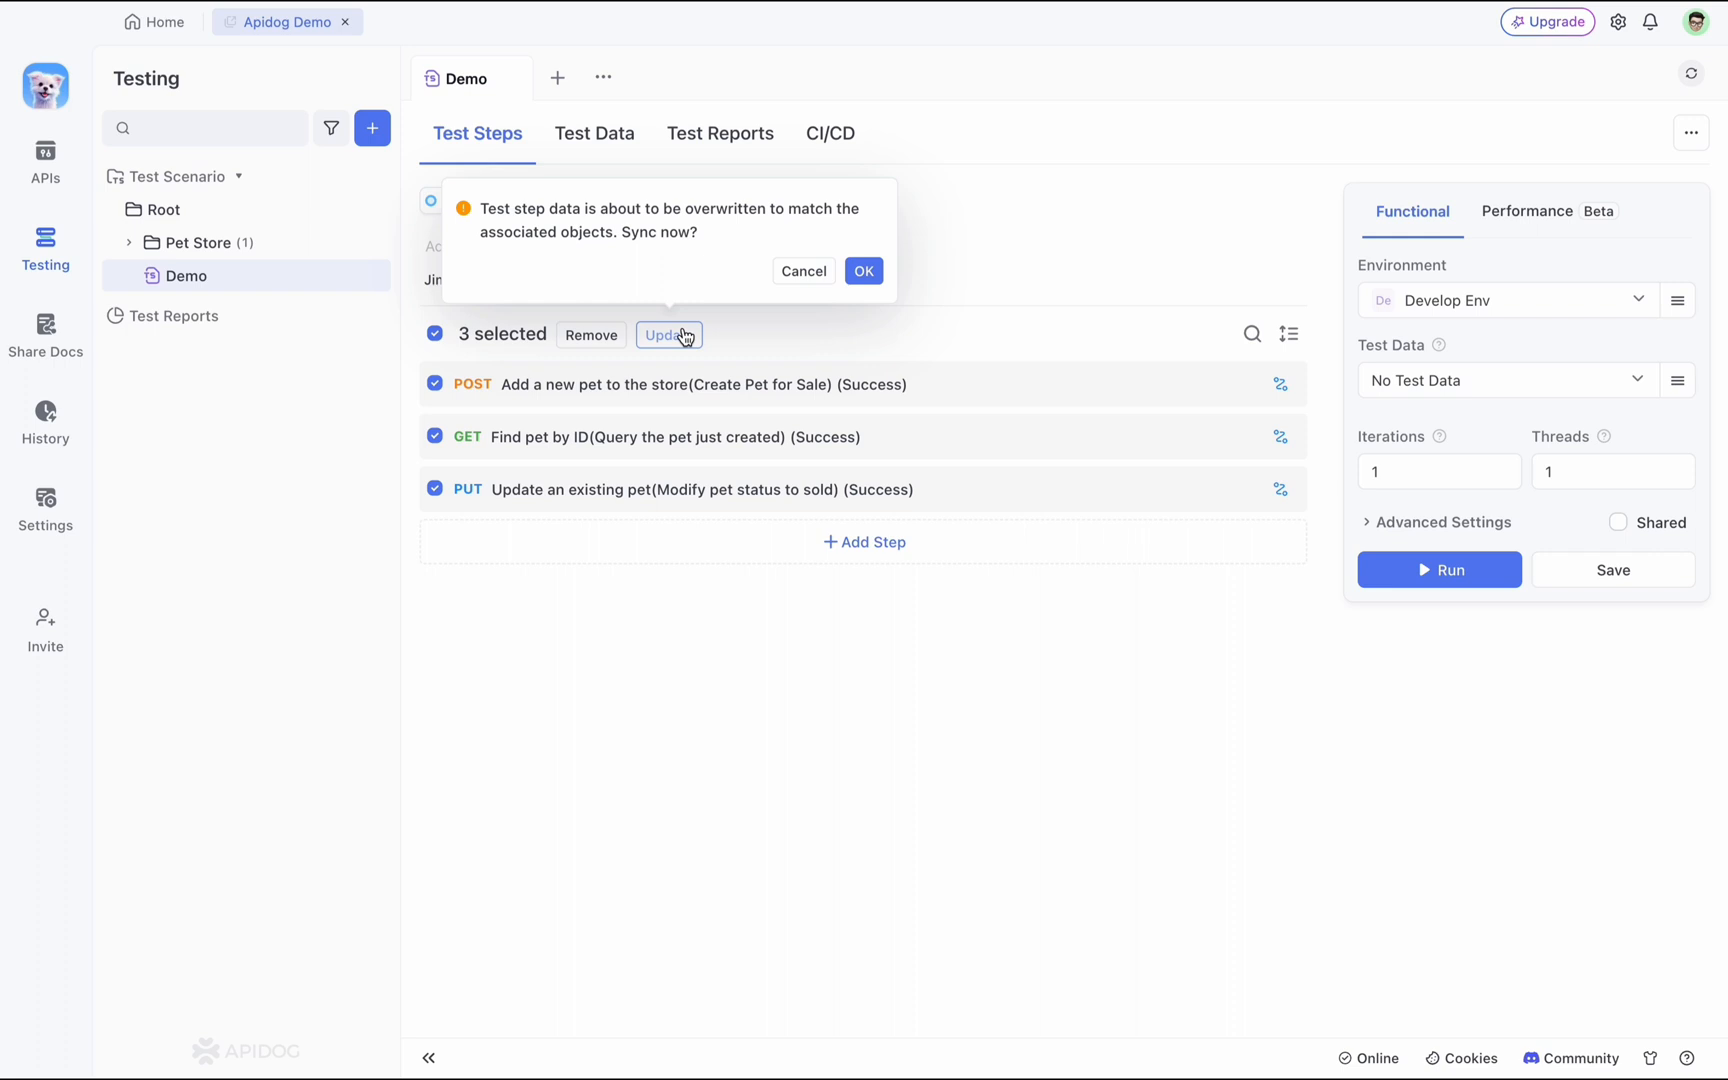
left_click(864, 272)
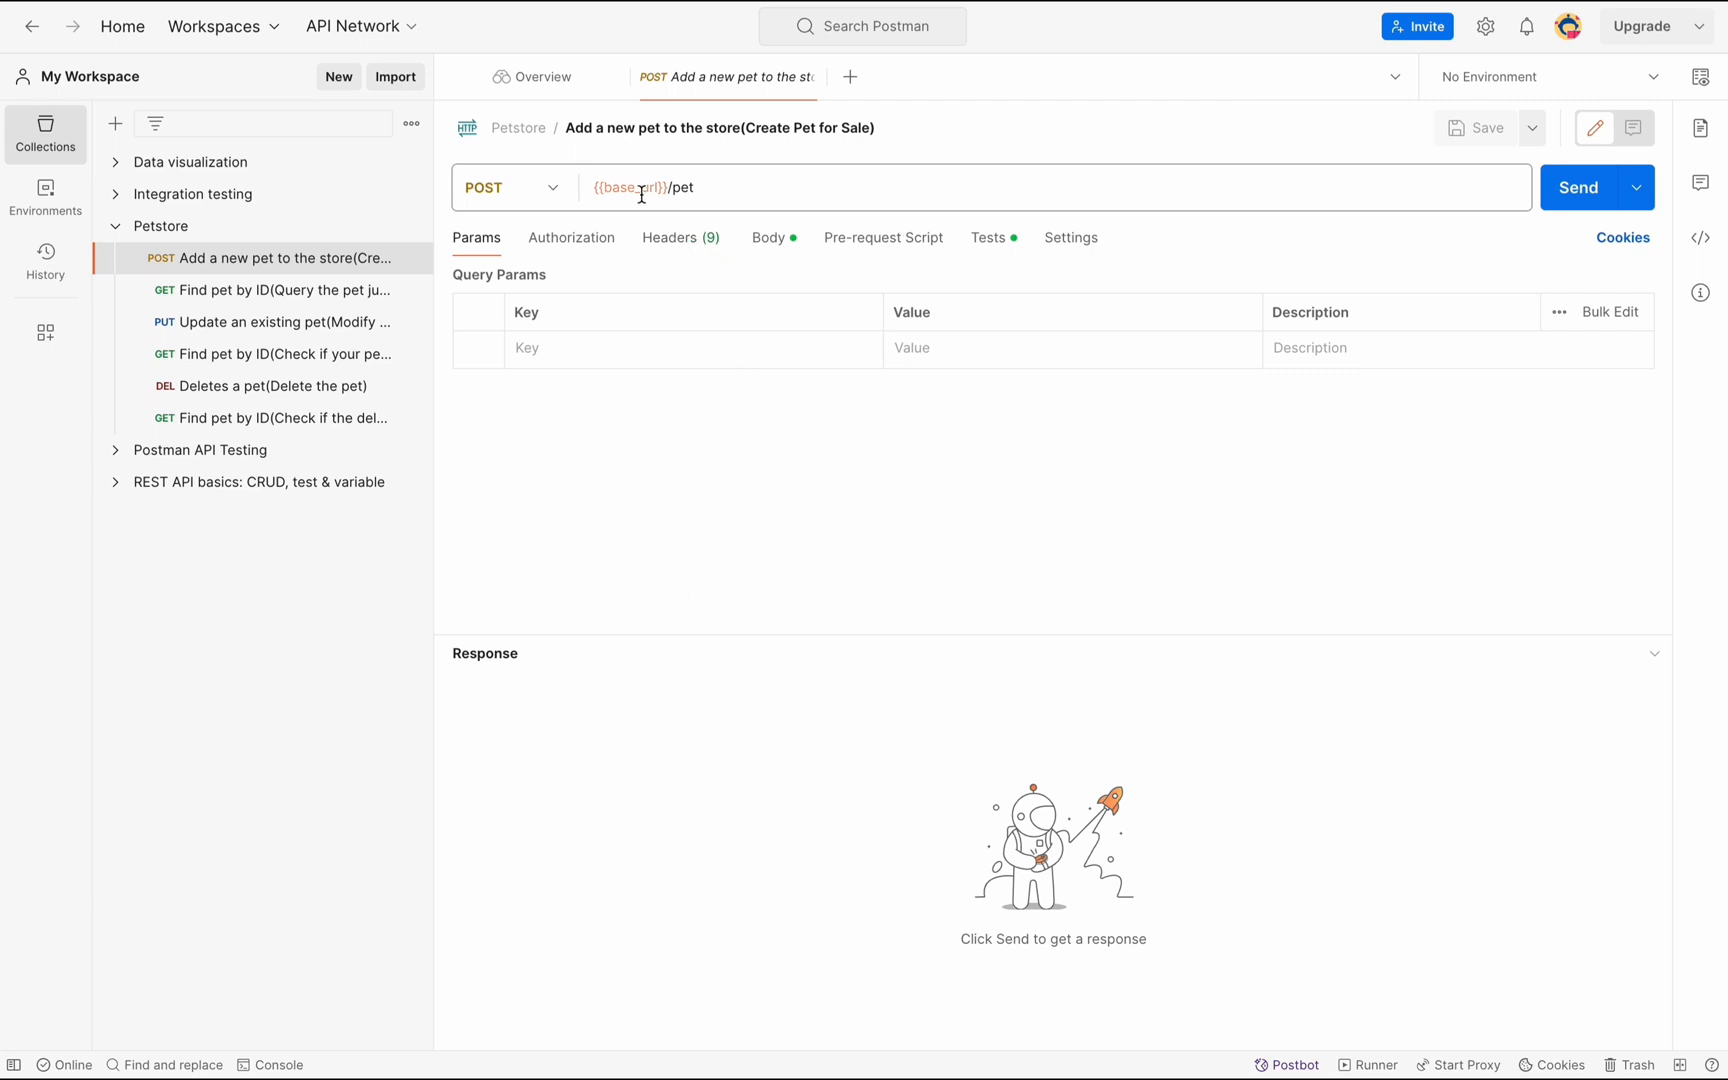
mouse_move(630, 188)
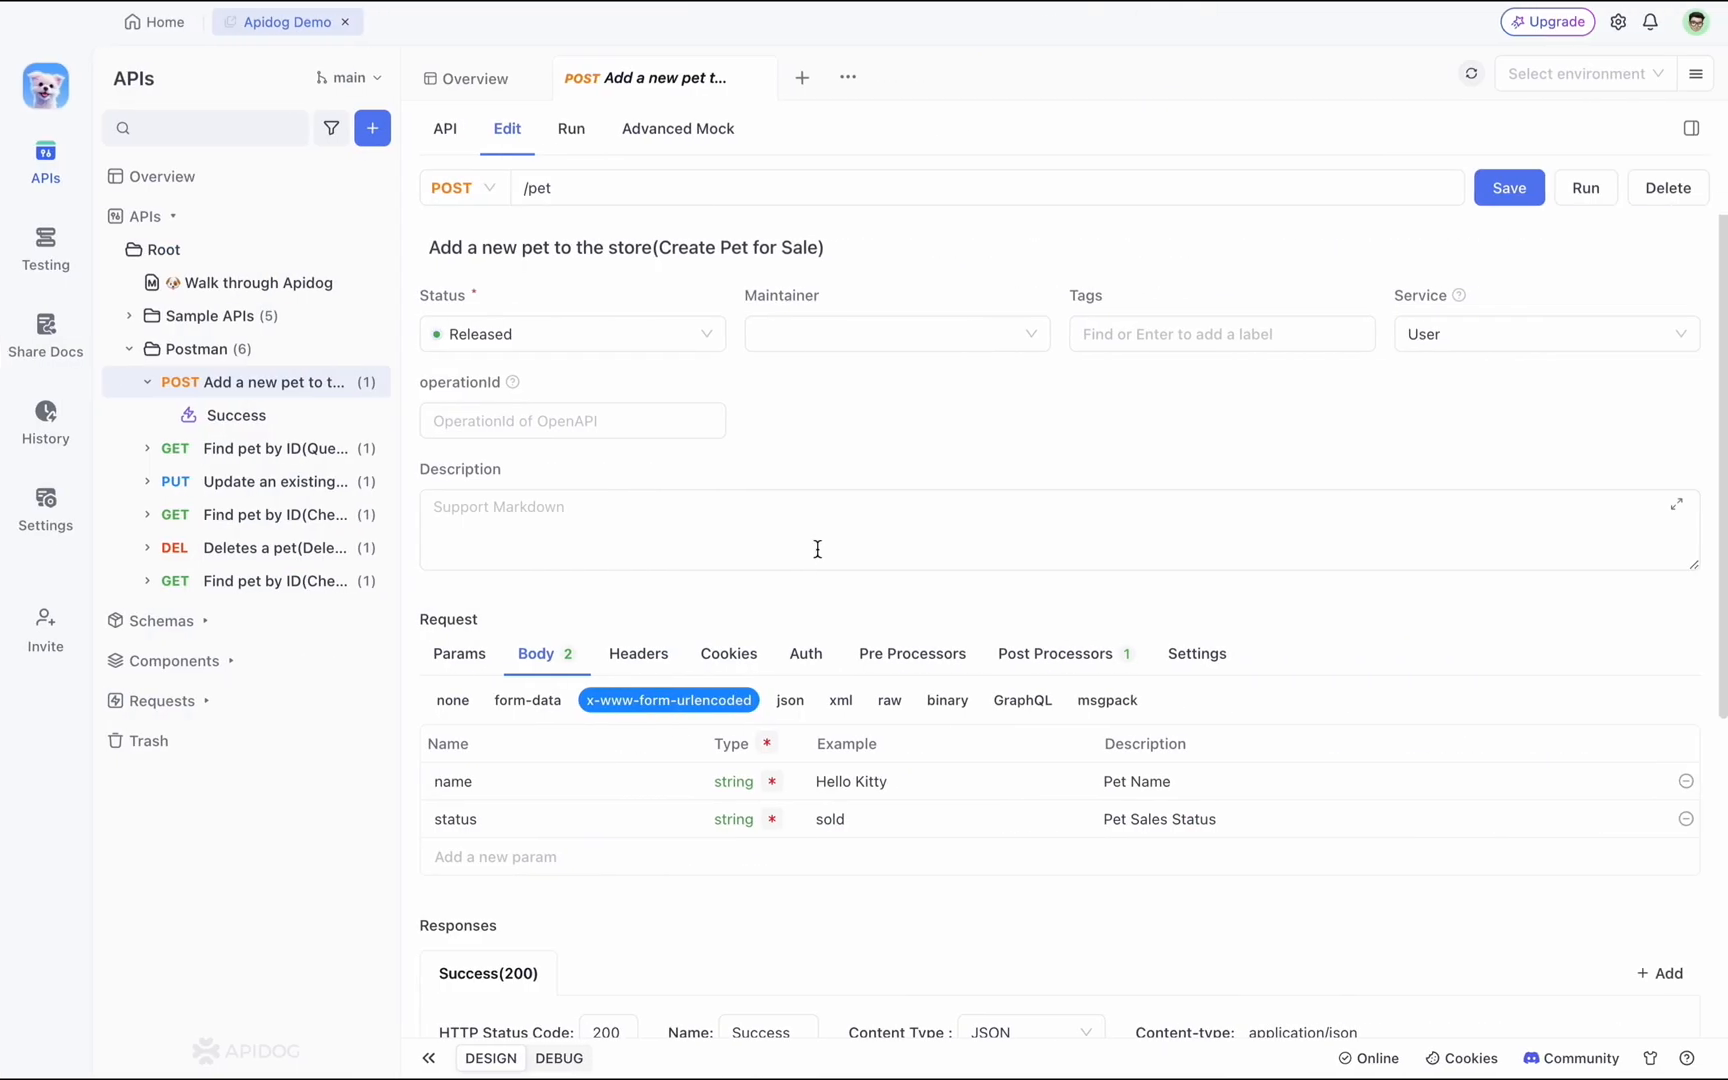
Switch the Add a new pet endpoint to Edit and select its /pet path.
left_click(812, 528)
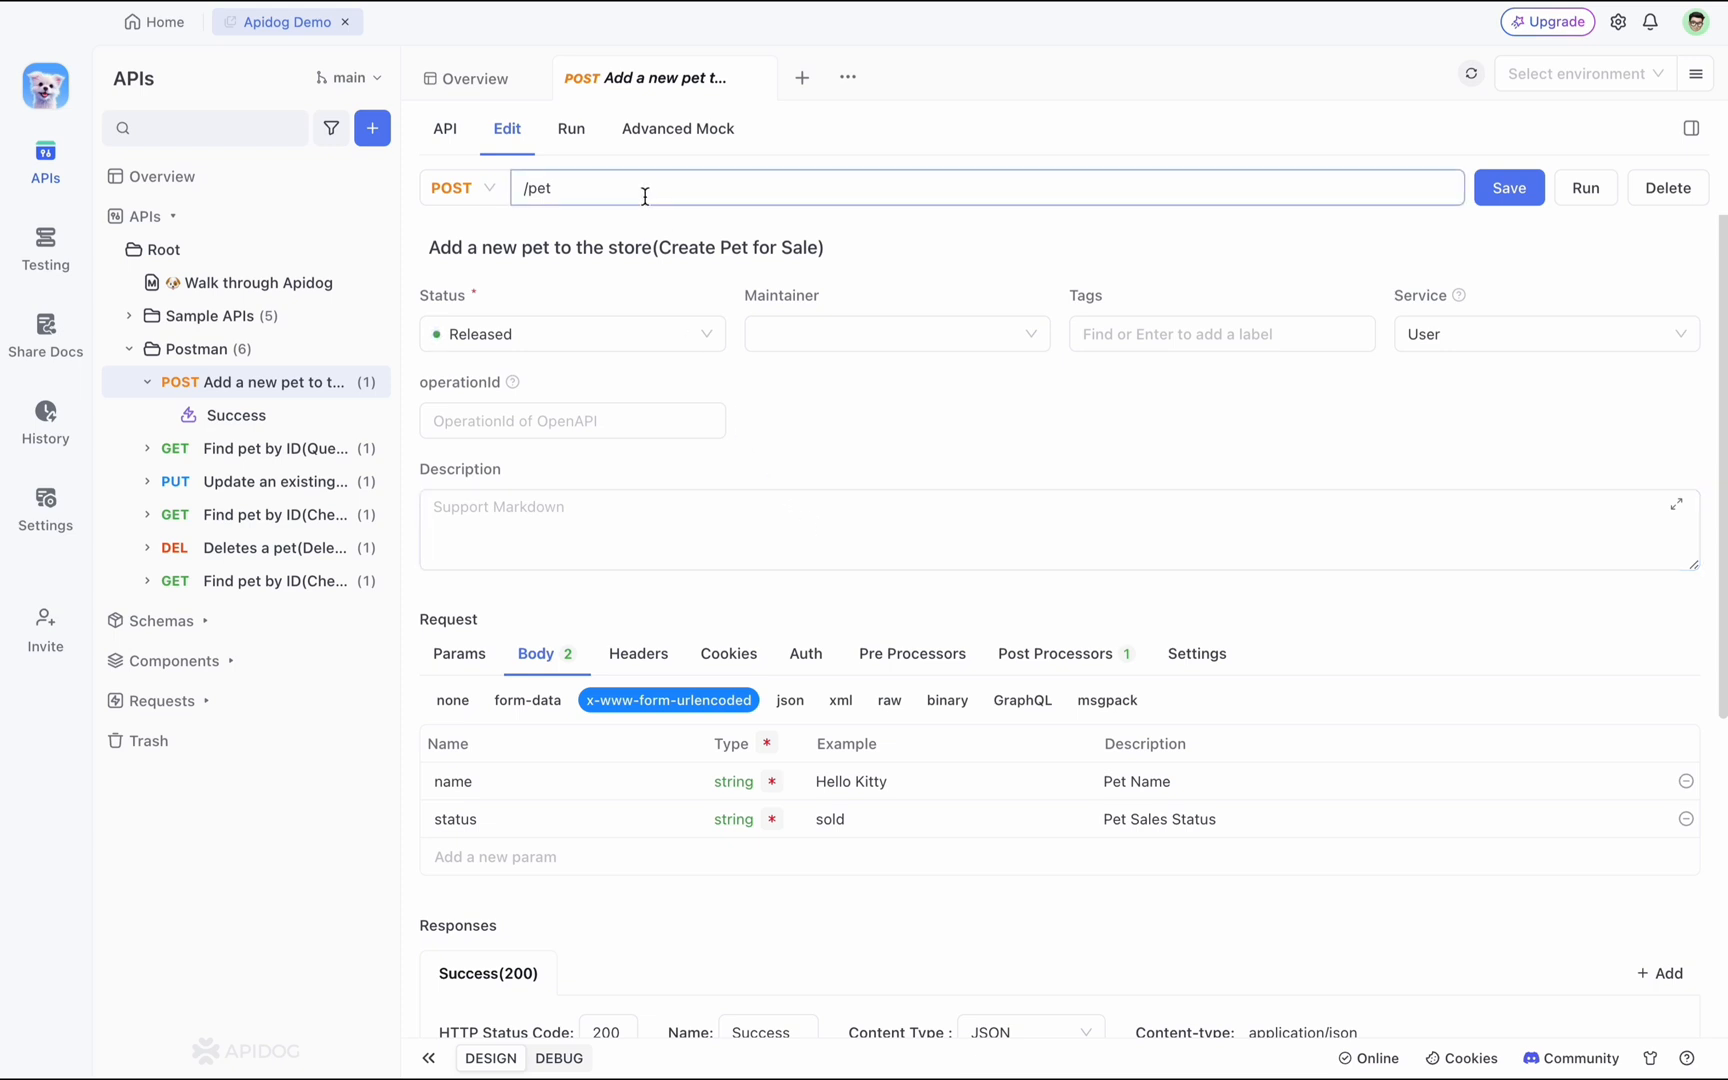
double_click(536, 188)
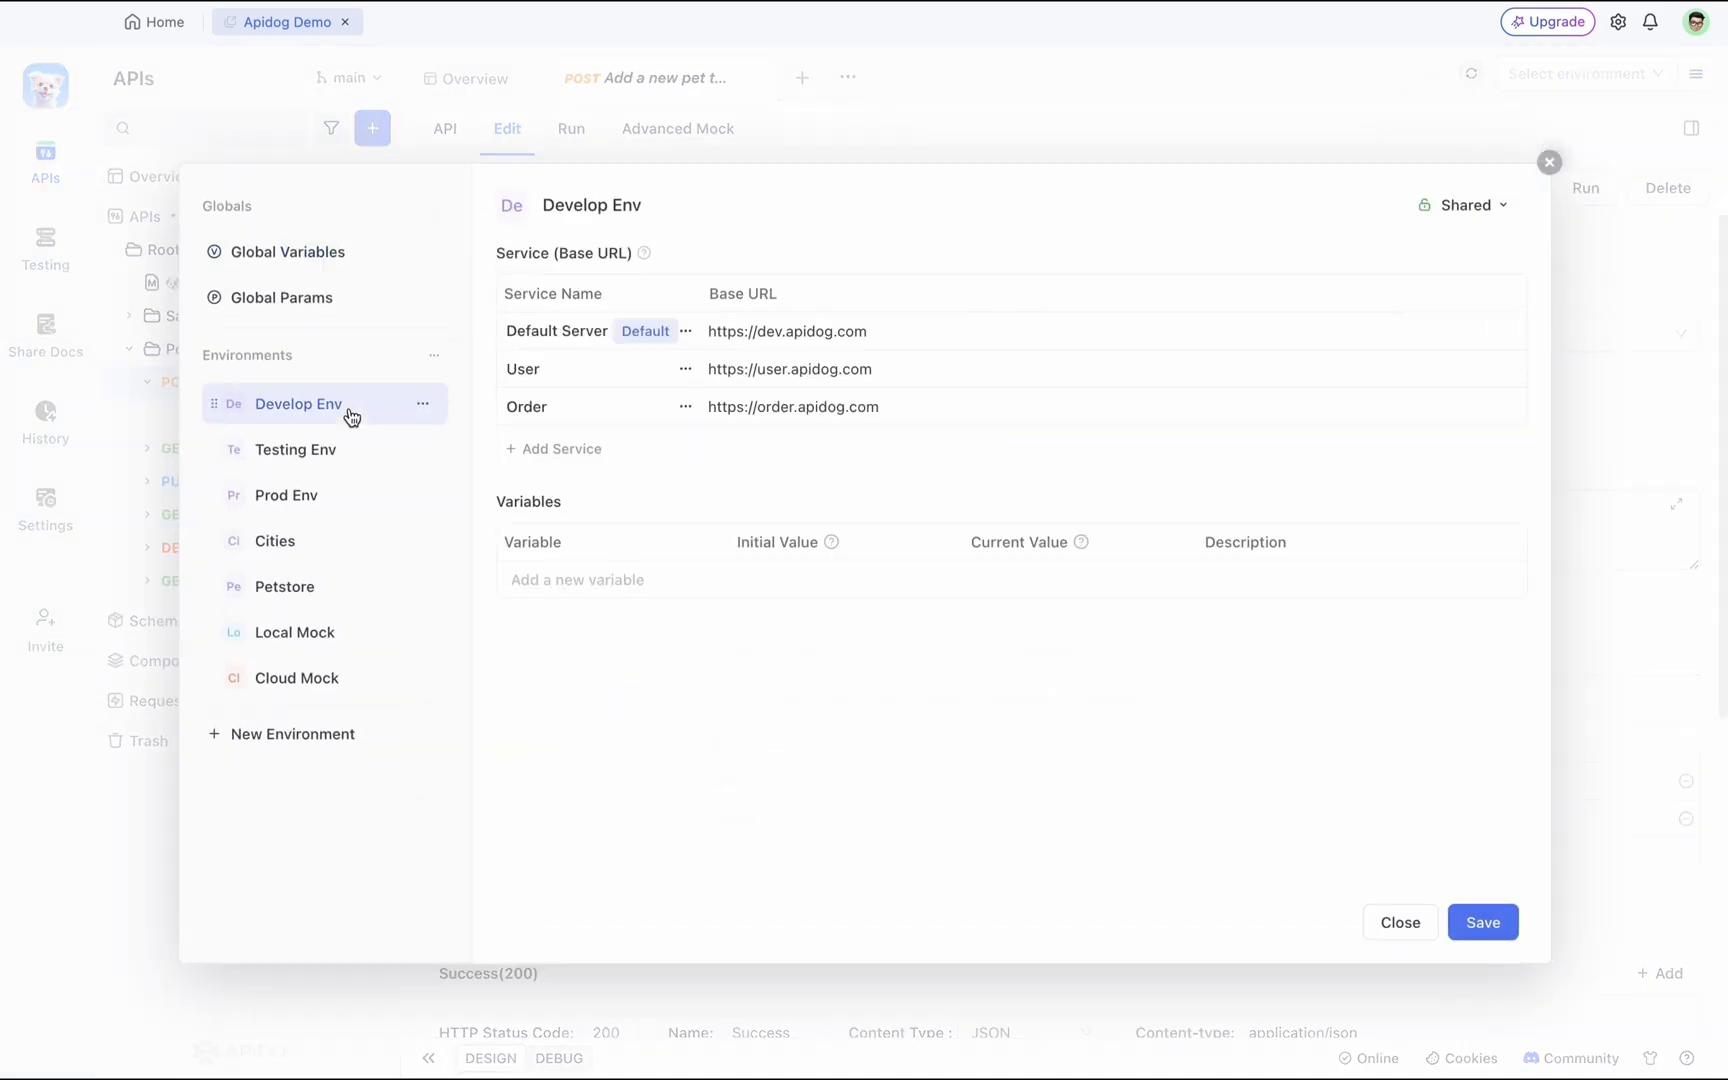
mouse_move(616, 274)
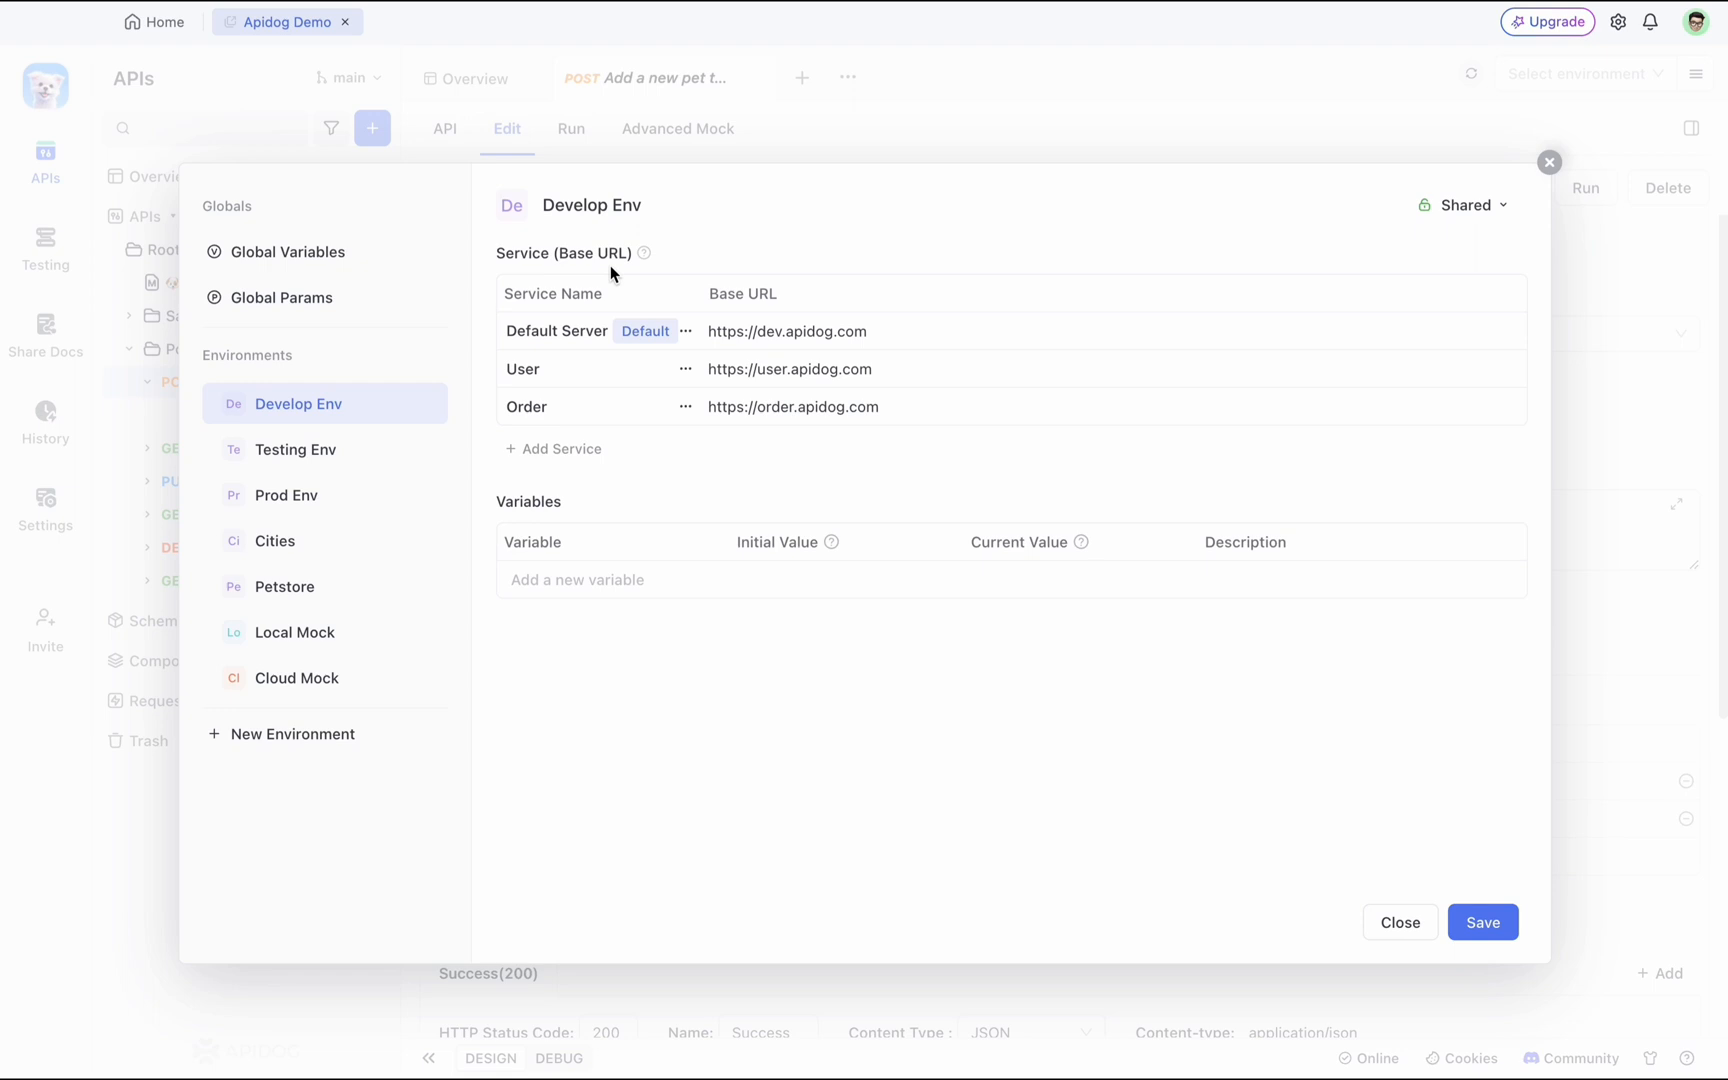
Select Develop Env to view its Default Server, User and Order base URLs.
left_click(794, 408)
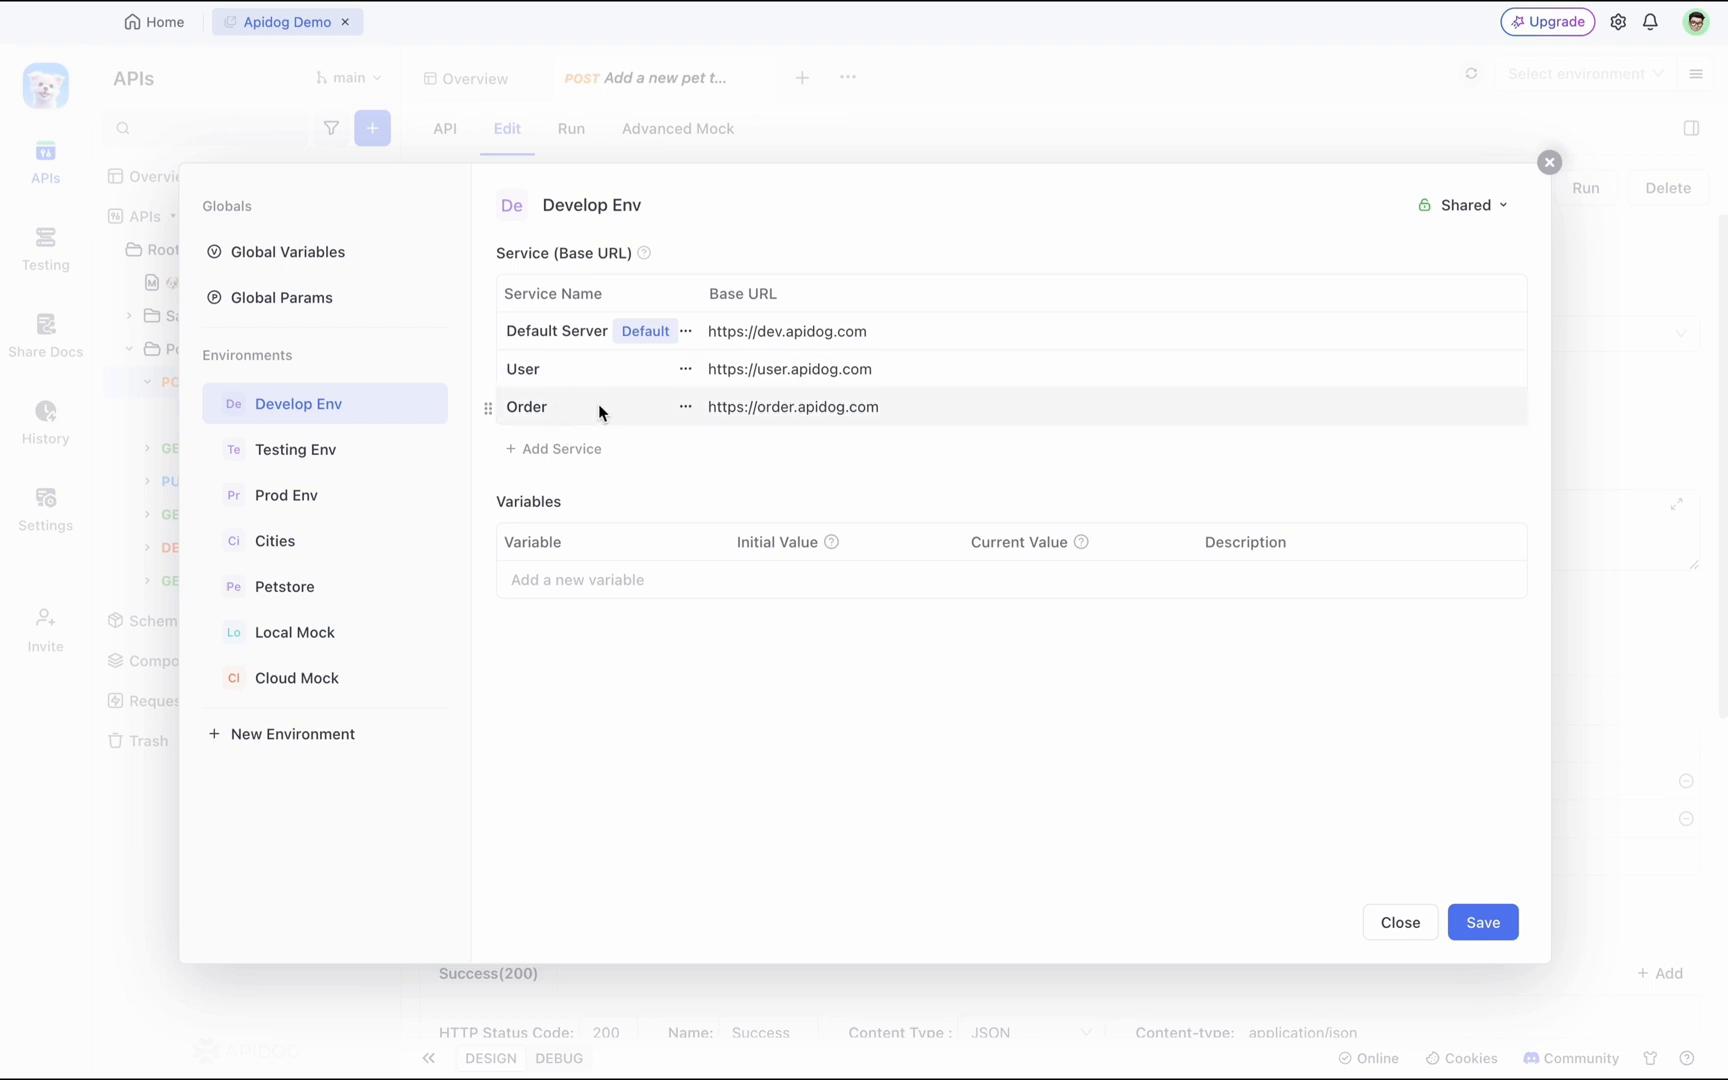
mouse_move(602, 380)
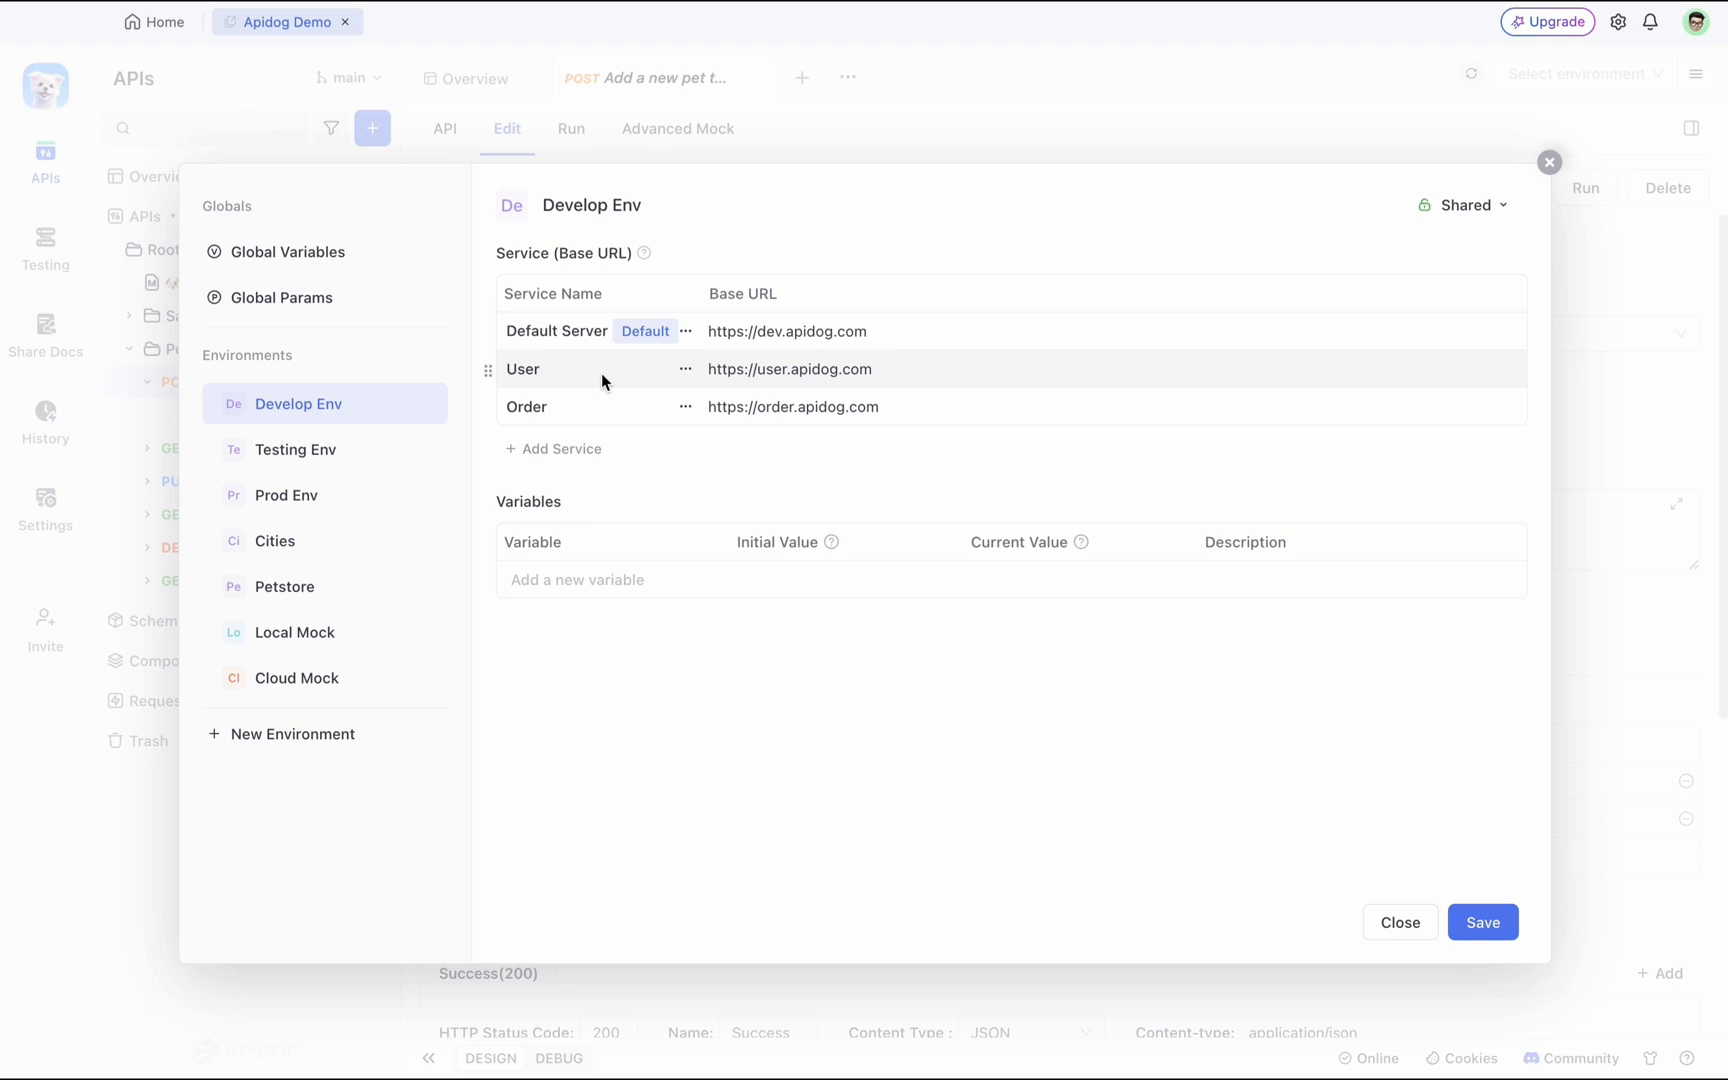
mouse_move(790, 484)
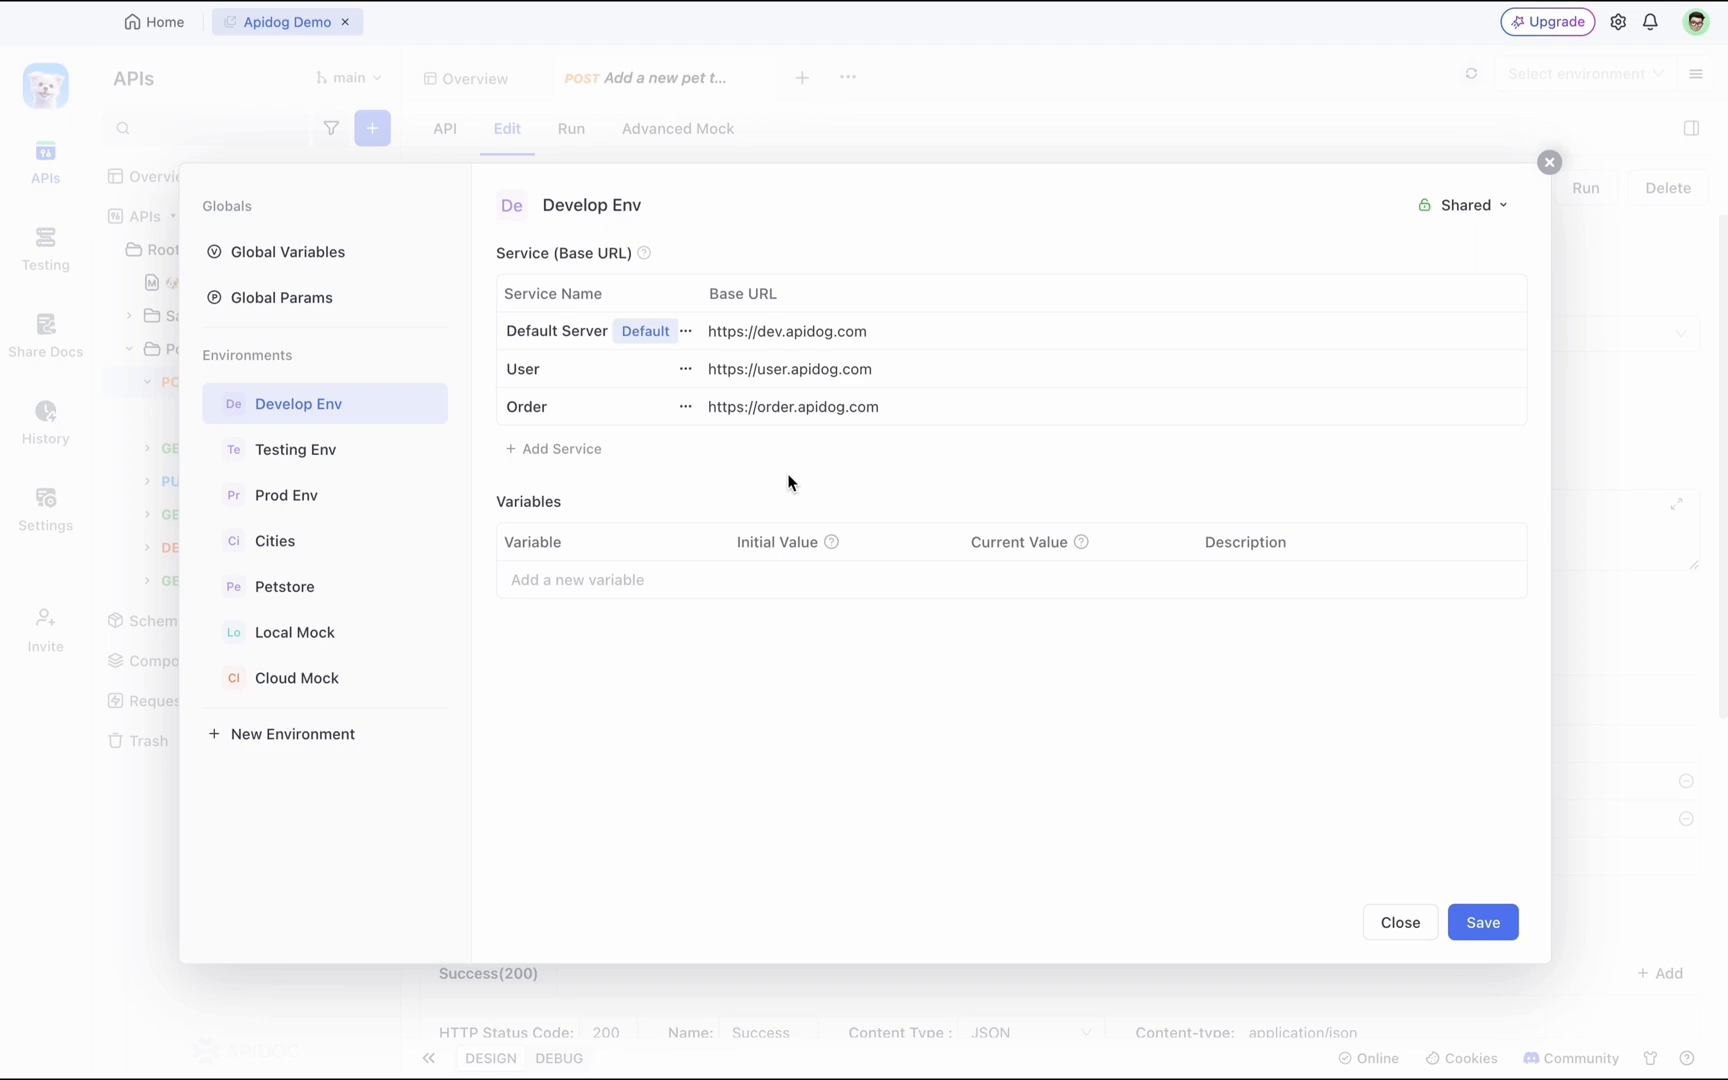
mouse_move(1548, 160)
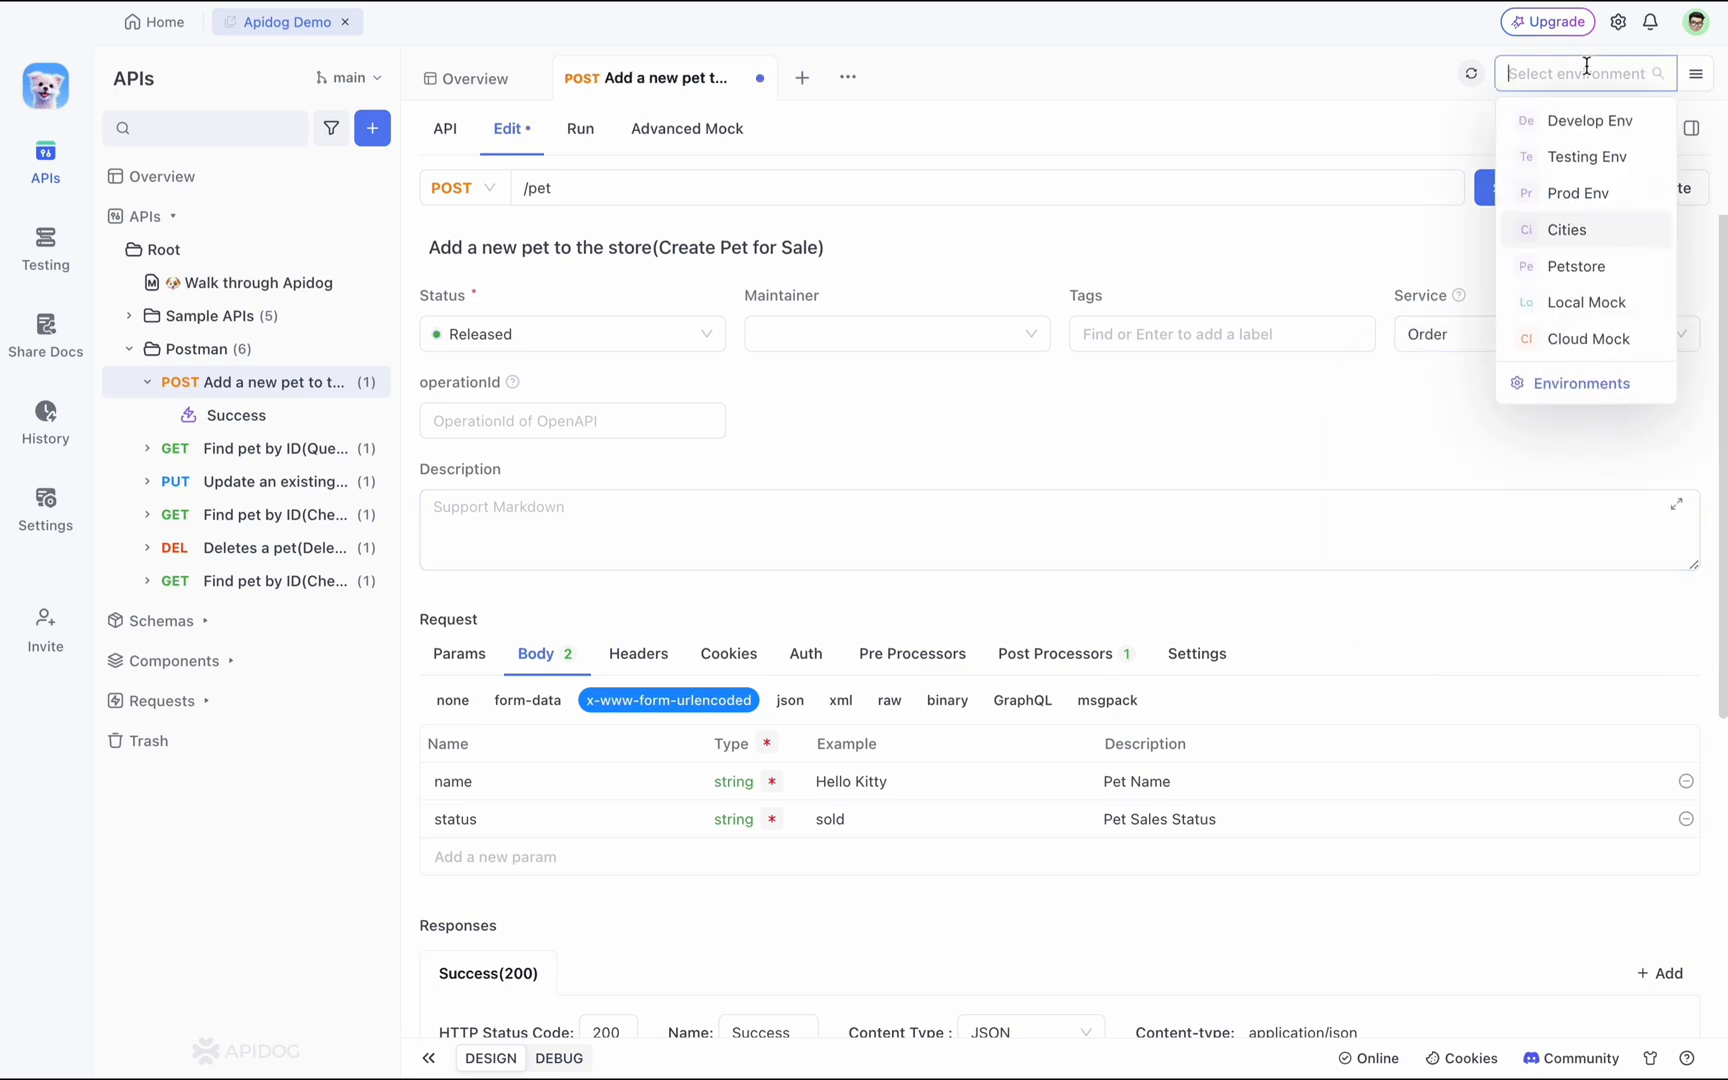
Make Testing Env the active environment and open the endpoint's Success case.
left_click(1586, 158)
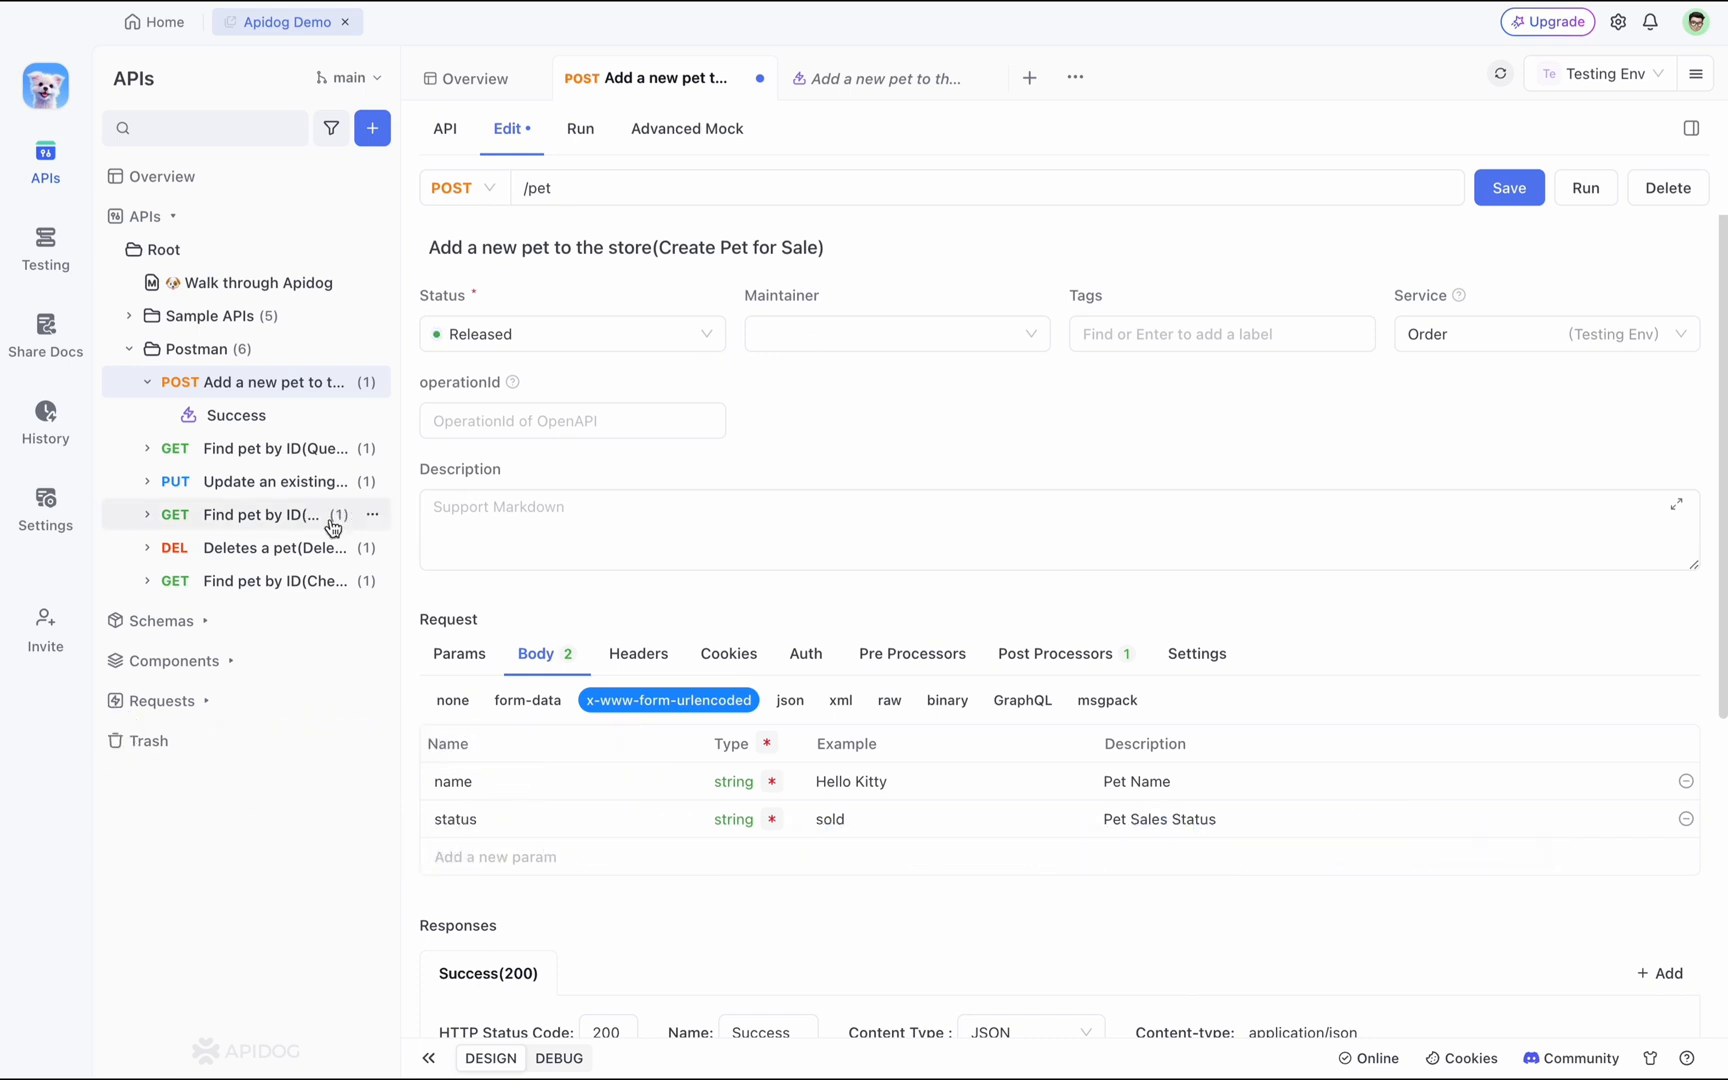
left_click(238, 416)
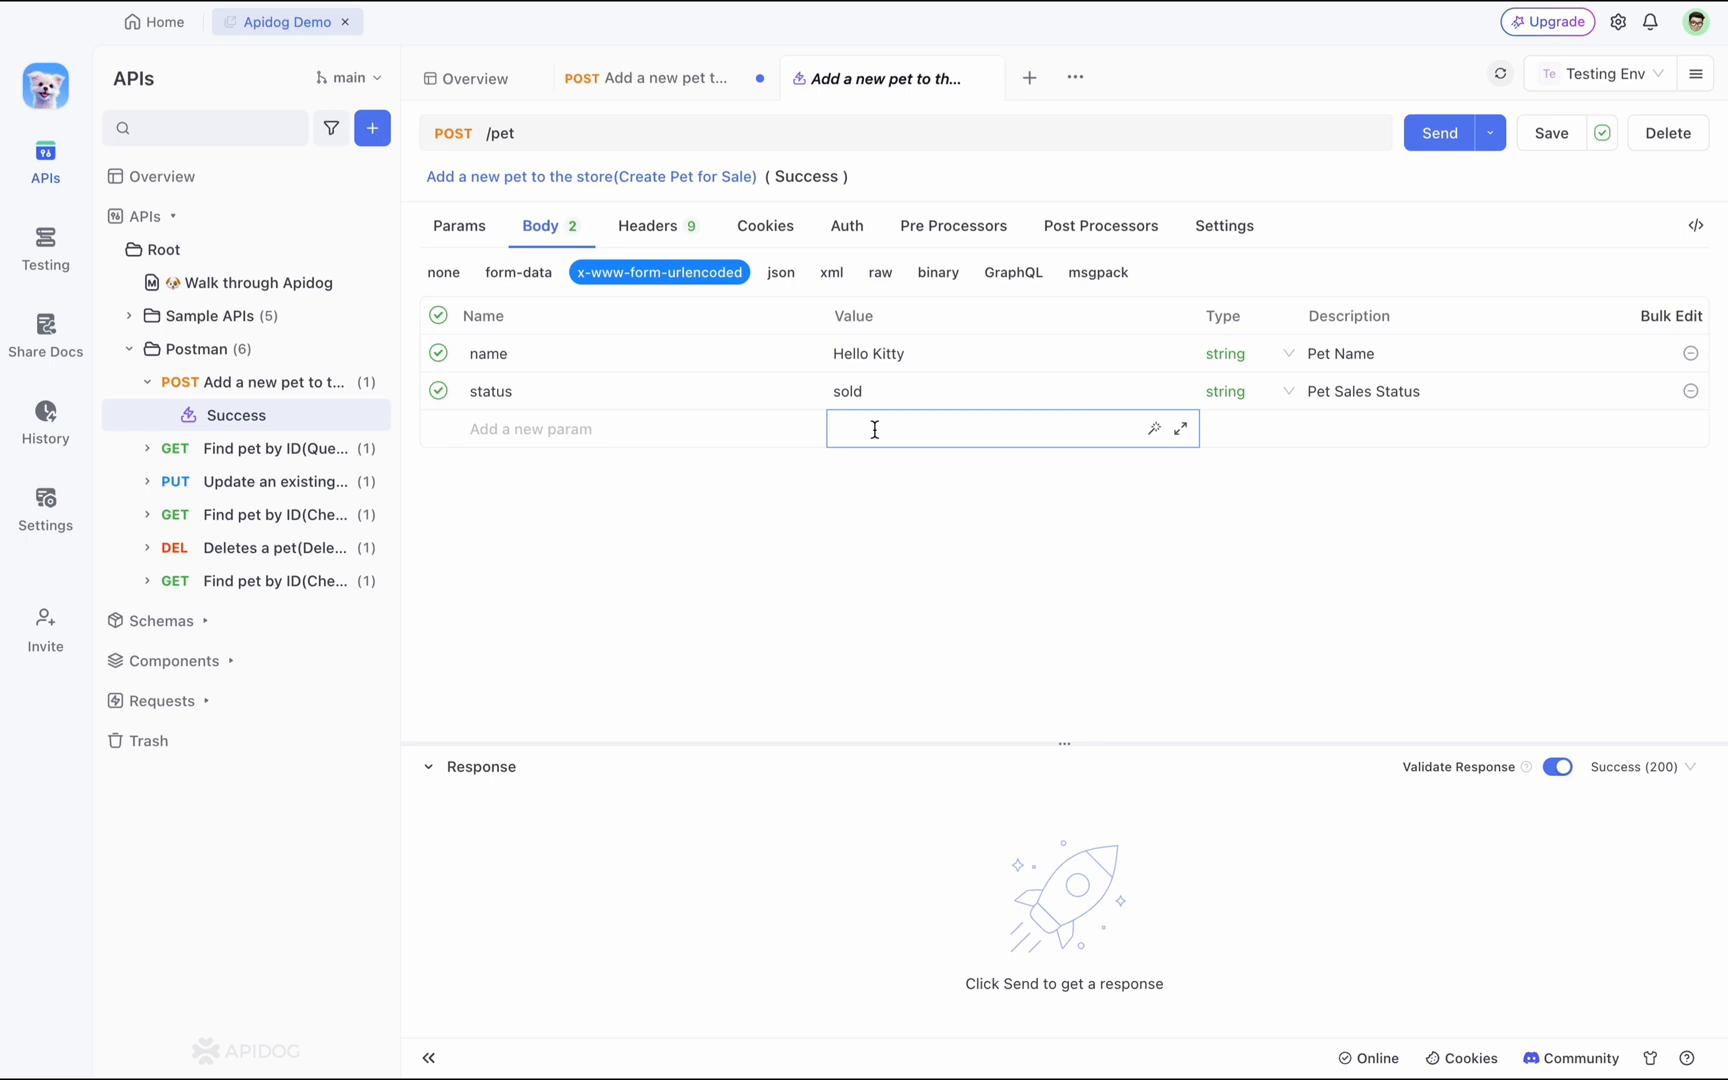
Show the Success case's post-processors and list the available post-processor types to add.
left_click(952, 226)
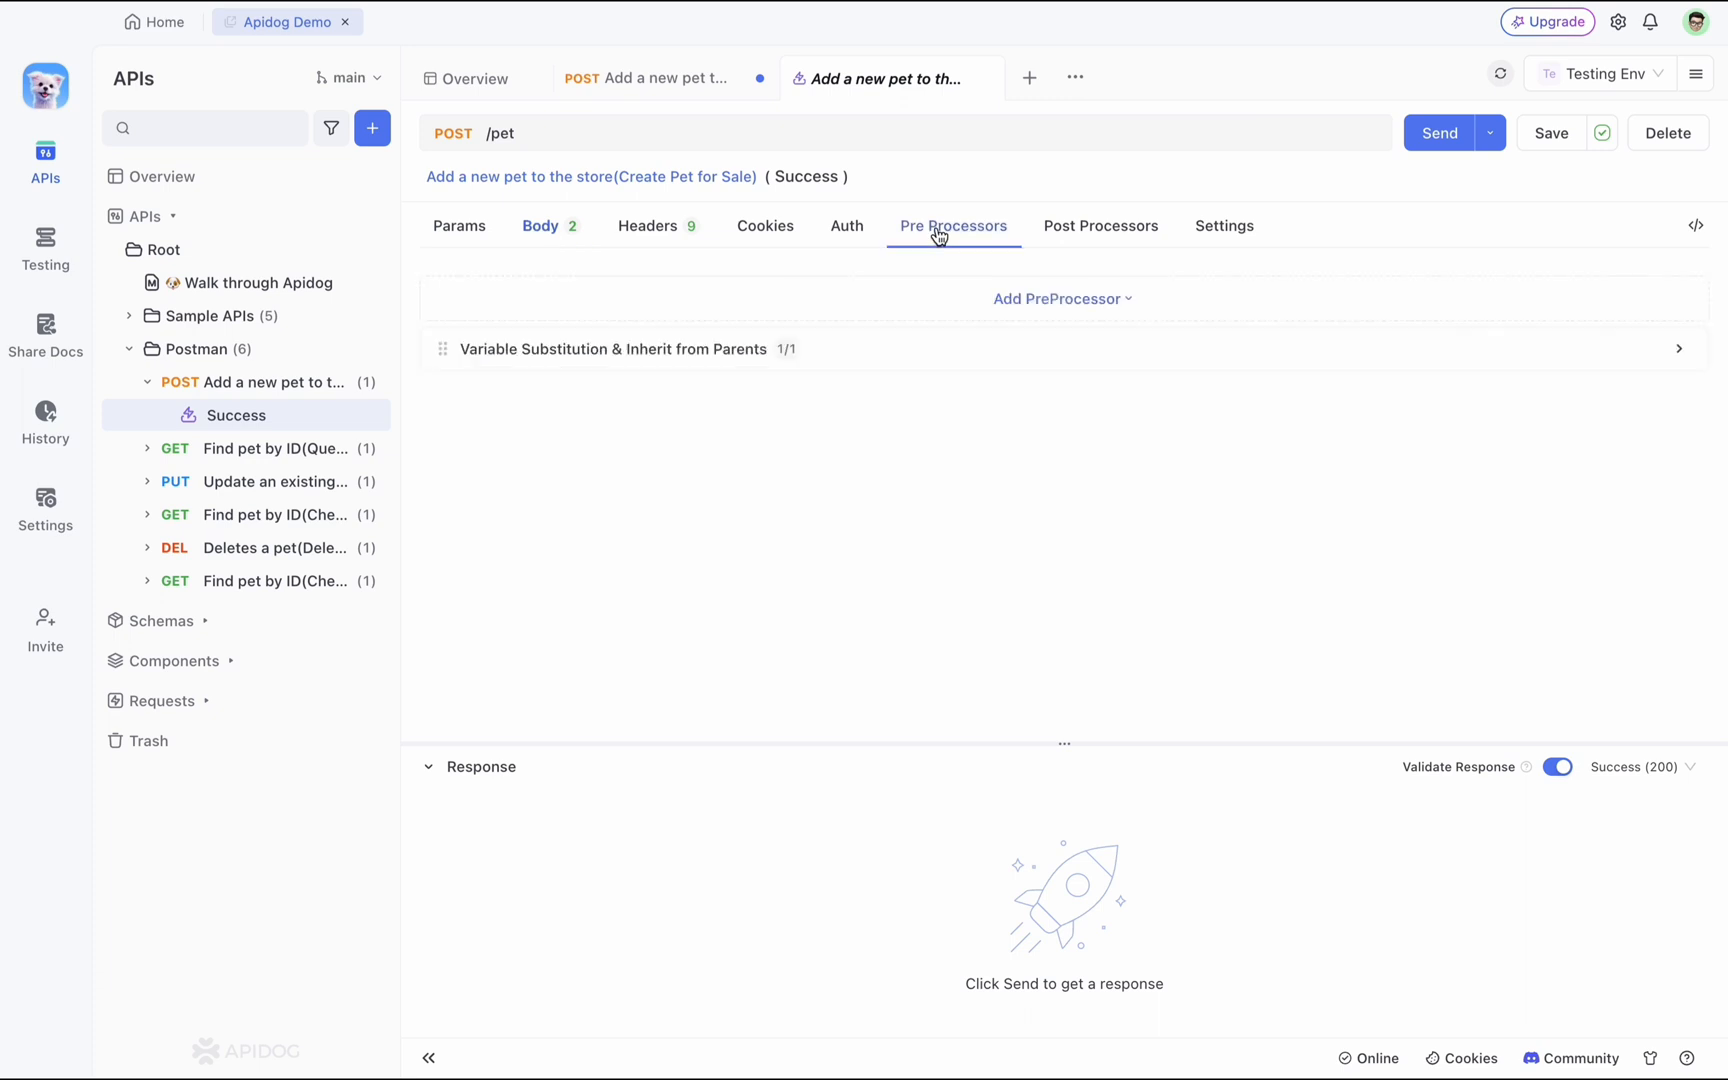
left_click(1100, 226)
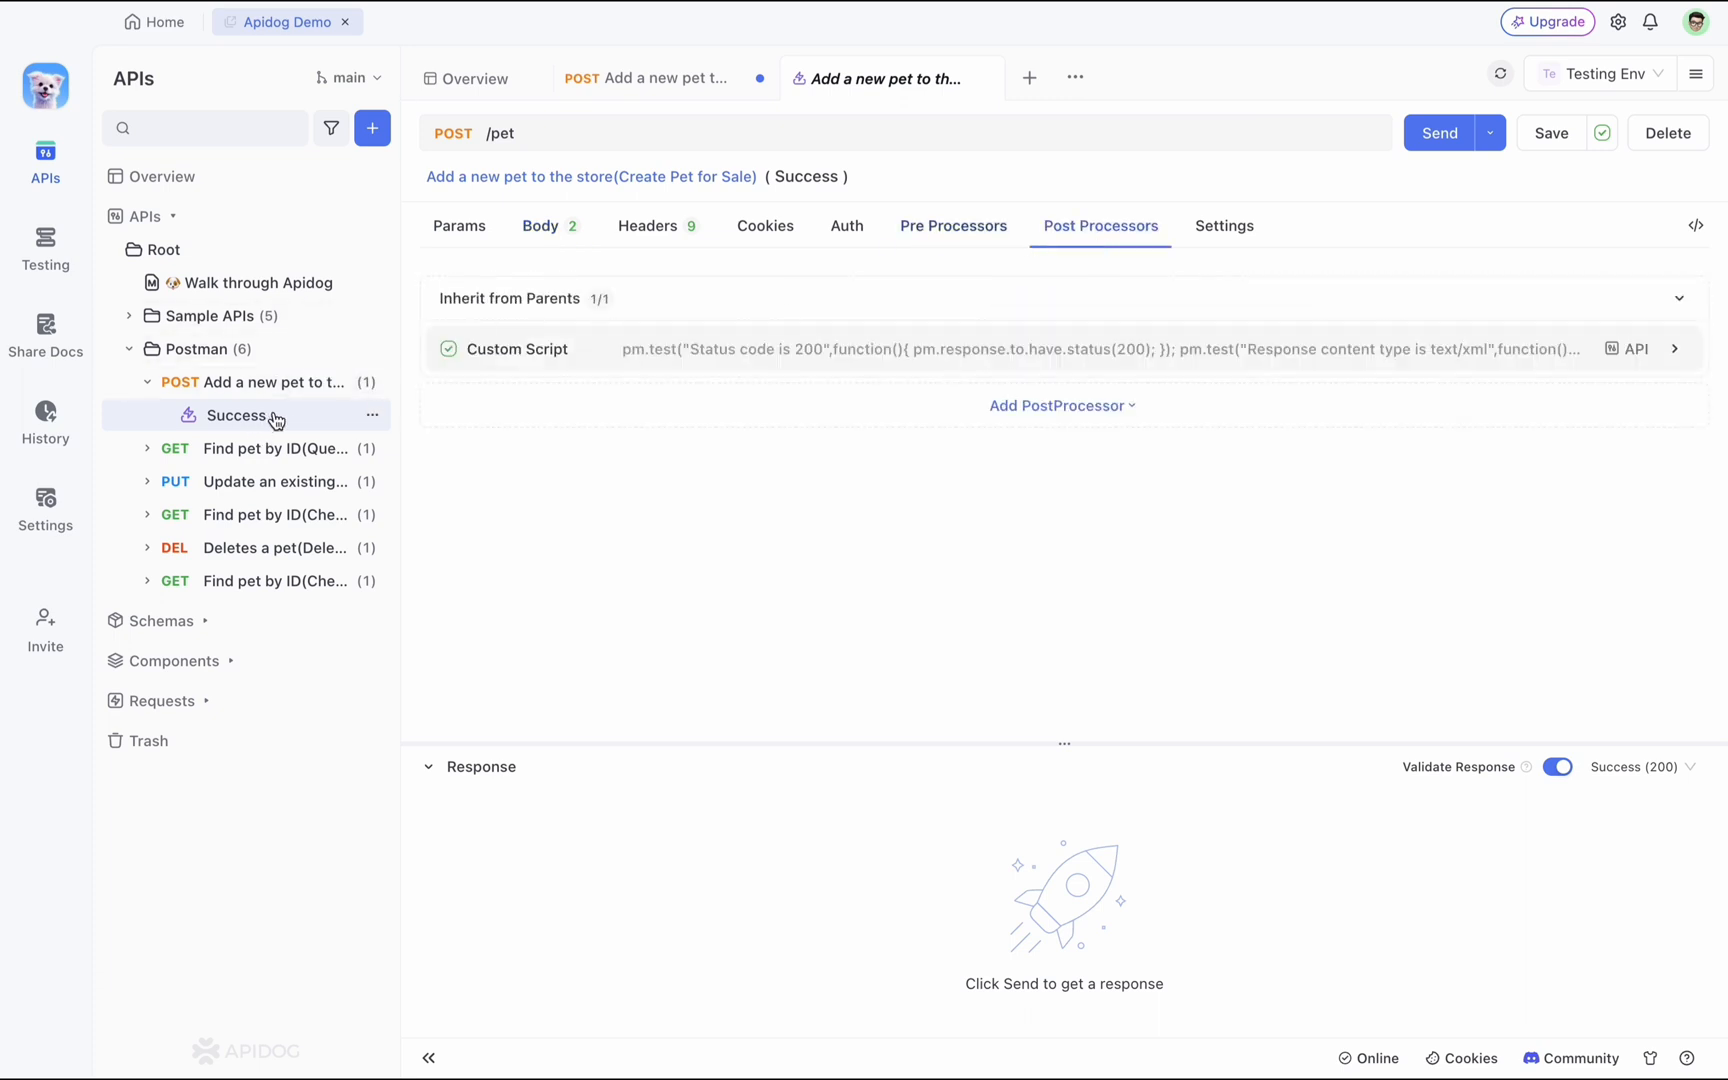
left_click(1060, 406)
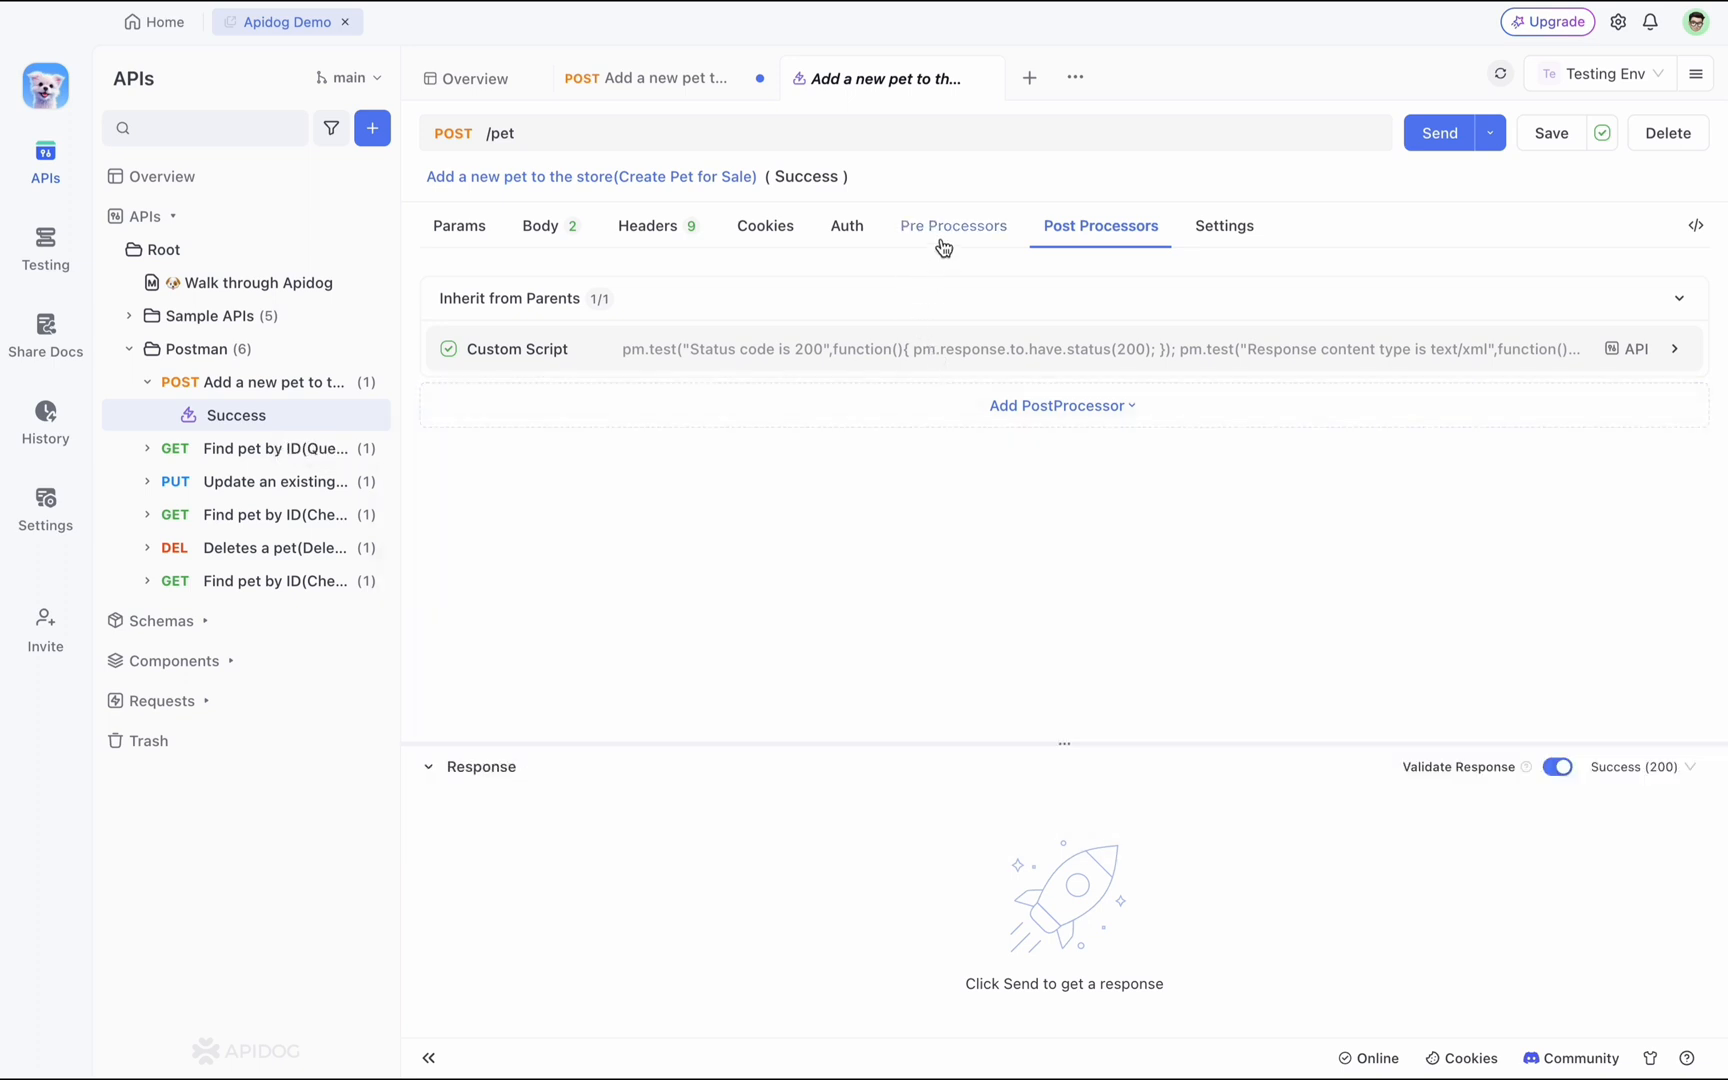
mouse_move(1076, 246)
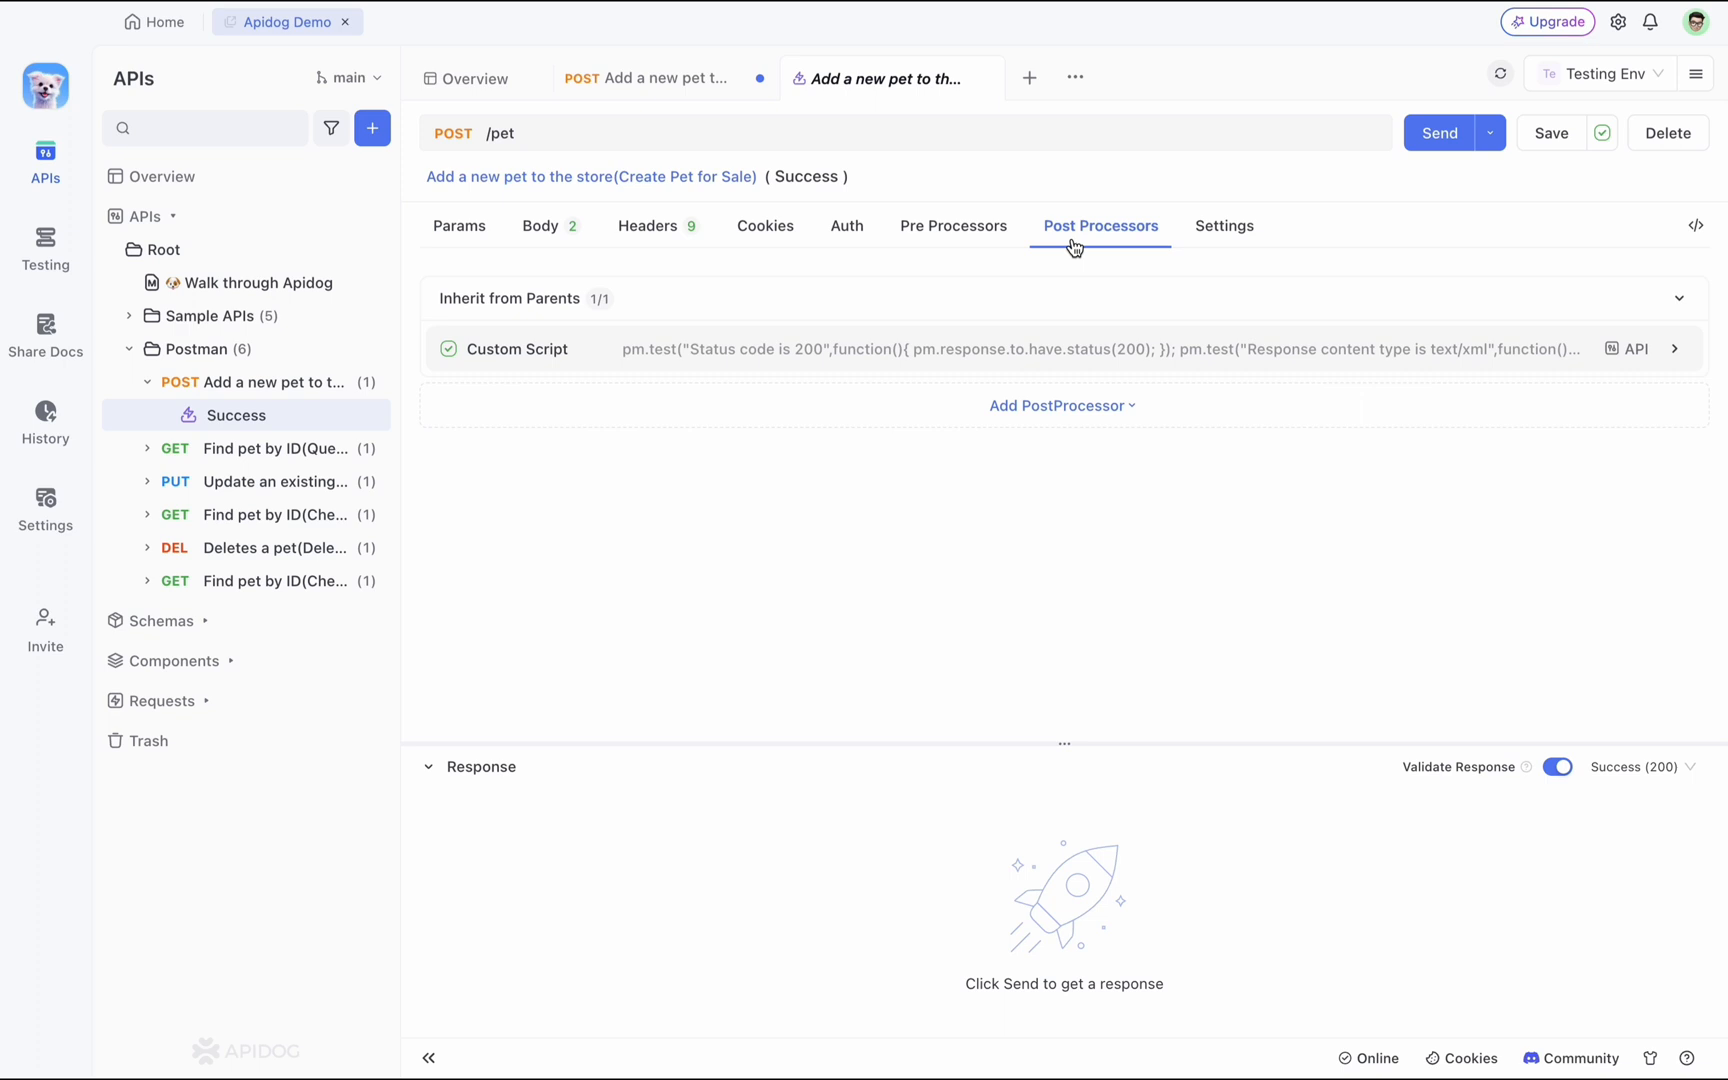
left_click(1060, 406)
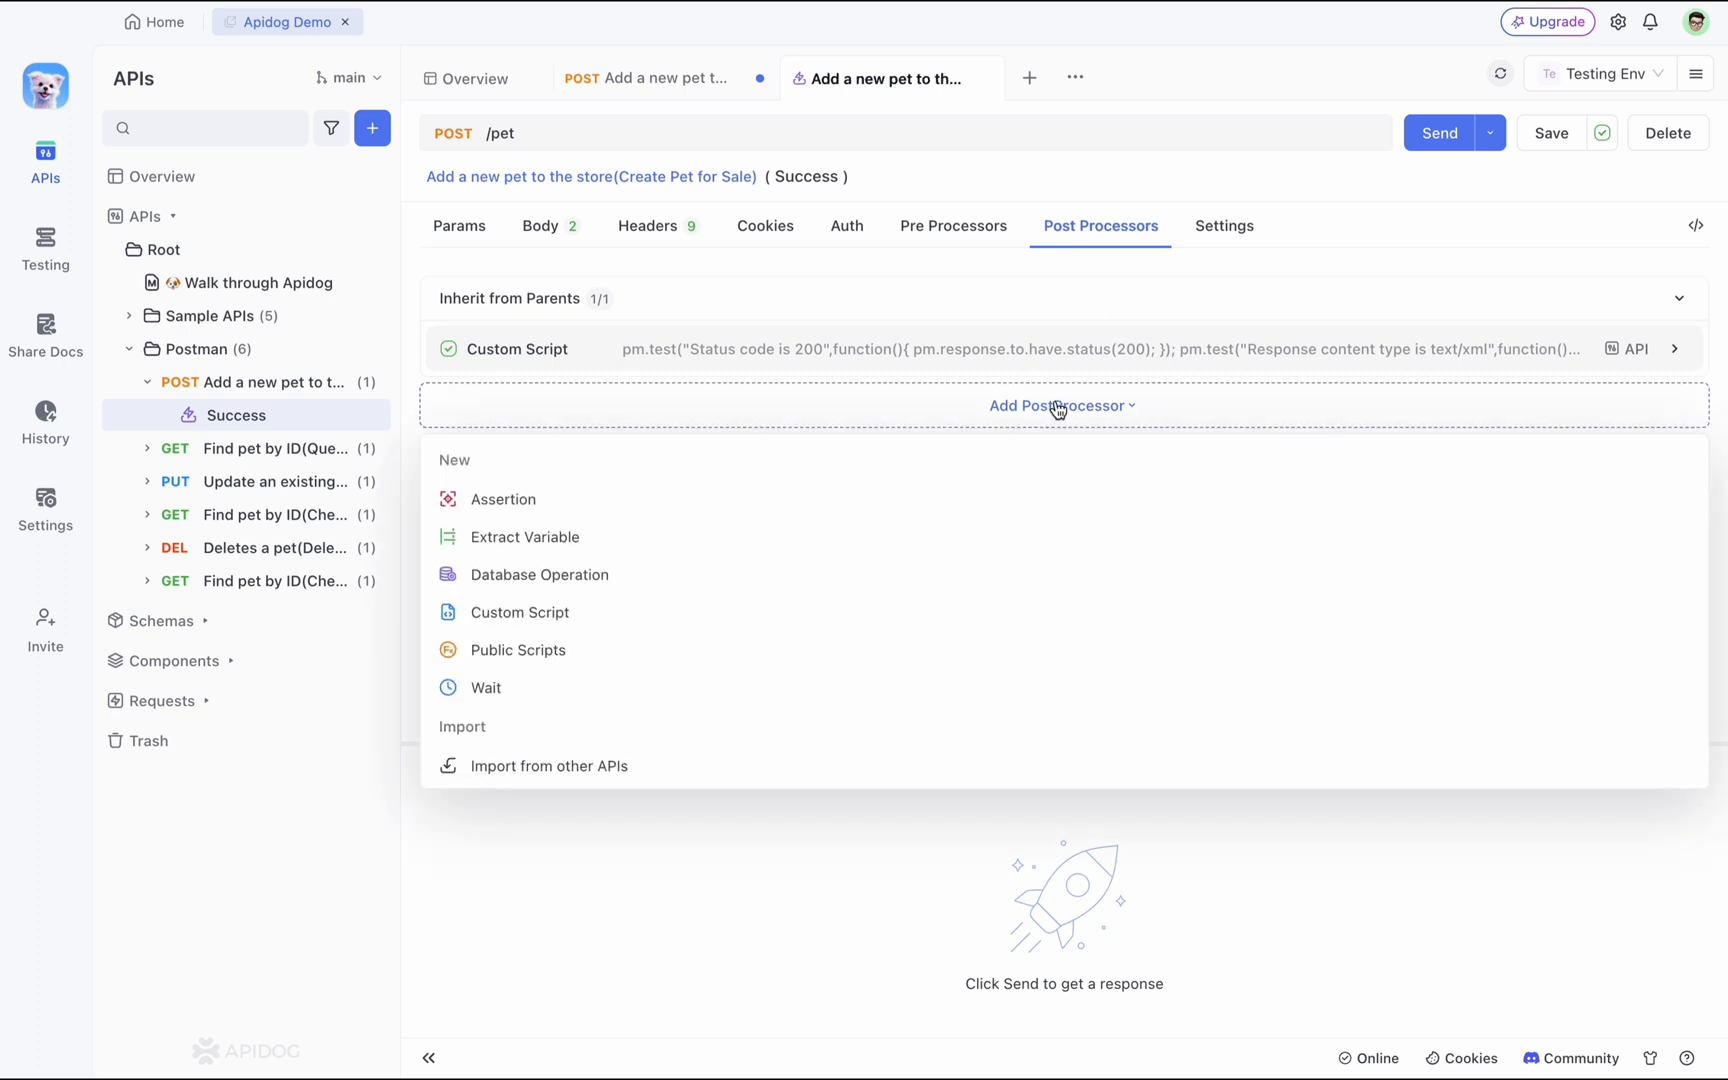
Add a custom script, the Demo public script and an assertion as post-processors.
left_click(520, 612)
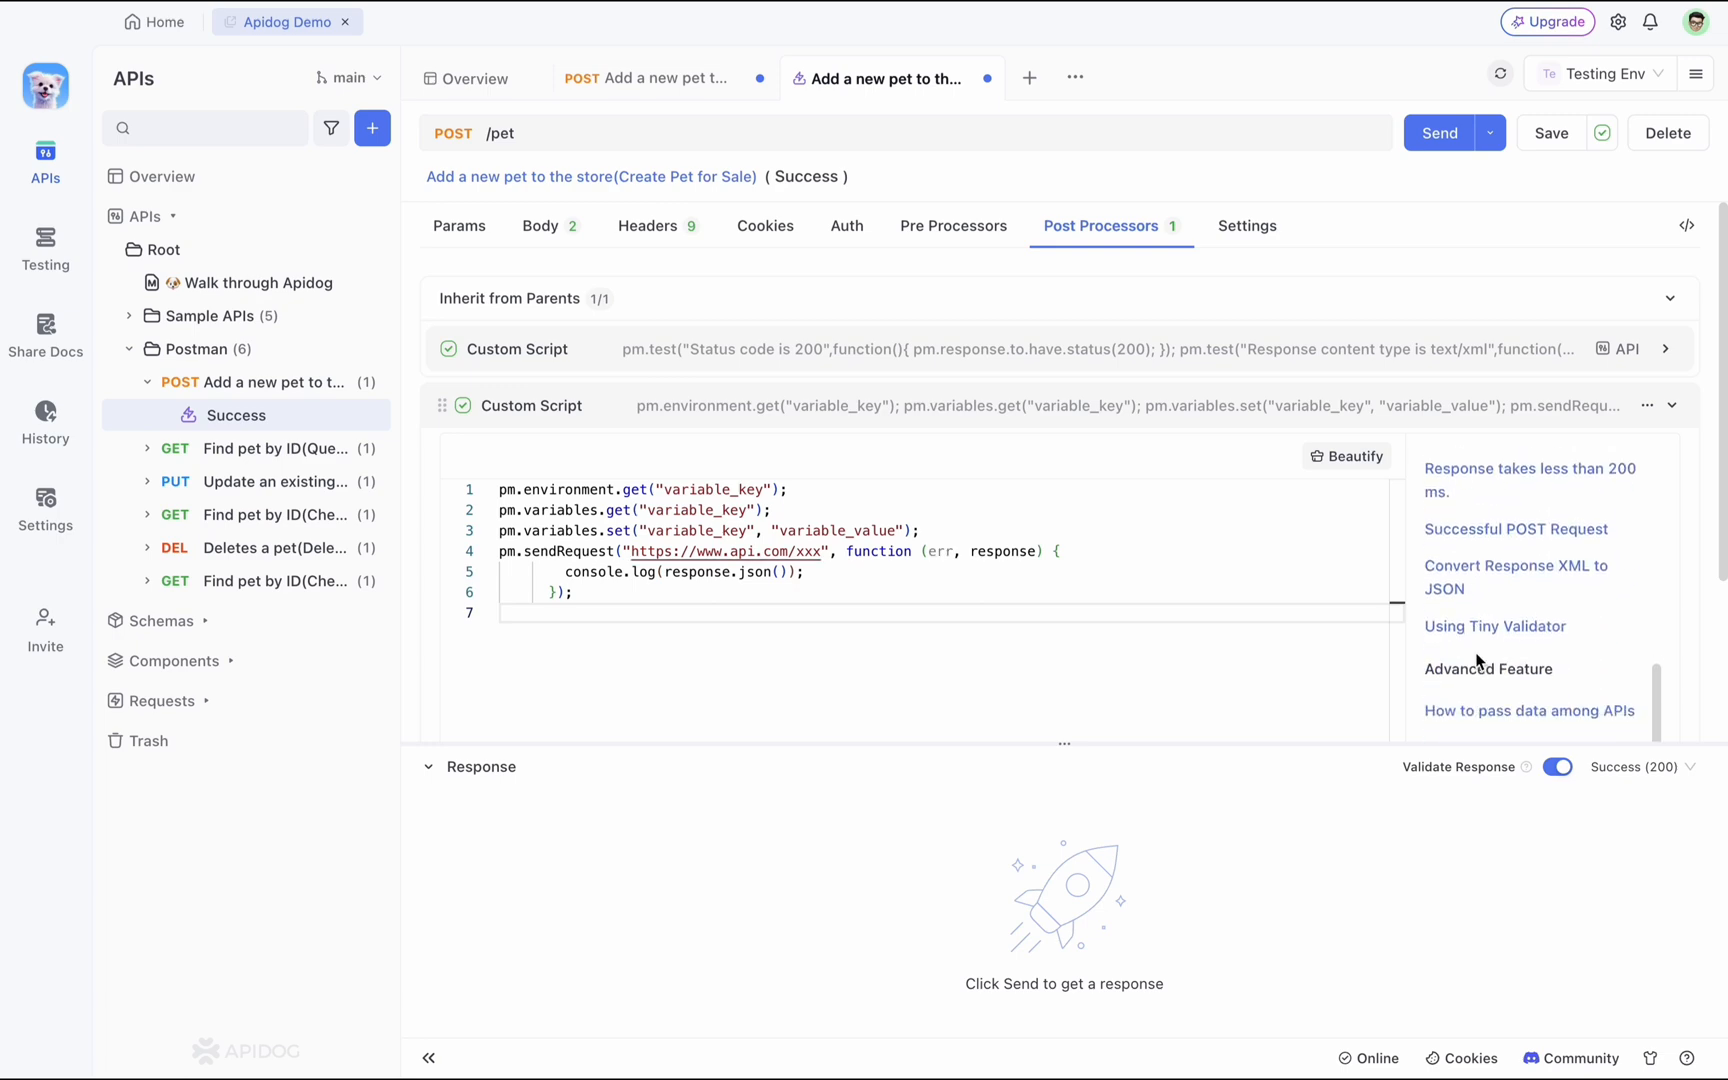
left_click(1056, 692)
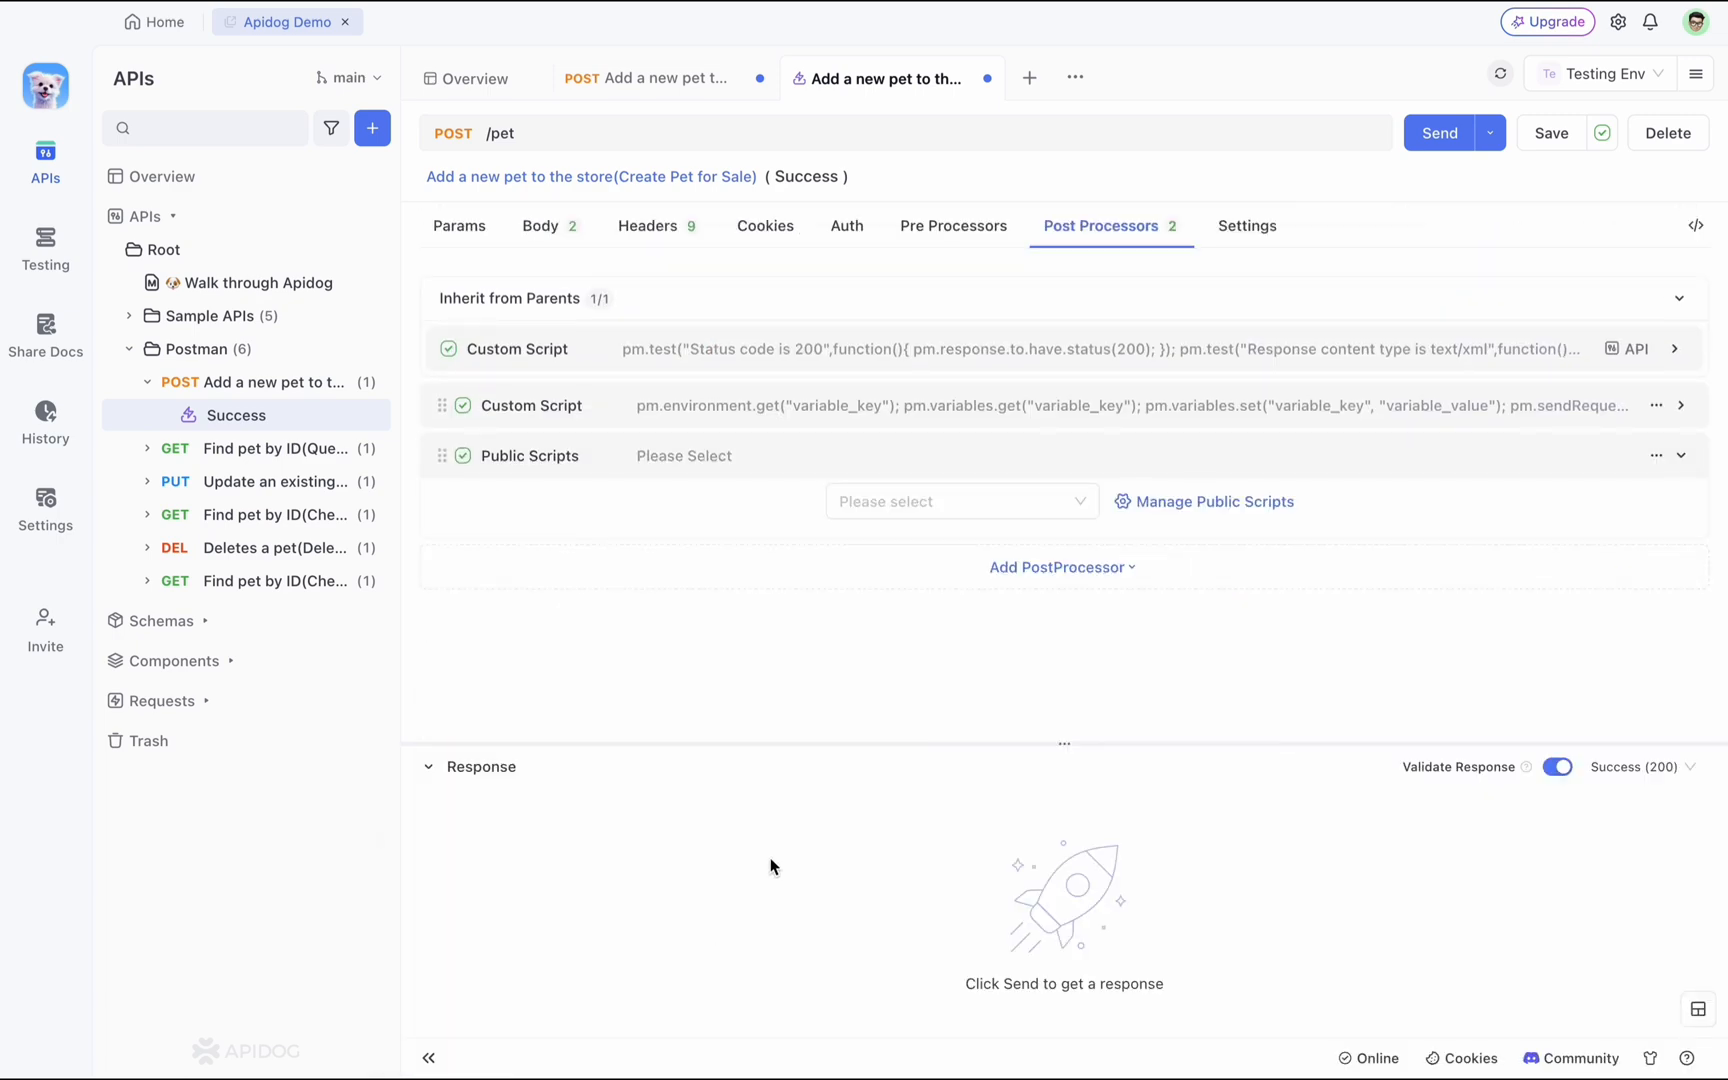
left_click(962, 500)
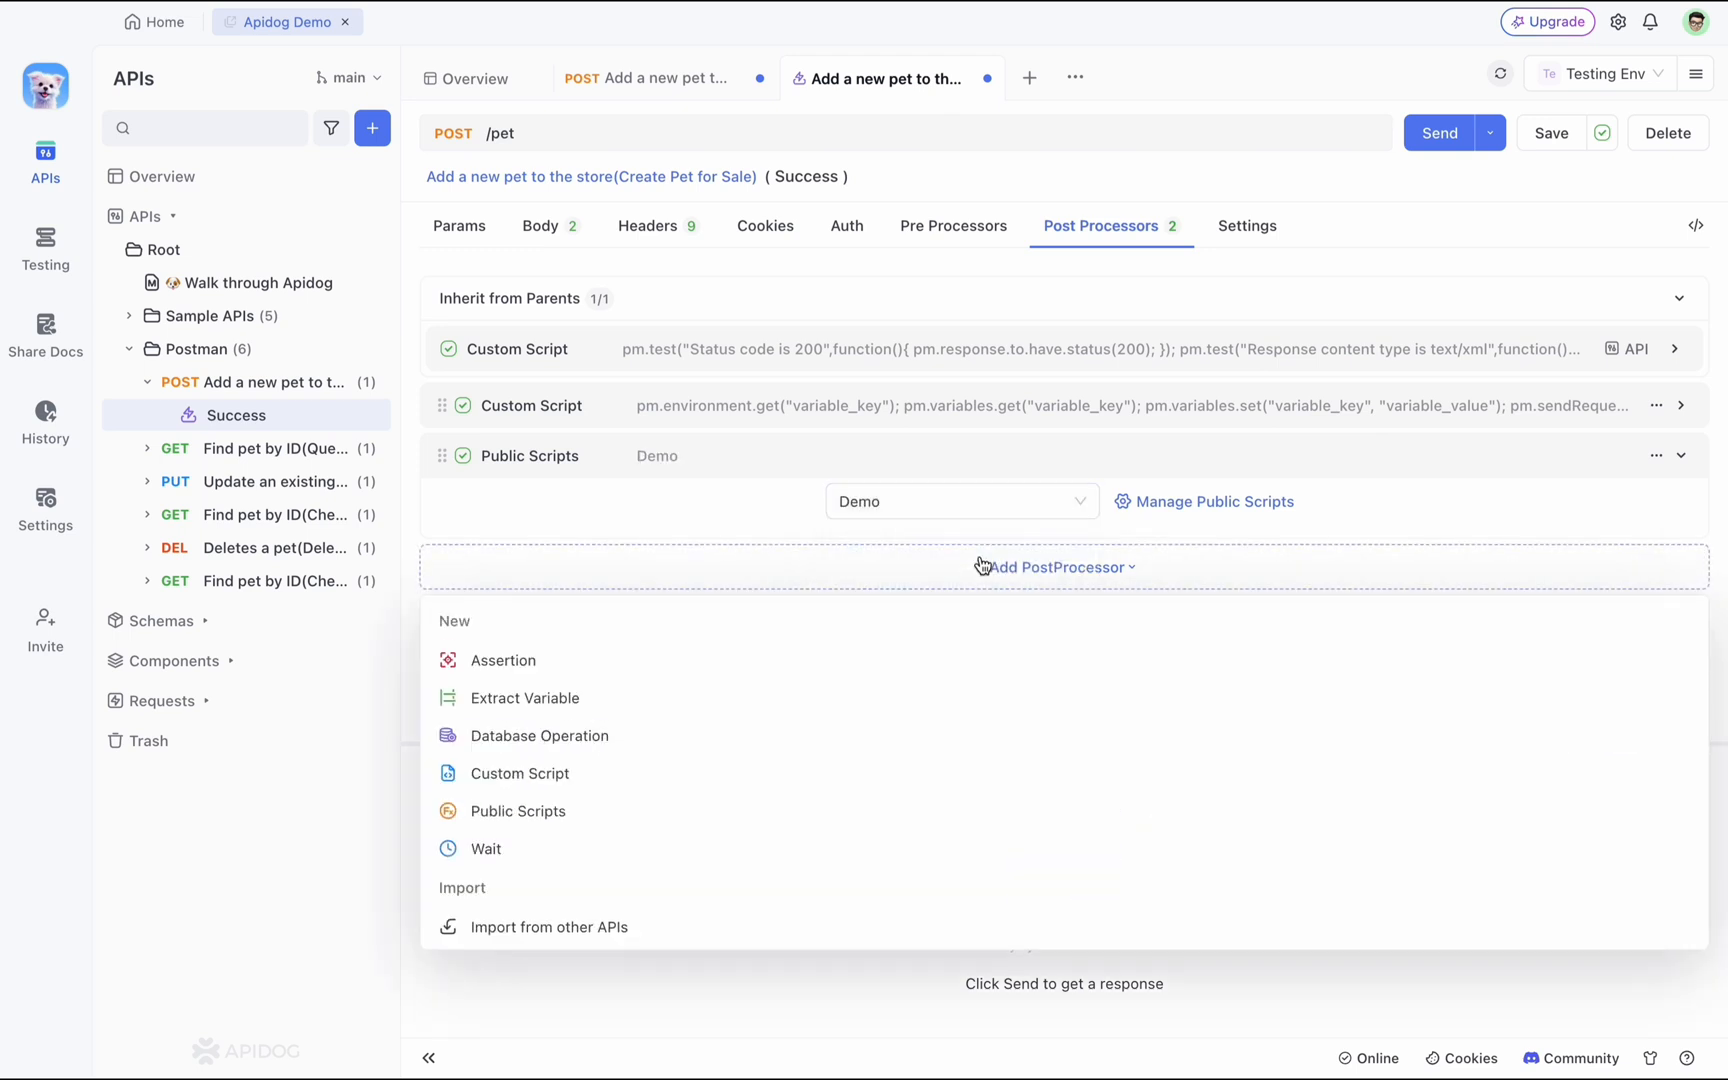
mouse_move(572, 674)
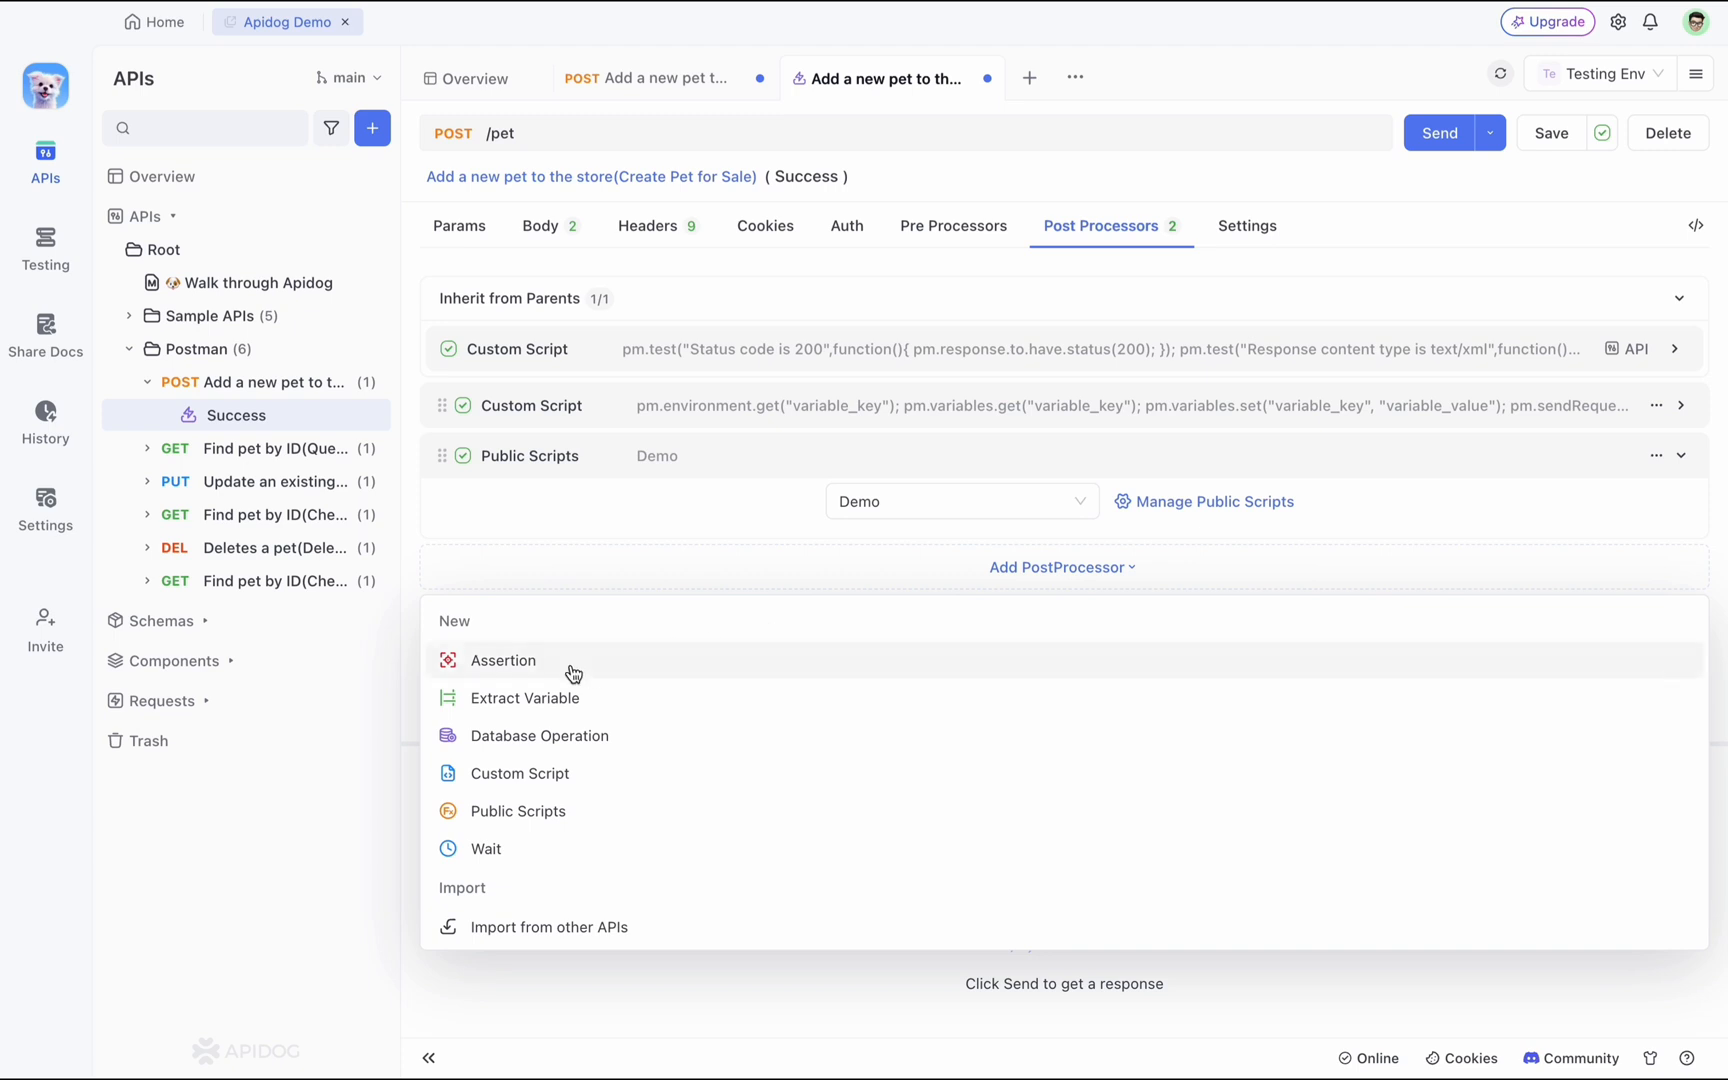
left_click(504, 660)
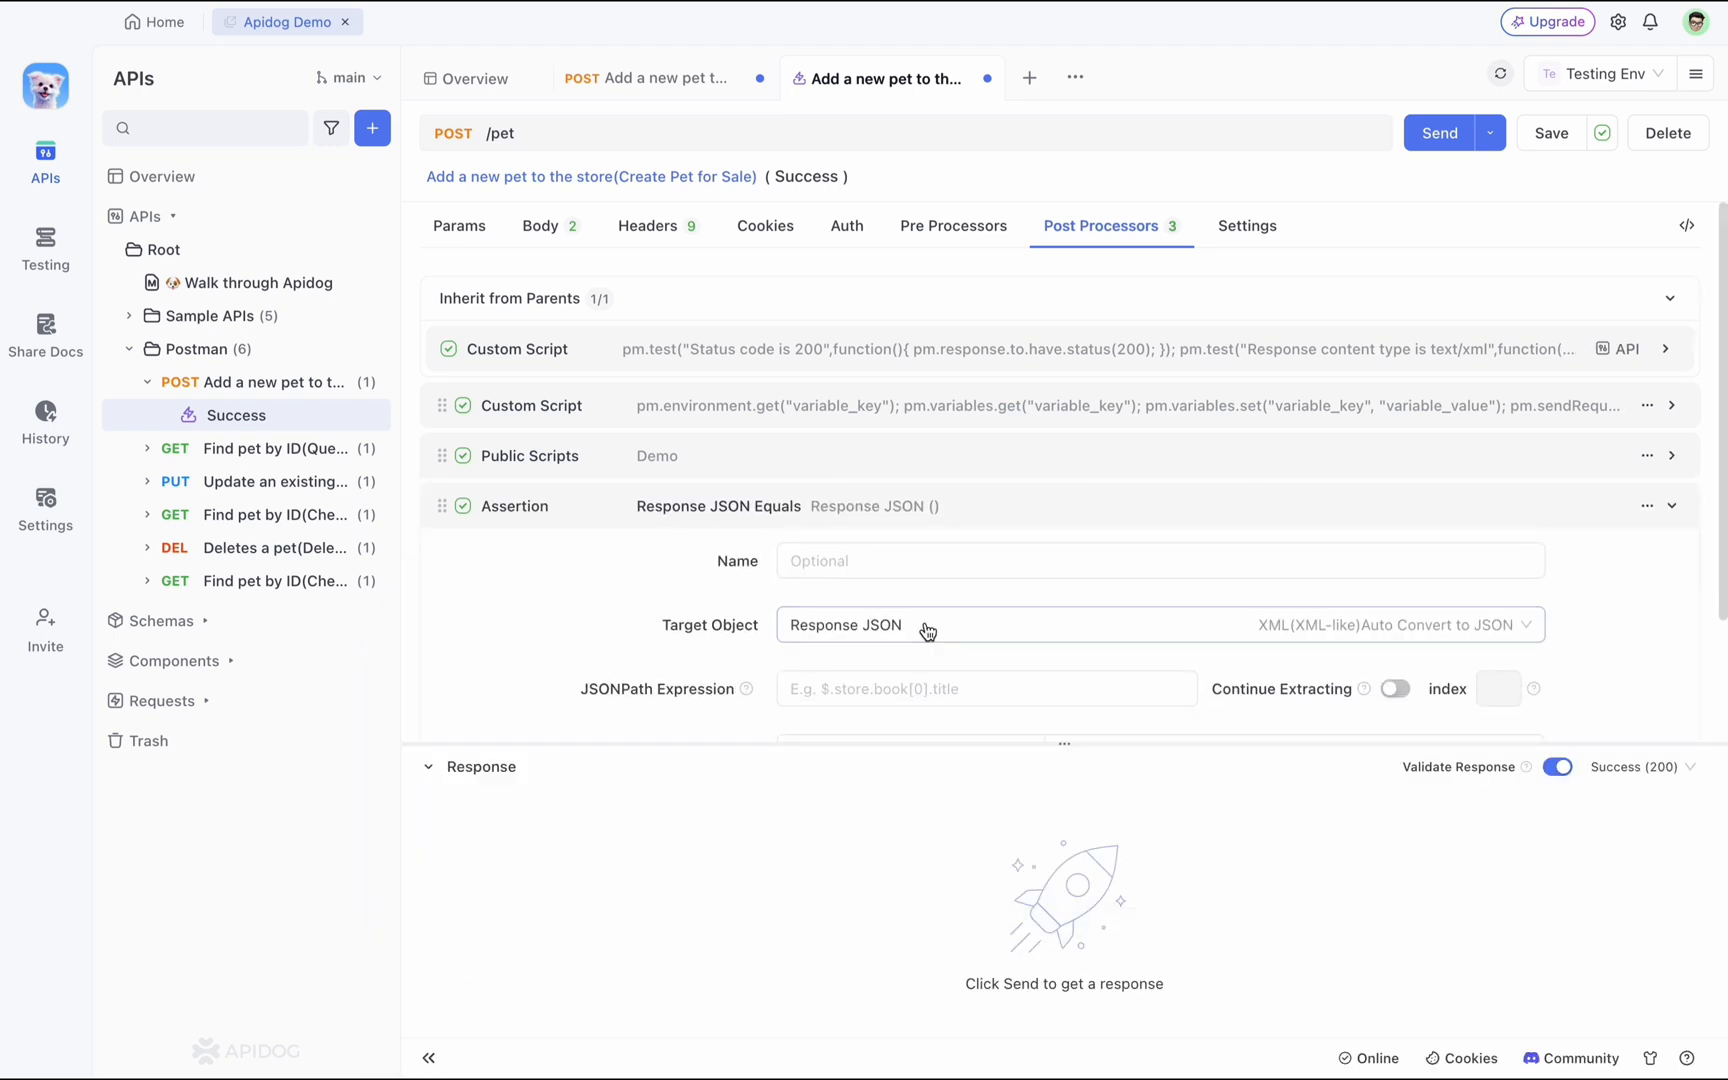
Add an extract-variable post-processor and a database-operation post-processor.
scroll("down", 3)
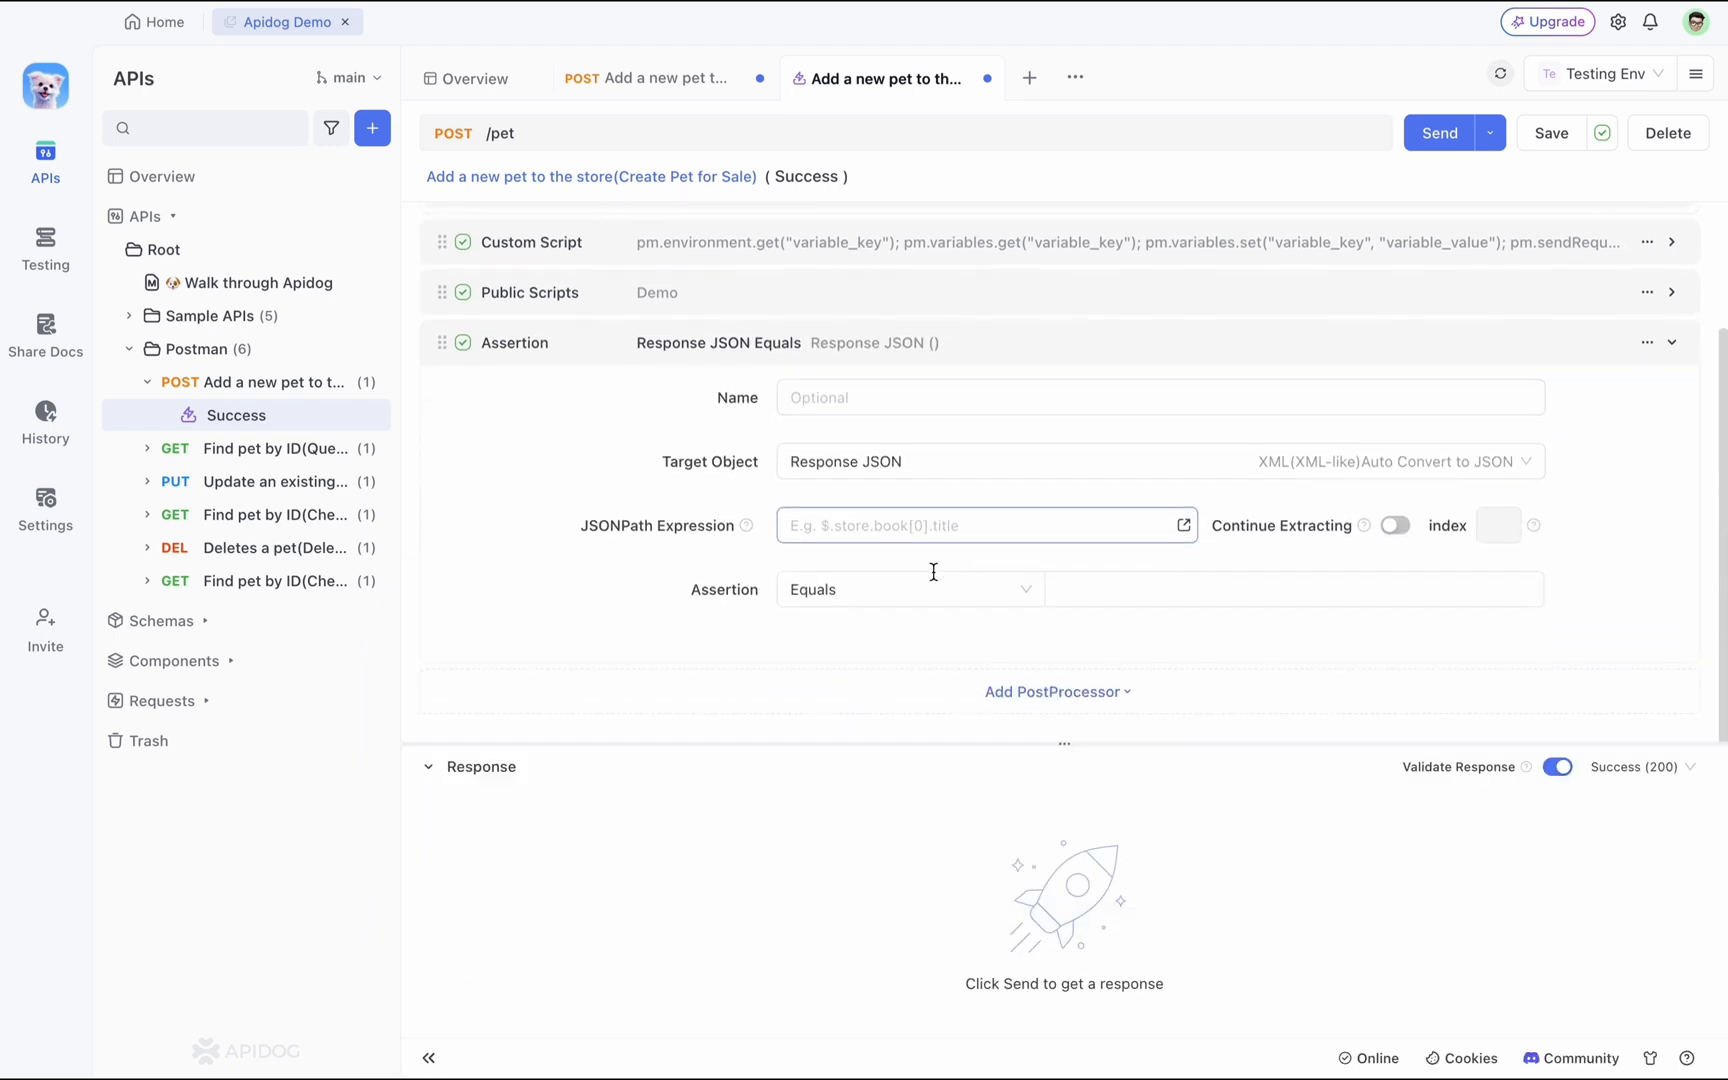
mouse_move(934, 580)
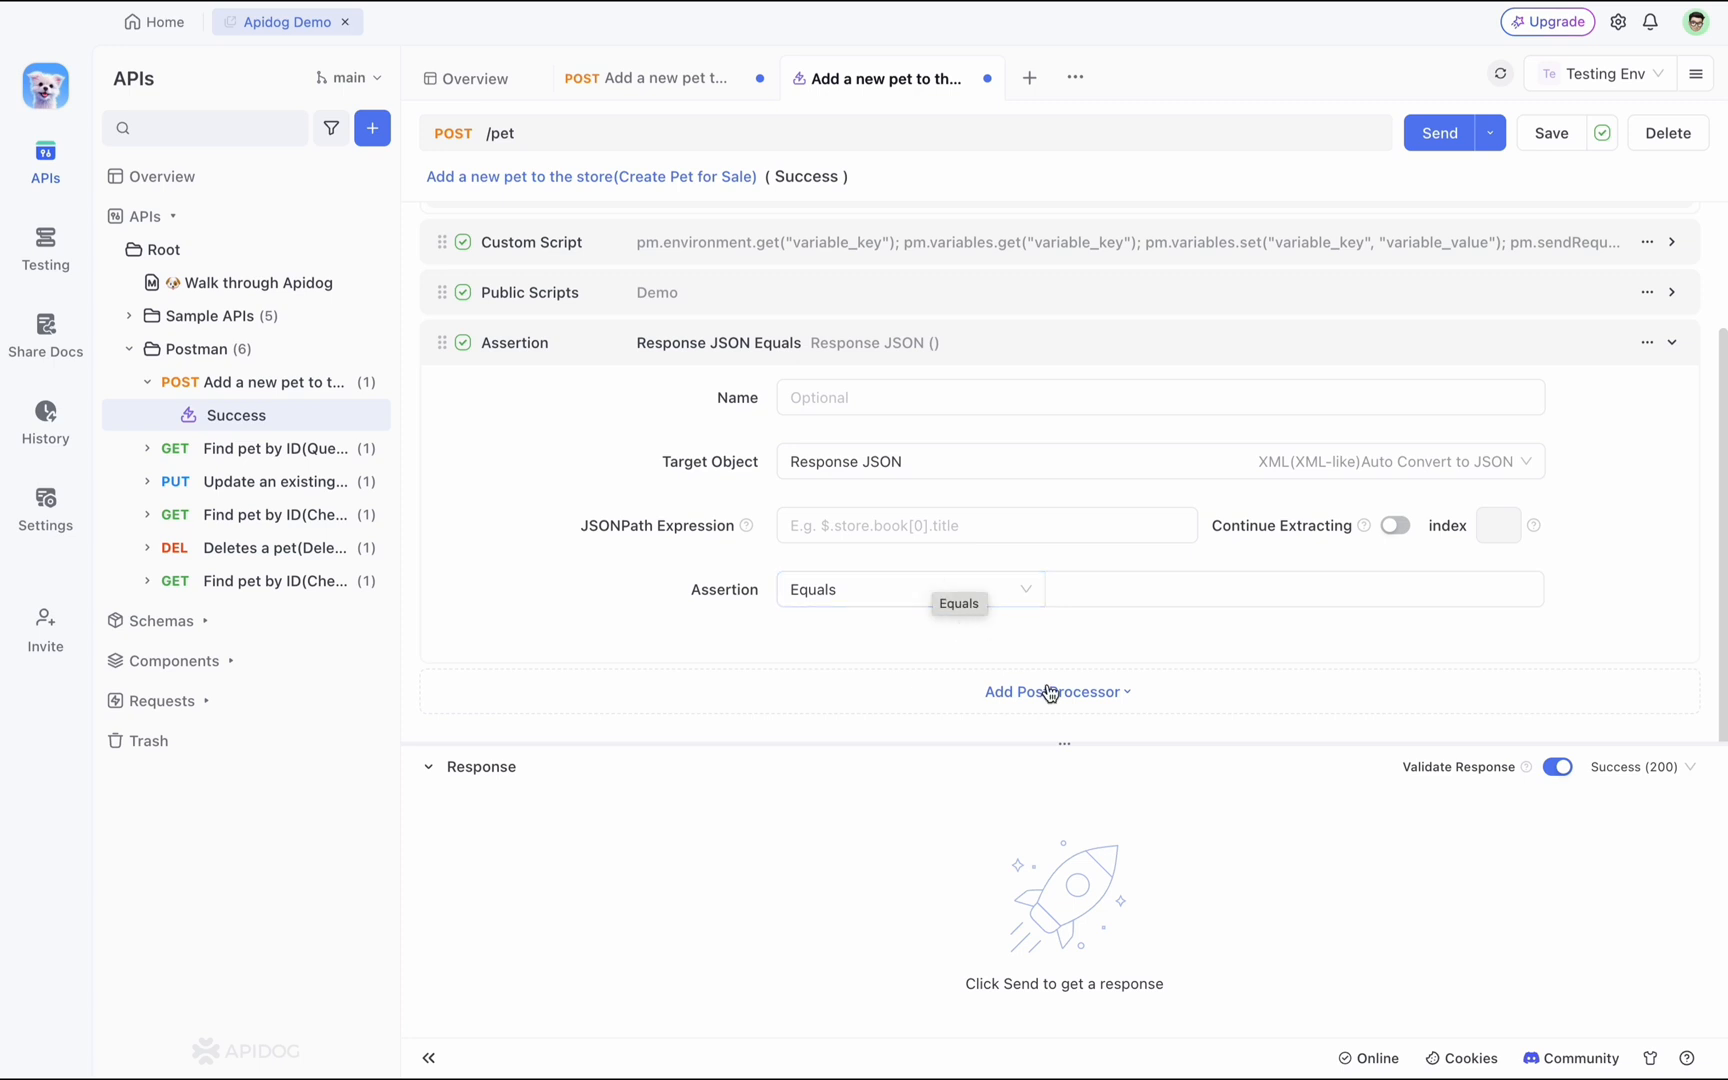
left_click(1056, 692)
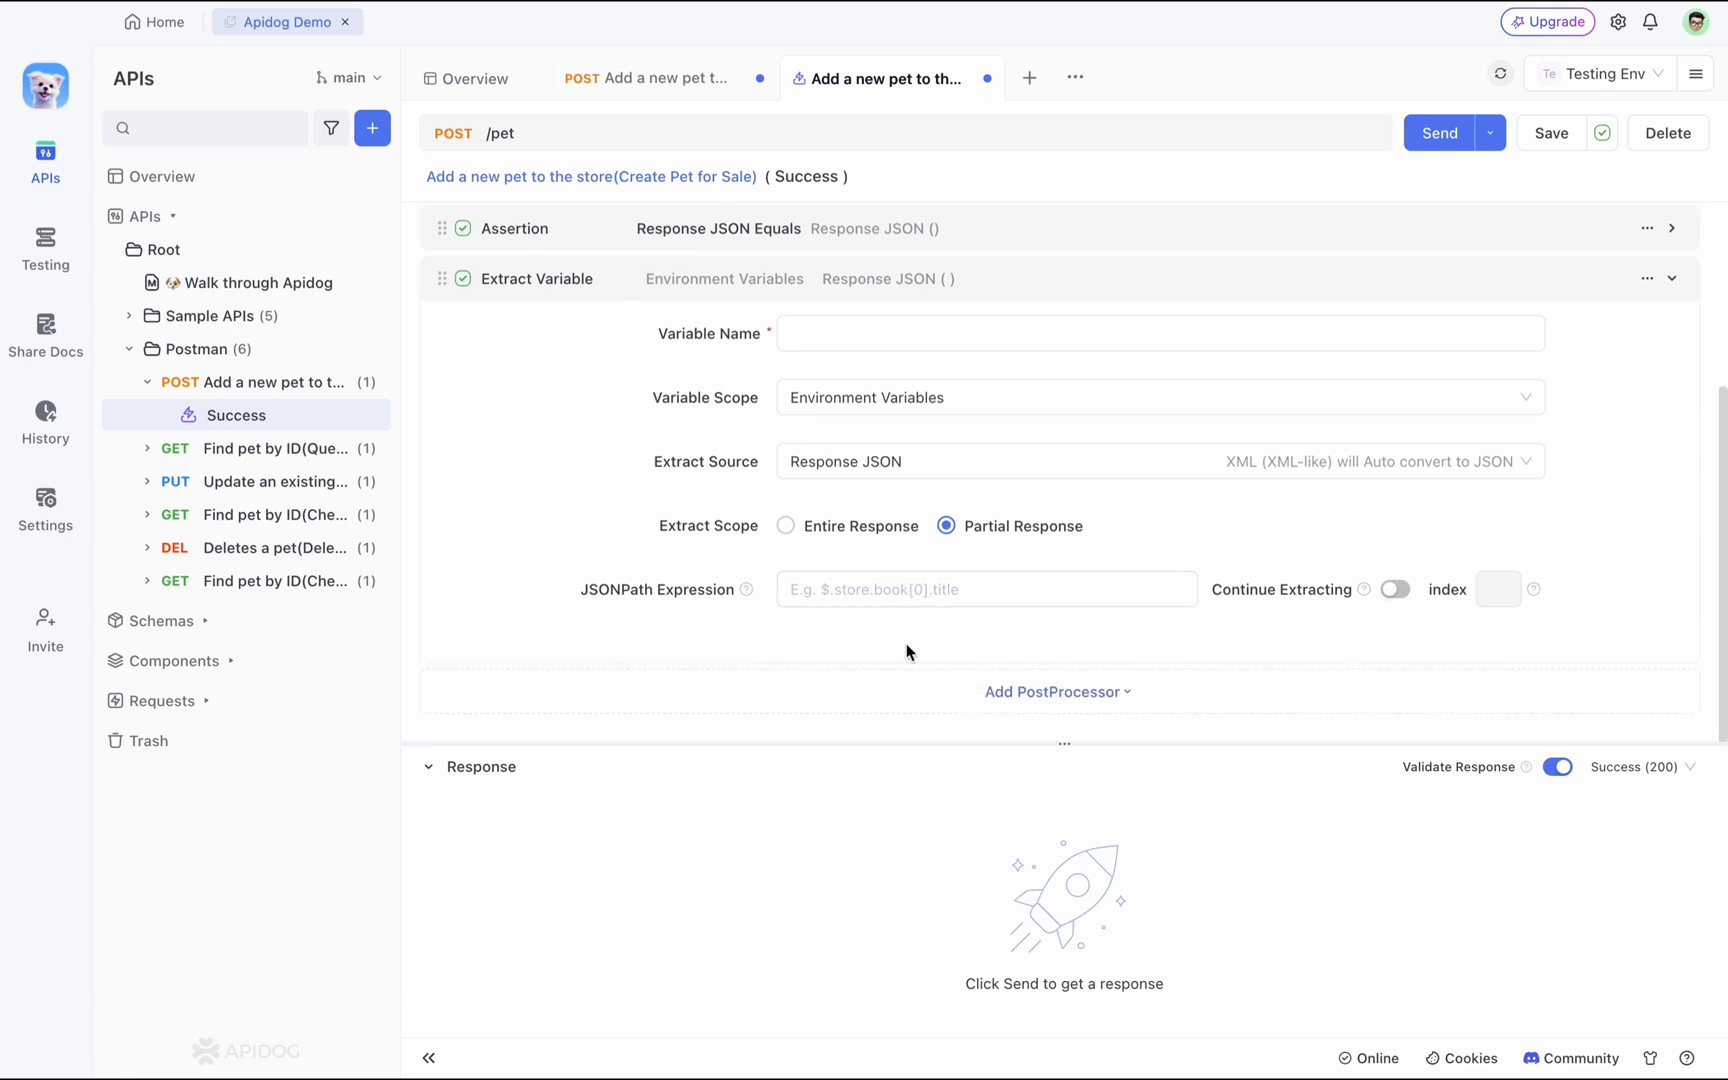
left_click(1056, 692)
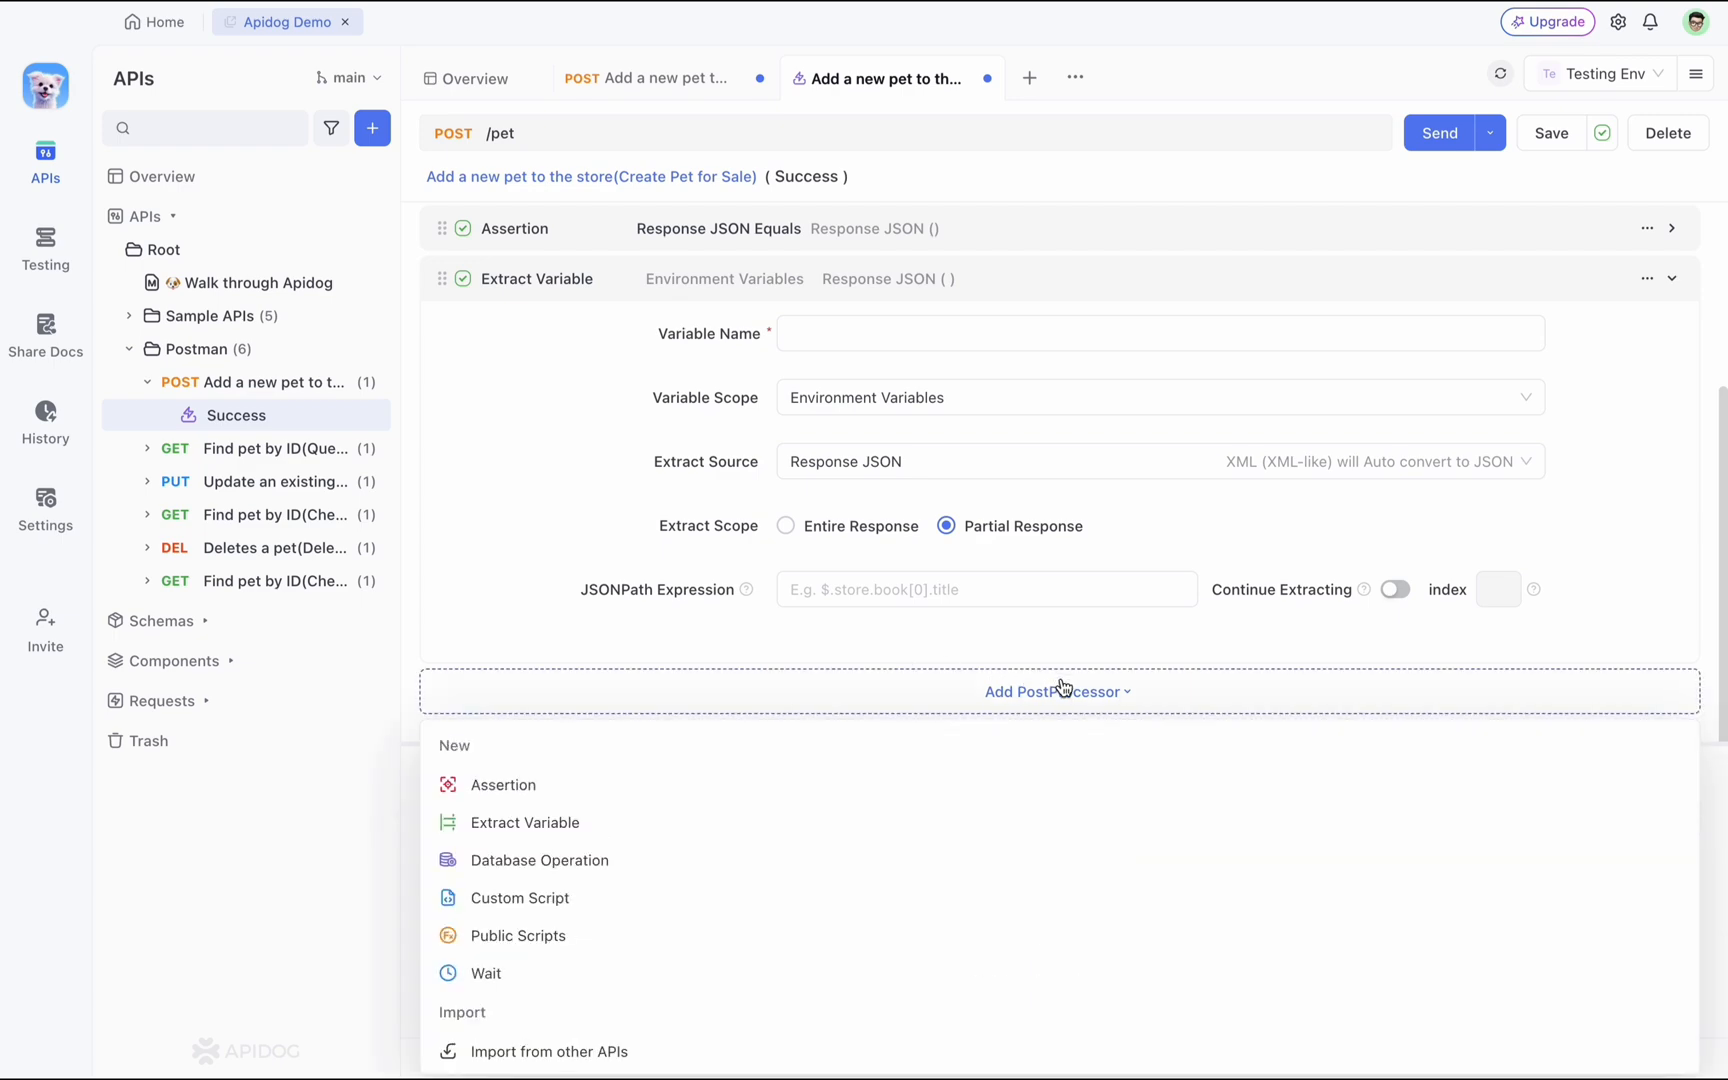
left_click(540, 860)
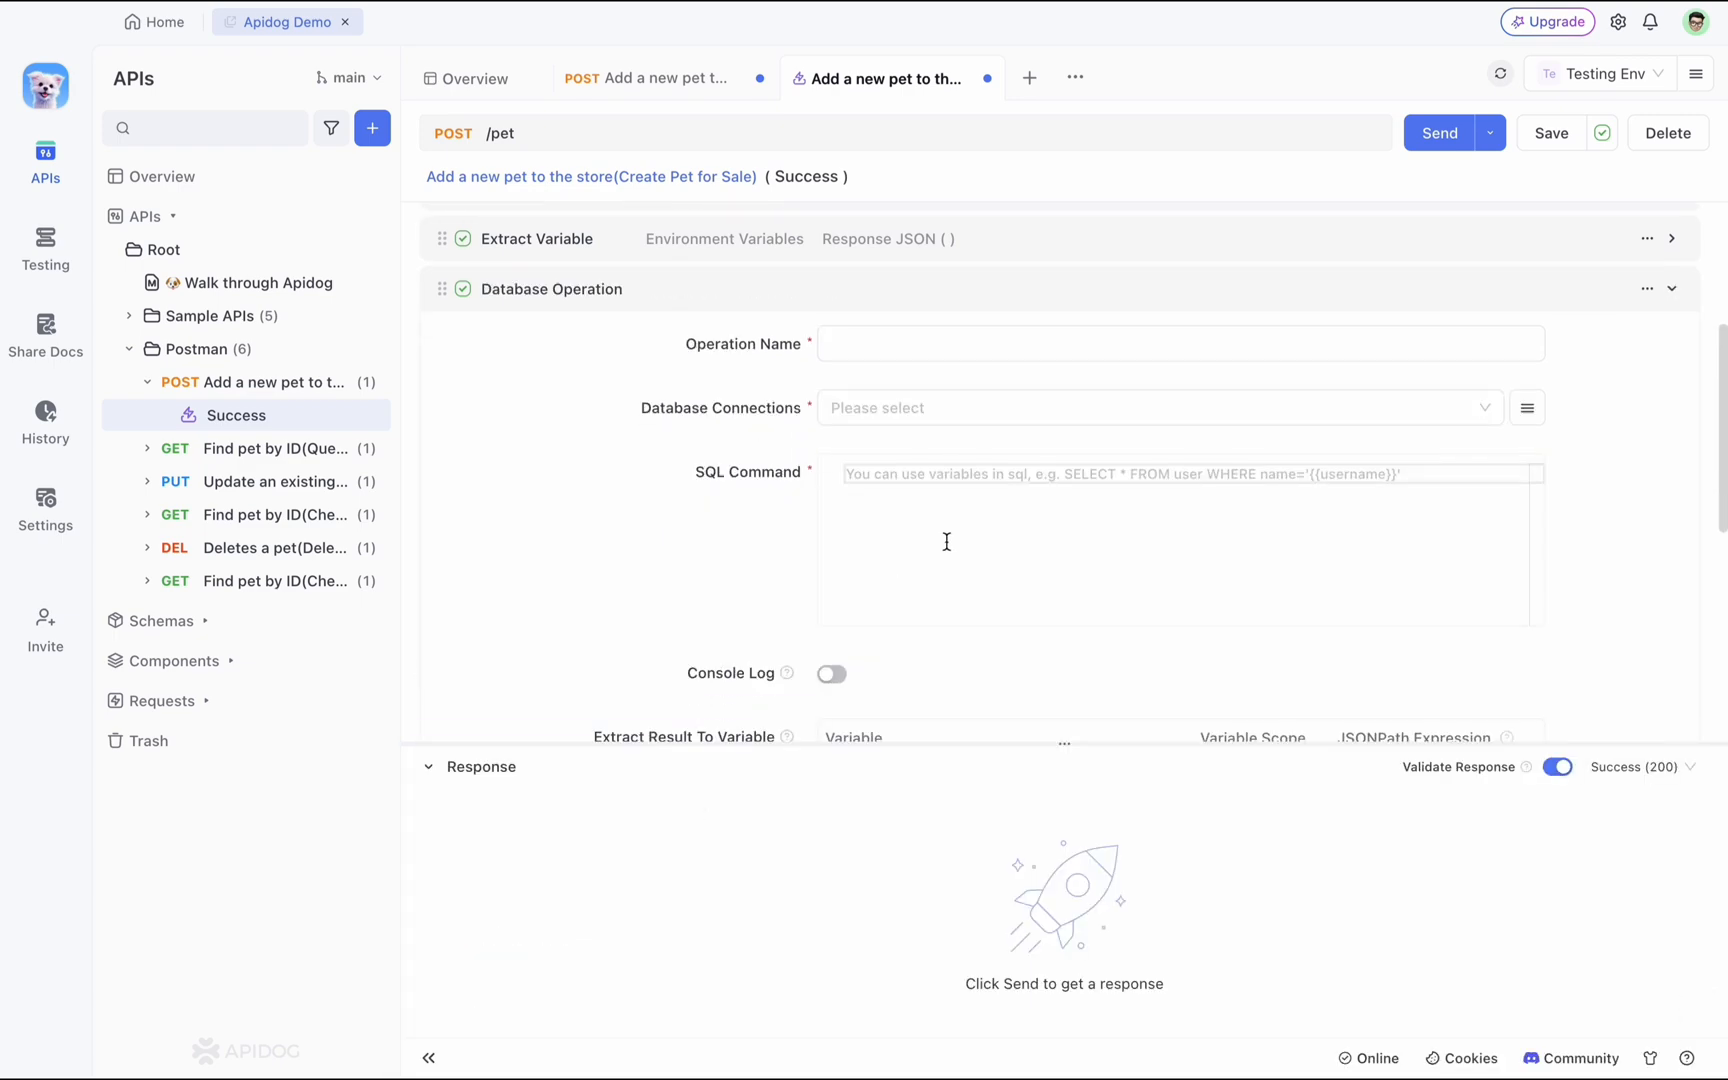
left_click(1526, 408)
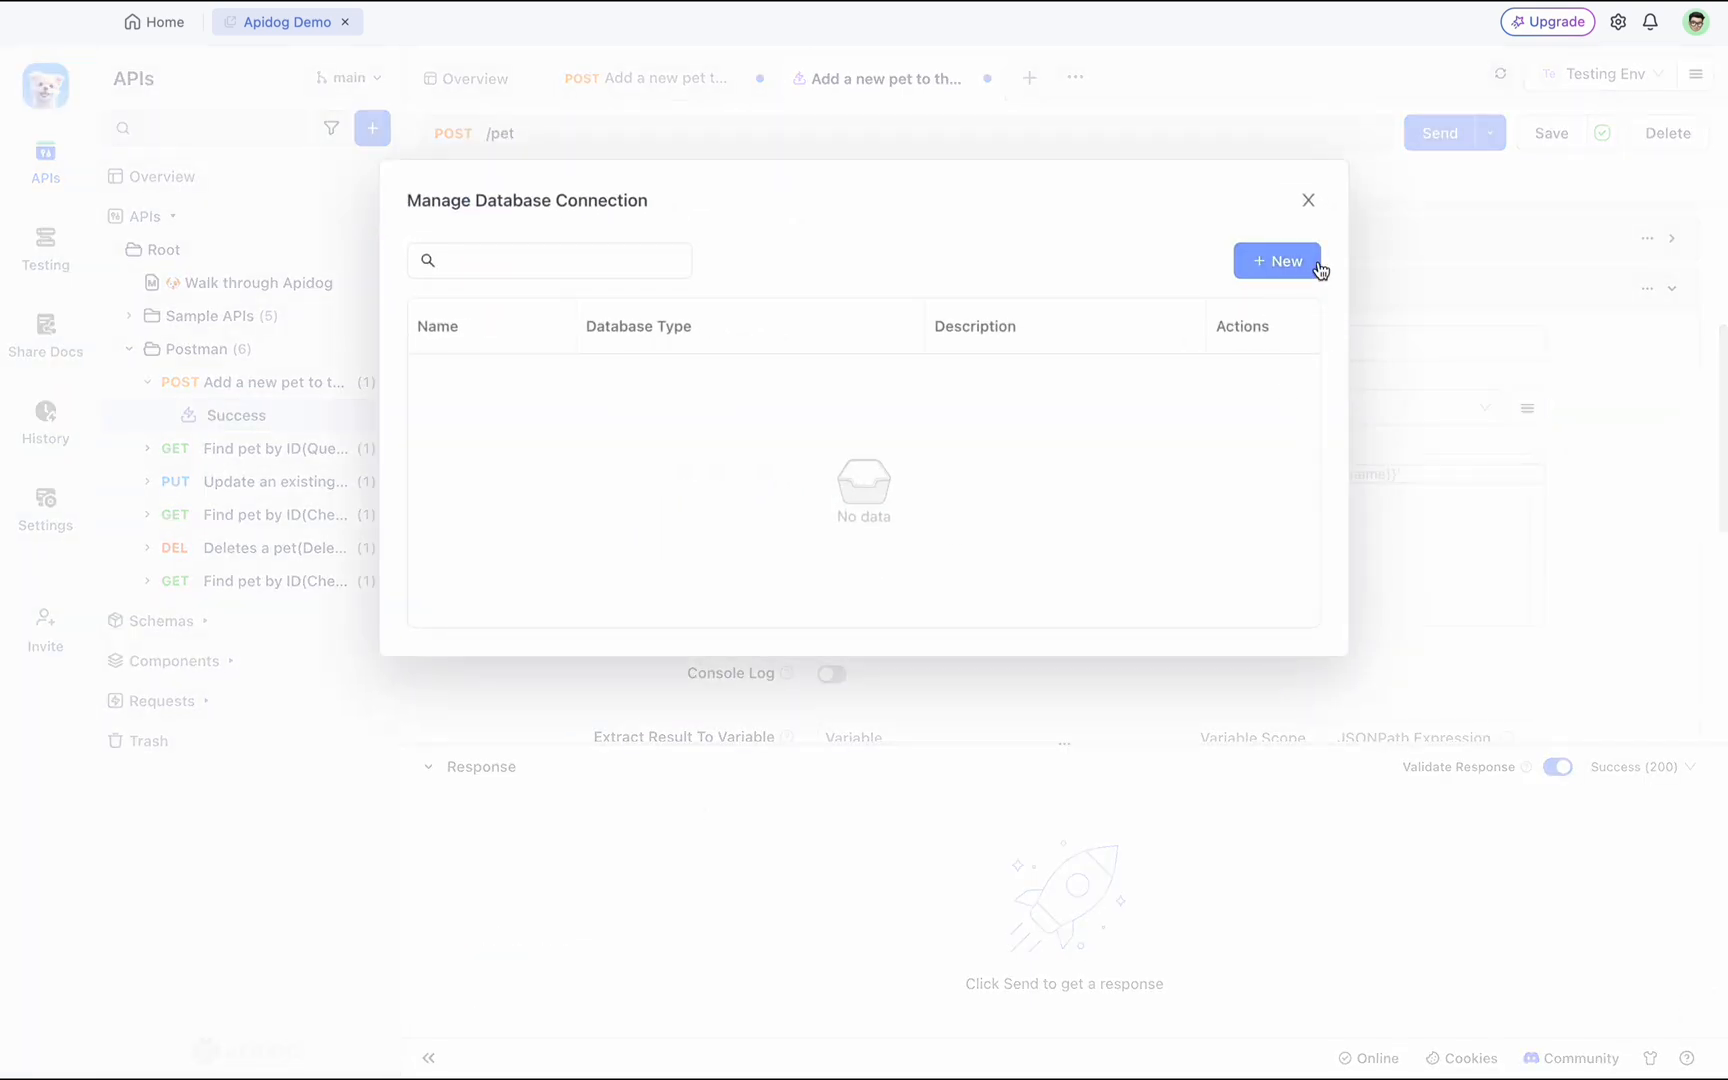
left_click(1276, 260)
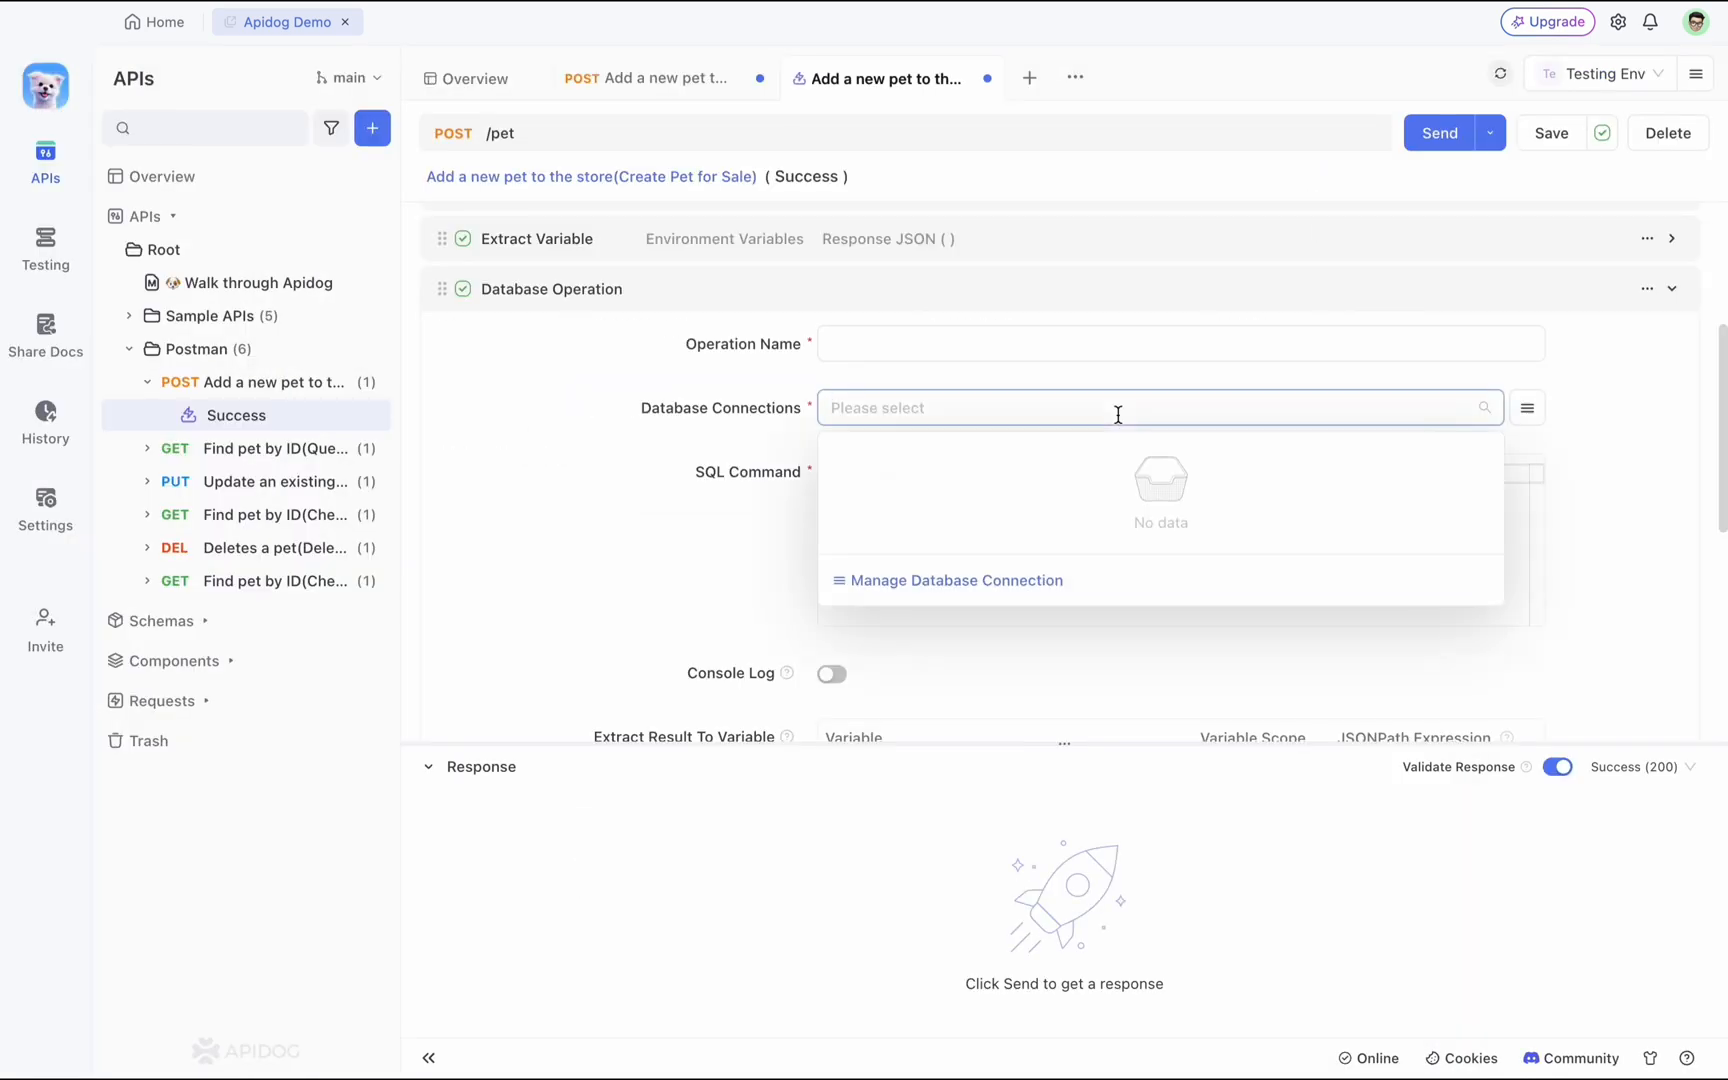
left_click(742, 598)
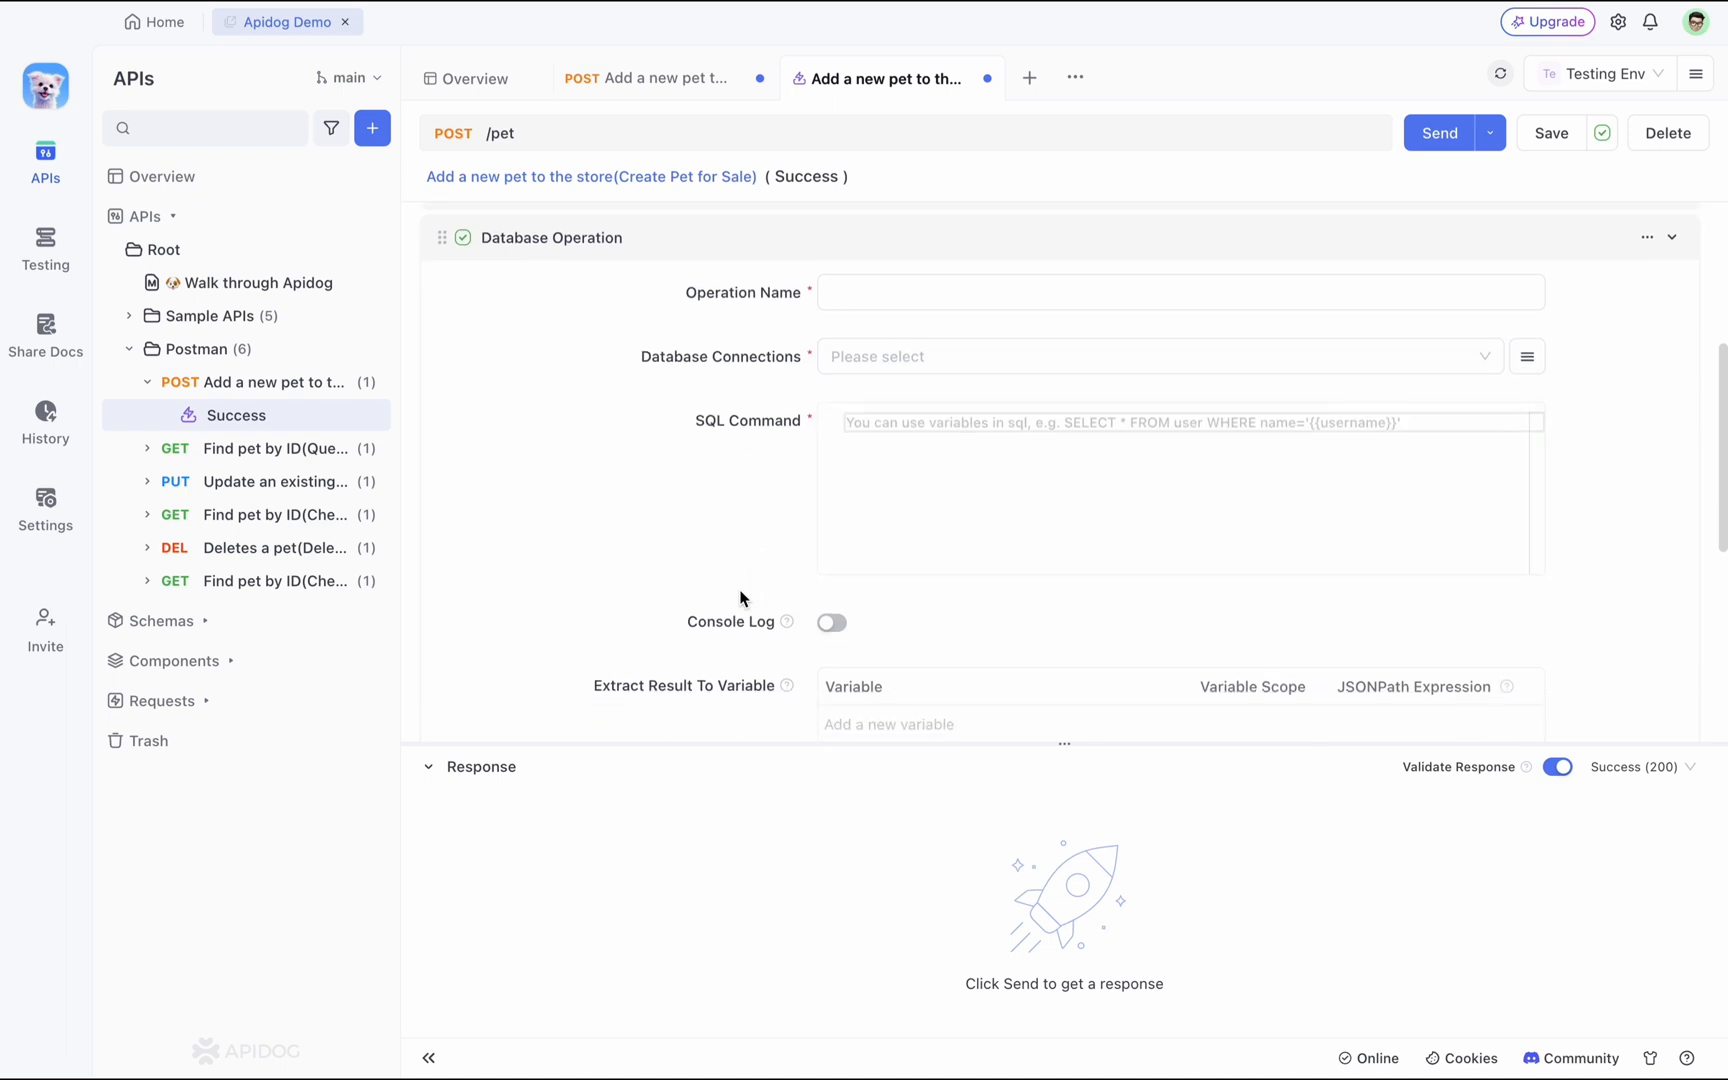
scroll("down", 3)
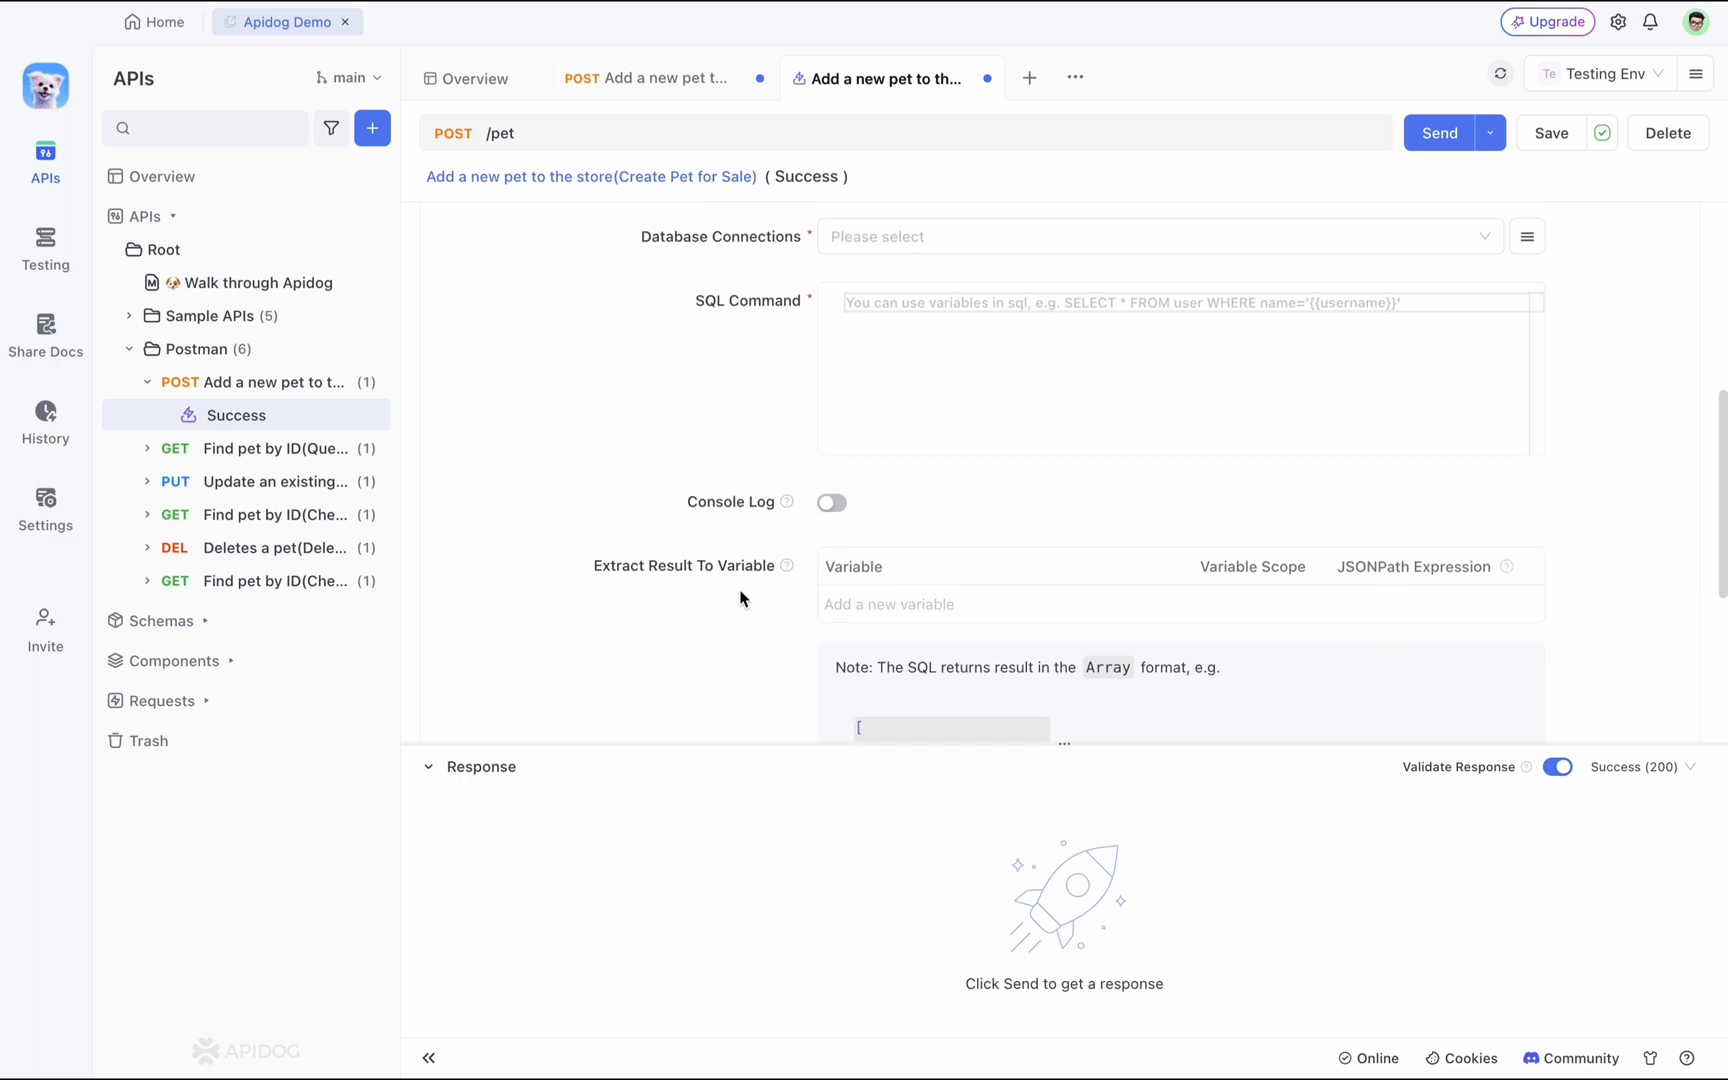
scroll("down", 3)
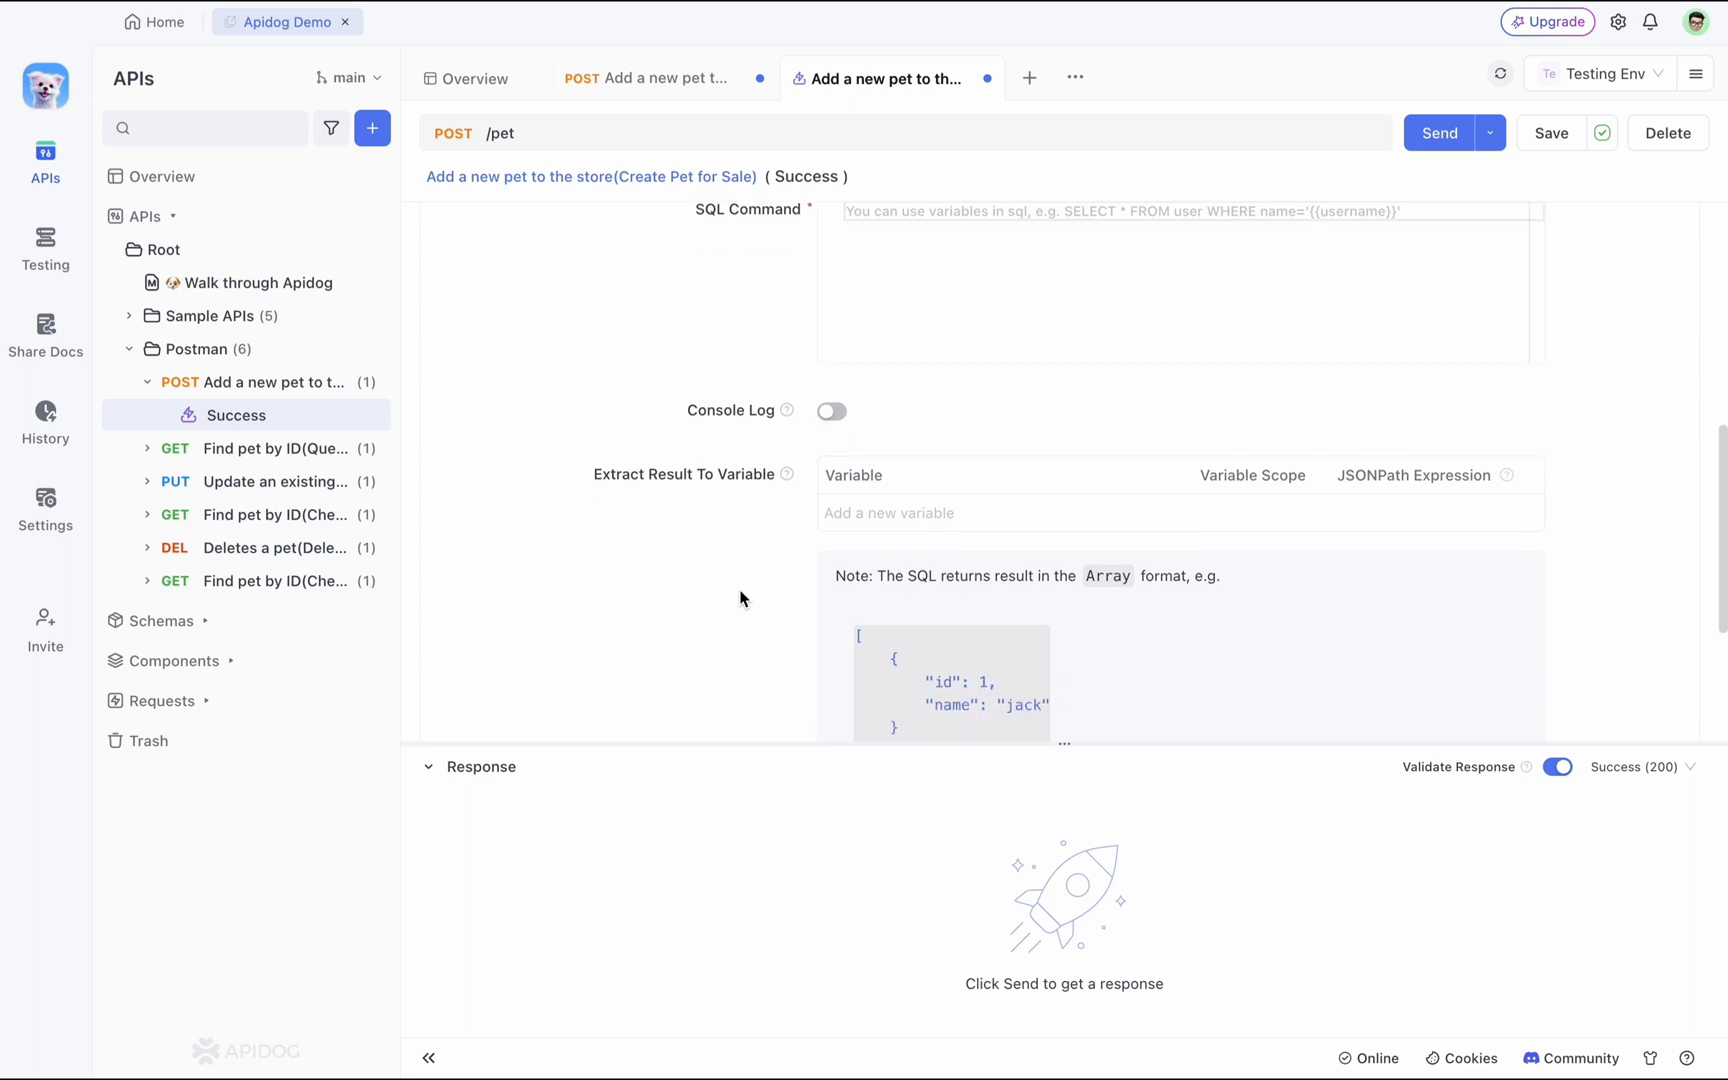
scroll("down", 3)
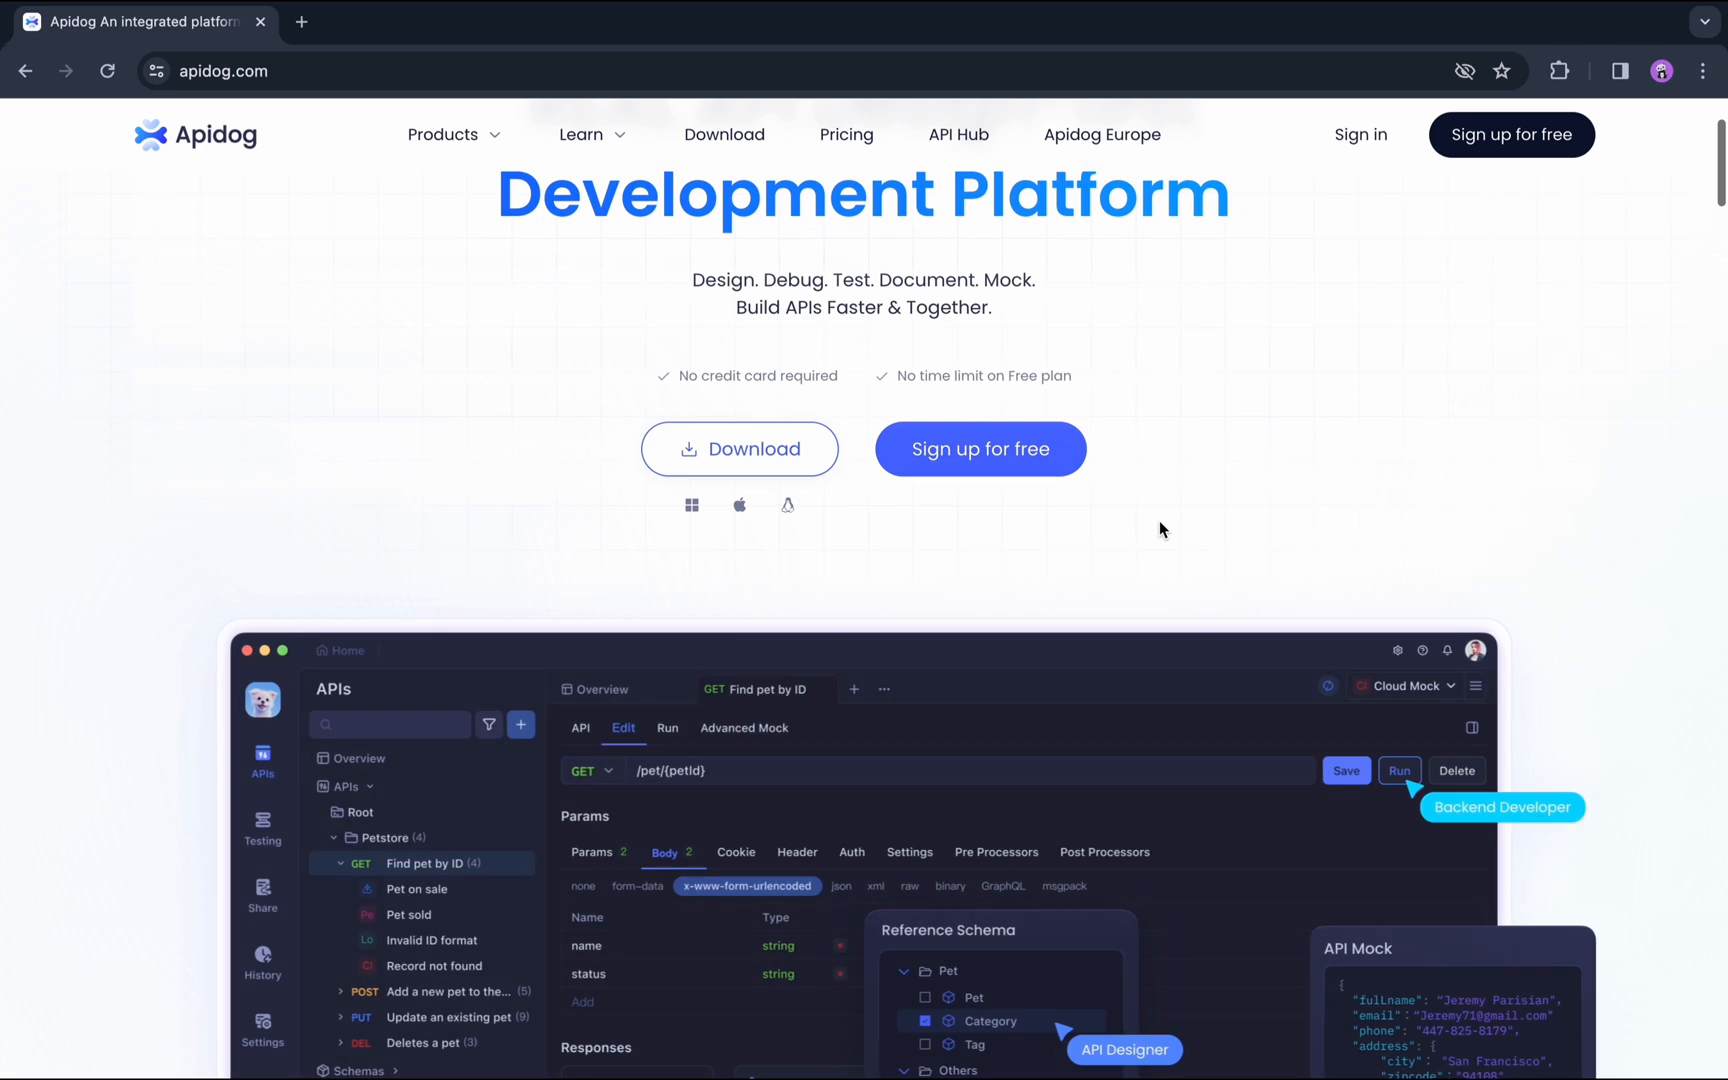
Scroll down the apidog.com homepage to the Test APIs Visually section.
scroll("down", 3)
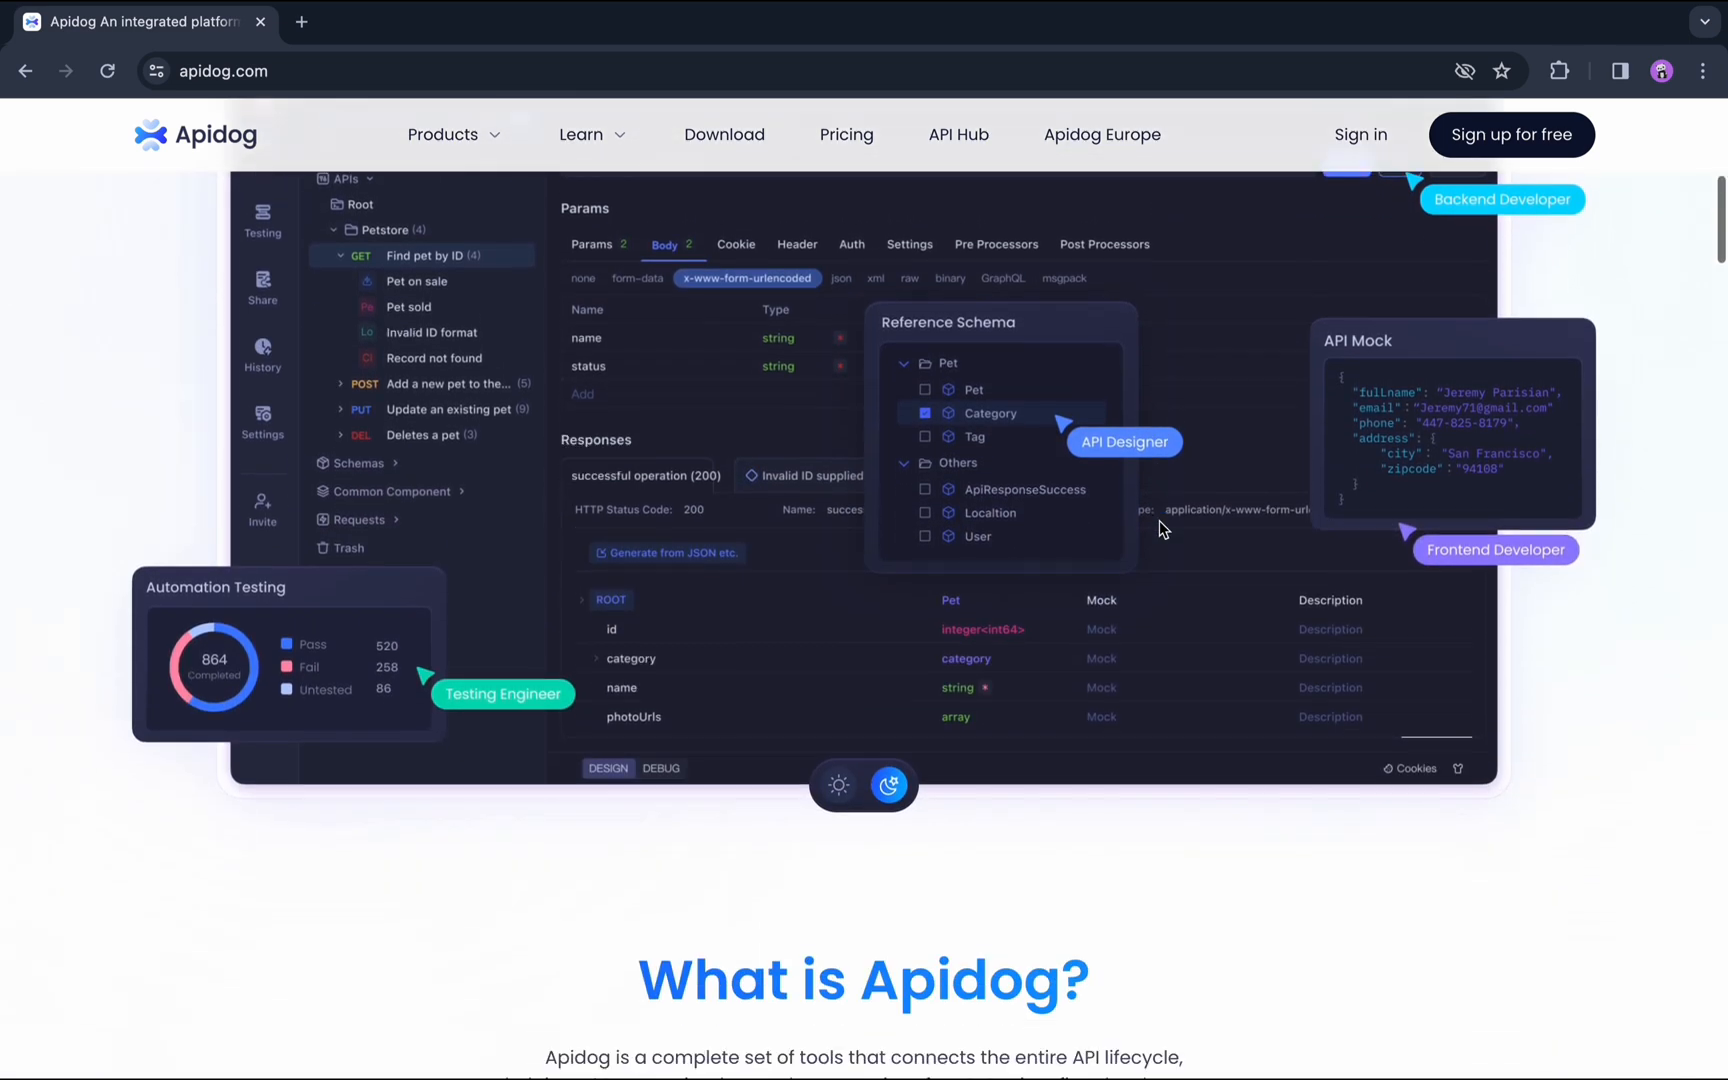
scroll("down", 3)
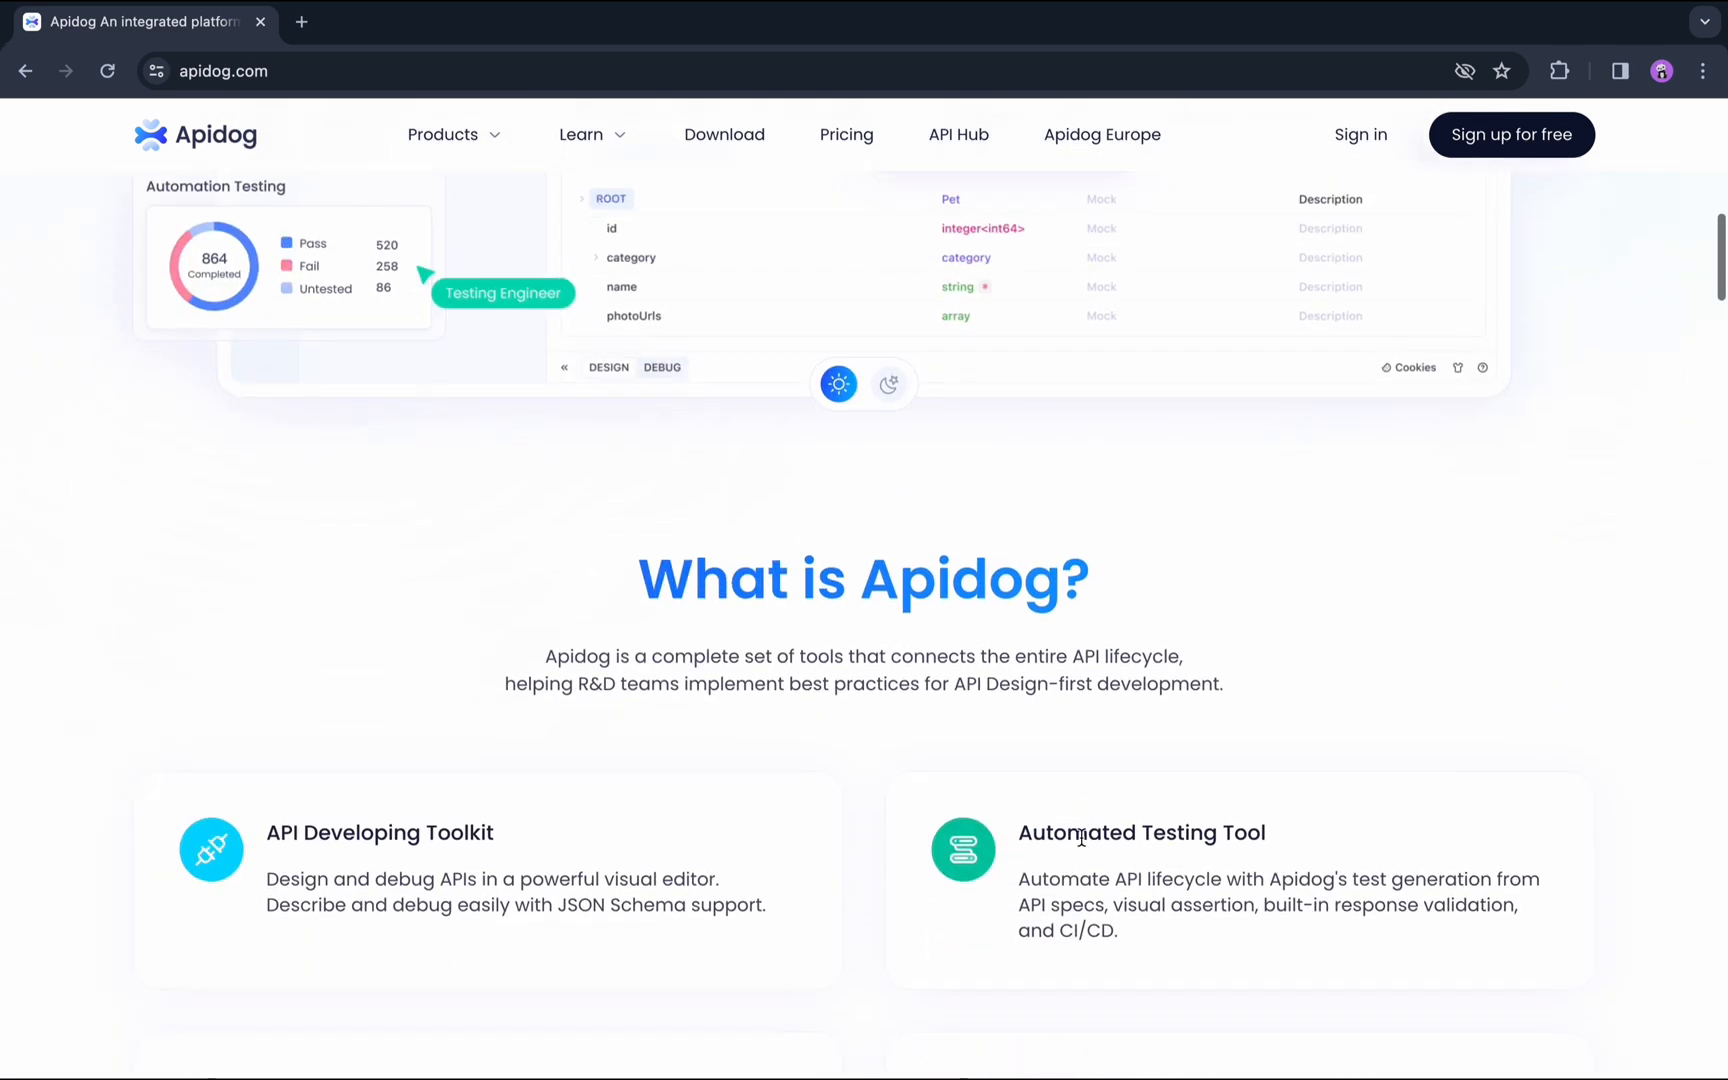
scroll("down", 3)
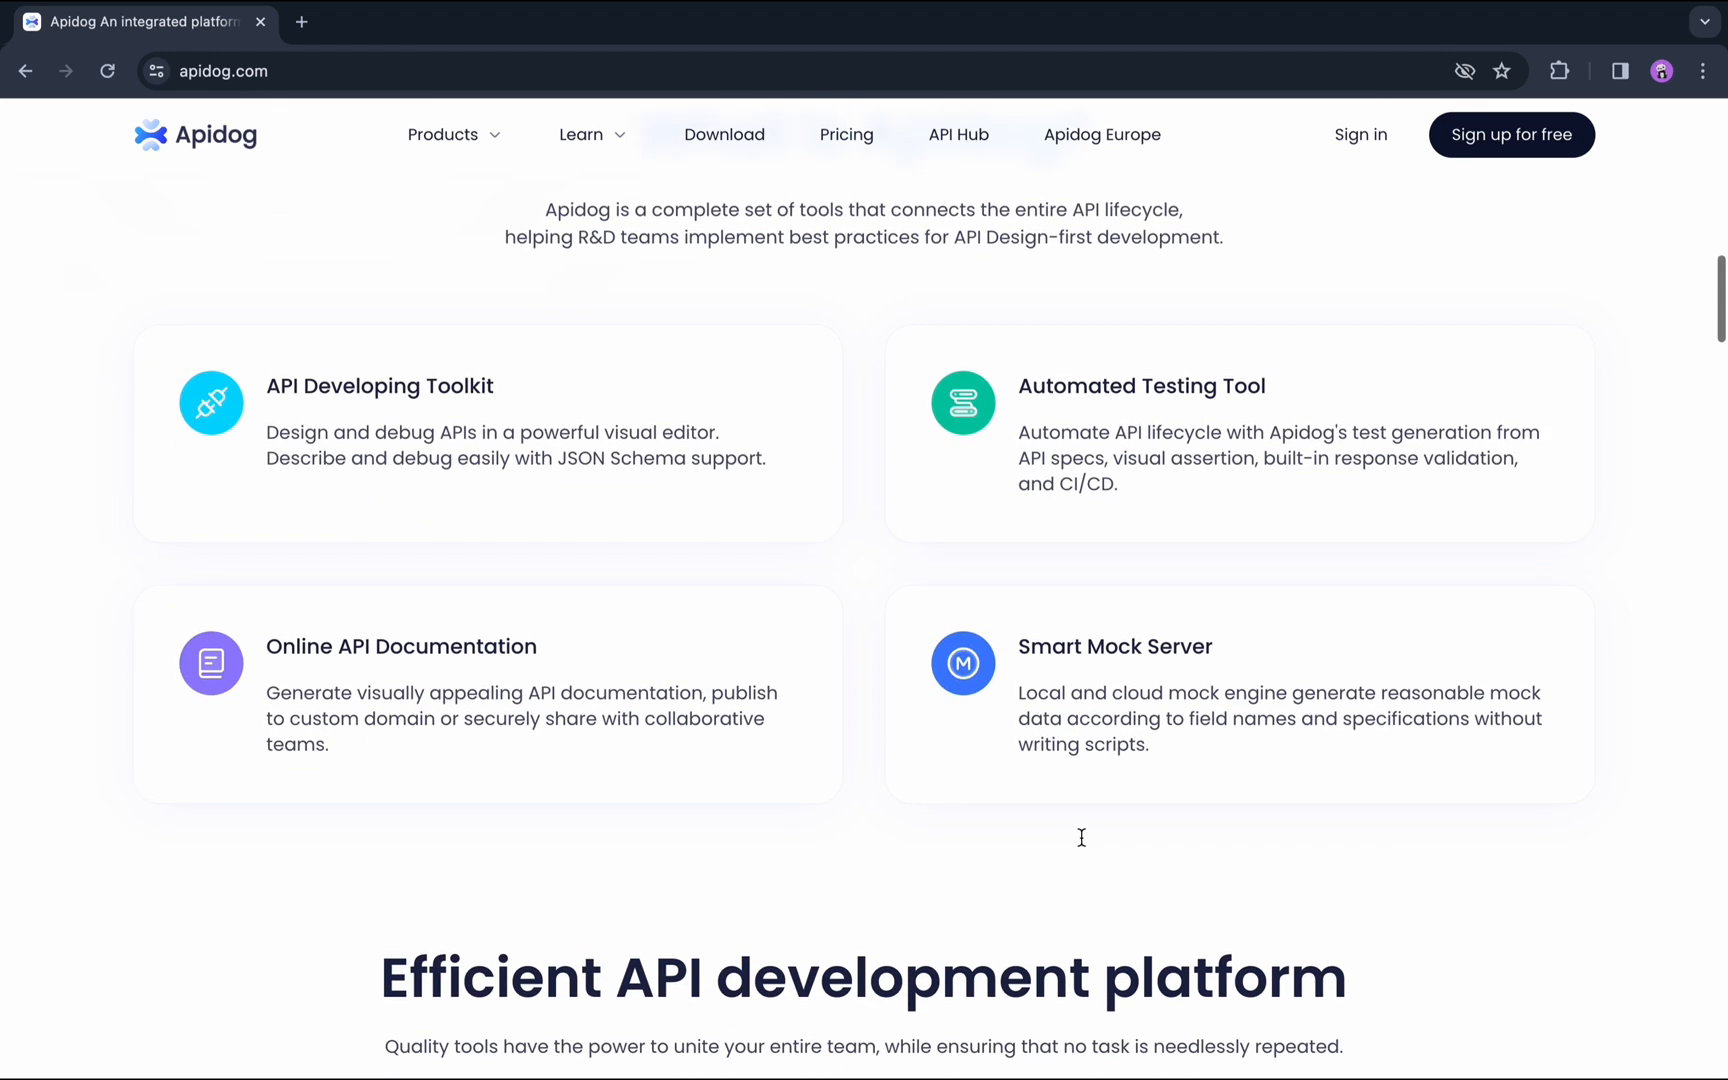
scroll("down", 3)
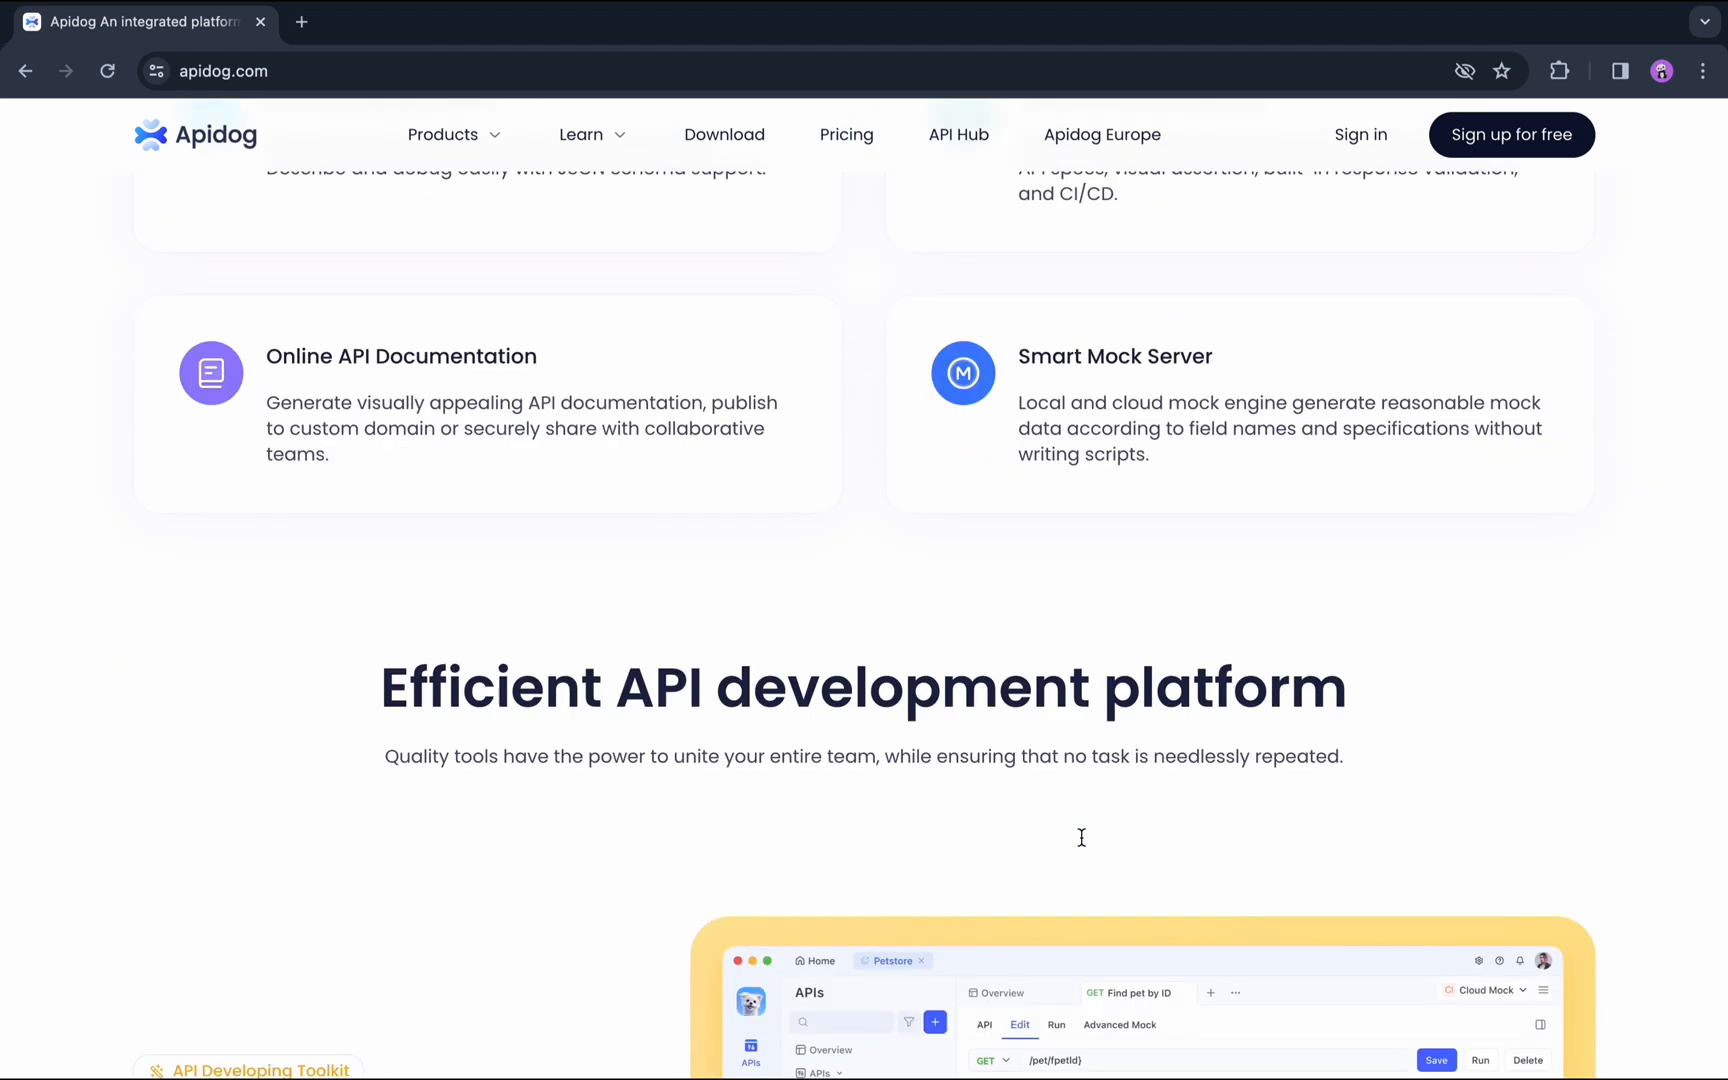
scroll("down", 3)
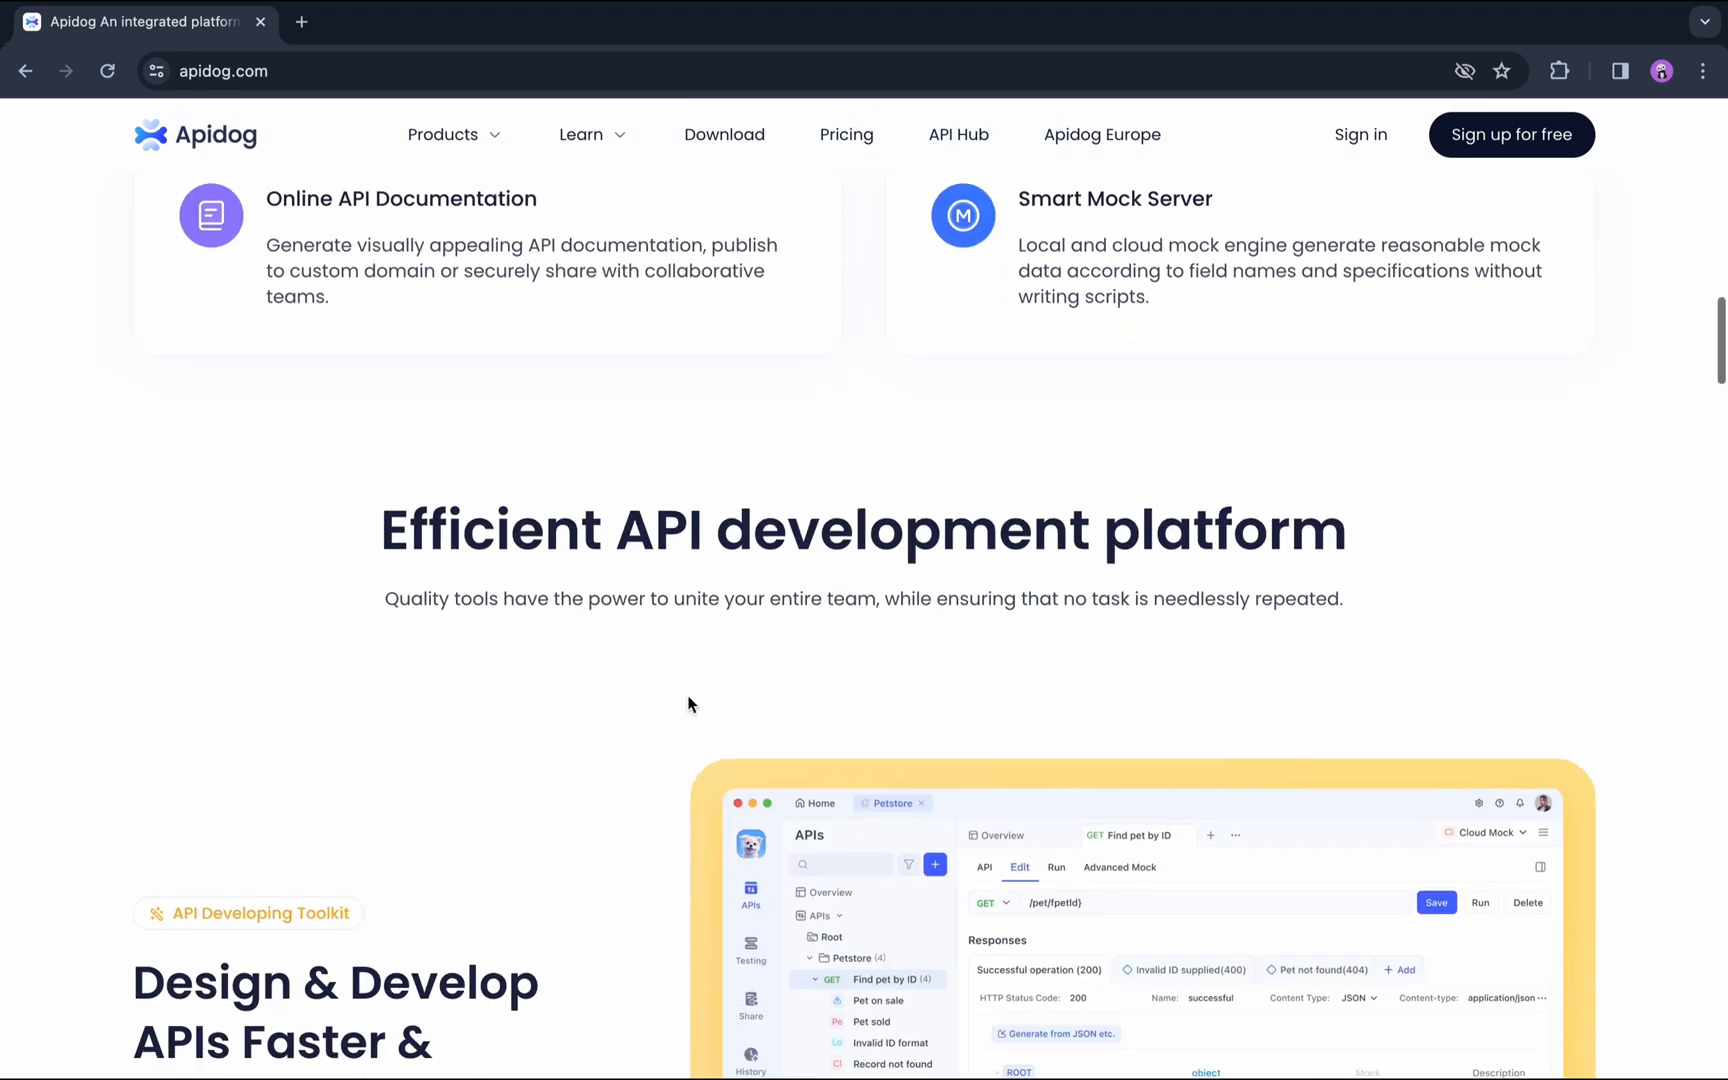
scroll("down", 3)
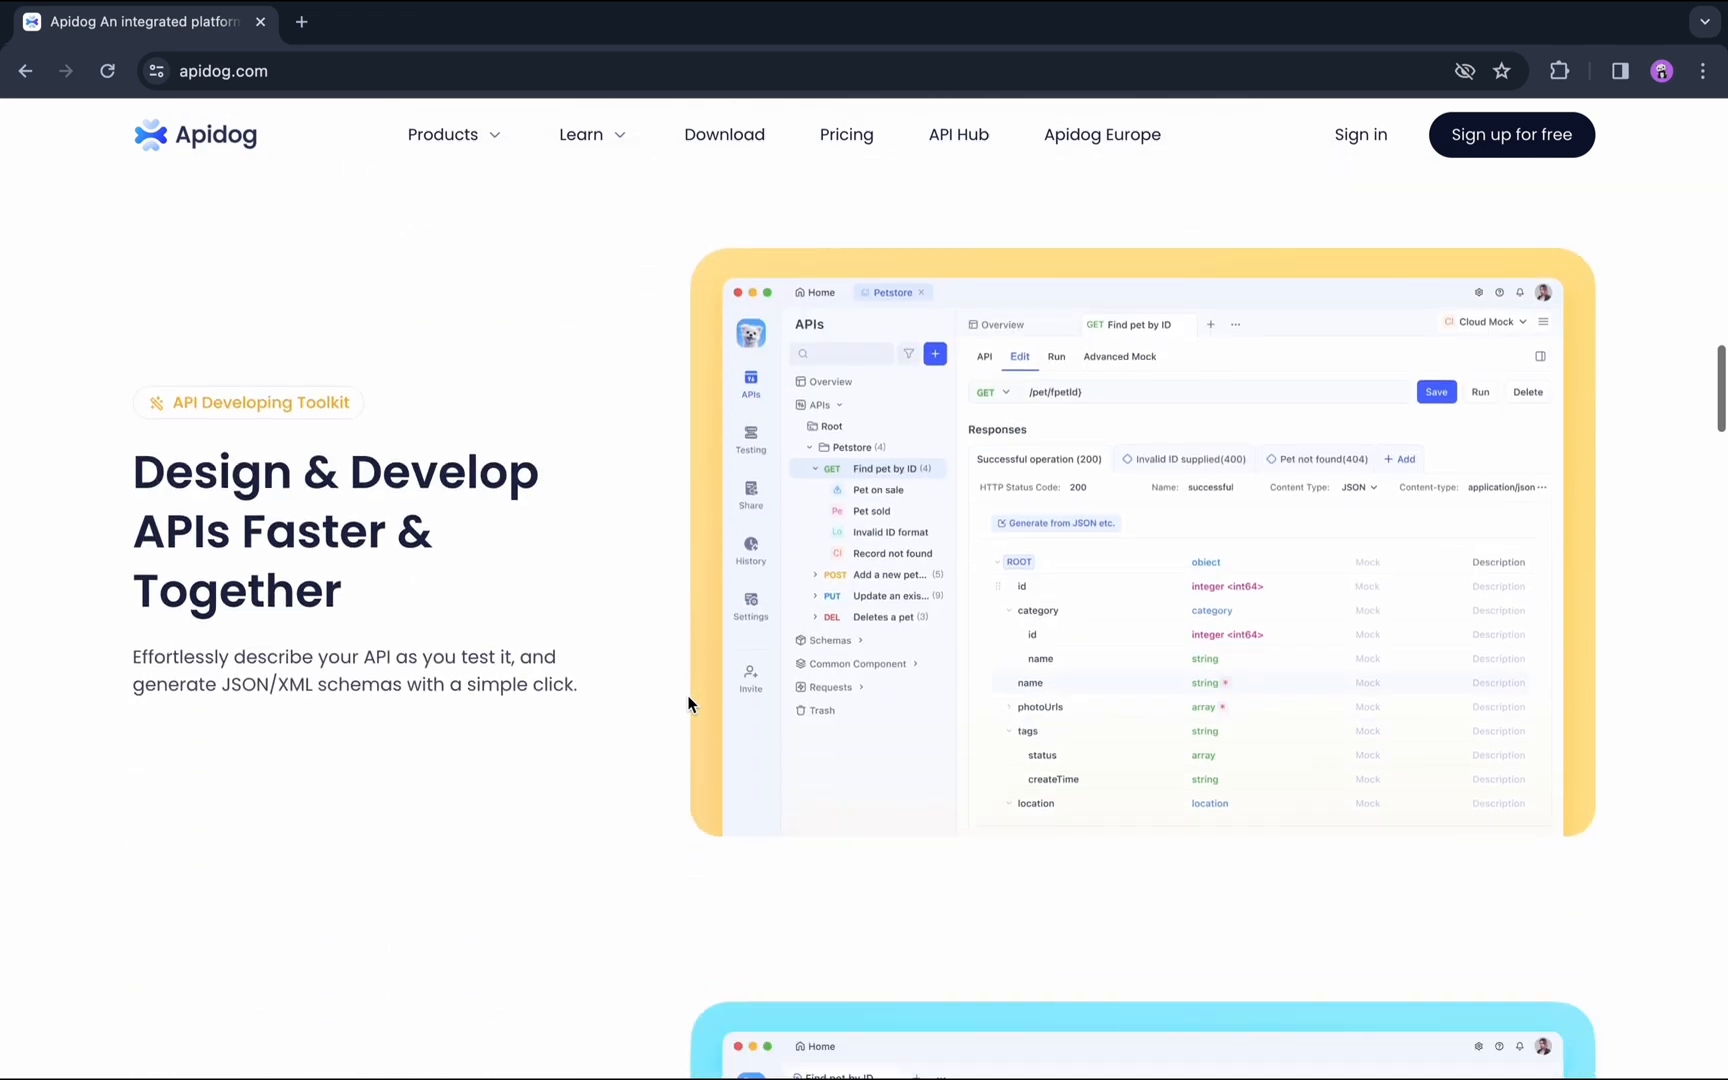
scroll("down", 3)
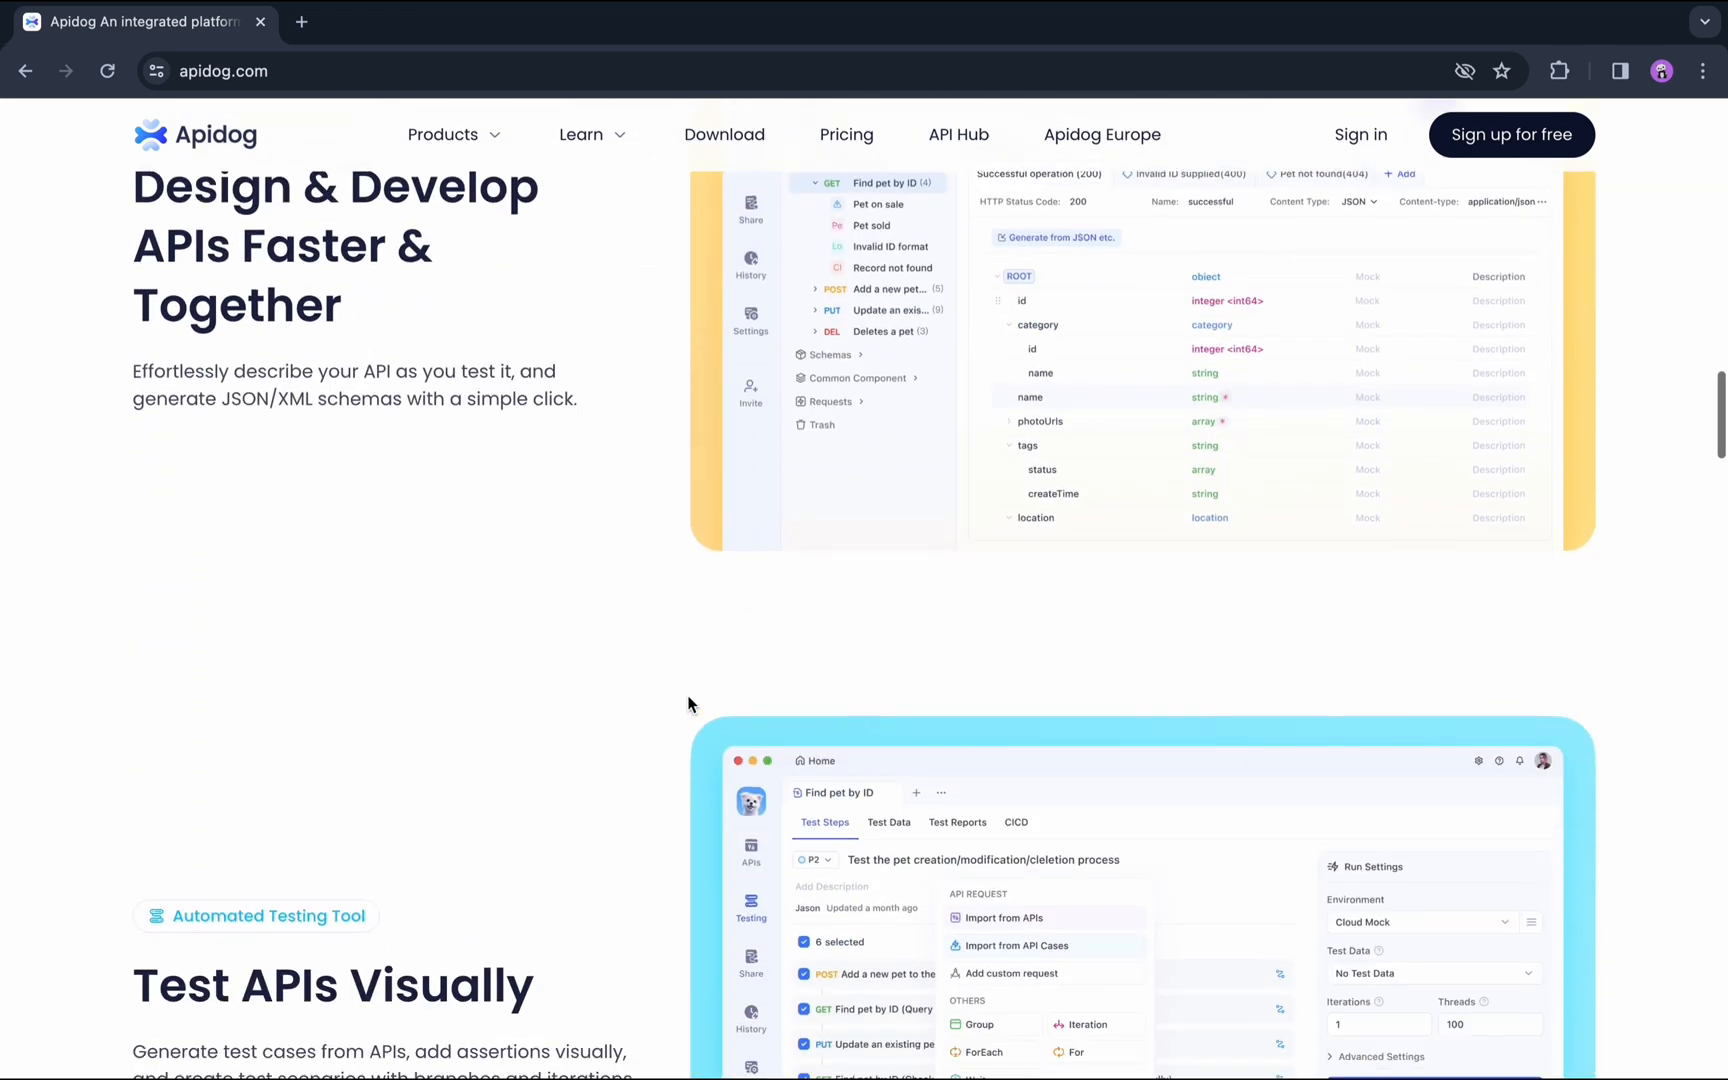
scroll("down", 3)
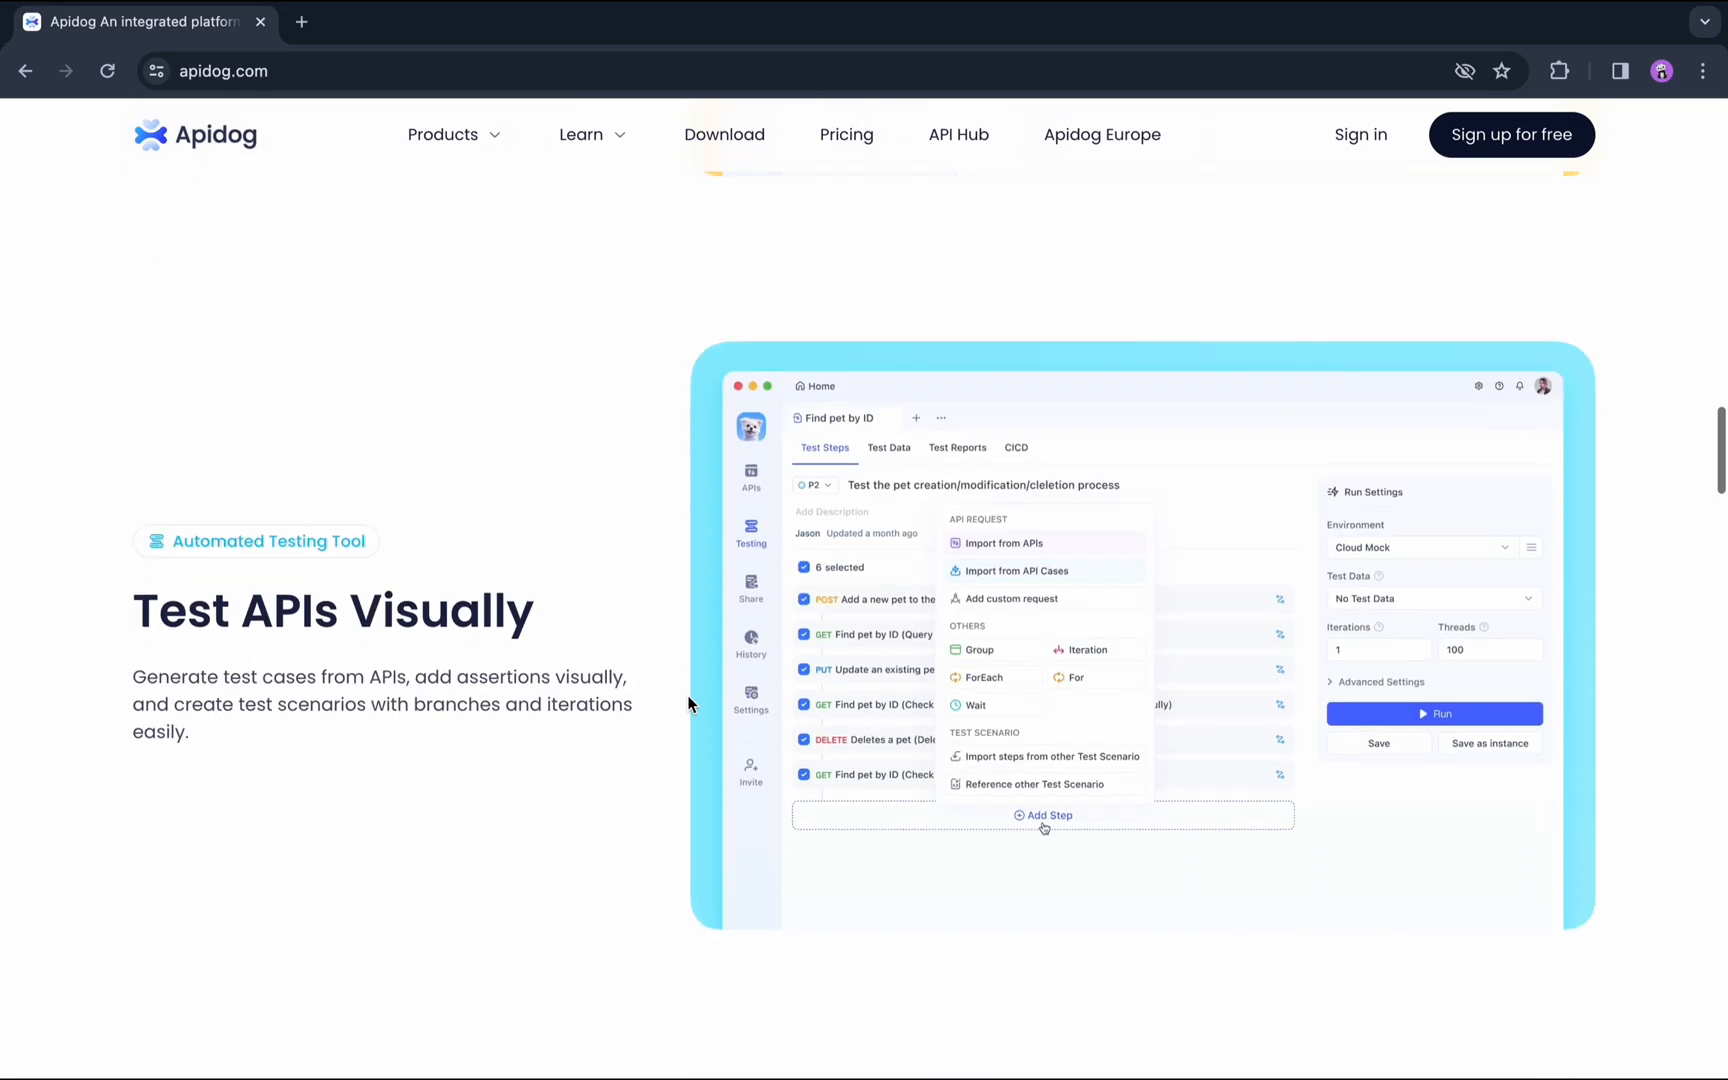